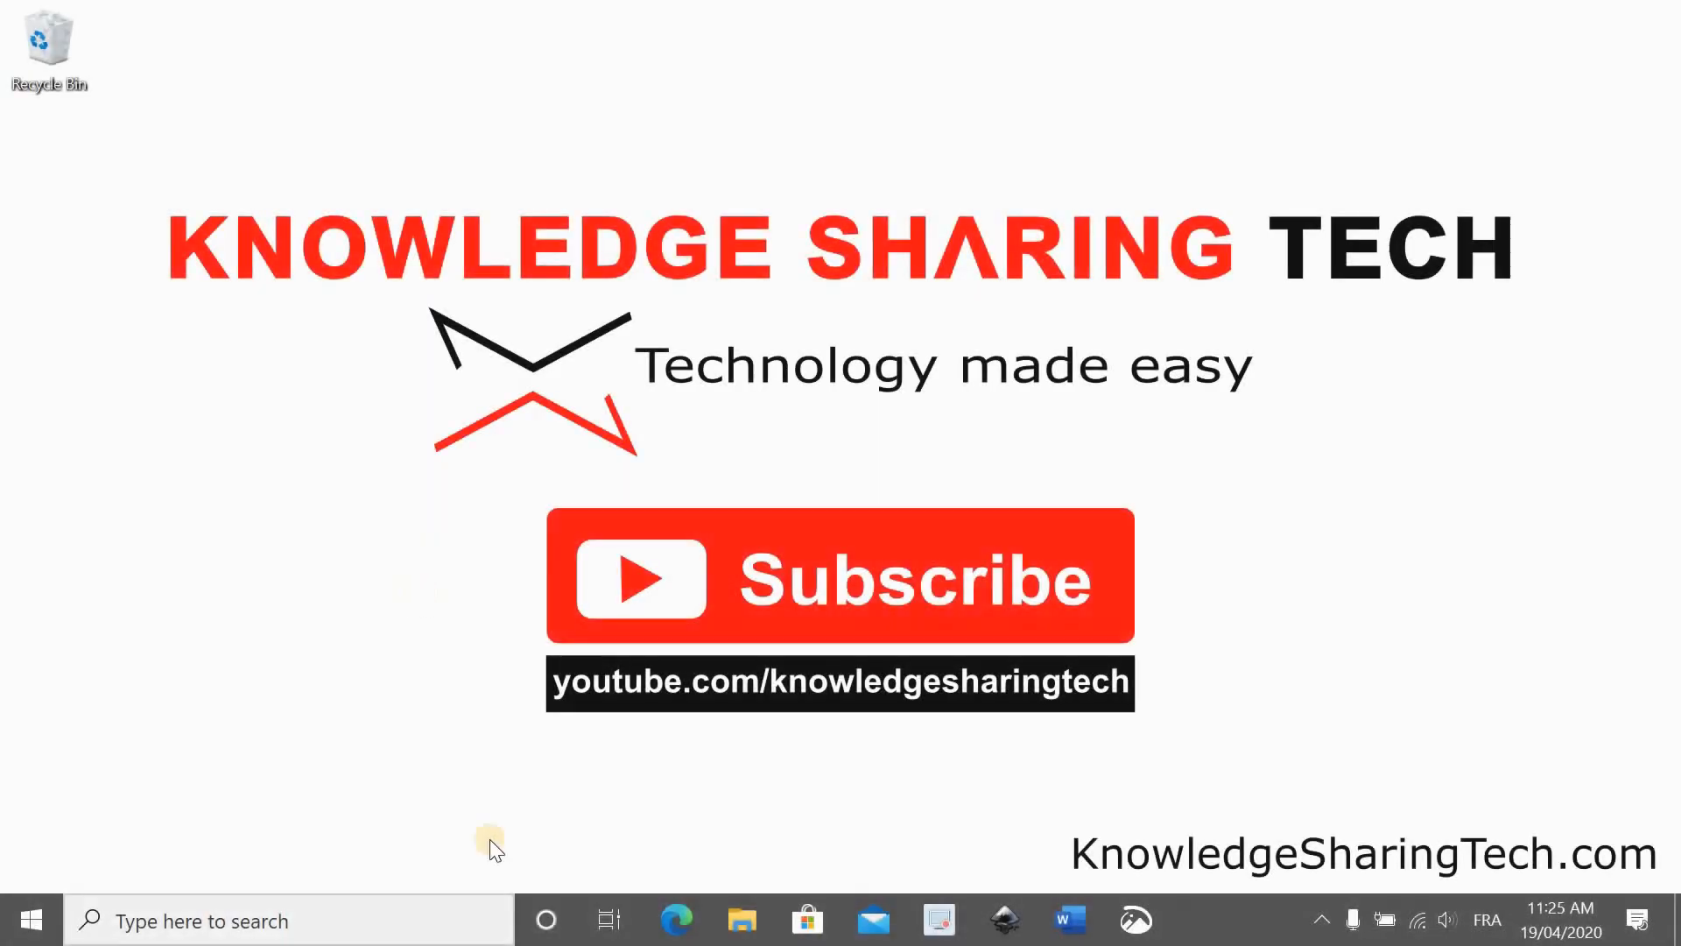
{"action": "mouse_move", "coordinate": [400, 767]}
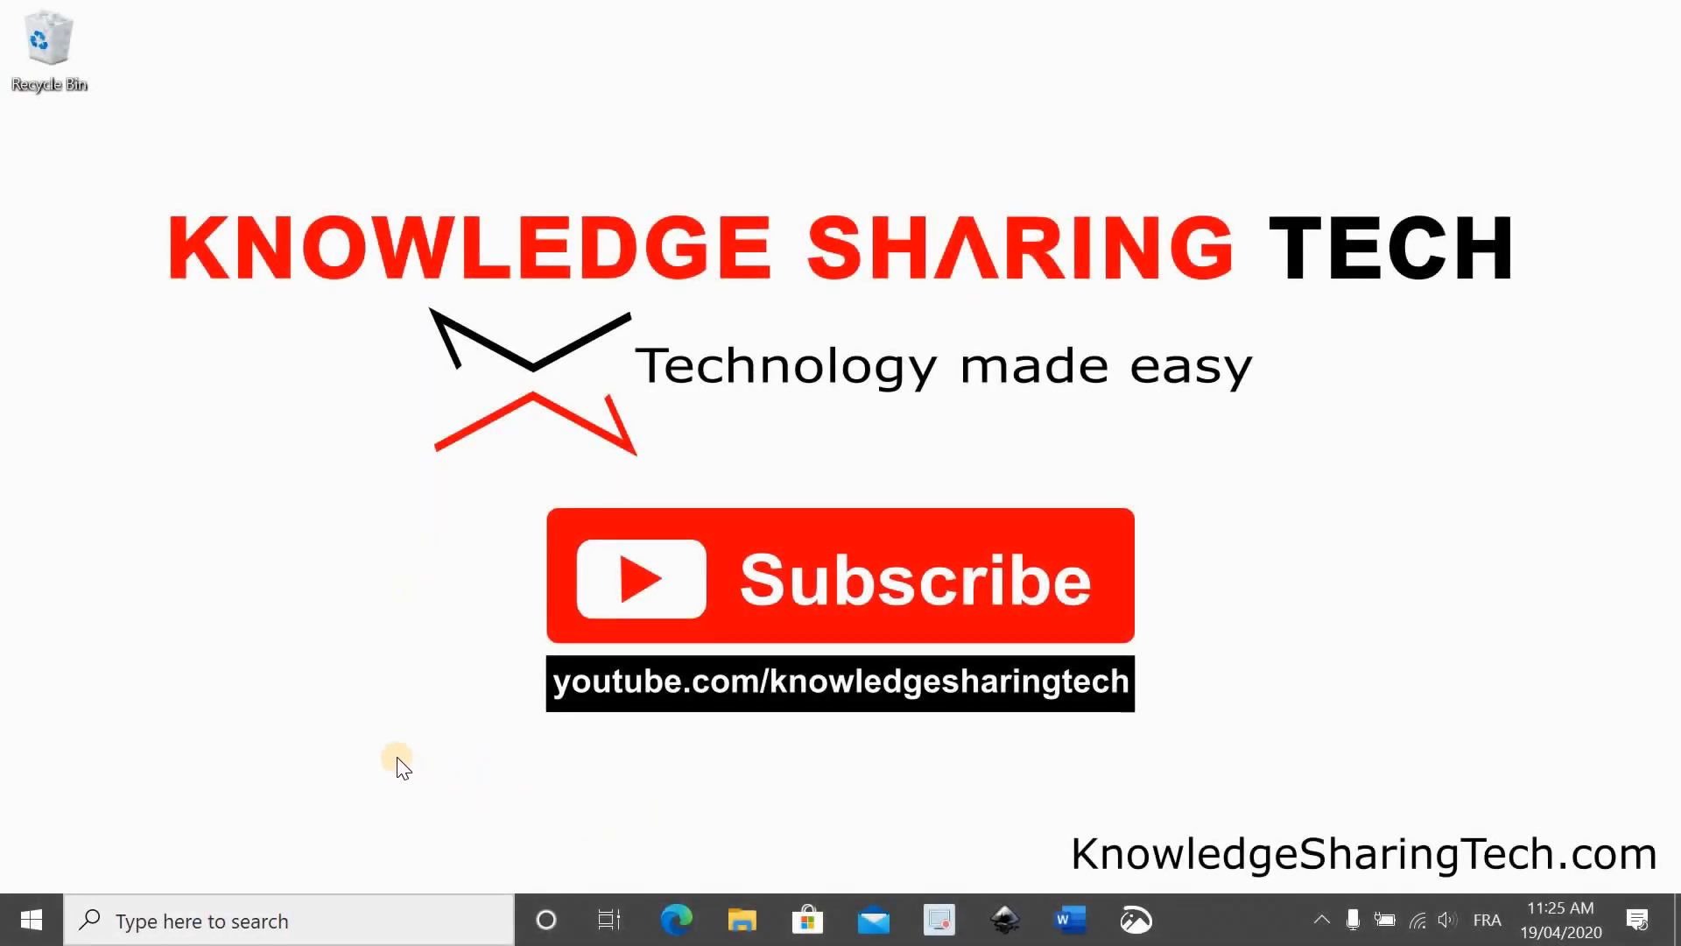
Launch Microsoft Edge from the taskbar to start searching for Rufus
{"action": "left_click", "coordinate": [674, 920]}
{"action": "type", "text": "RUFU"}
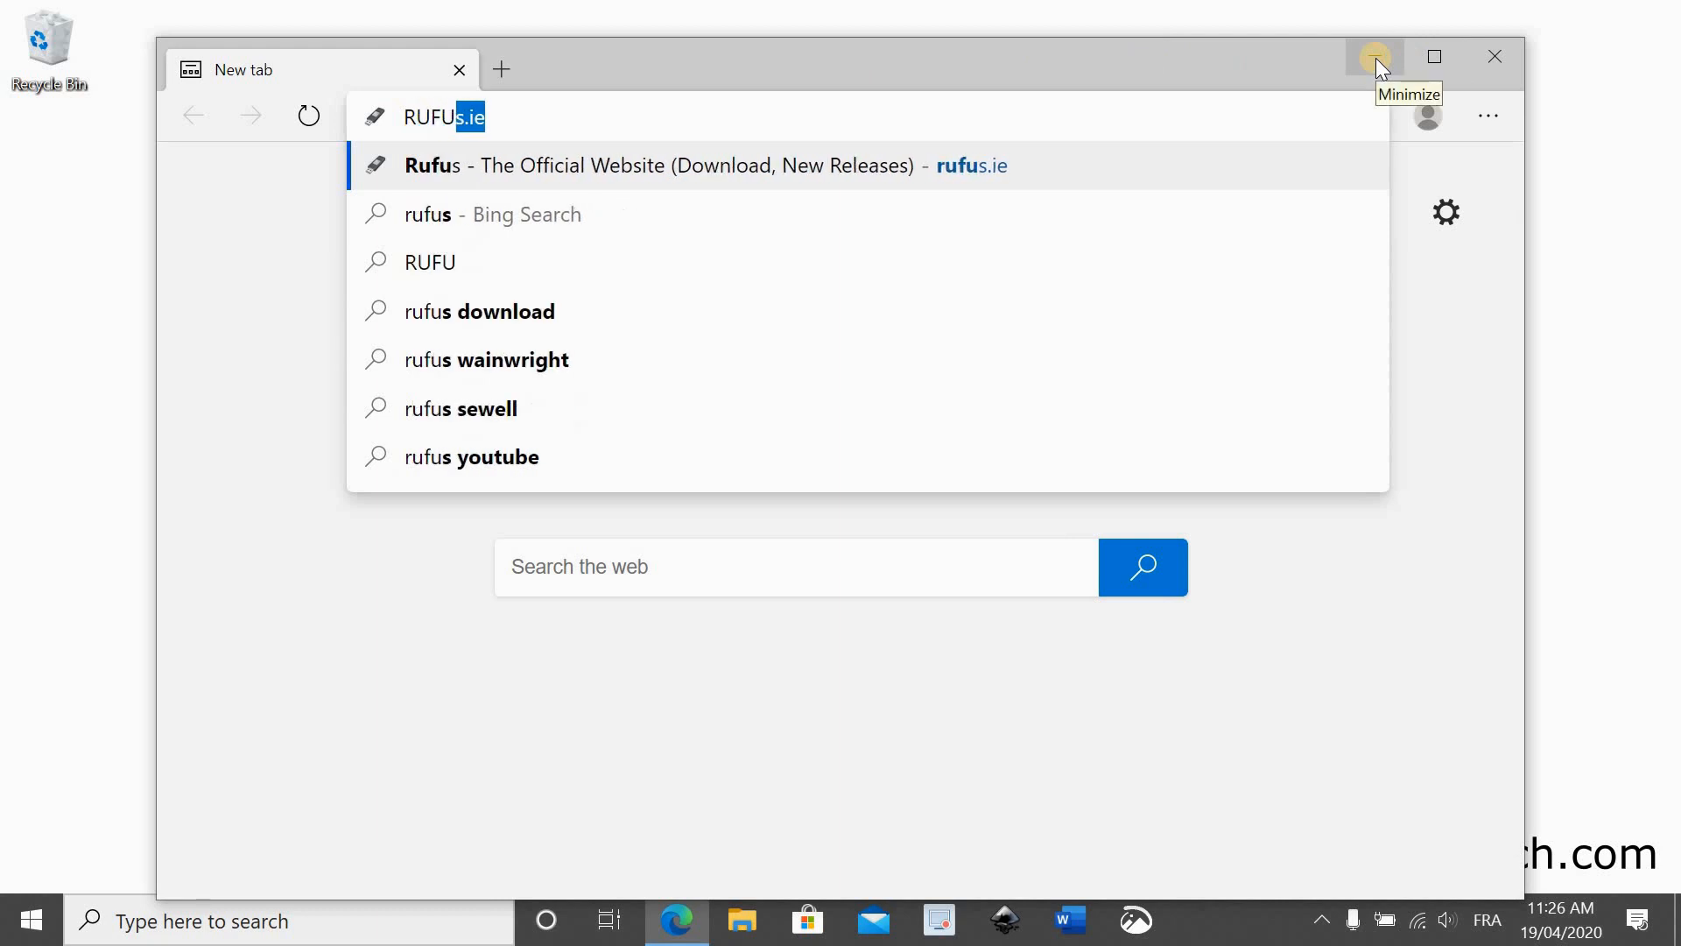
Go to rufus.ie and download Rufus 3.9 Portable from the Download section
{"action": "left_click", "coordinate": [659, 166]}
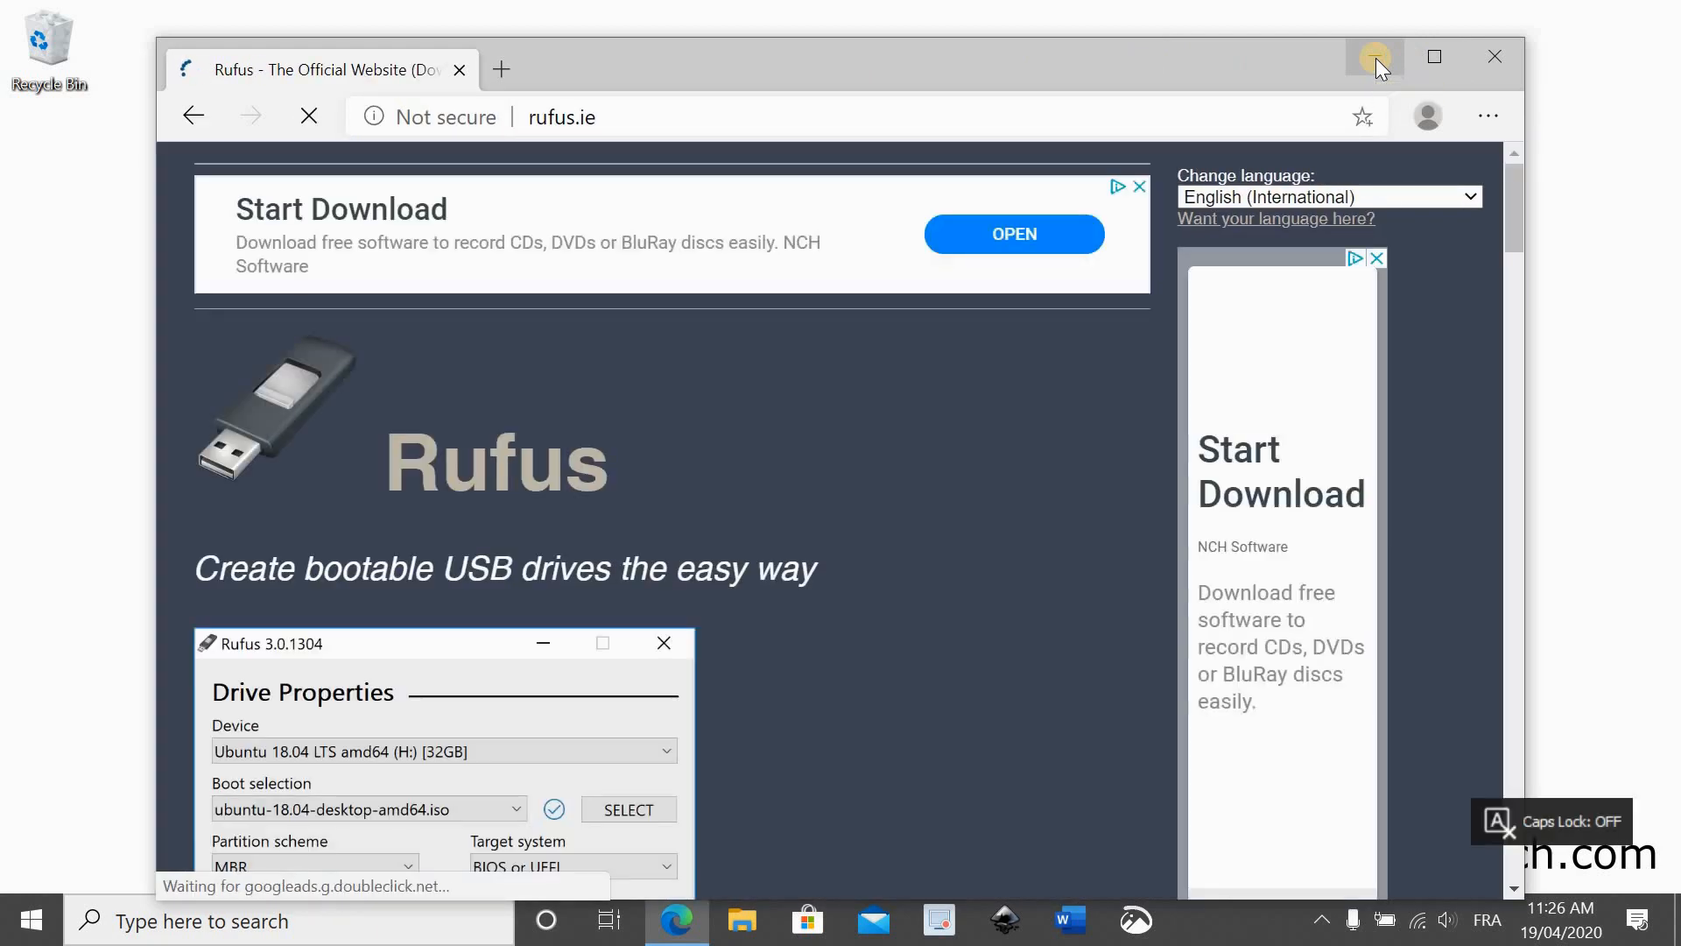
{"action": "left_click", "coordinate": [310, 116]}
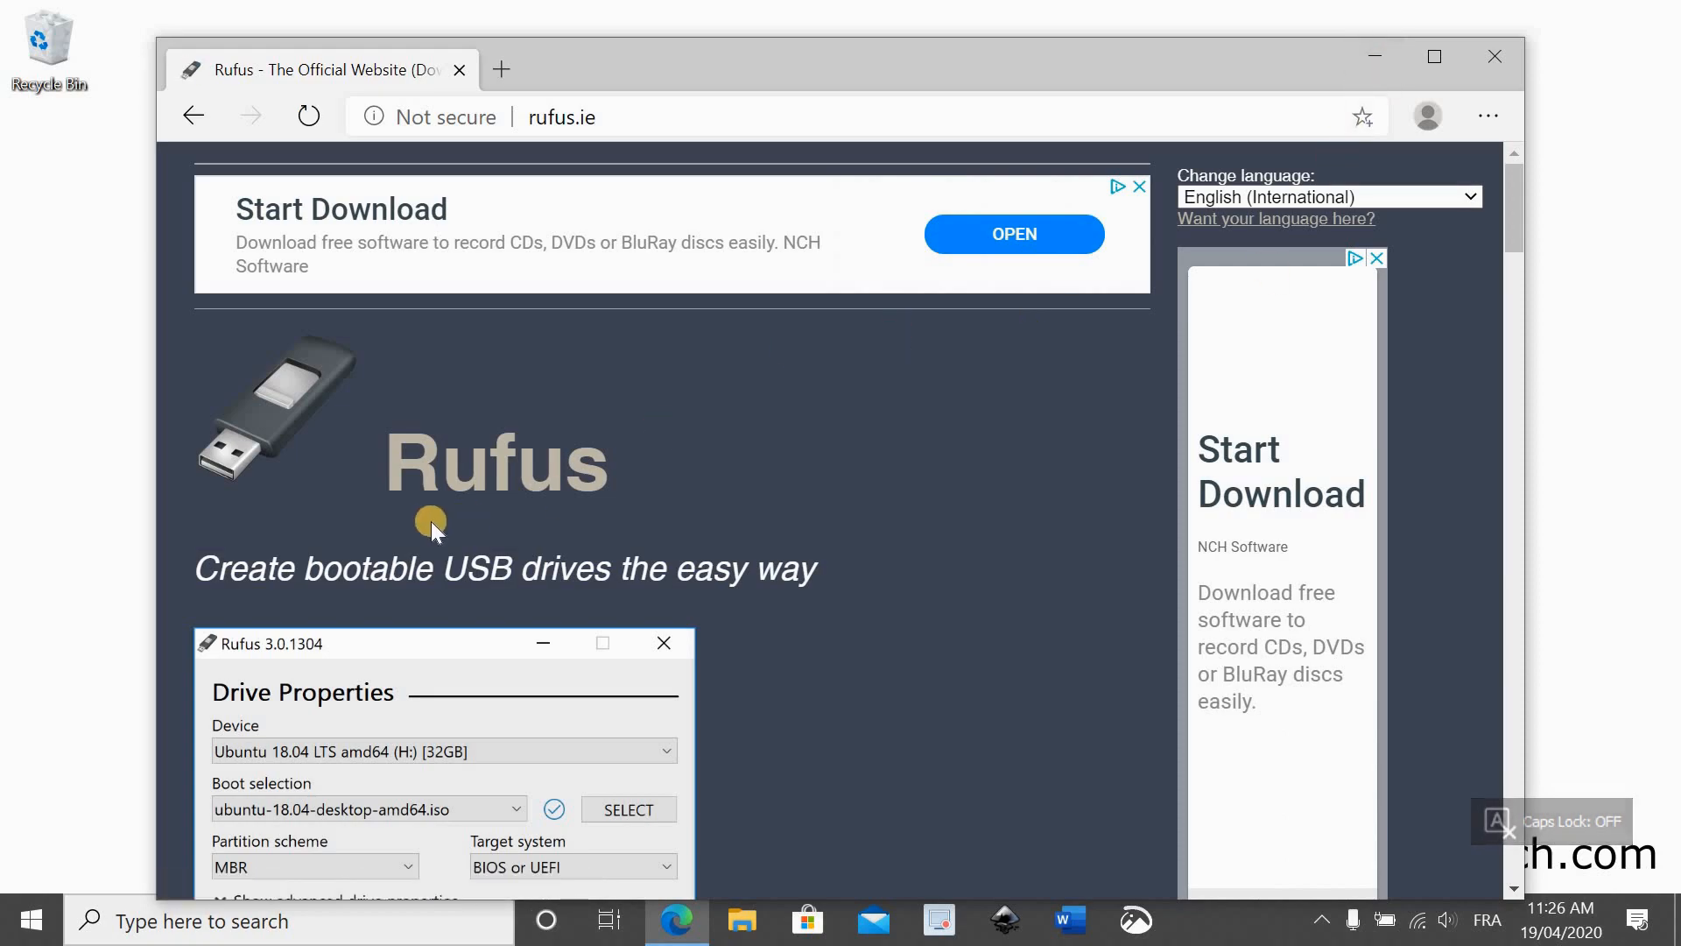
{"action": "scroll", "scroll_direction": "down", "scroll_amount": 3}
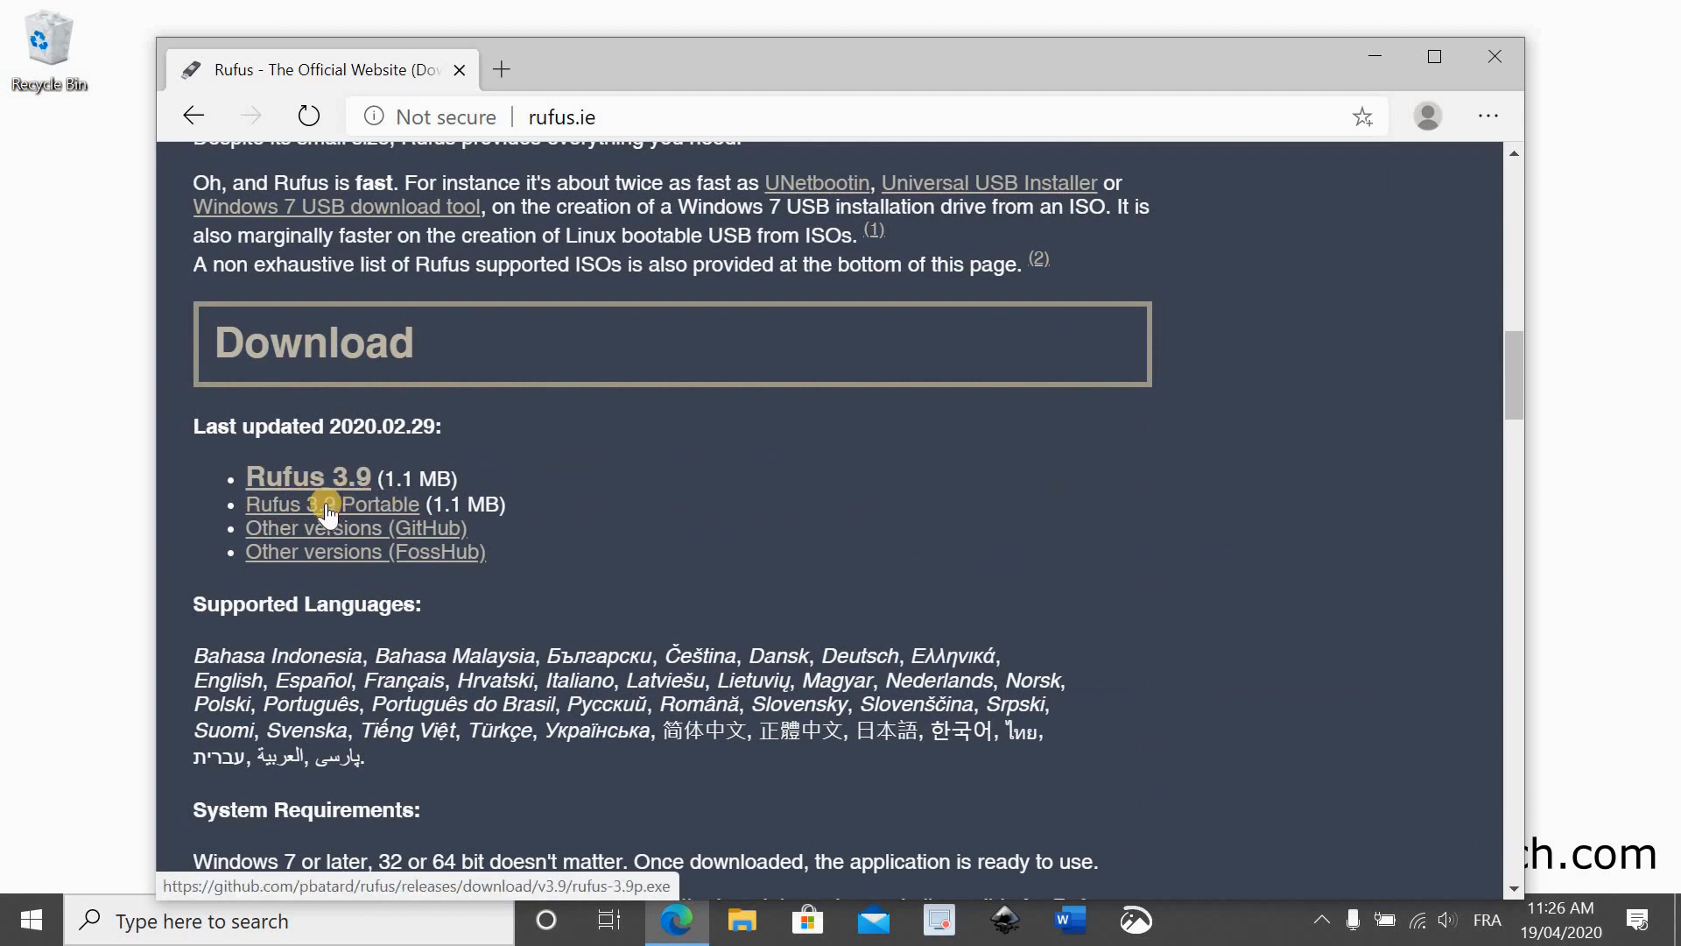
{"action": "left_click", "coordinate": [307, 477]}
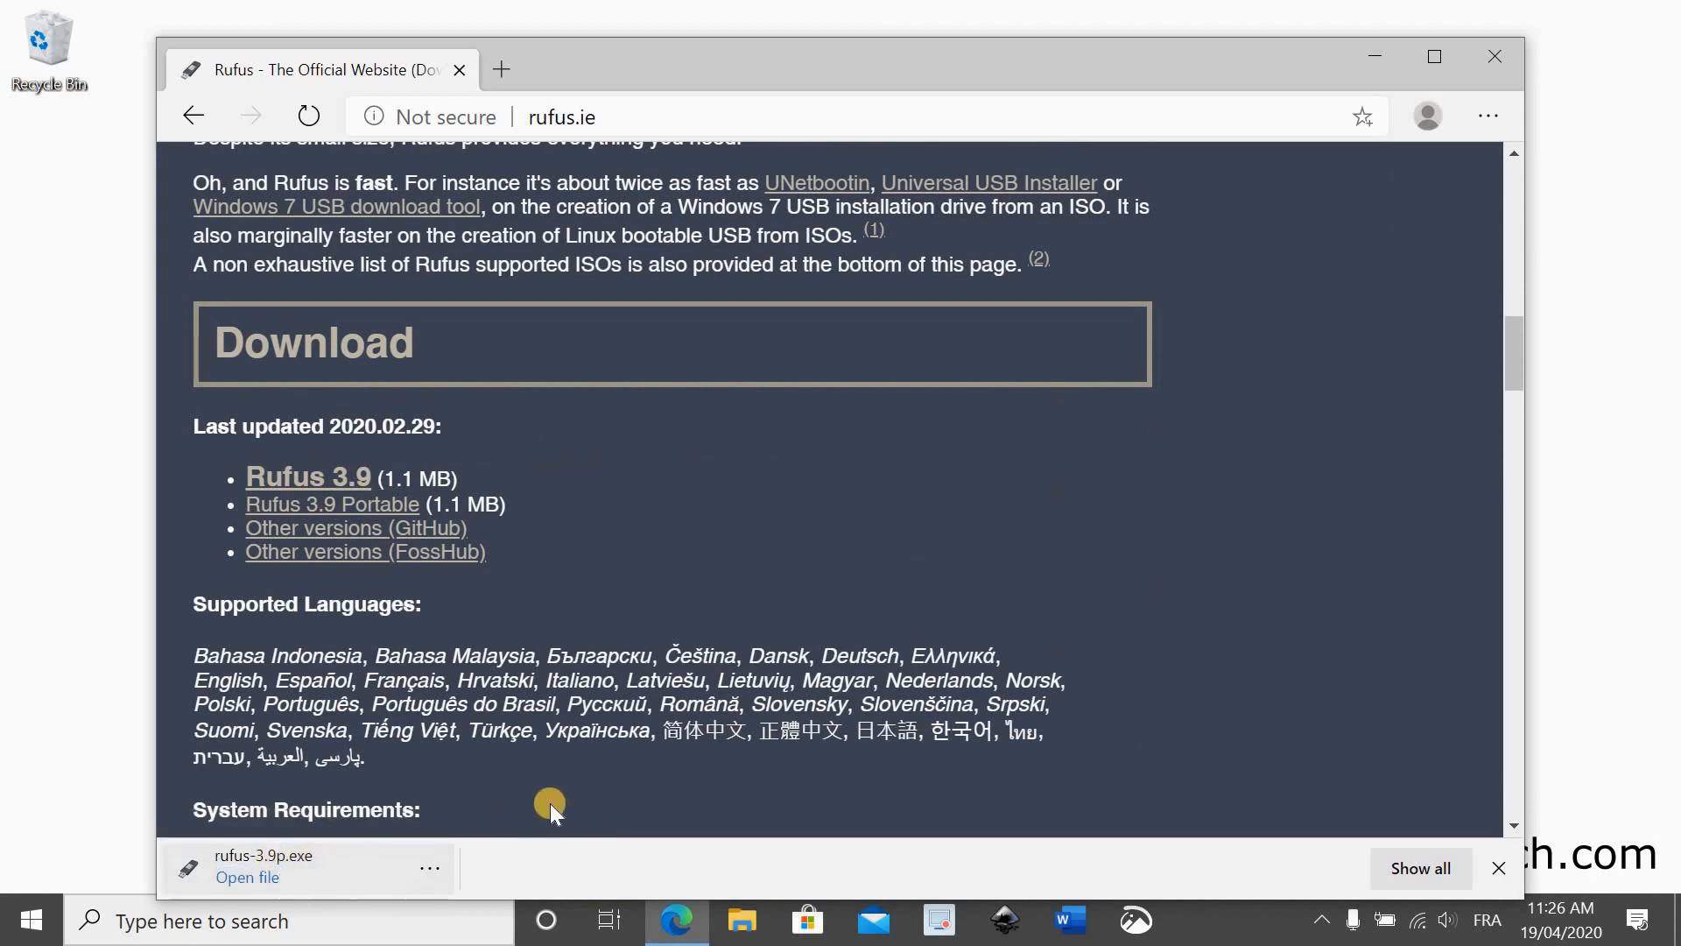
{"action": "mouse_move", "coordinate": [379, 906]}
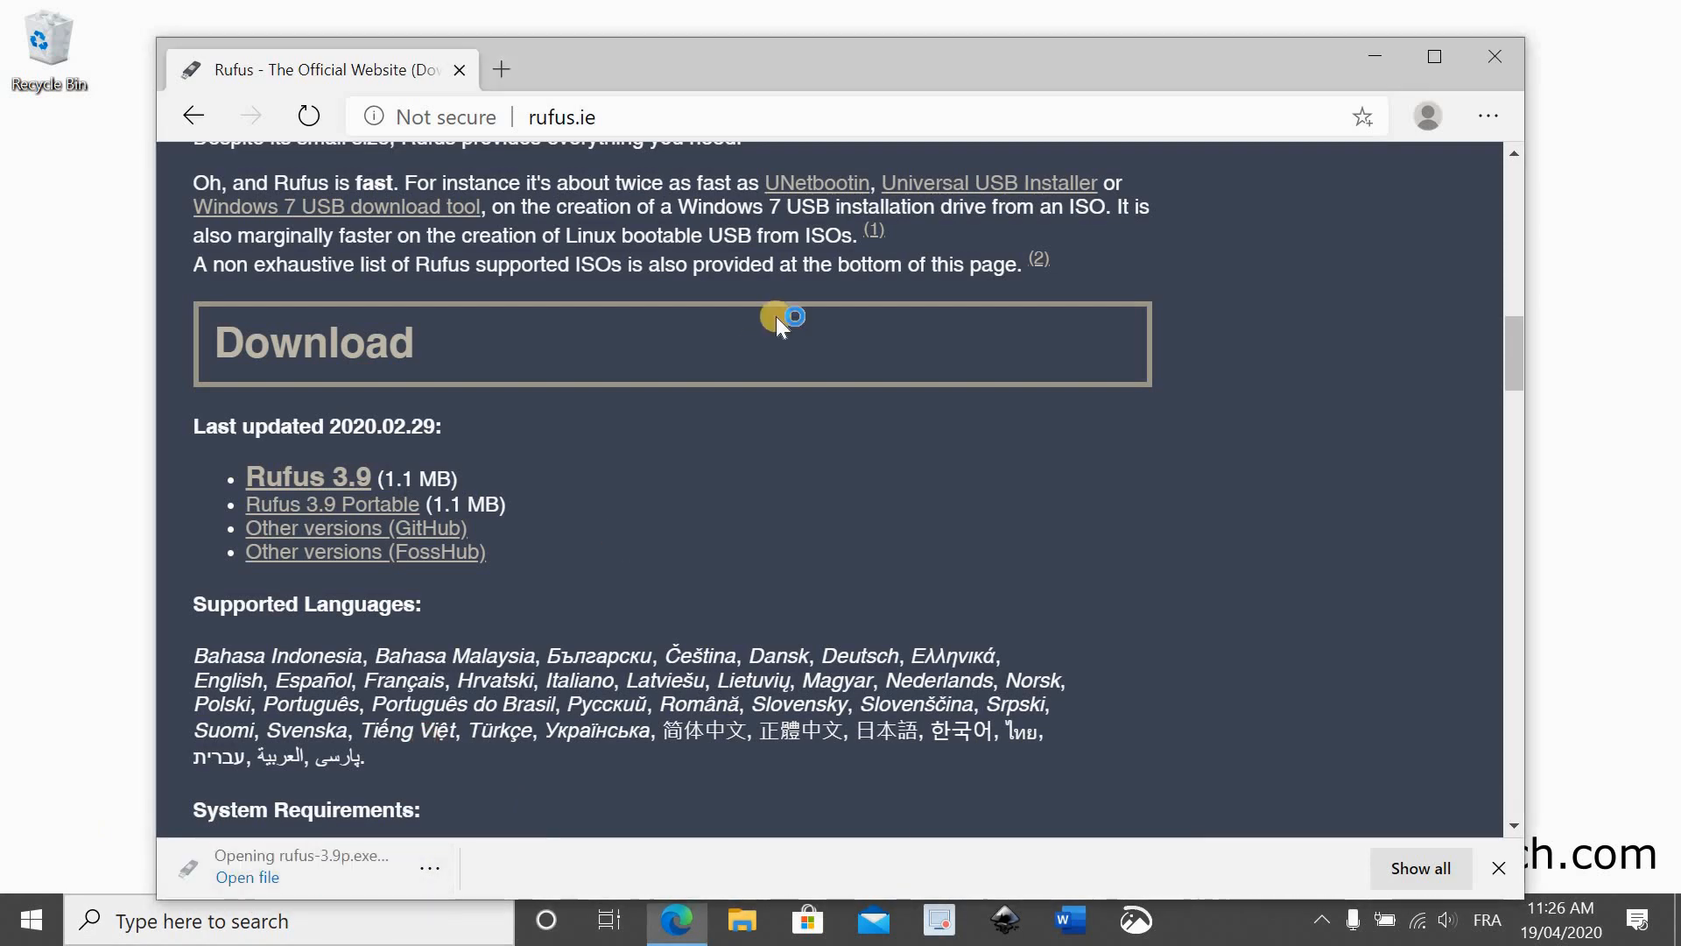
Run rufus-3.9p.exe and answer the online update check prompt
{"action": "left_click", "coordinate": [247, 878]}
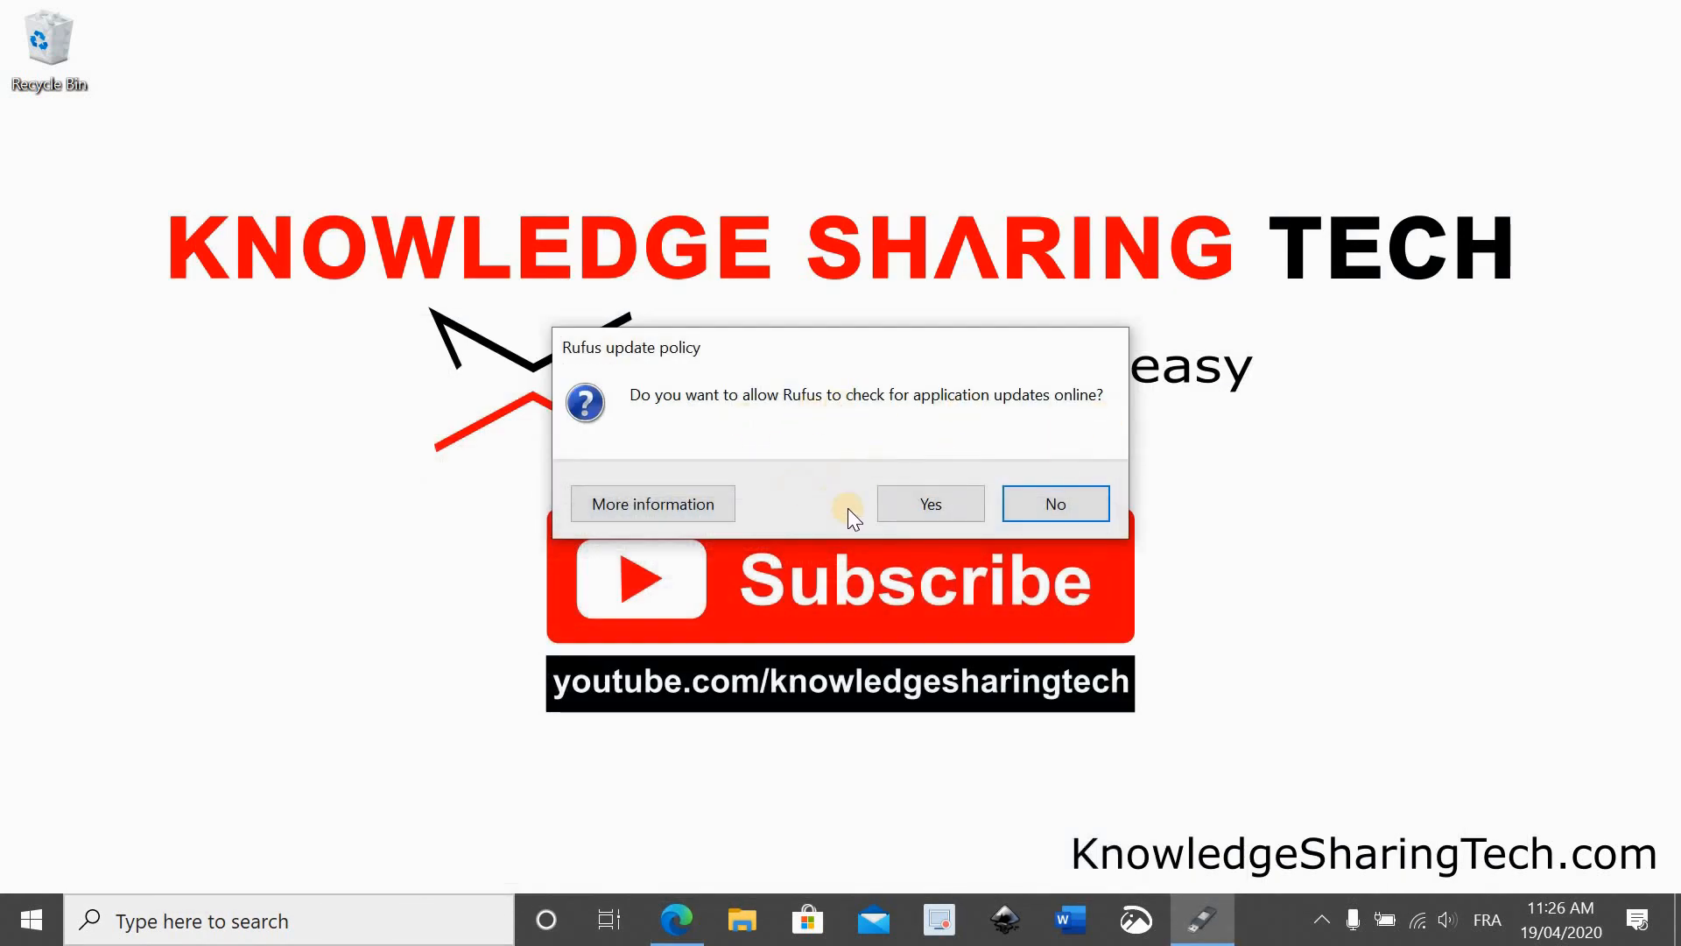
{"action": "mouse_move", "coordinate": [895, 449]}
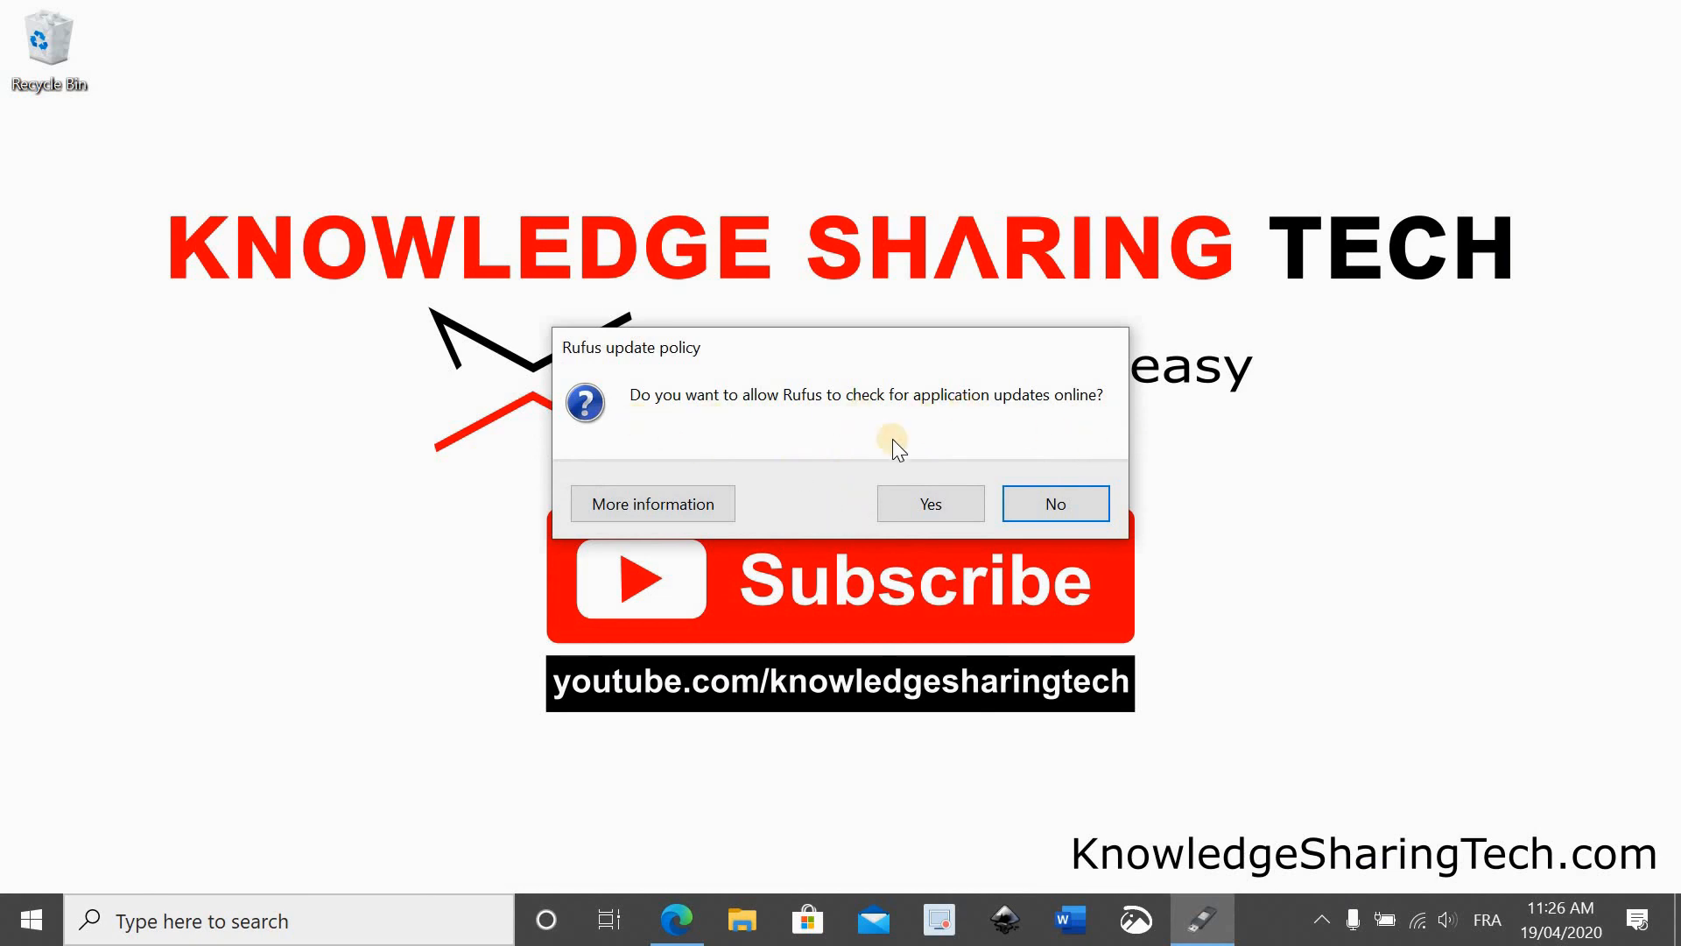
{"action": "left_click", "coordinate": [1053, 502]}
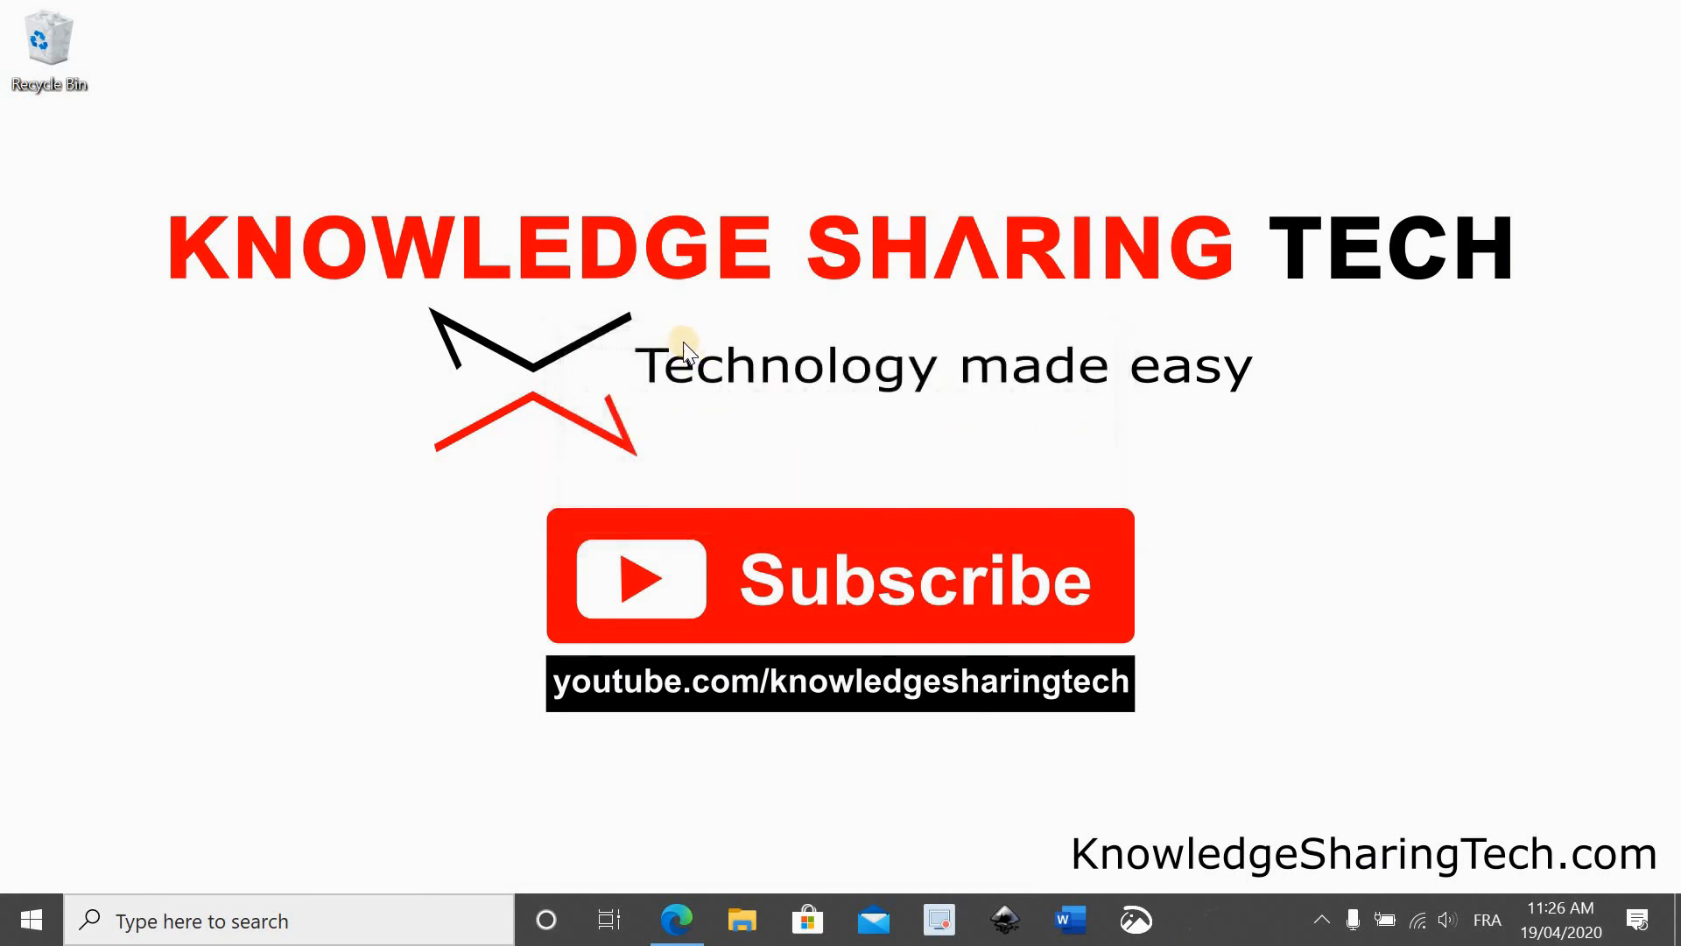
Bring up the Rufus main window showing the 128 GB USB drive as the device
{"action": "left_click", "coordinate": [1202, 920]}
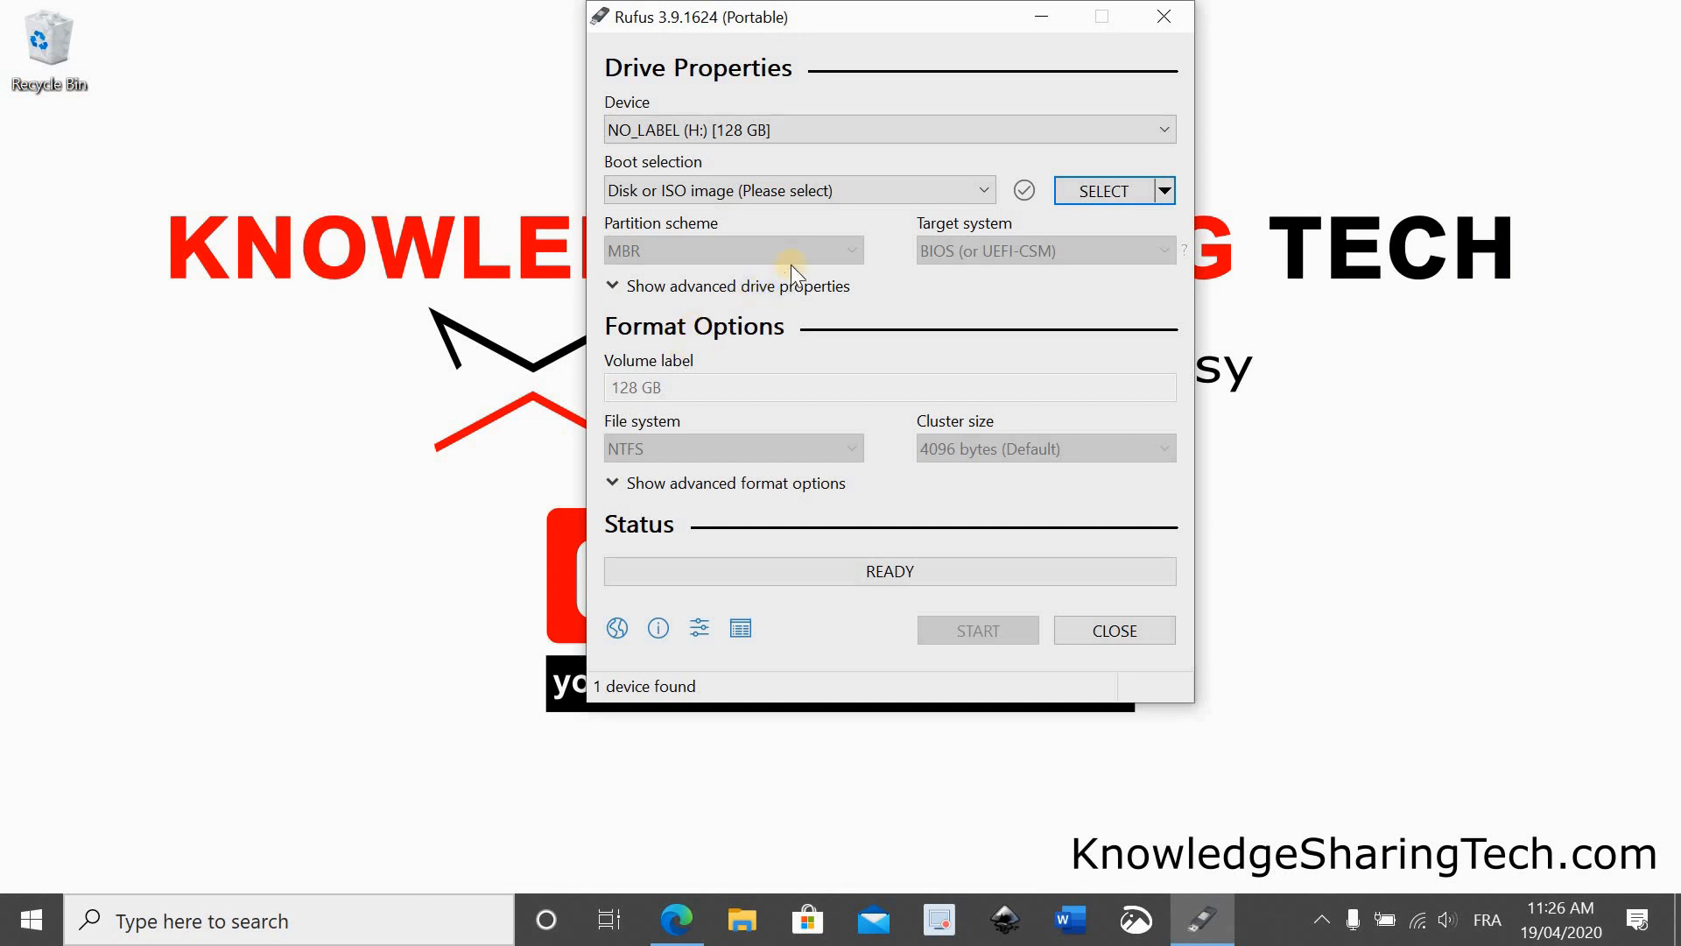
{"action": "mouse_move", "coordinate": [963, 87]}
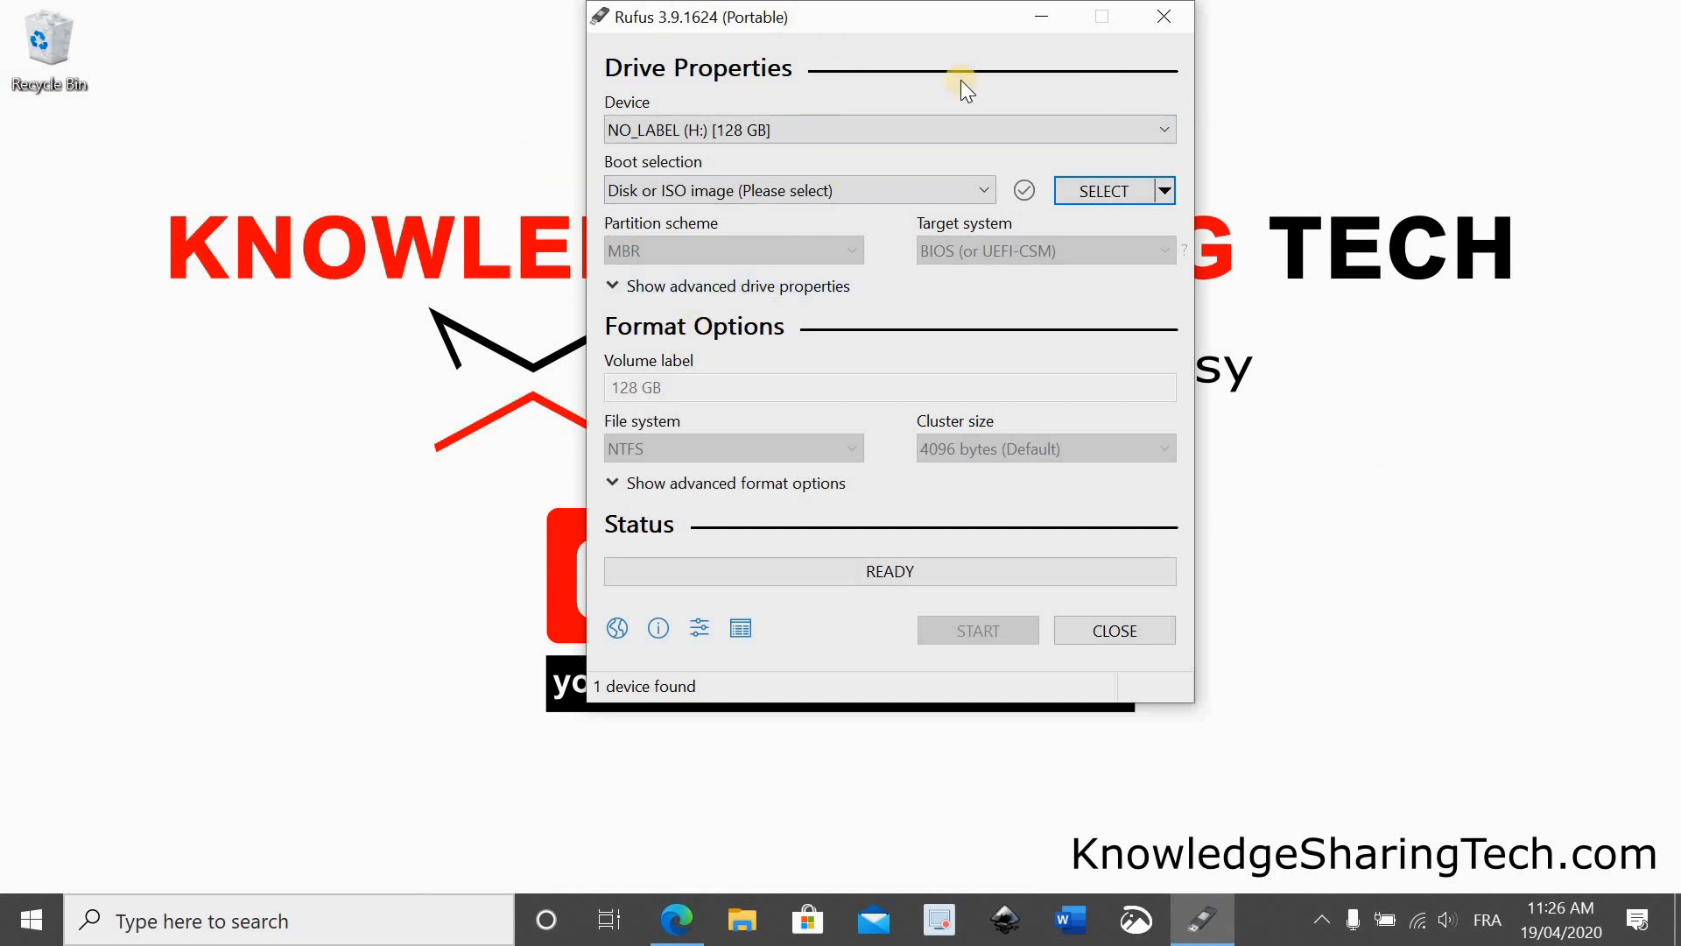
{"action": "mouse_move", "coordinate": [616, 126]}
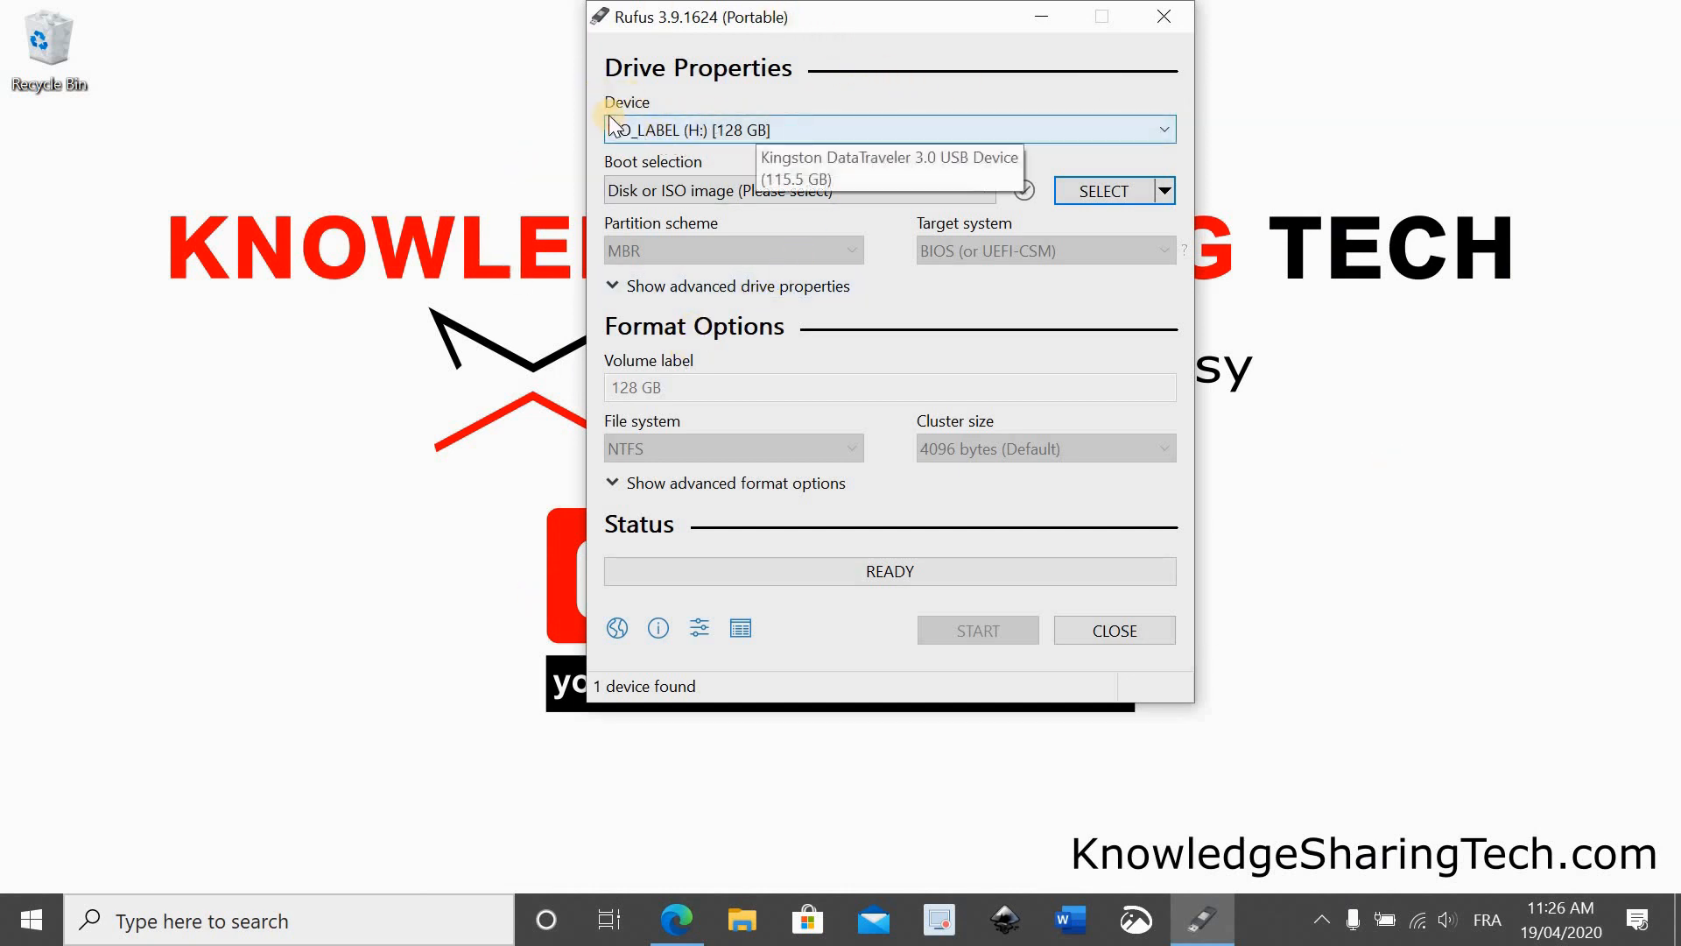
{"action": "mouse_move", "coordinate": [631, 103]}
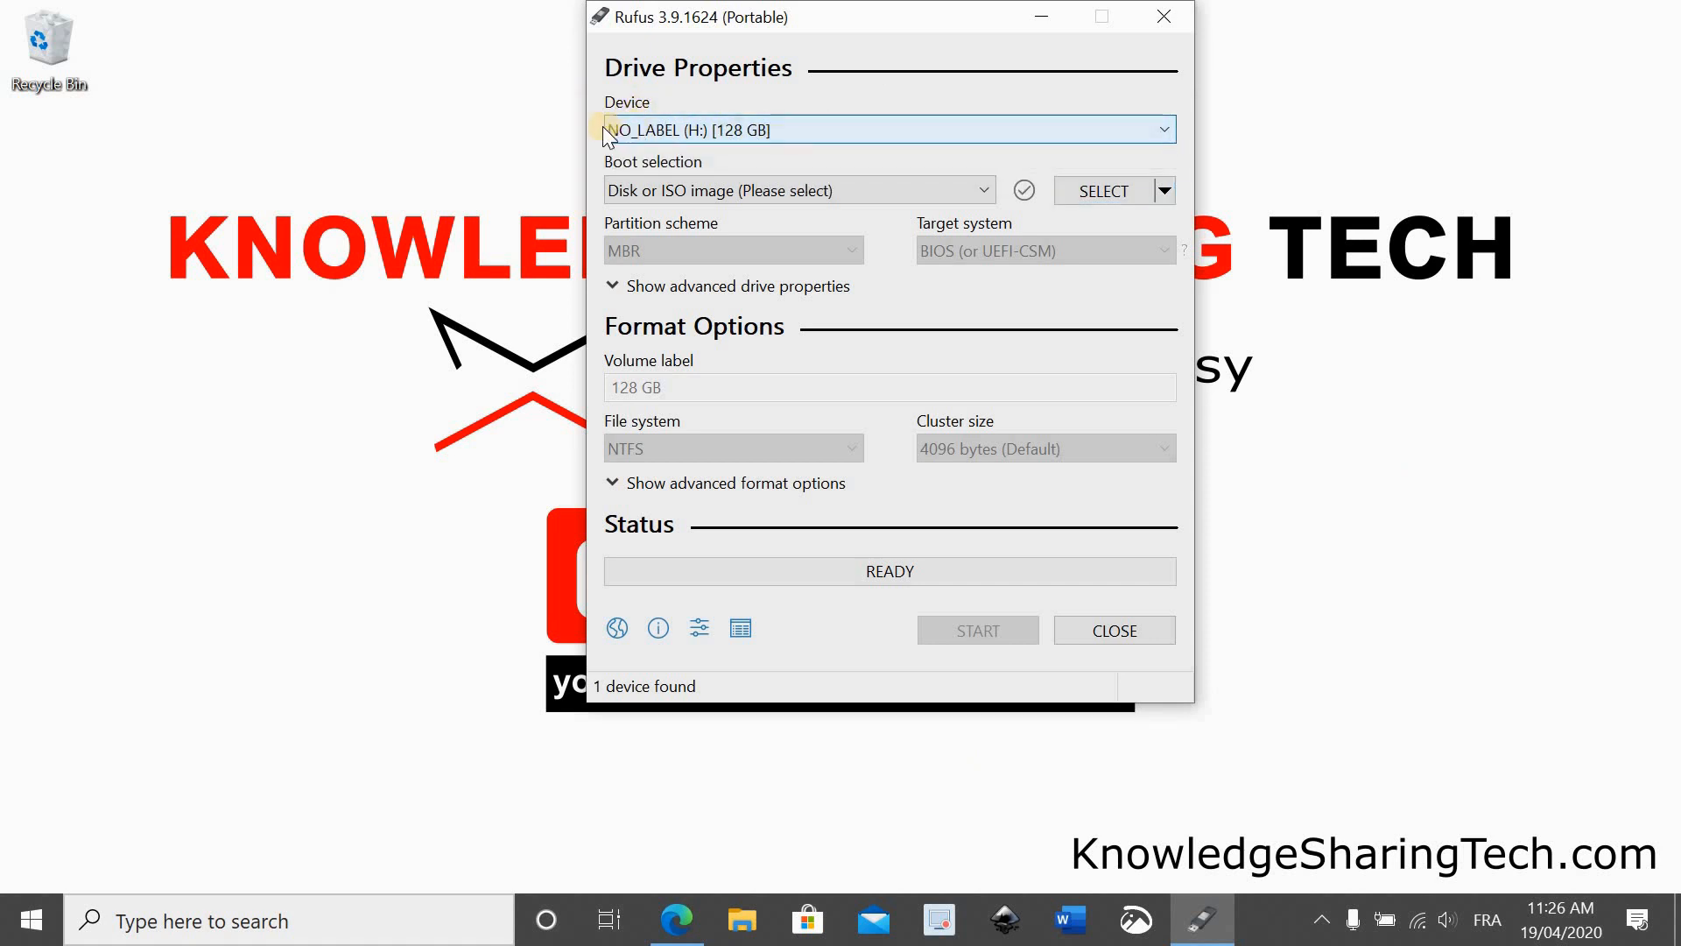
{"action": "mouse_move", "coordinate": [724, 139]}
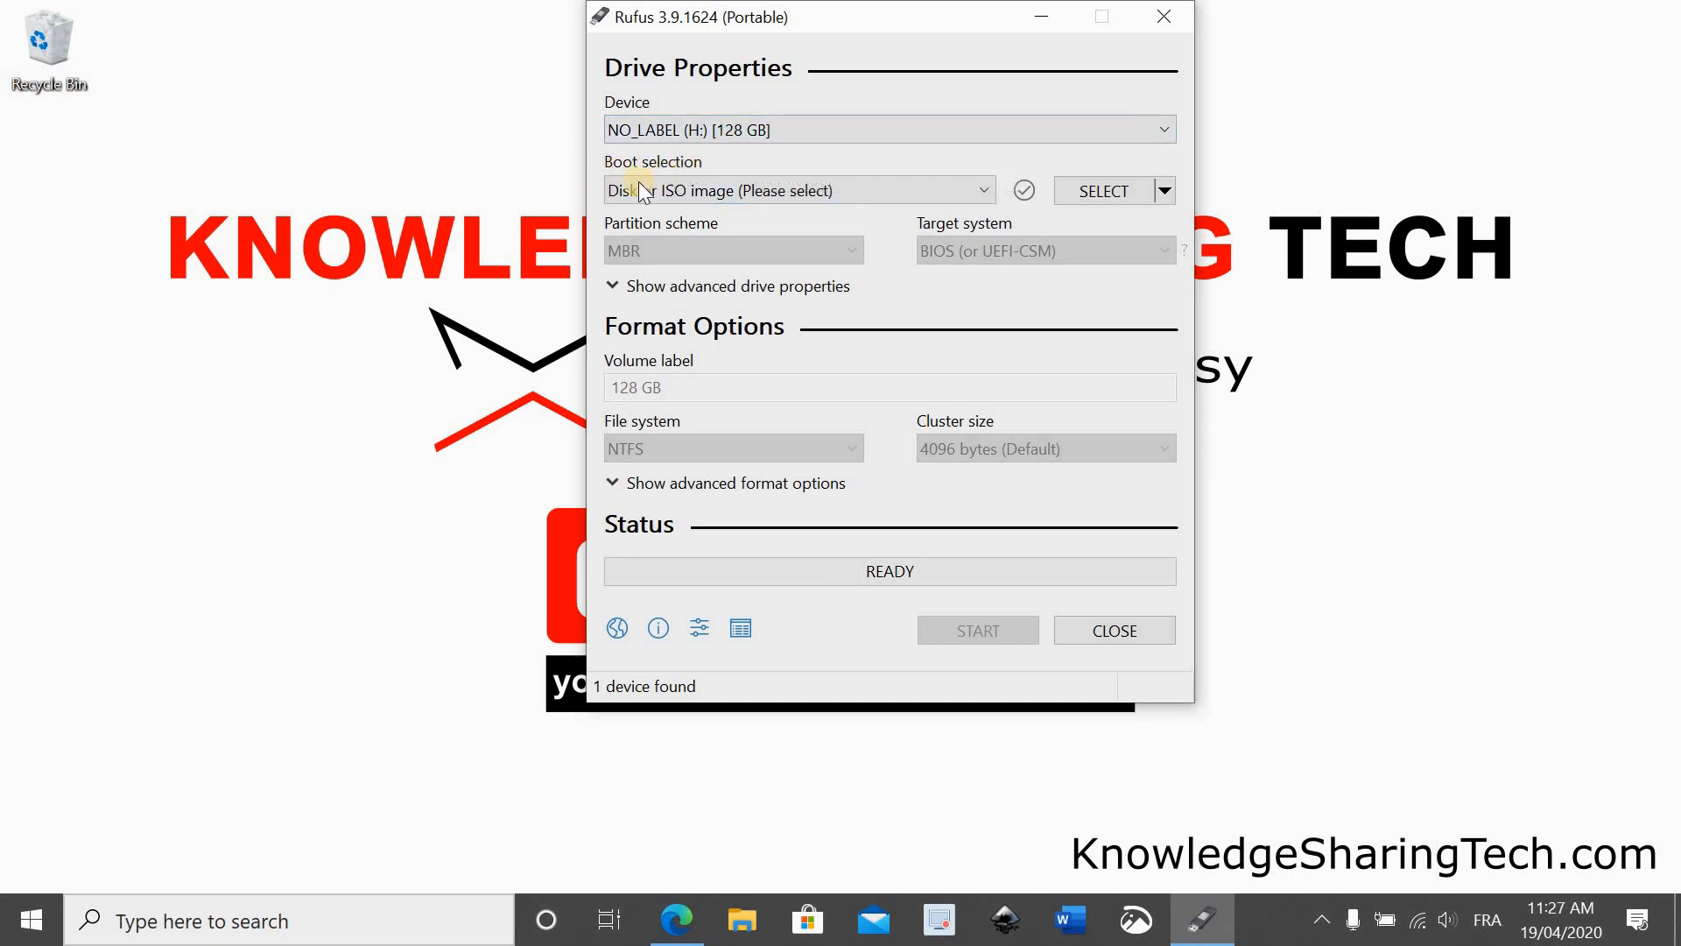
{"action": "mouse_move", "coordinate": [716, 190]}
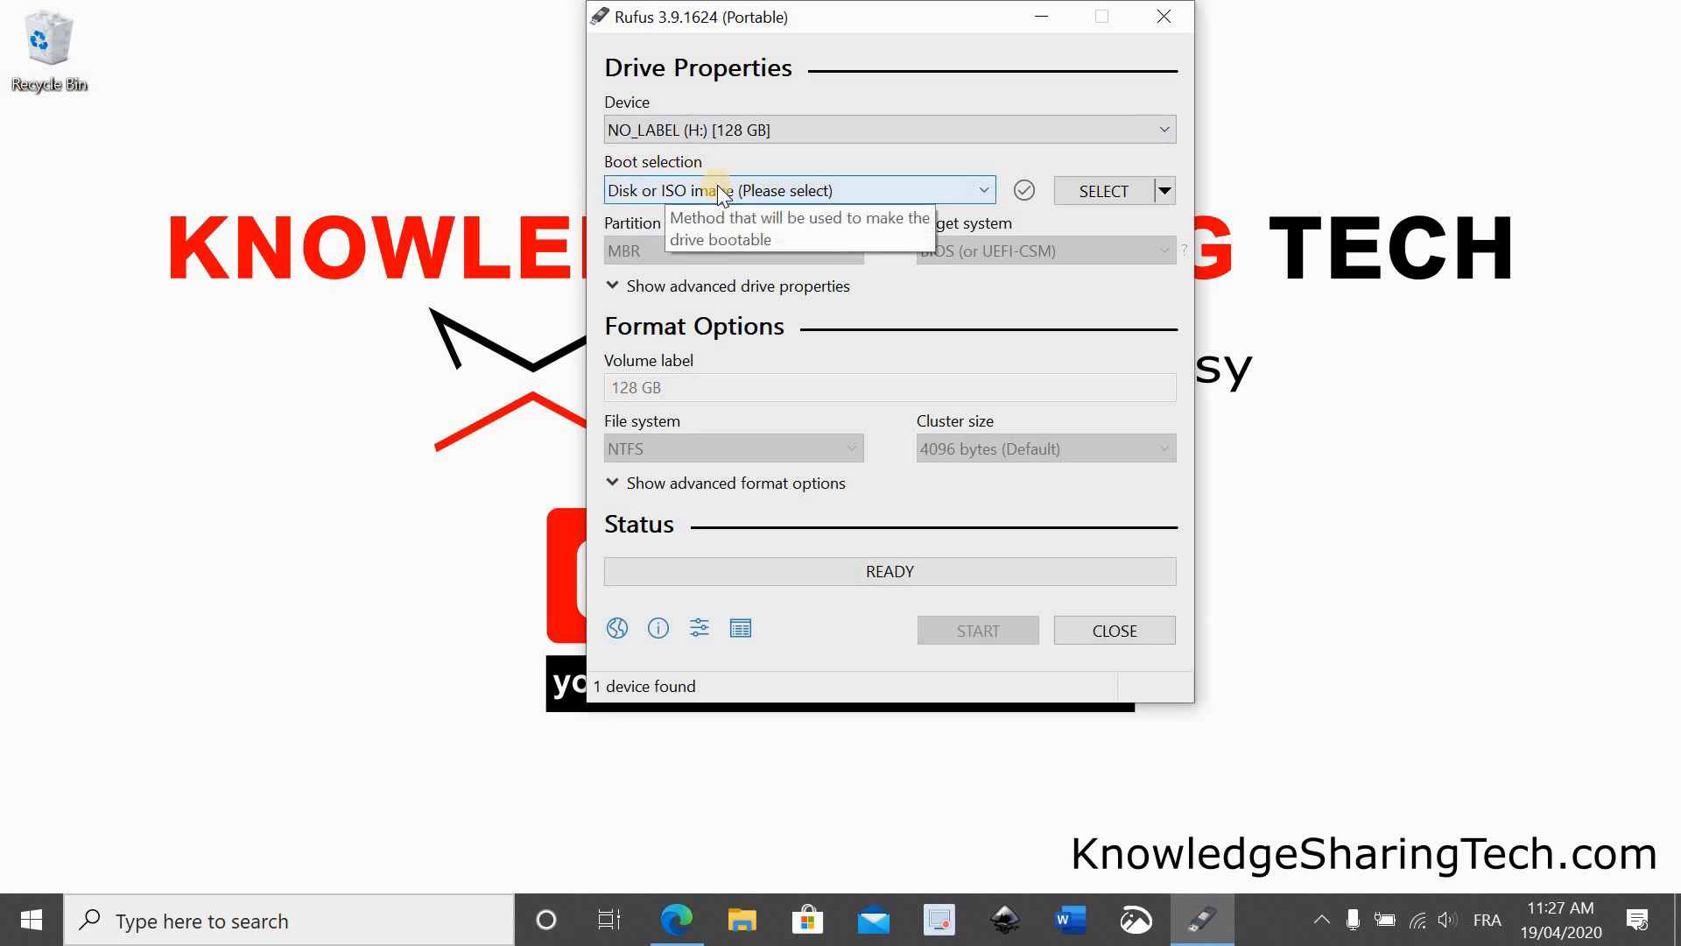
{"action": "mouse_move", "coordinate": [718, 172]}
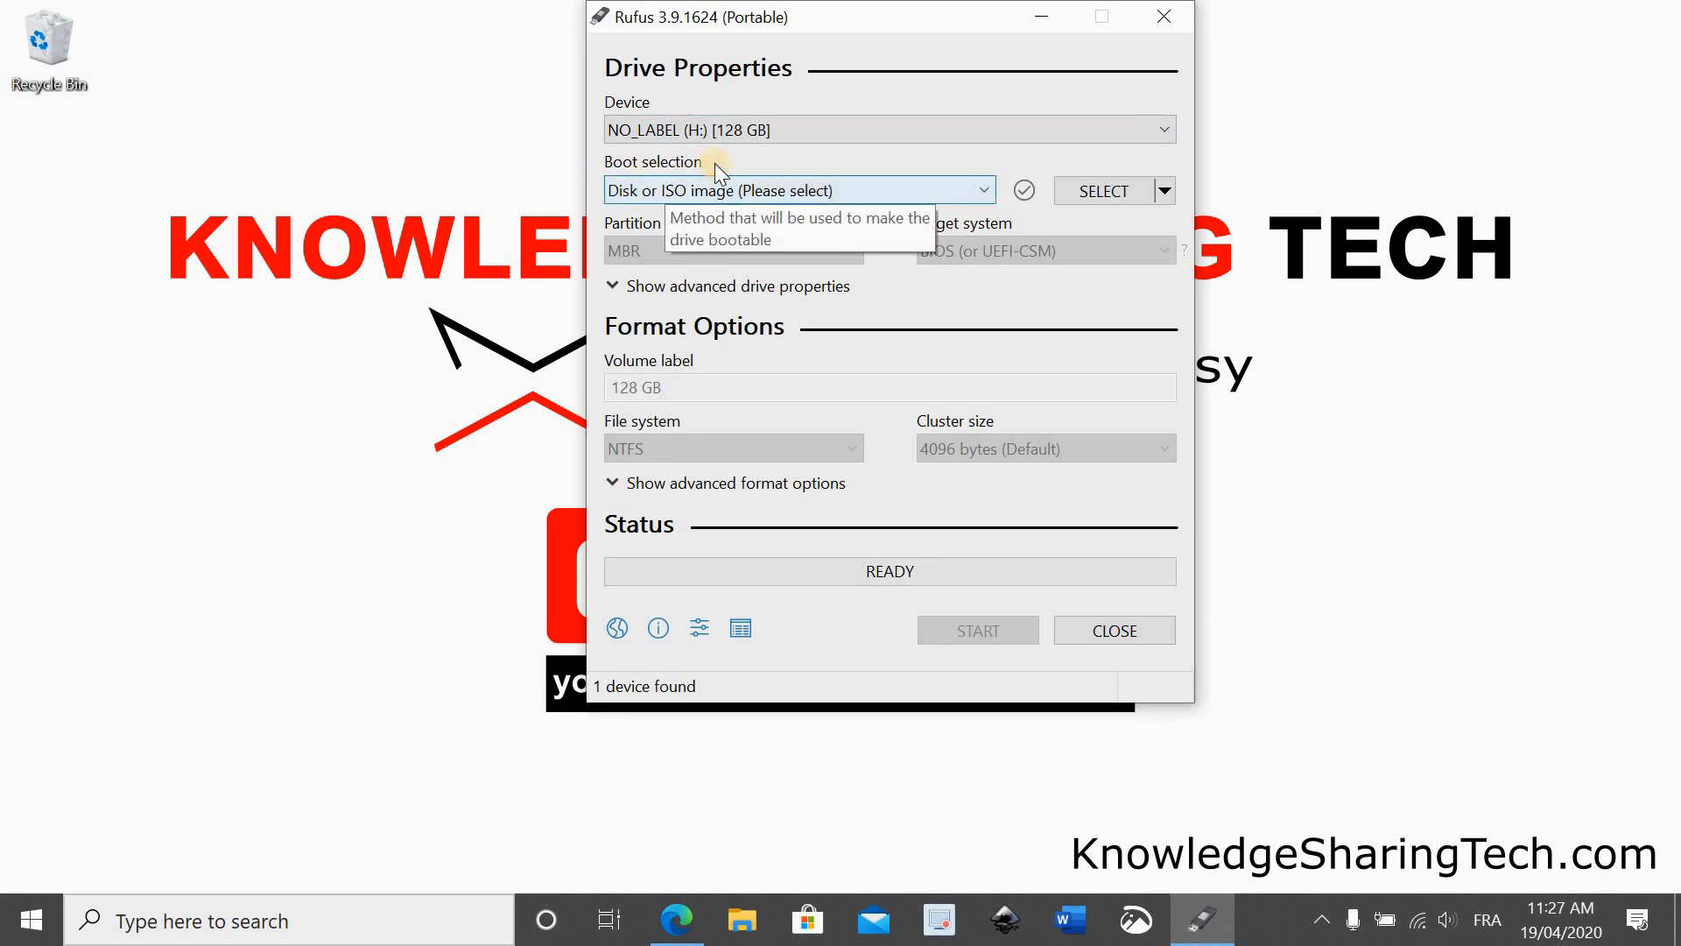
{"action": "mouse_move", "coordinate": [802, 191]}
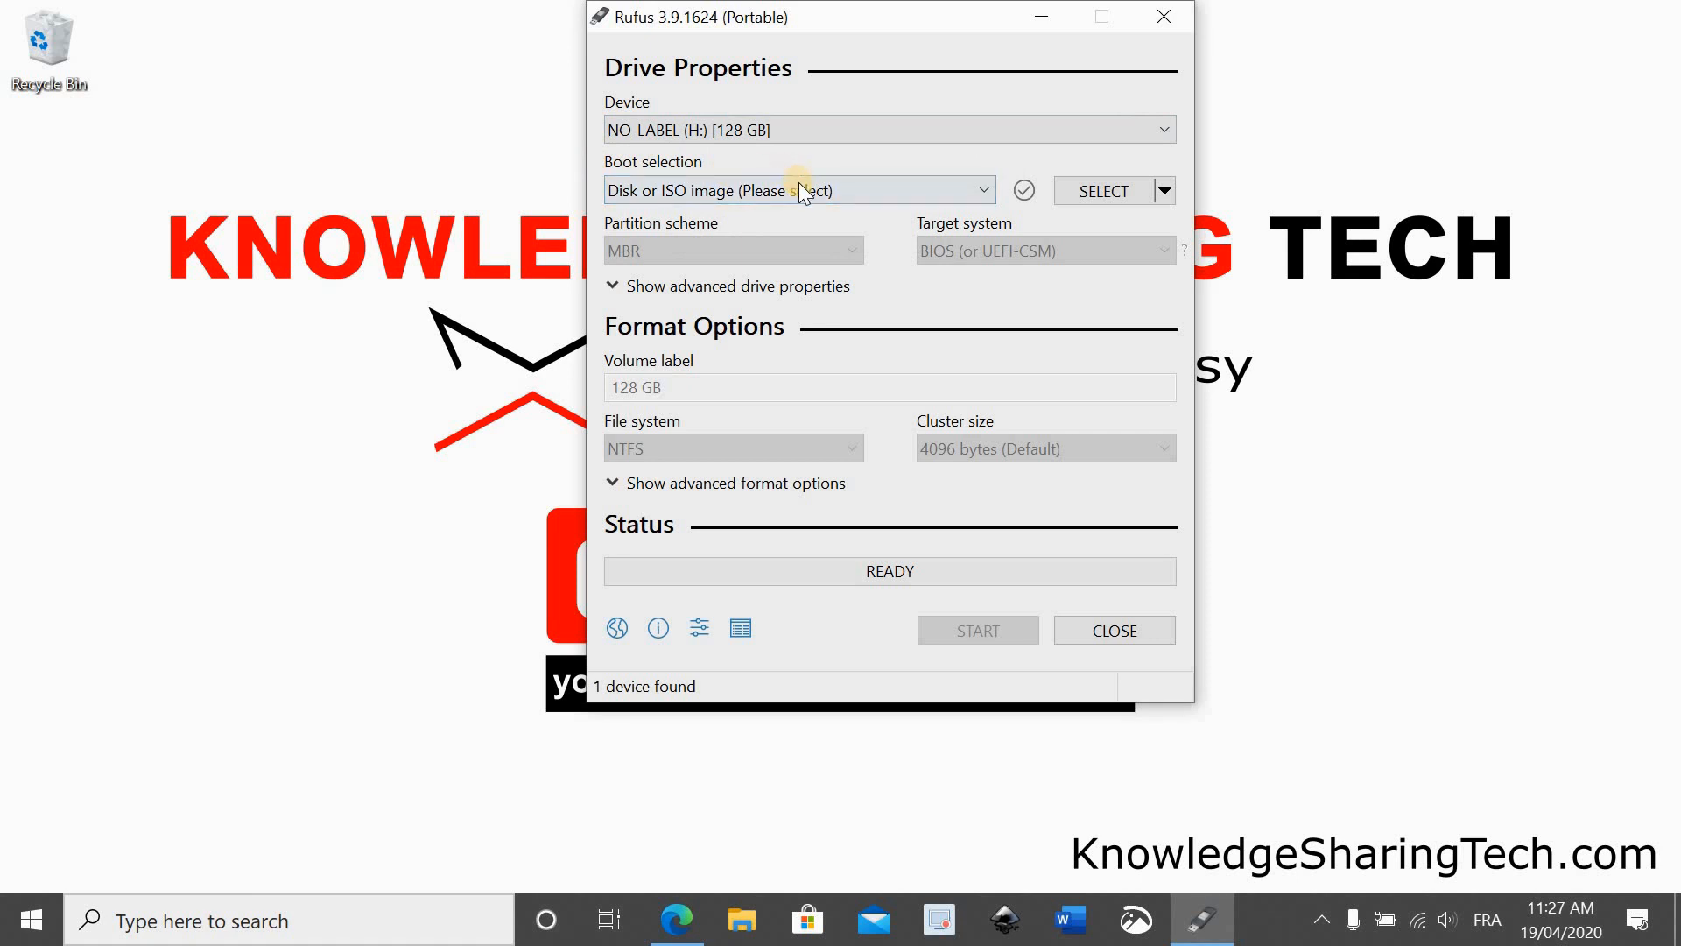
{"action": "mouse_move", "coordinate": [1078, 191]}
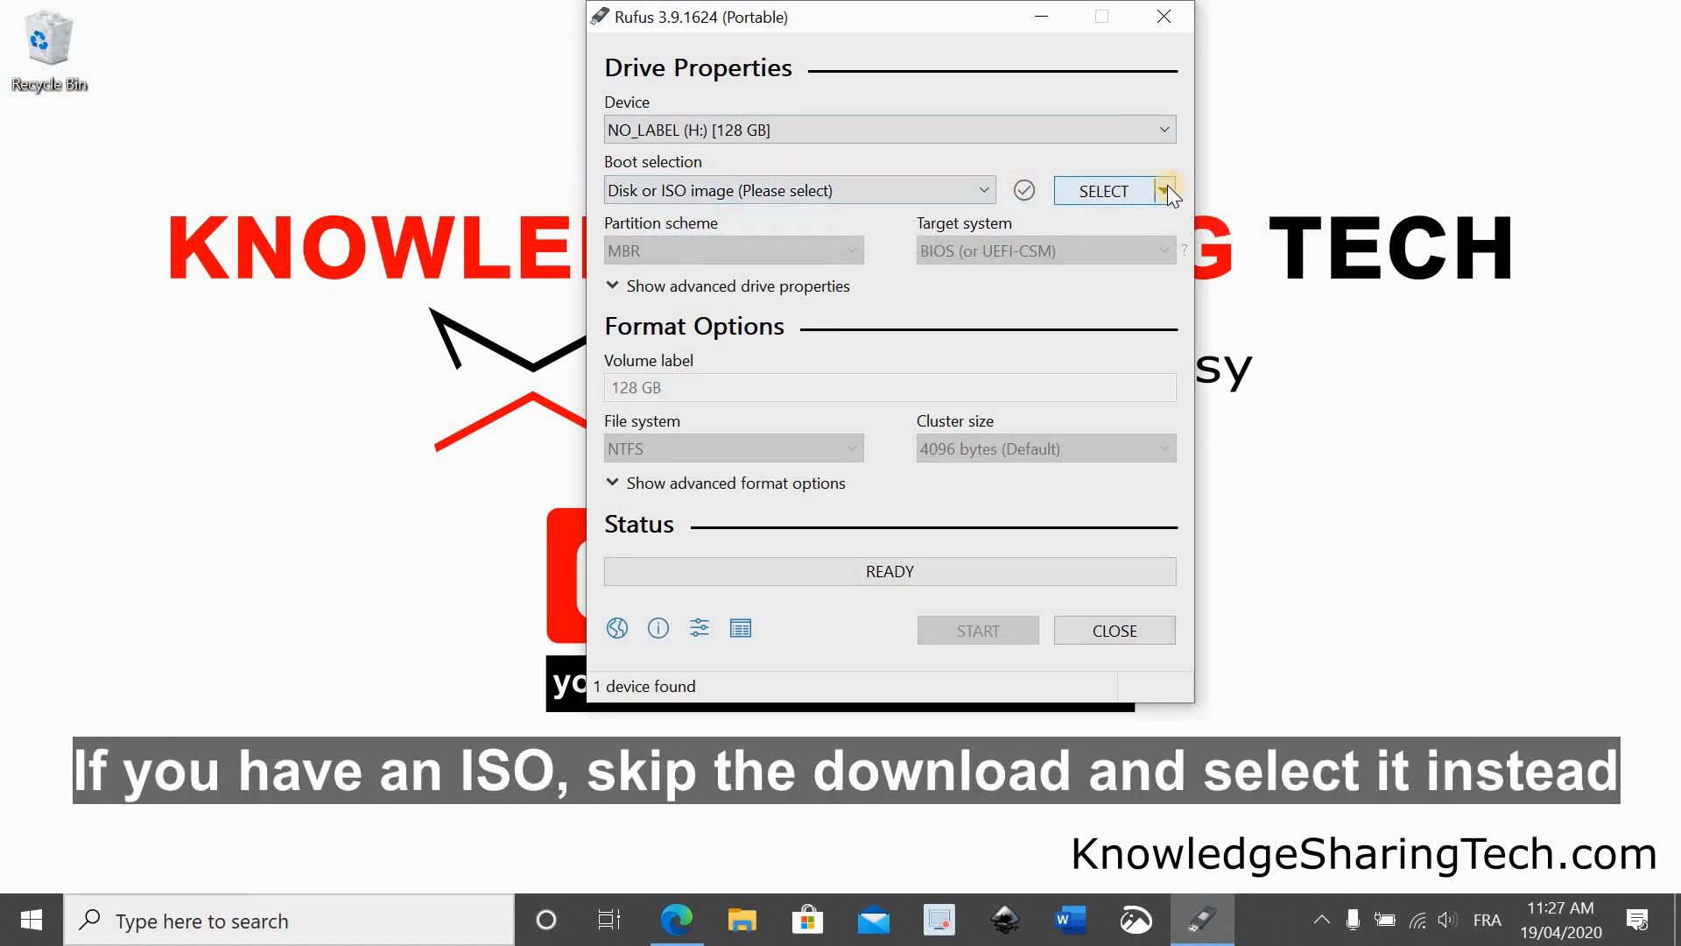
Switch the SELECT button to DOWNLOAD and launch the ISO download script
{"action": "left_click", "coordinate": [1165, 190]}
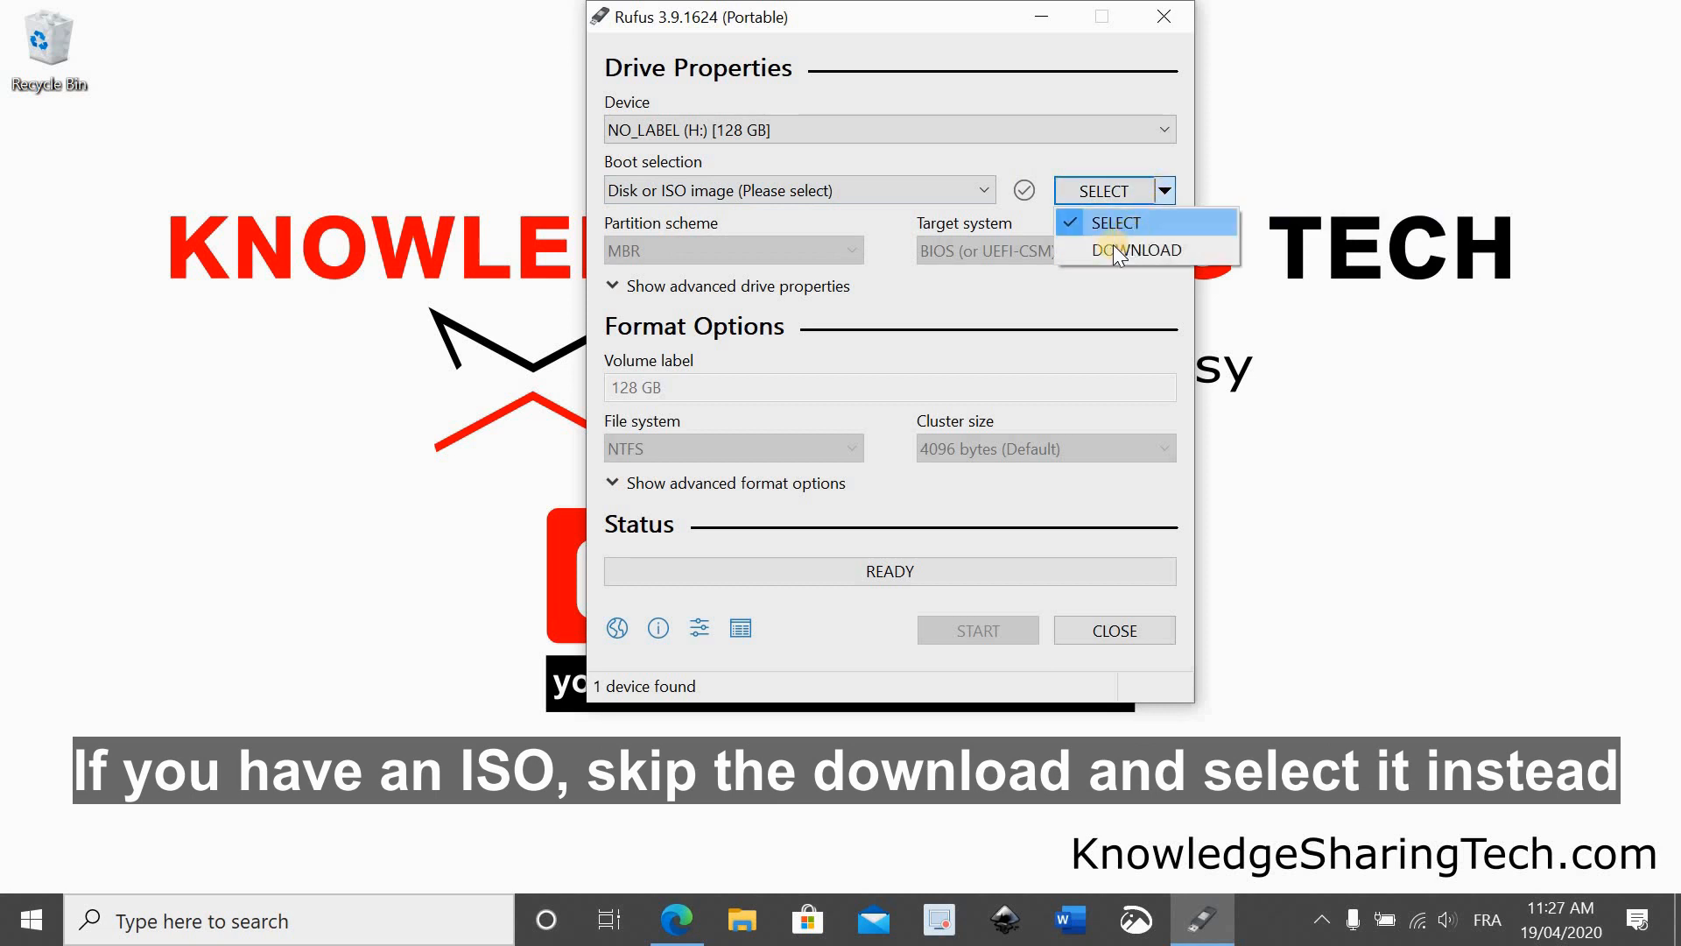
{"action": "left_click", "coordinate": [1140, 250]}
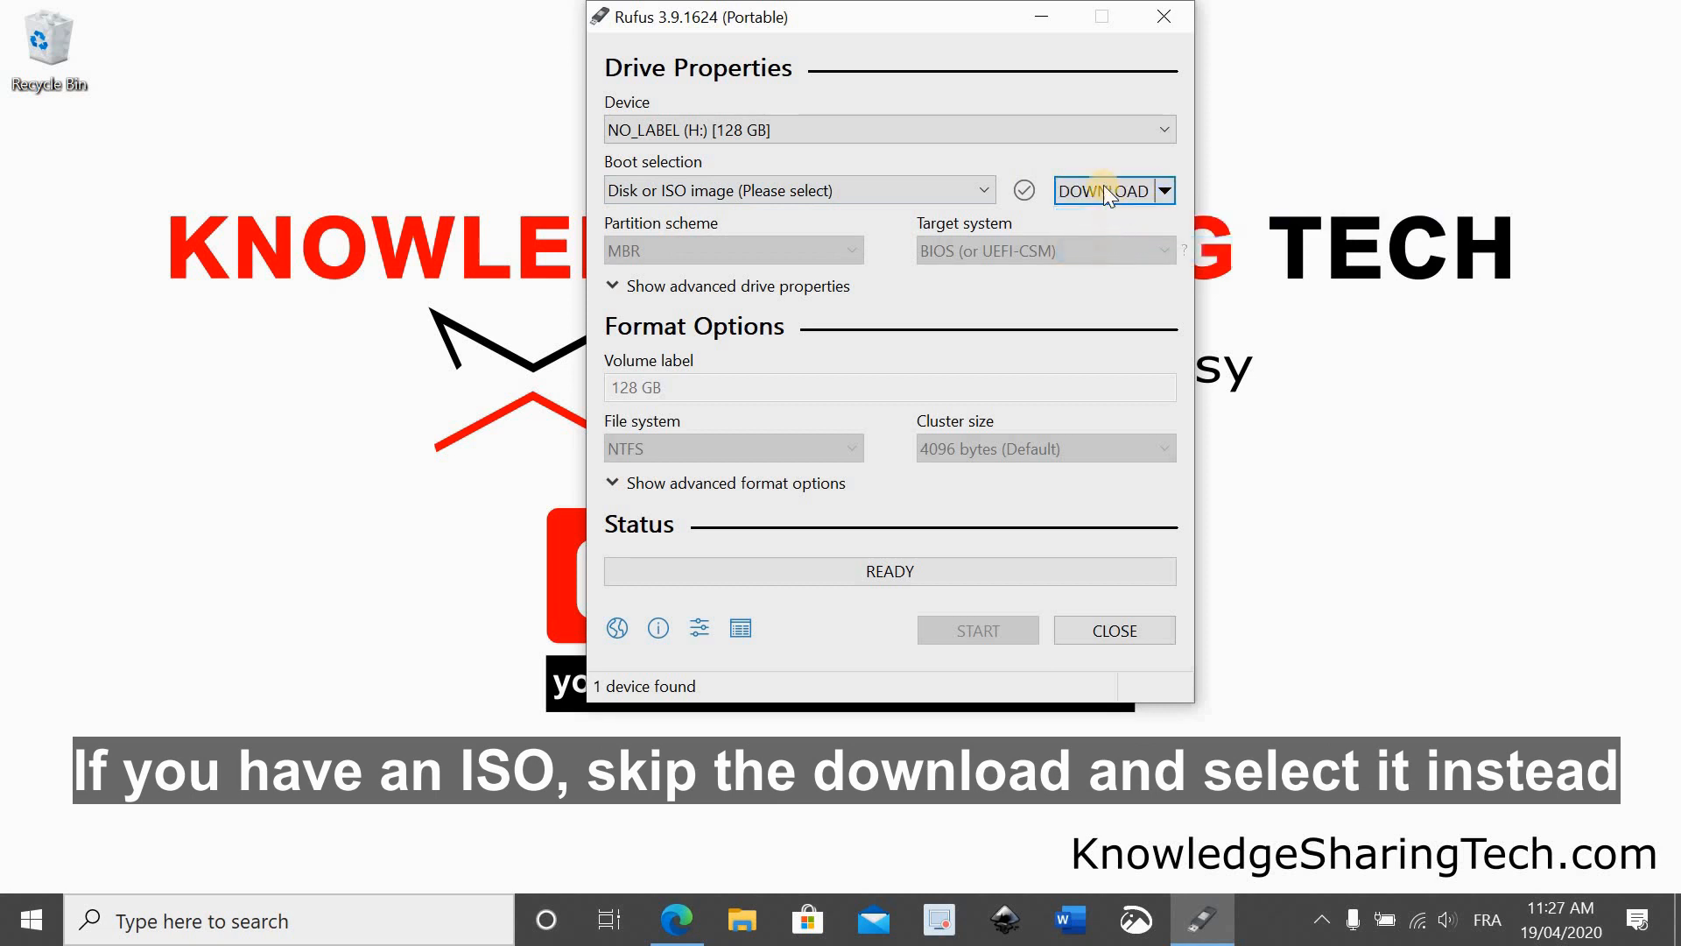
{"action": "left_click", "coordinate": [1108, 190]}
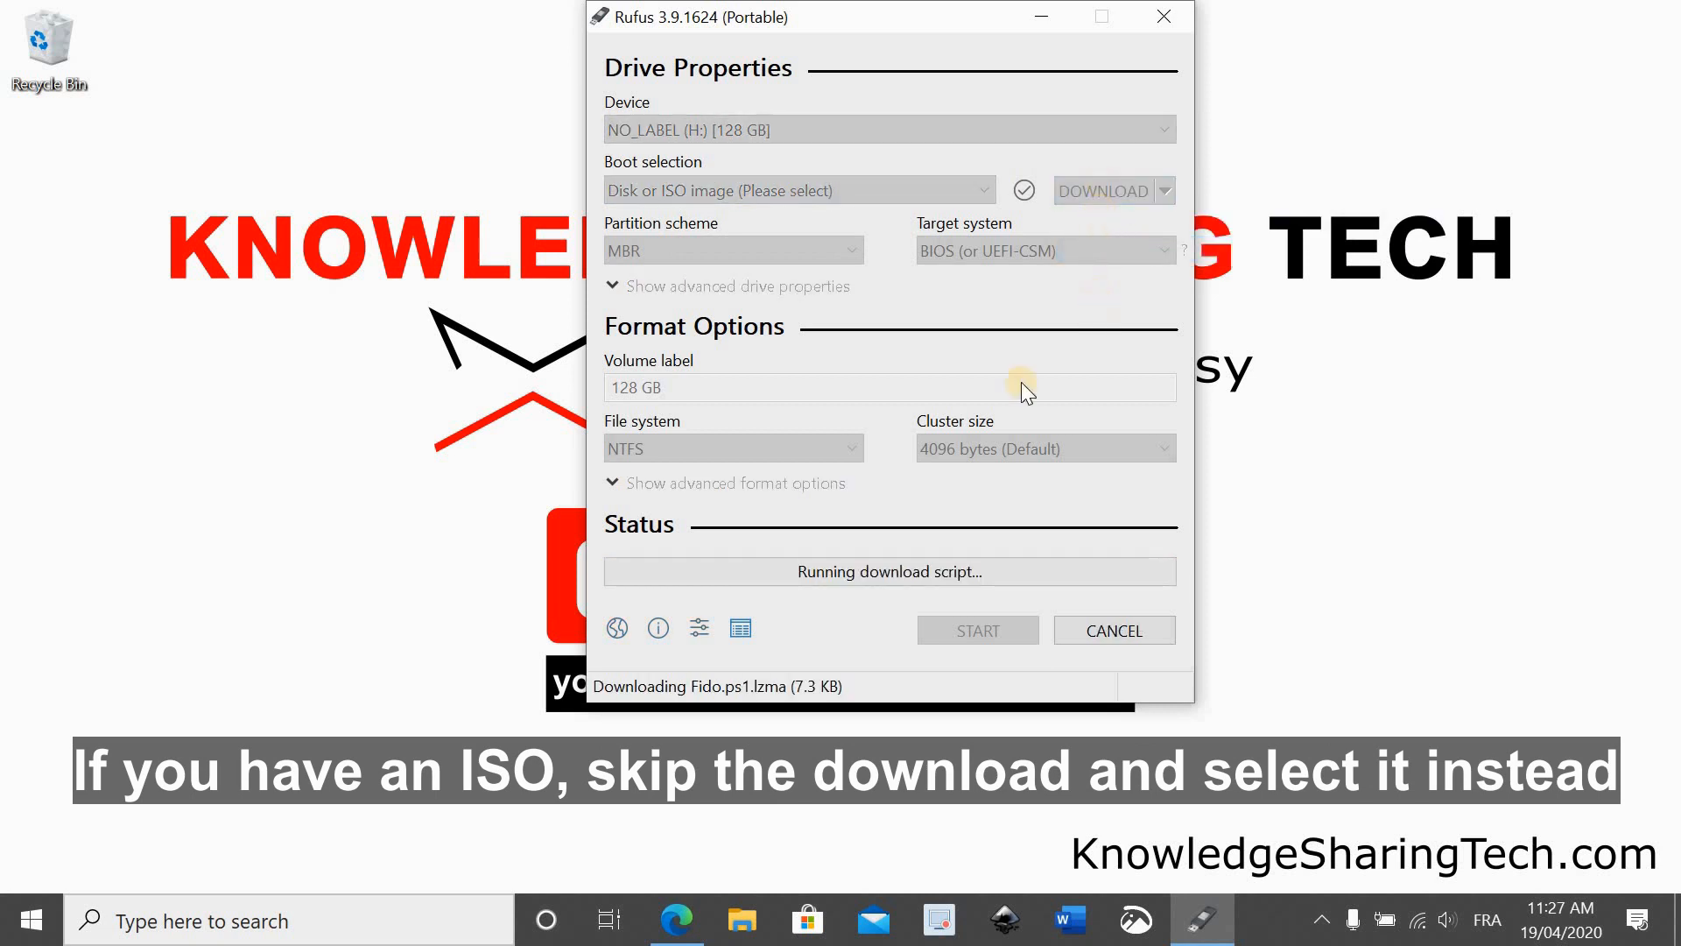
{"action": "mouse_move", "coordinate": [974, 588]}
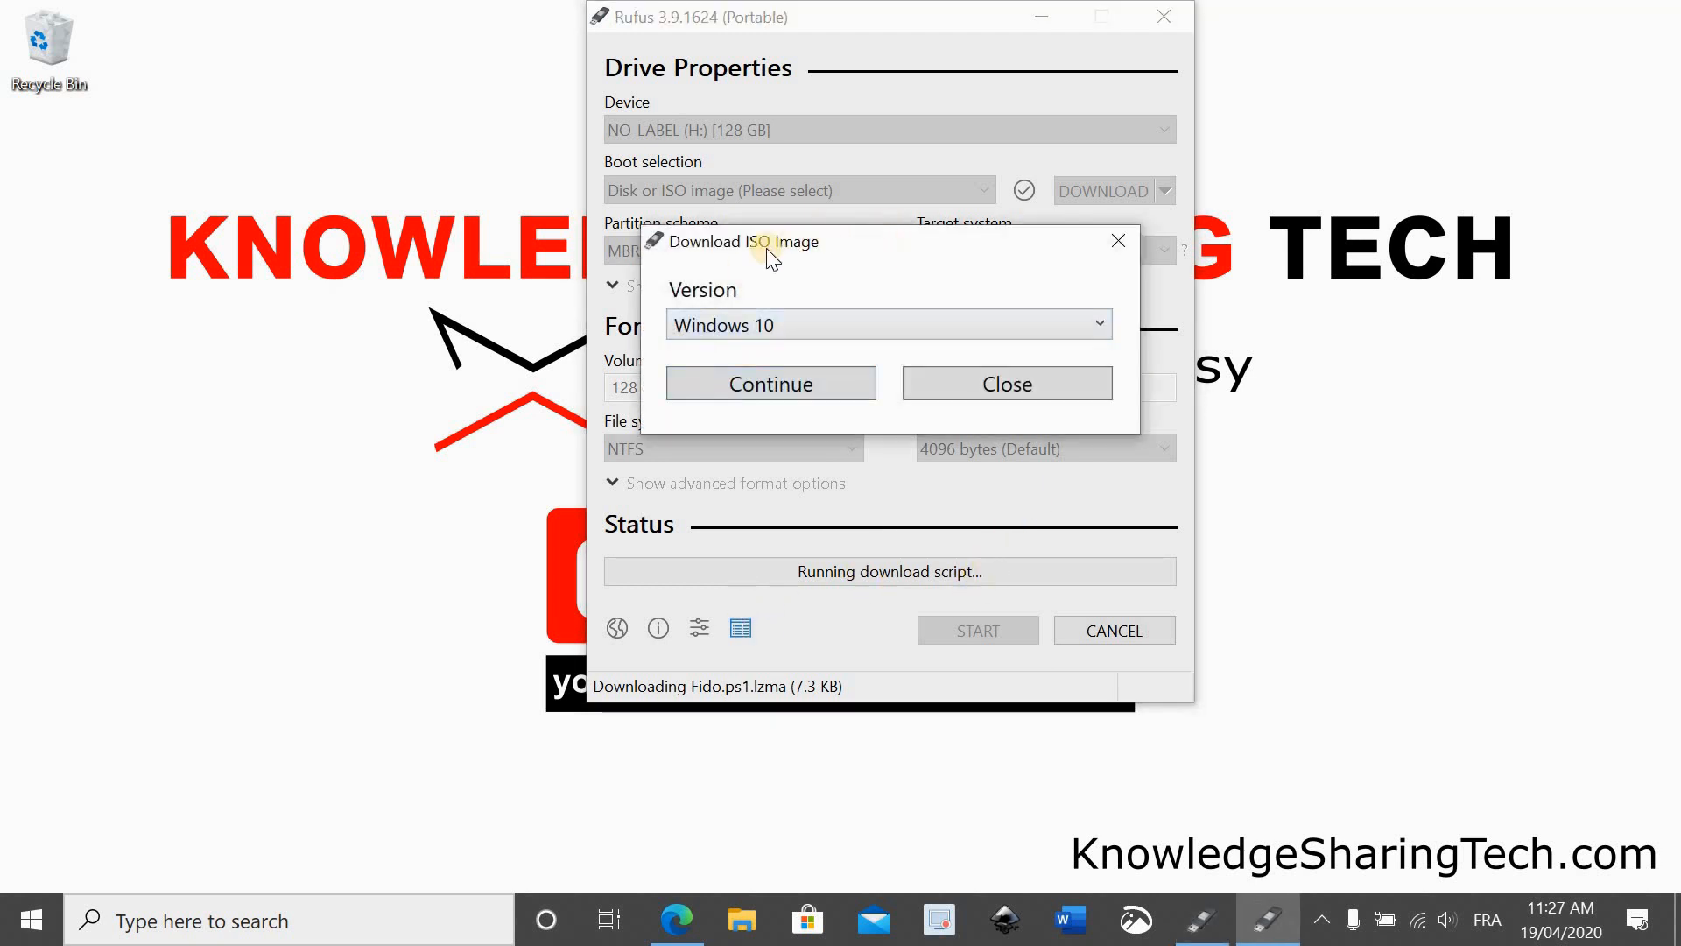
{"action": "mouse_move", "coordinate": [743, 310]}
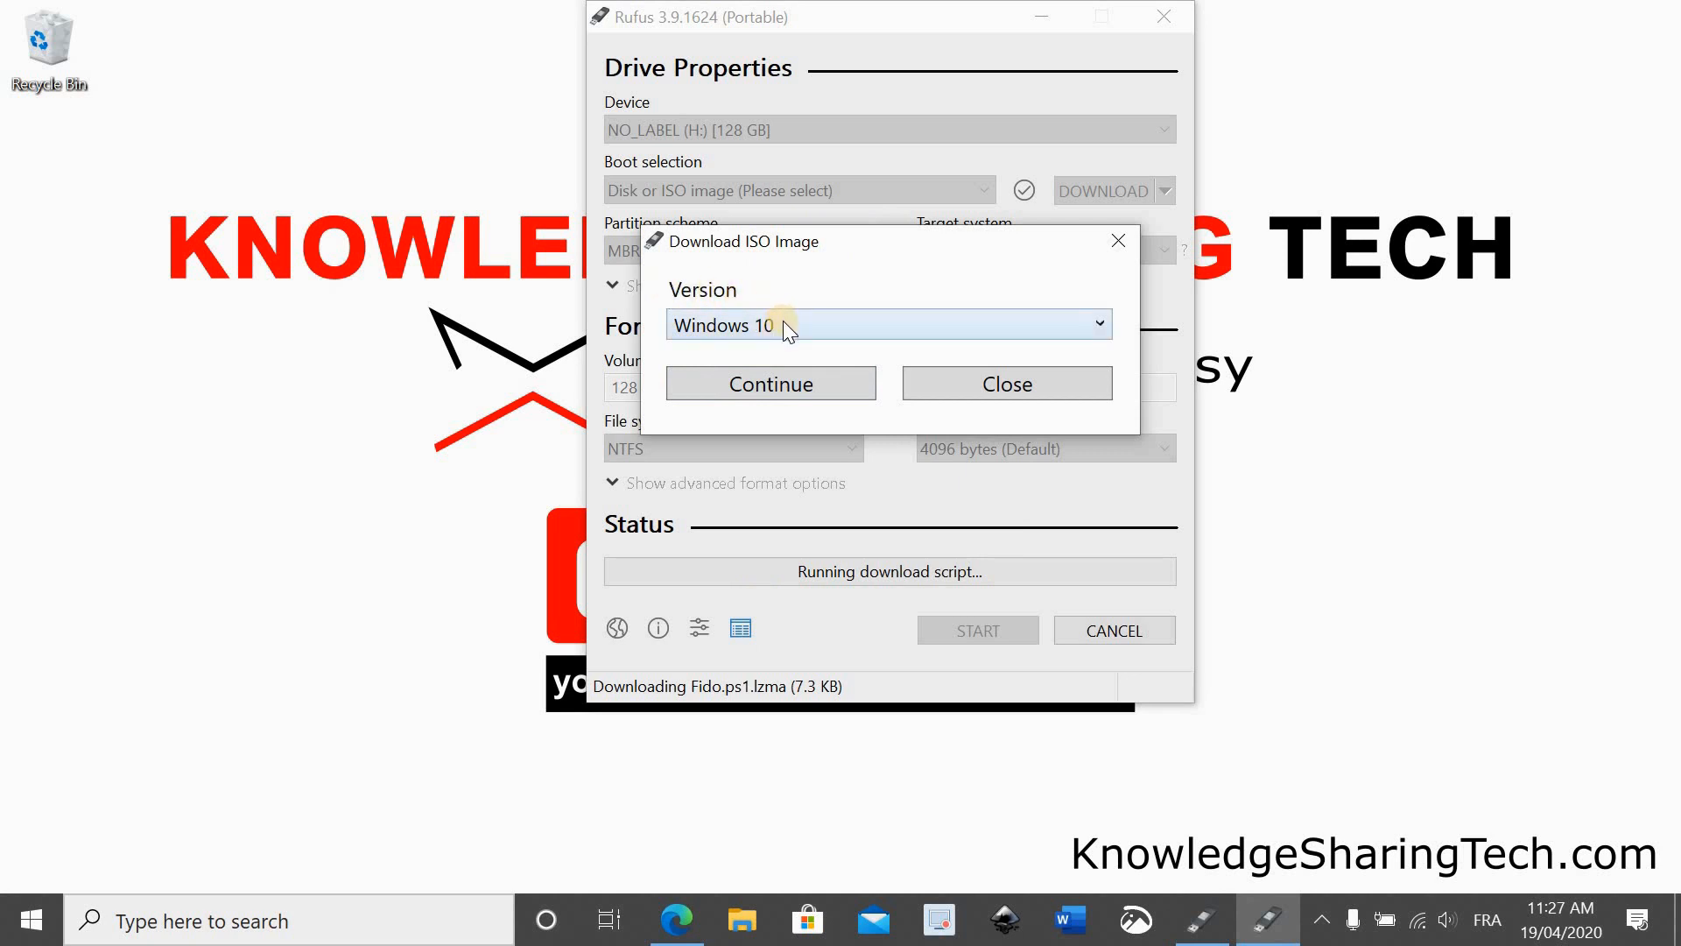
Choose Windows 10, release 19H2, Home/Pro edition in Download ISO Image
{"action": "left_click", "coordinate": [1098, 324]}
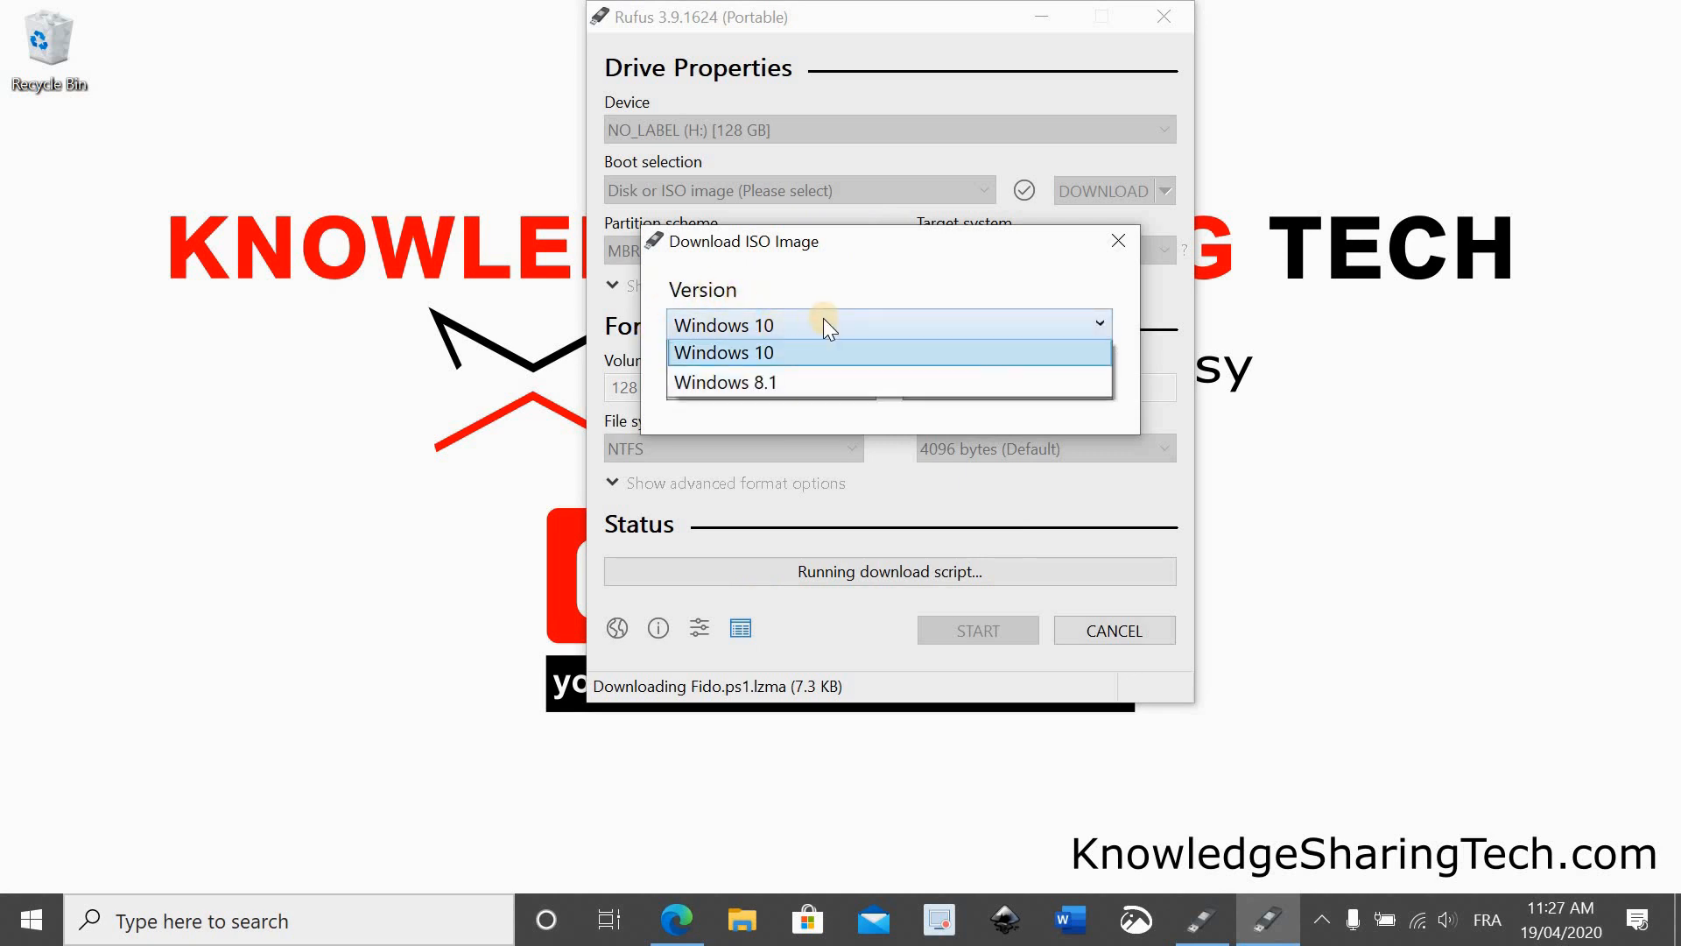
{"action": "left_click", "coordinate": [726, 353]}
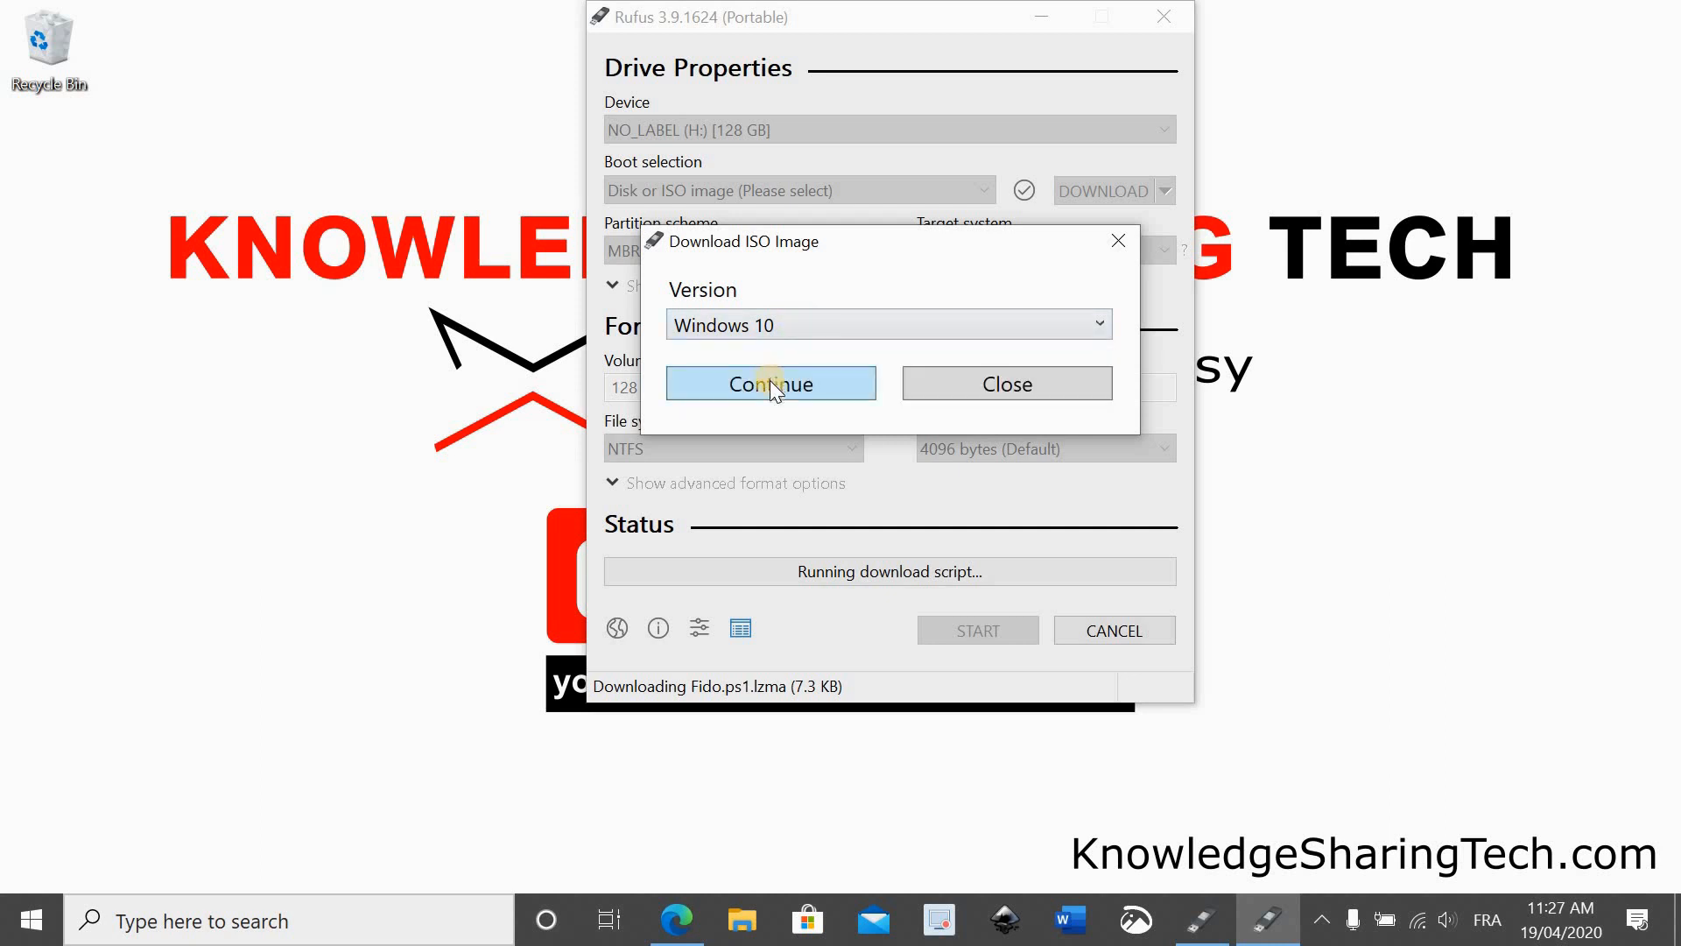
{"action": "left_click", "coordinate": [770, 382]}
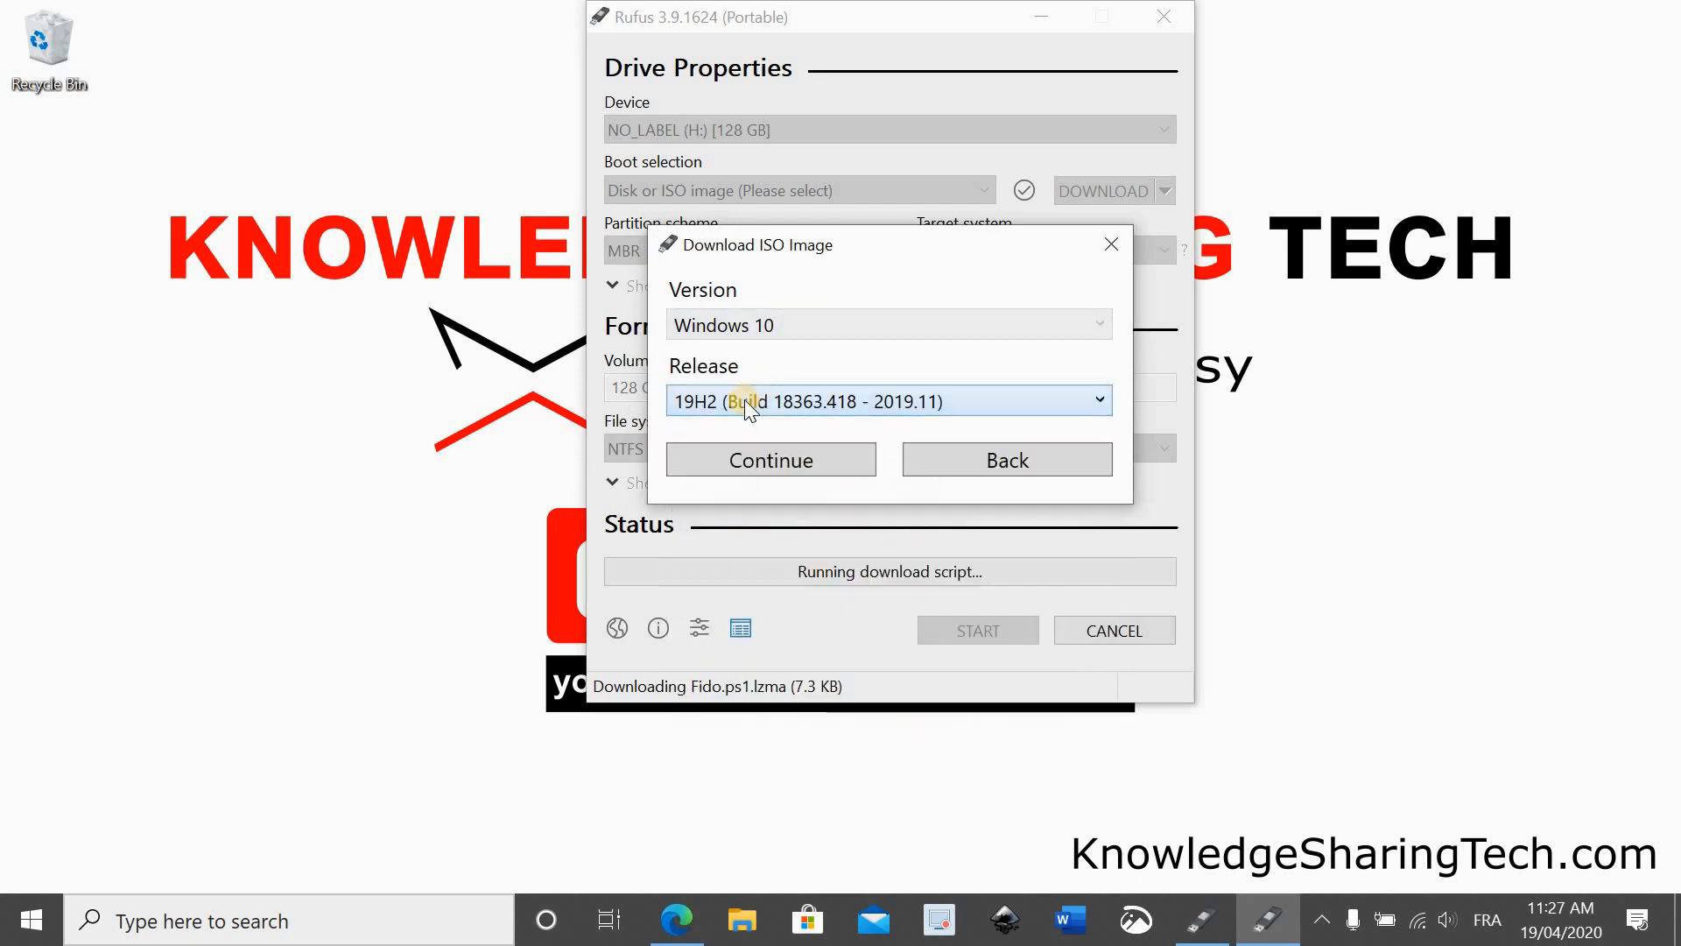
{"action": "left_click", "coordinate": [770, 458]}
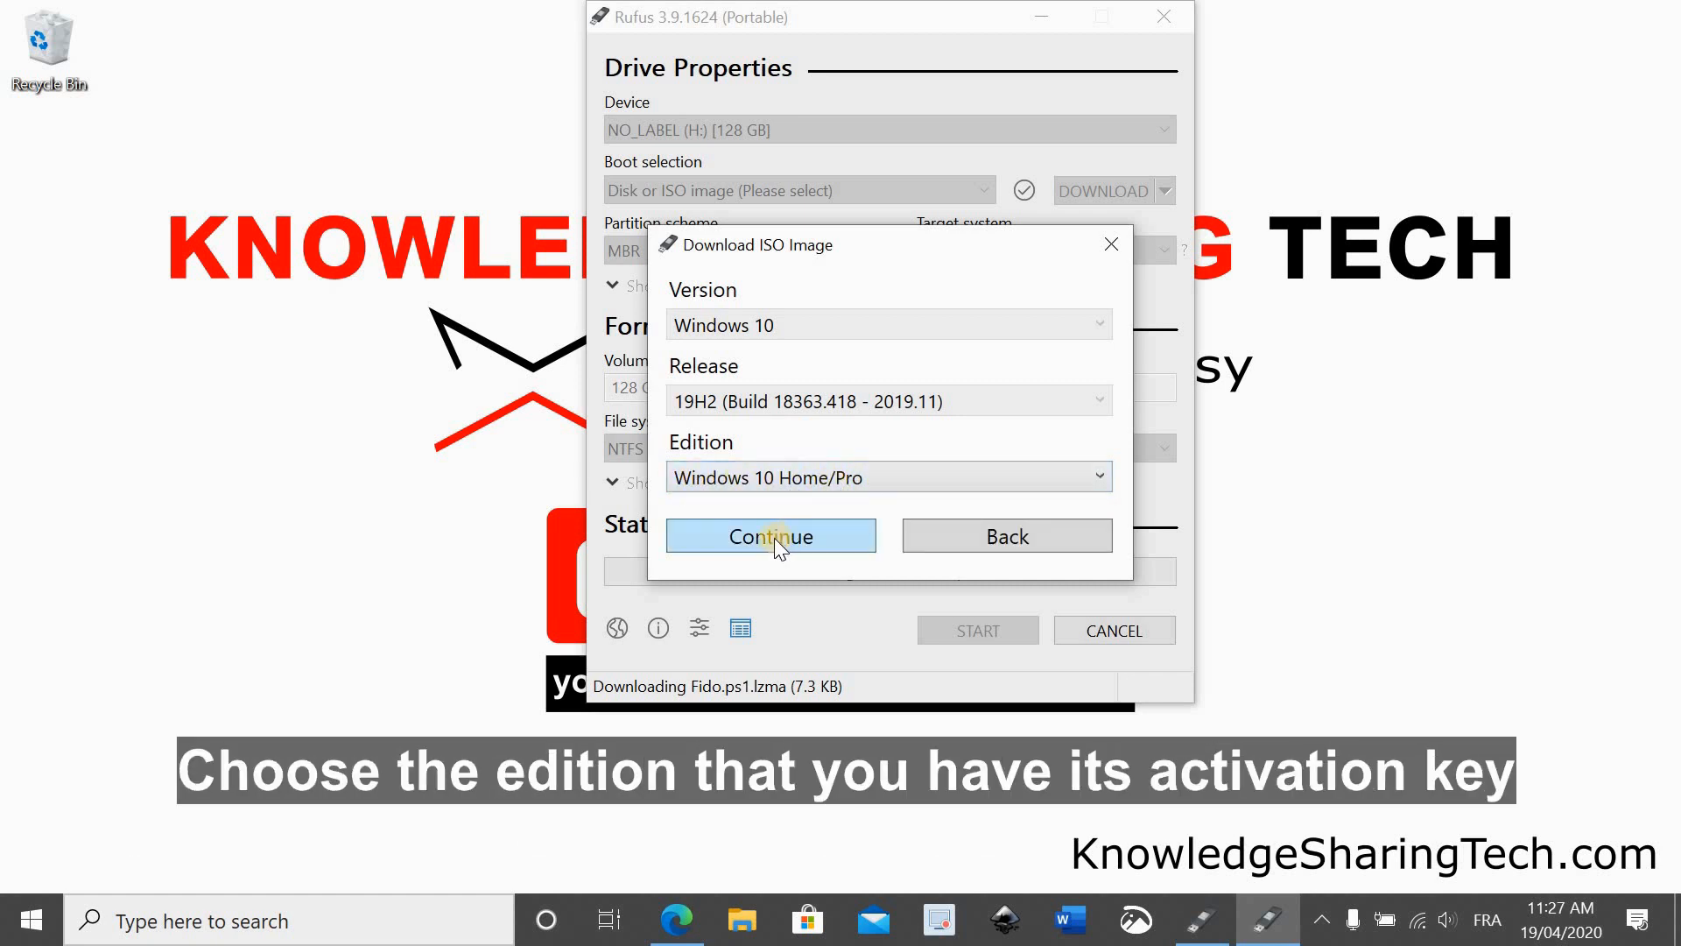
{"action": "left_click", "coordinate": [770, 536]}
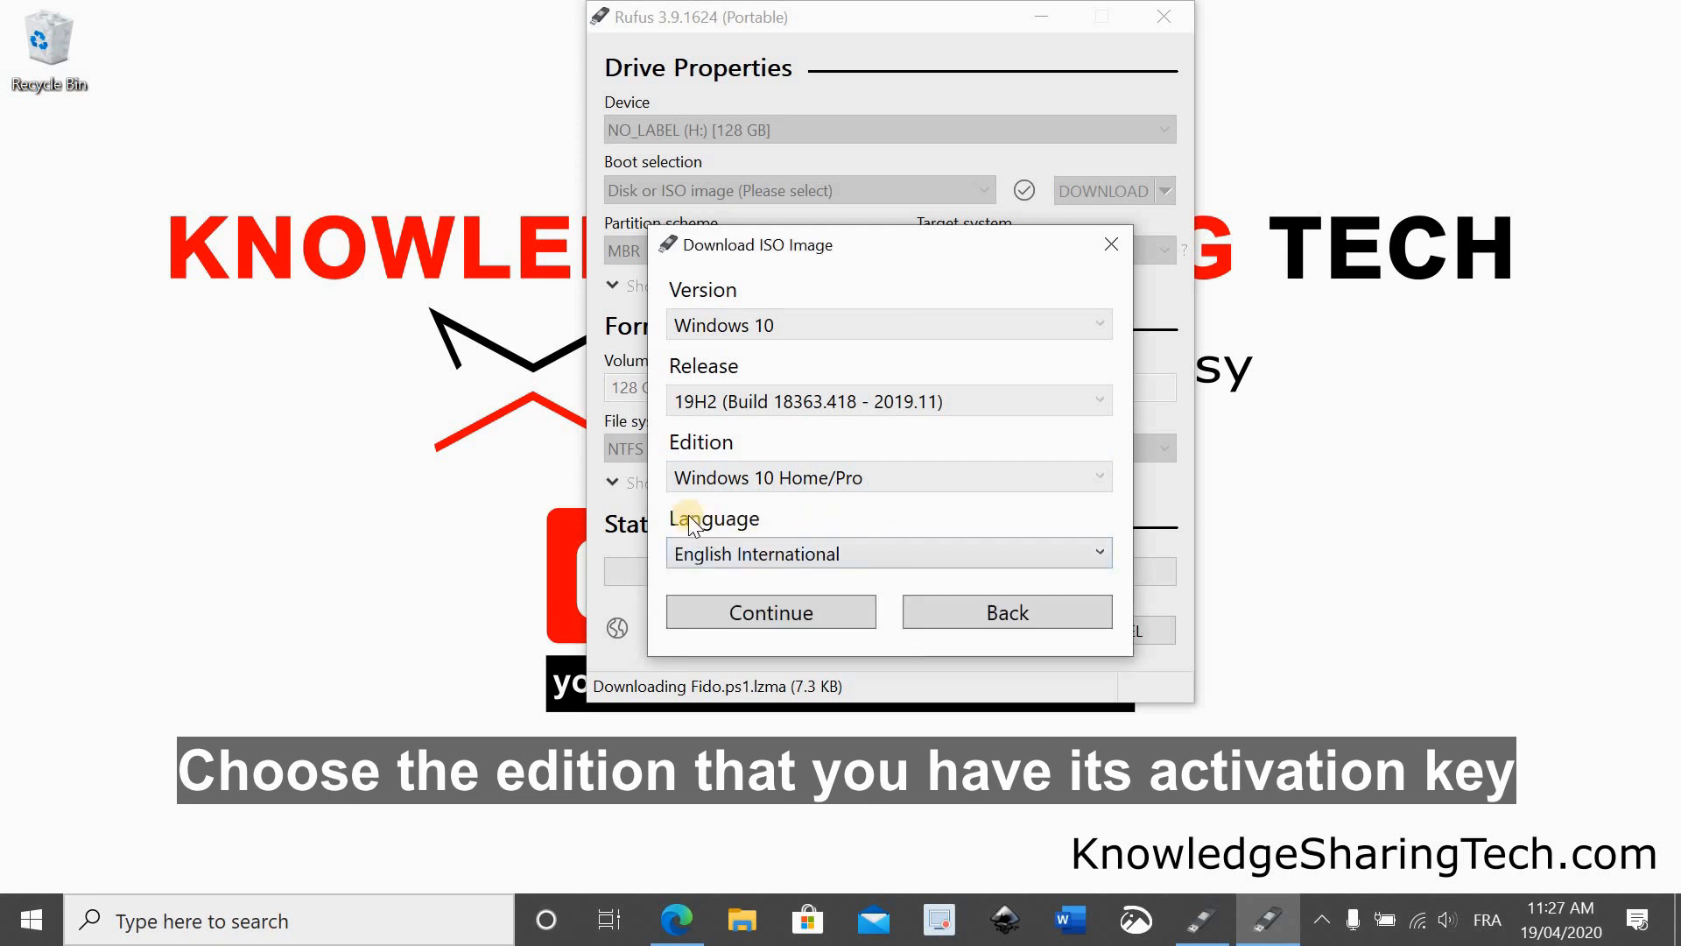
Keep English International, set architecture x64, and request the download
{"action": "left_click", "coordinate": [1098, 552]}
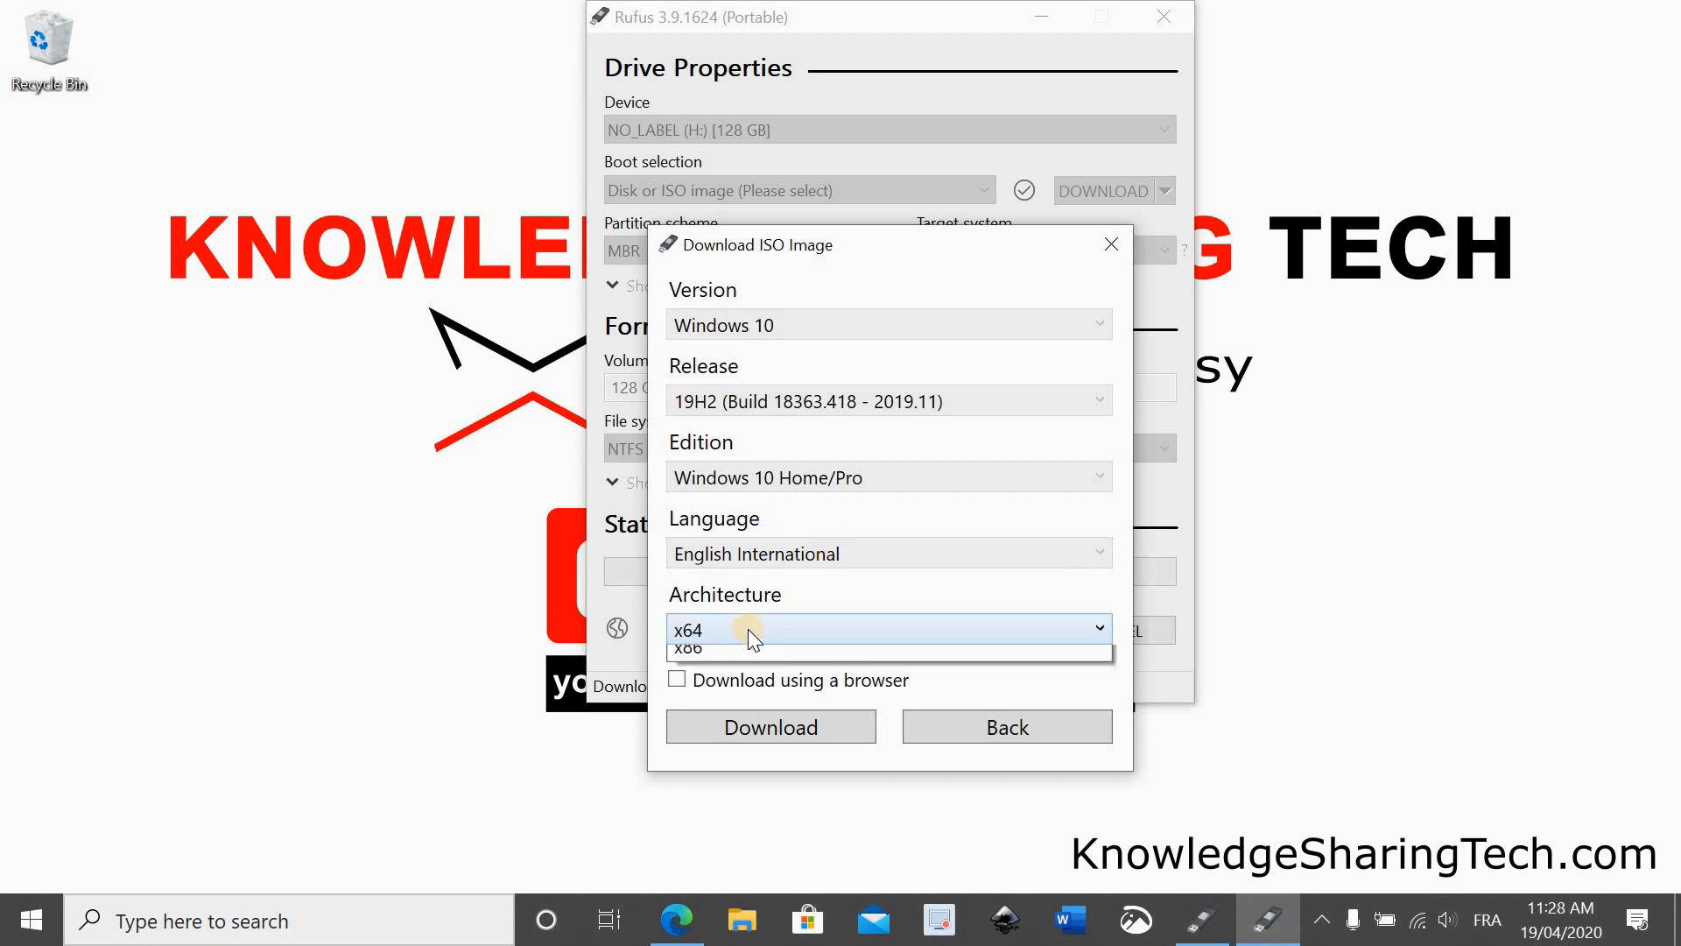
{"action": "left_click", "coordinate": [688, 630]}
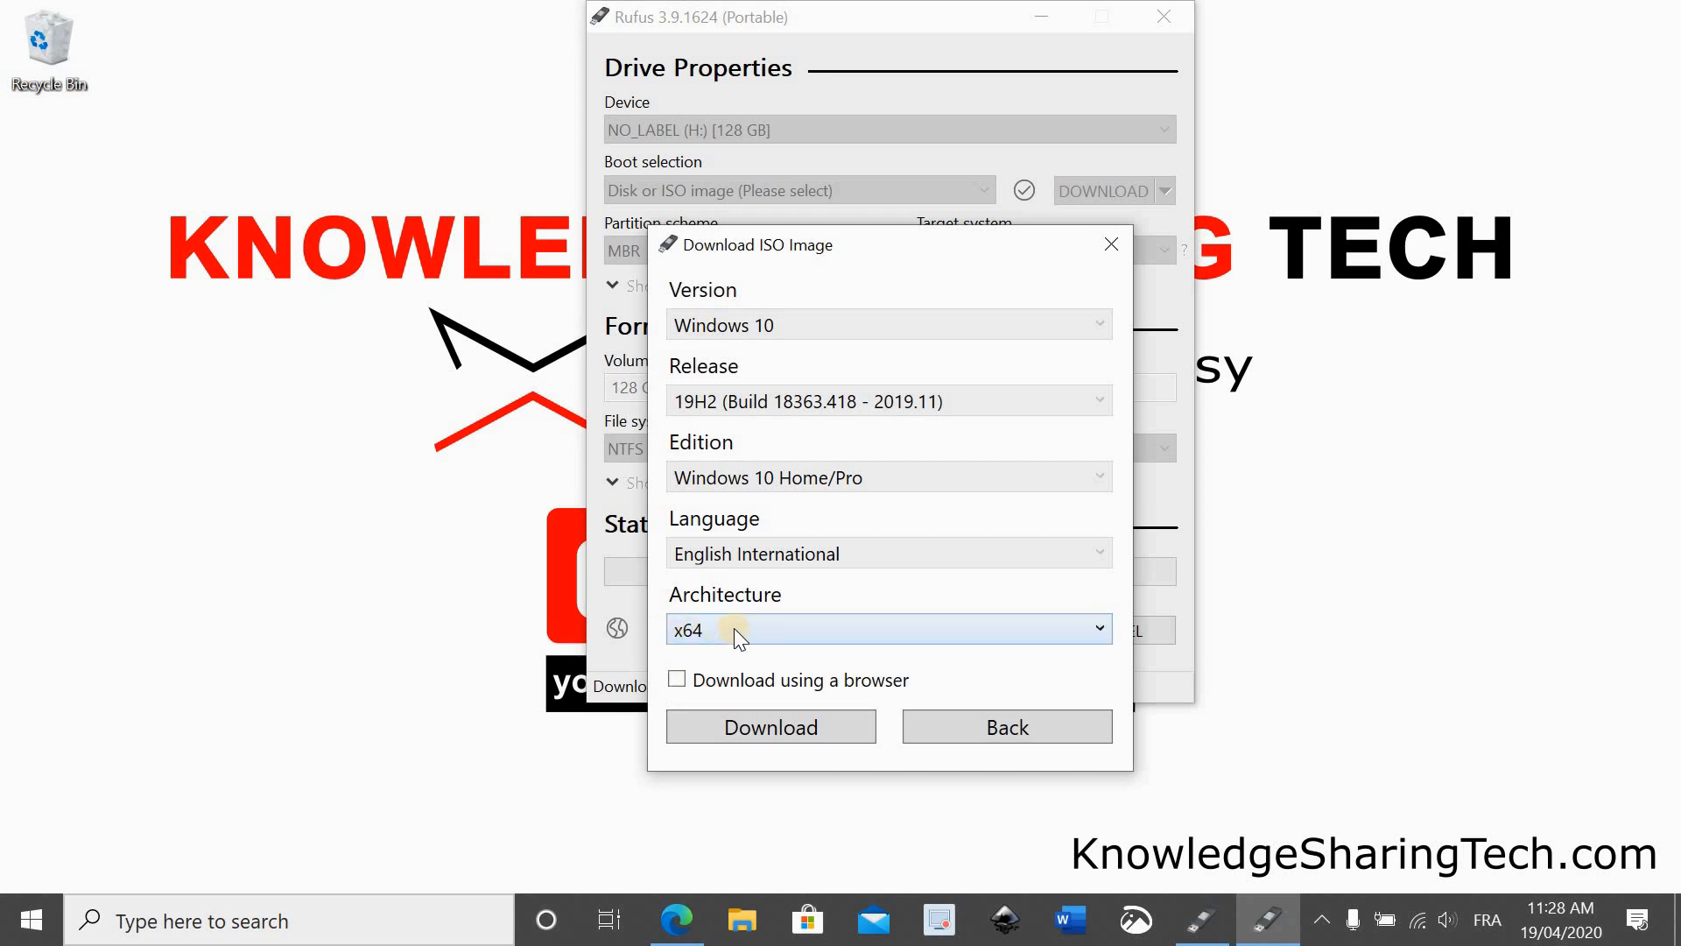
{"action": "left_click", "coordinate": [888, 629]}
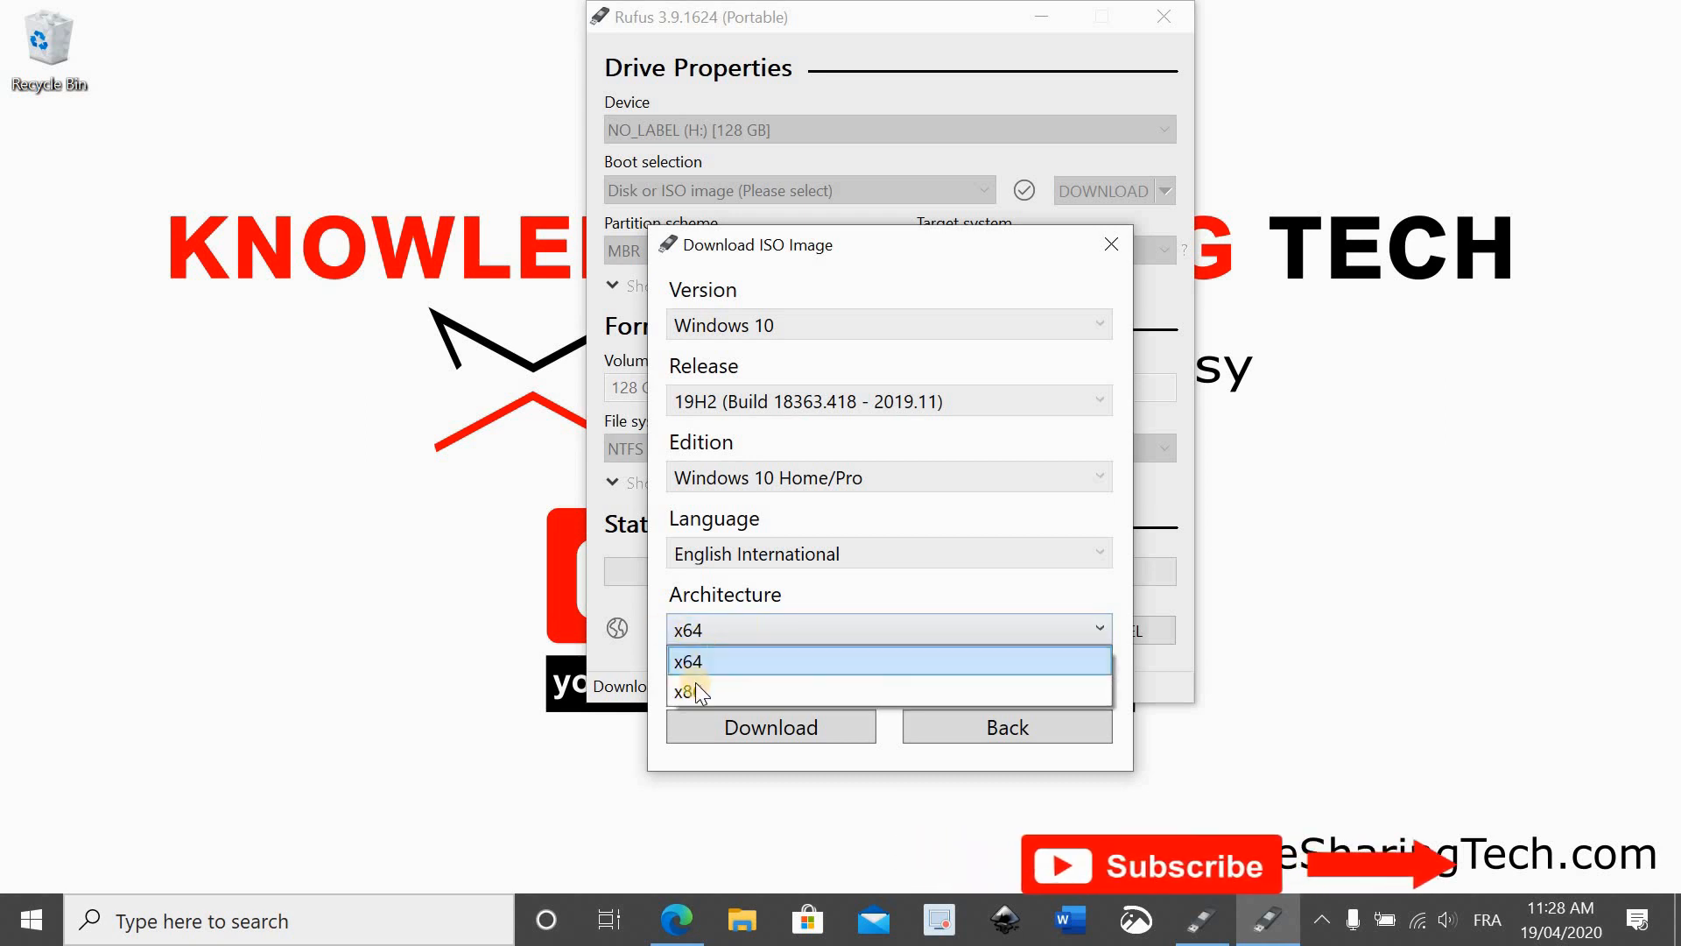
{"action": "mouse_move", "coordinate": [692, 689]}
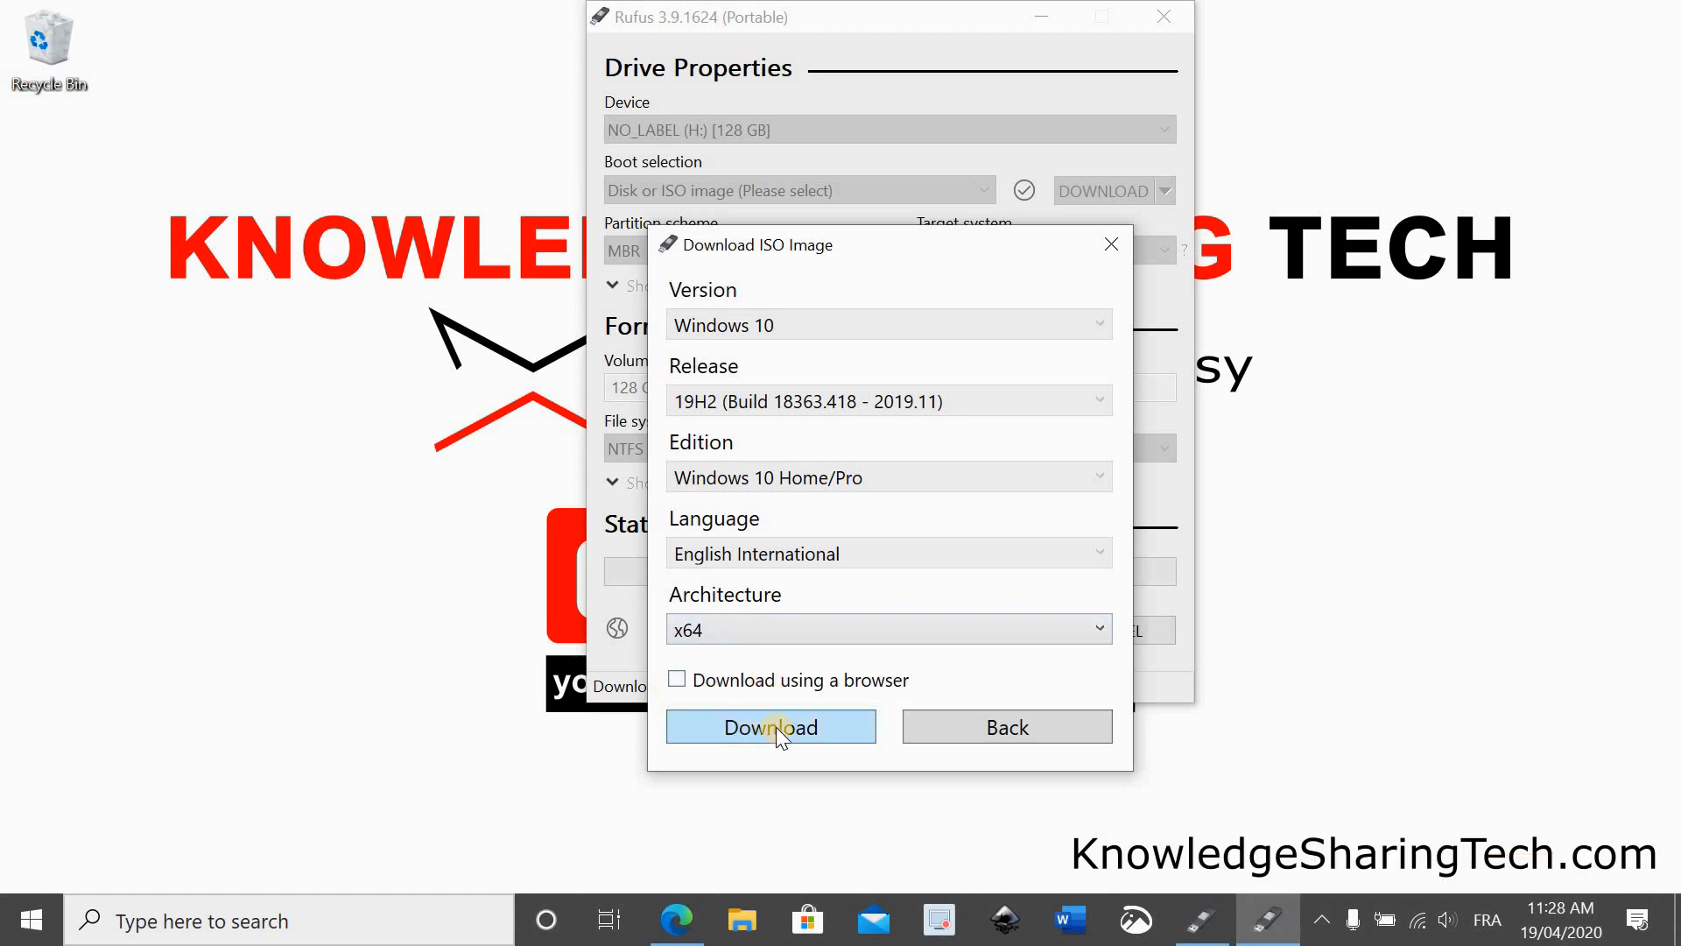
{"action": "left_click", "coordinate": [770, 726]}
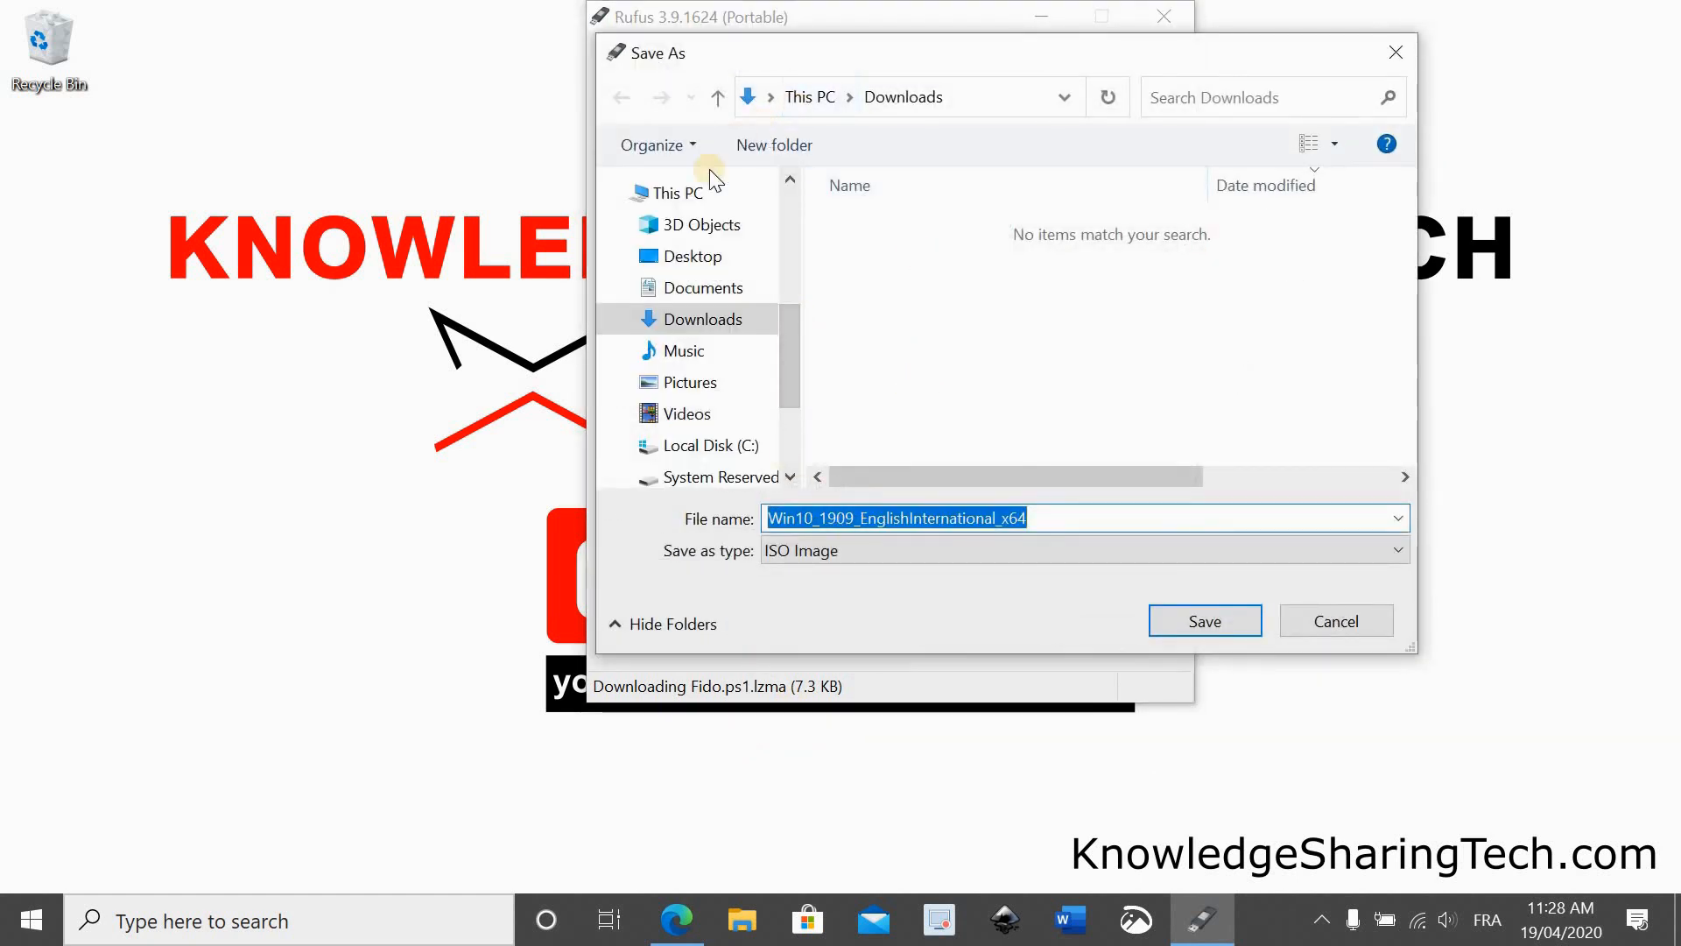
{"action": "mouse_move", "coordinate": [897, 319]}
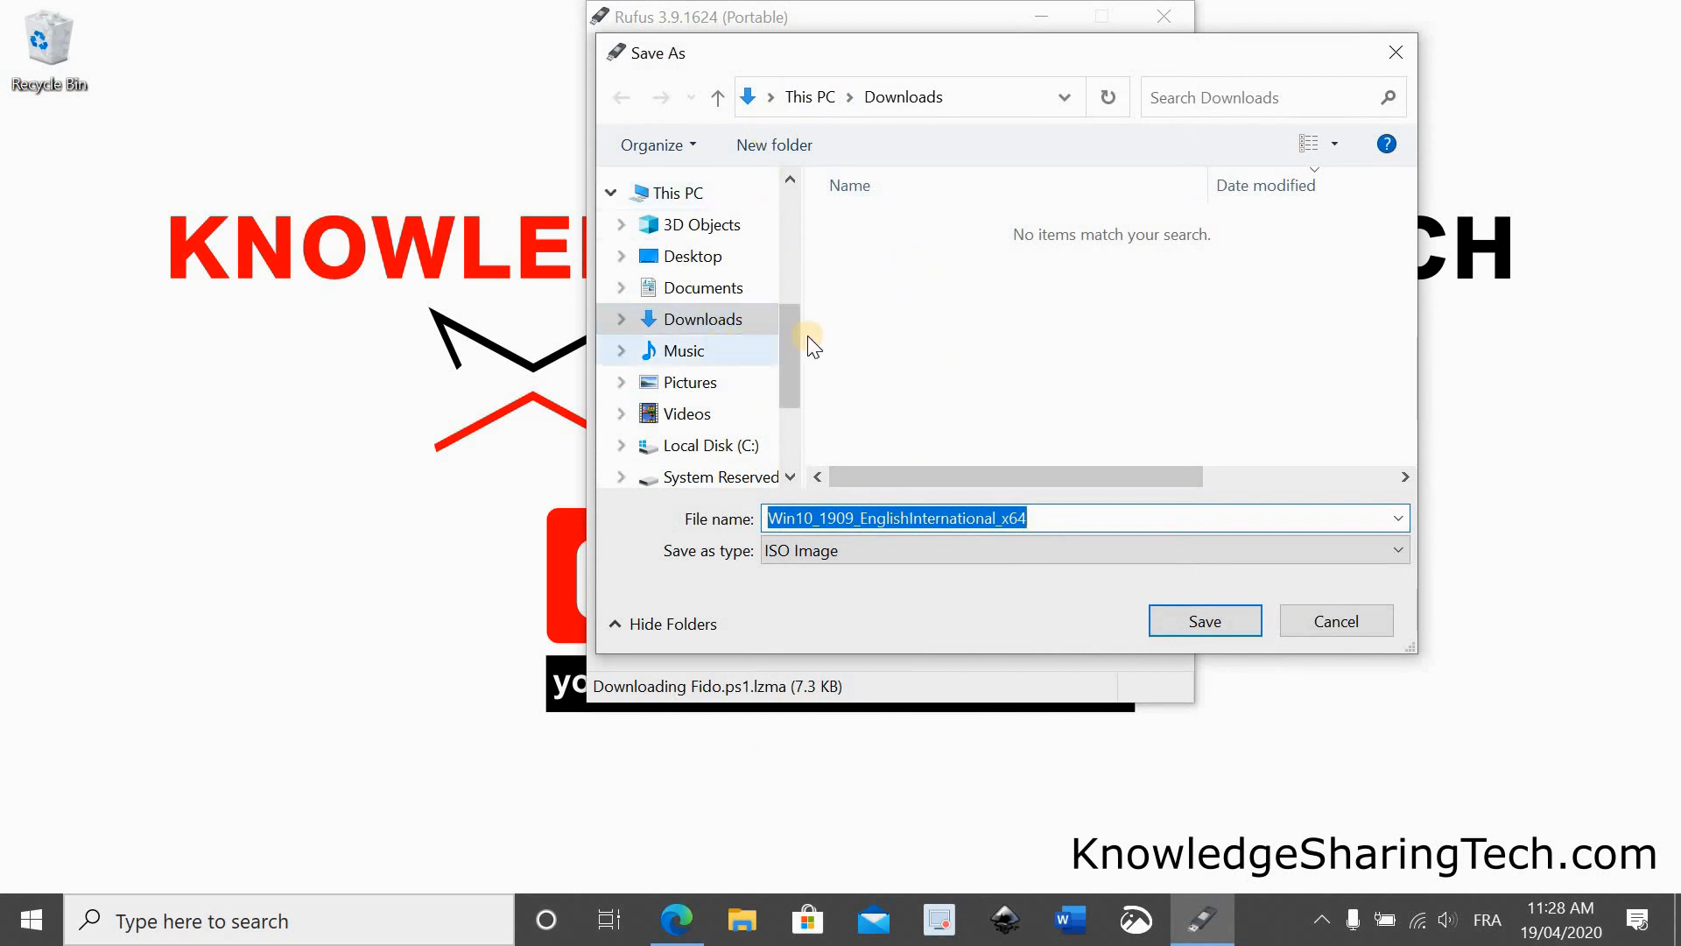
{"action": "mouse_move", "coordinate": [703, 319]}
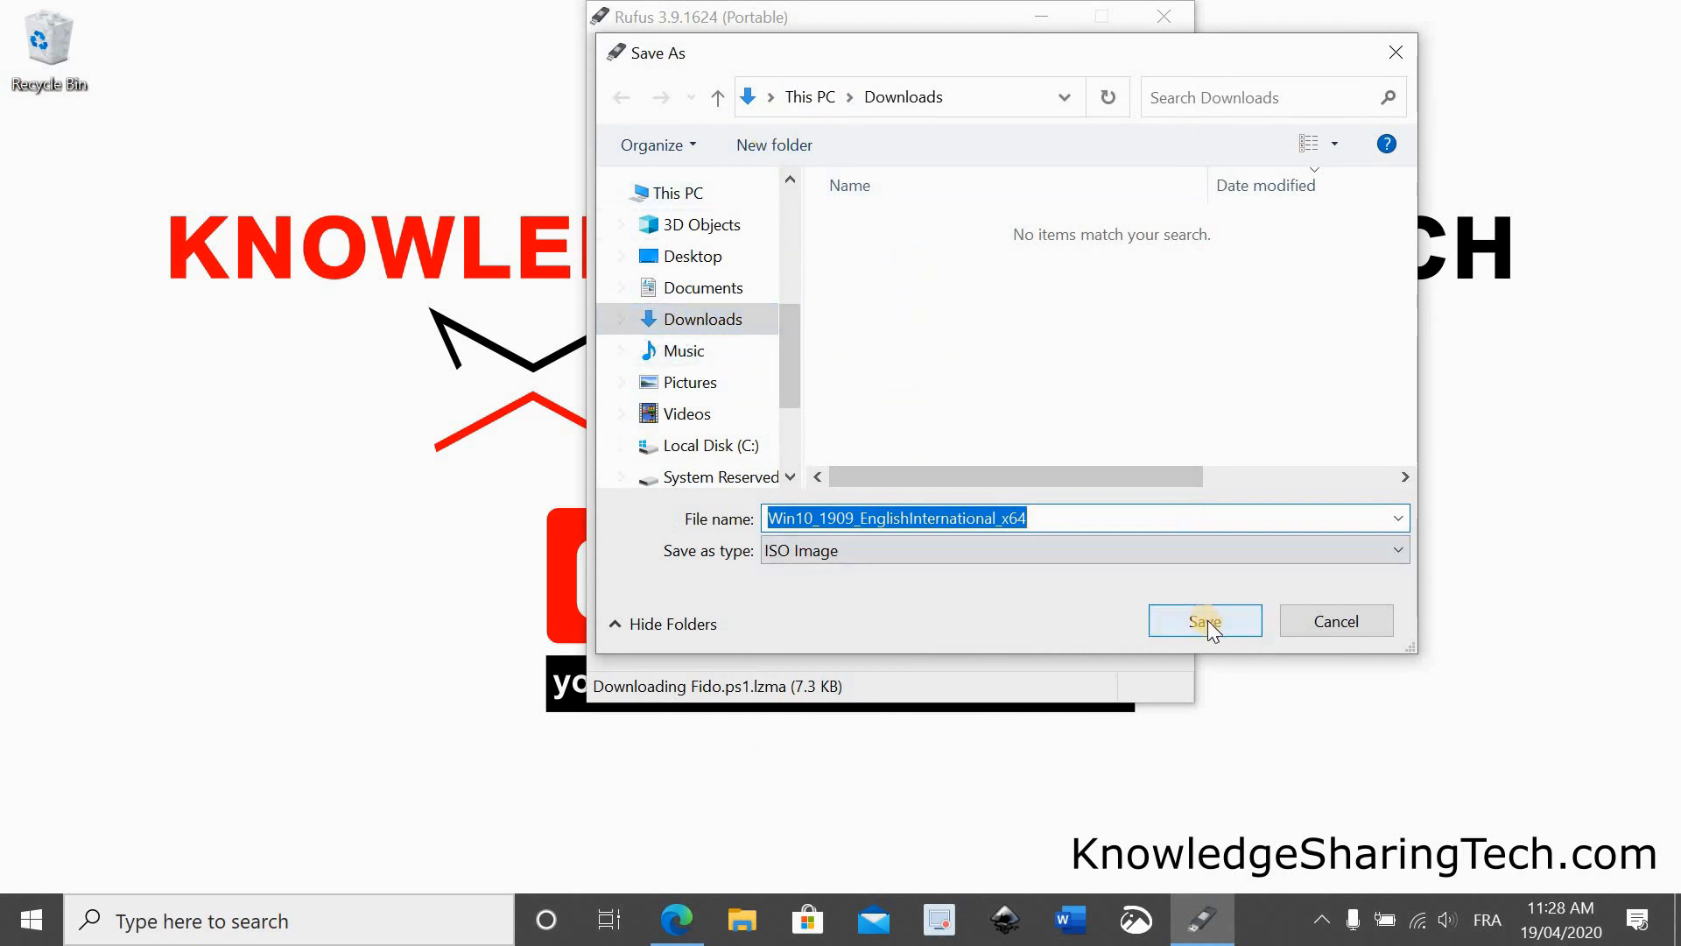
Save Win10_1909_EnglishInternational_x64.iso to Downloads to begin the 5.1 GB download
{"action": "left_click", "coordinate": [1204, 620]}
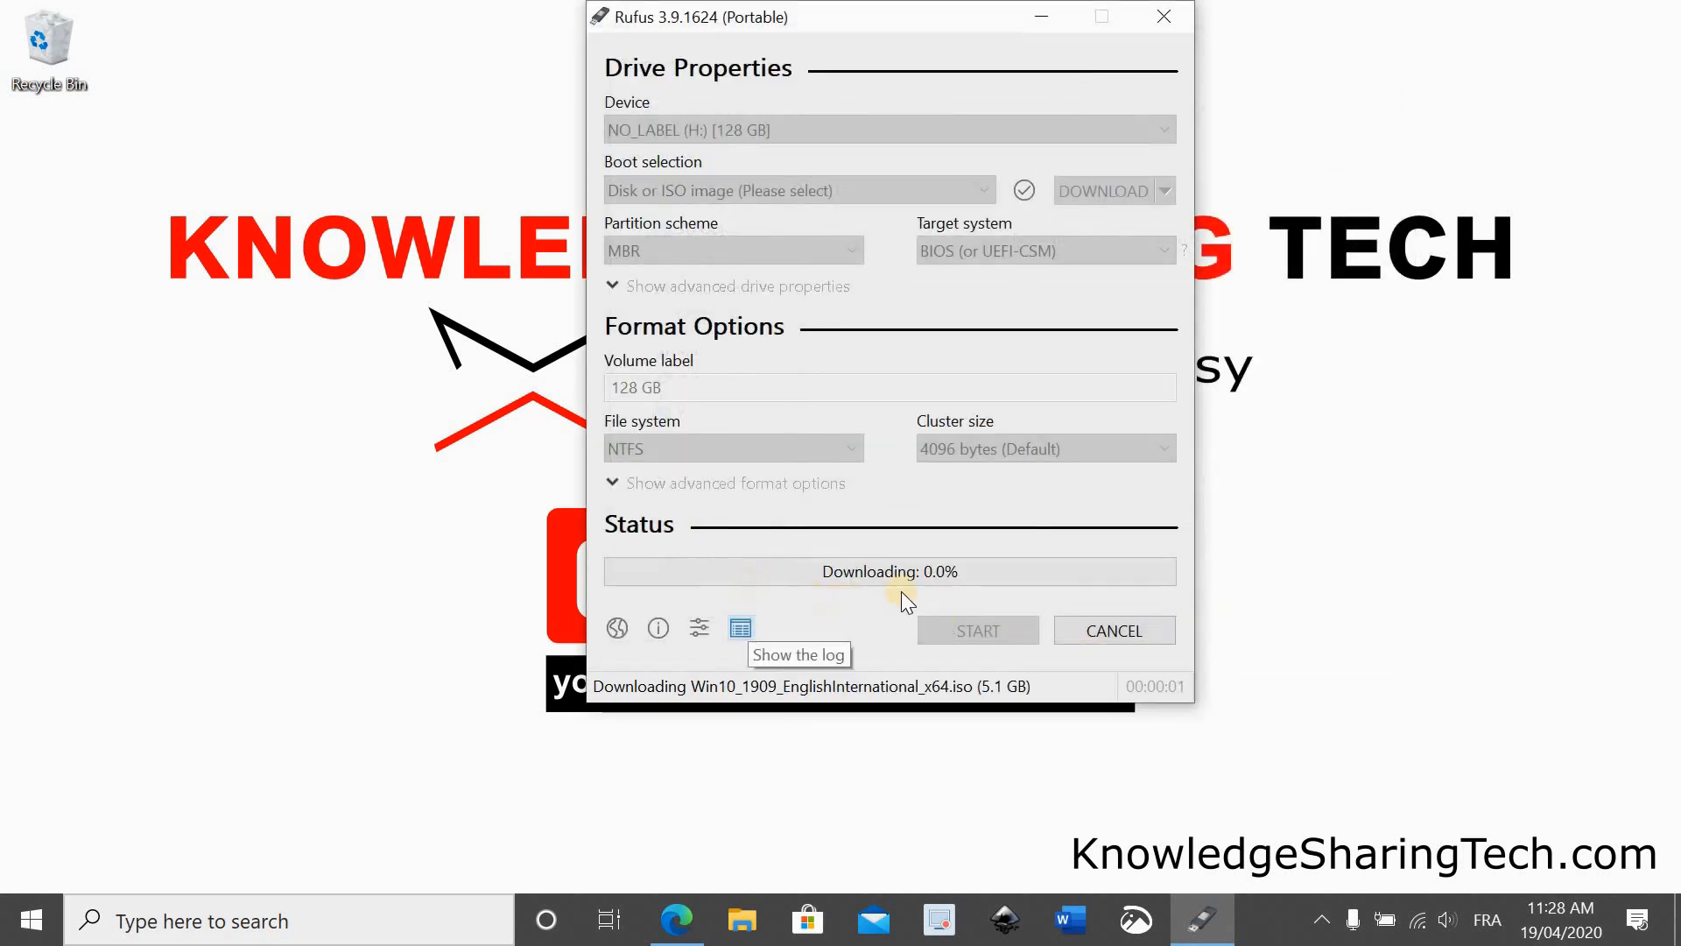
{"action": "mouse_move", "coordinate": [985, 549]}
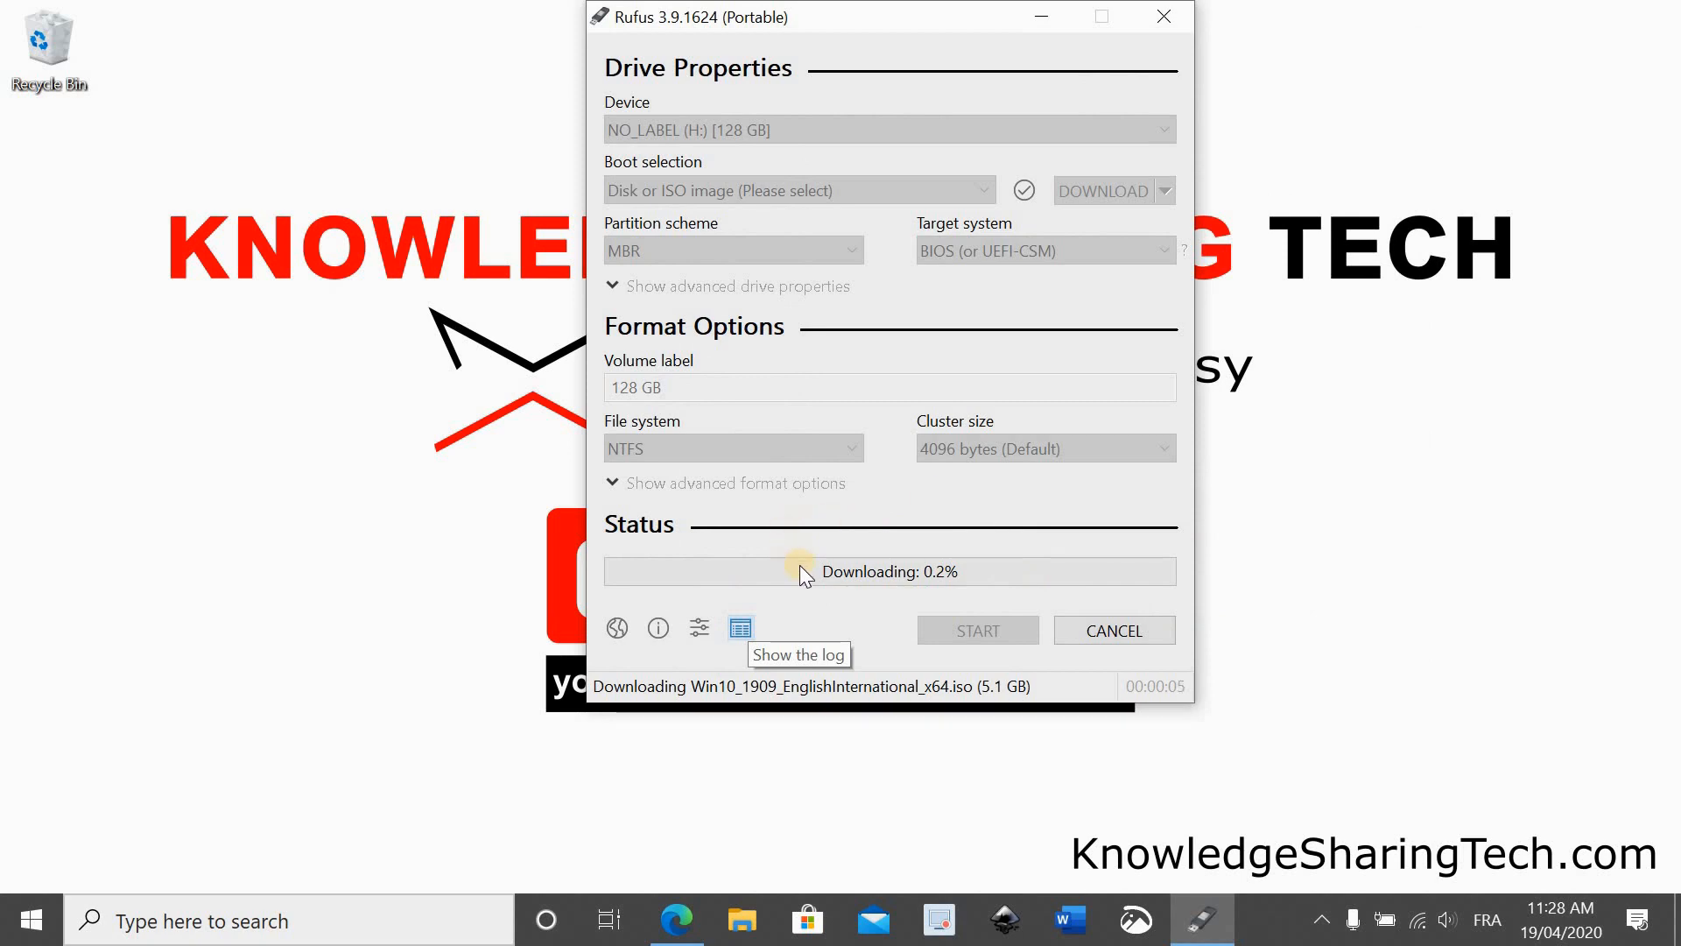
{"action": "mouse_move", "coordinate": [741, 627]}
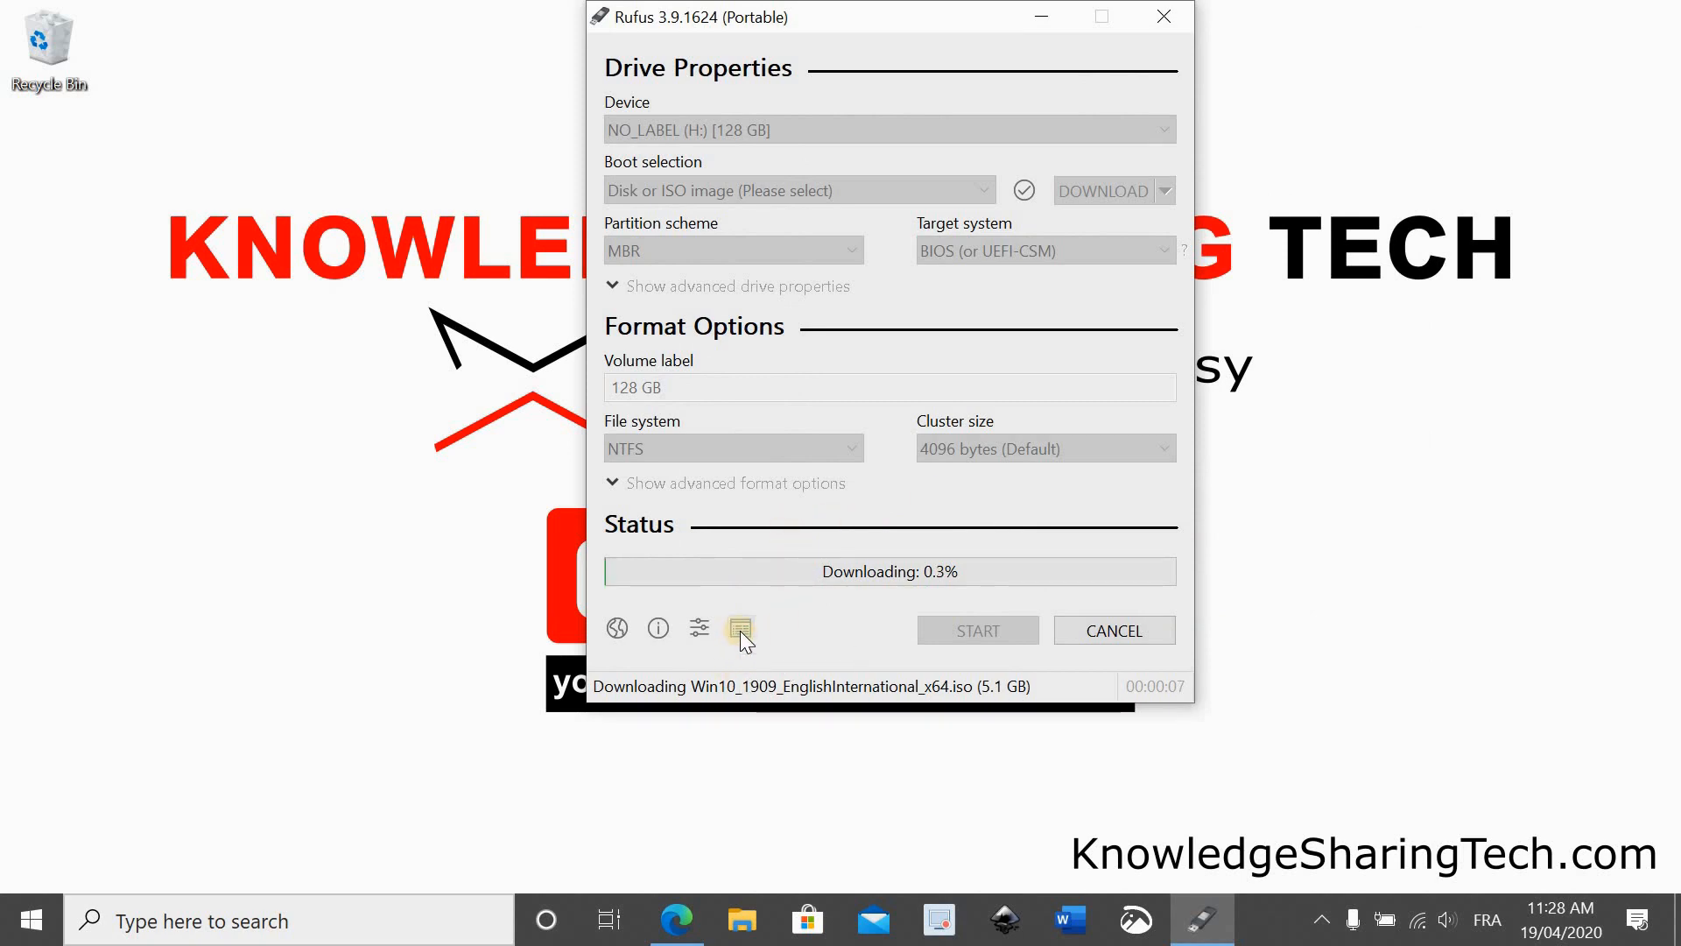
View the Rufus download log, then close it while the ISO downloads
{"action": "left_click", "coordinate": [741, 627]}
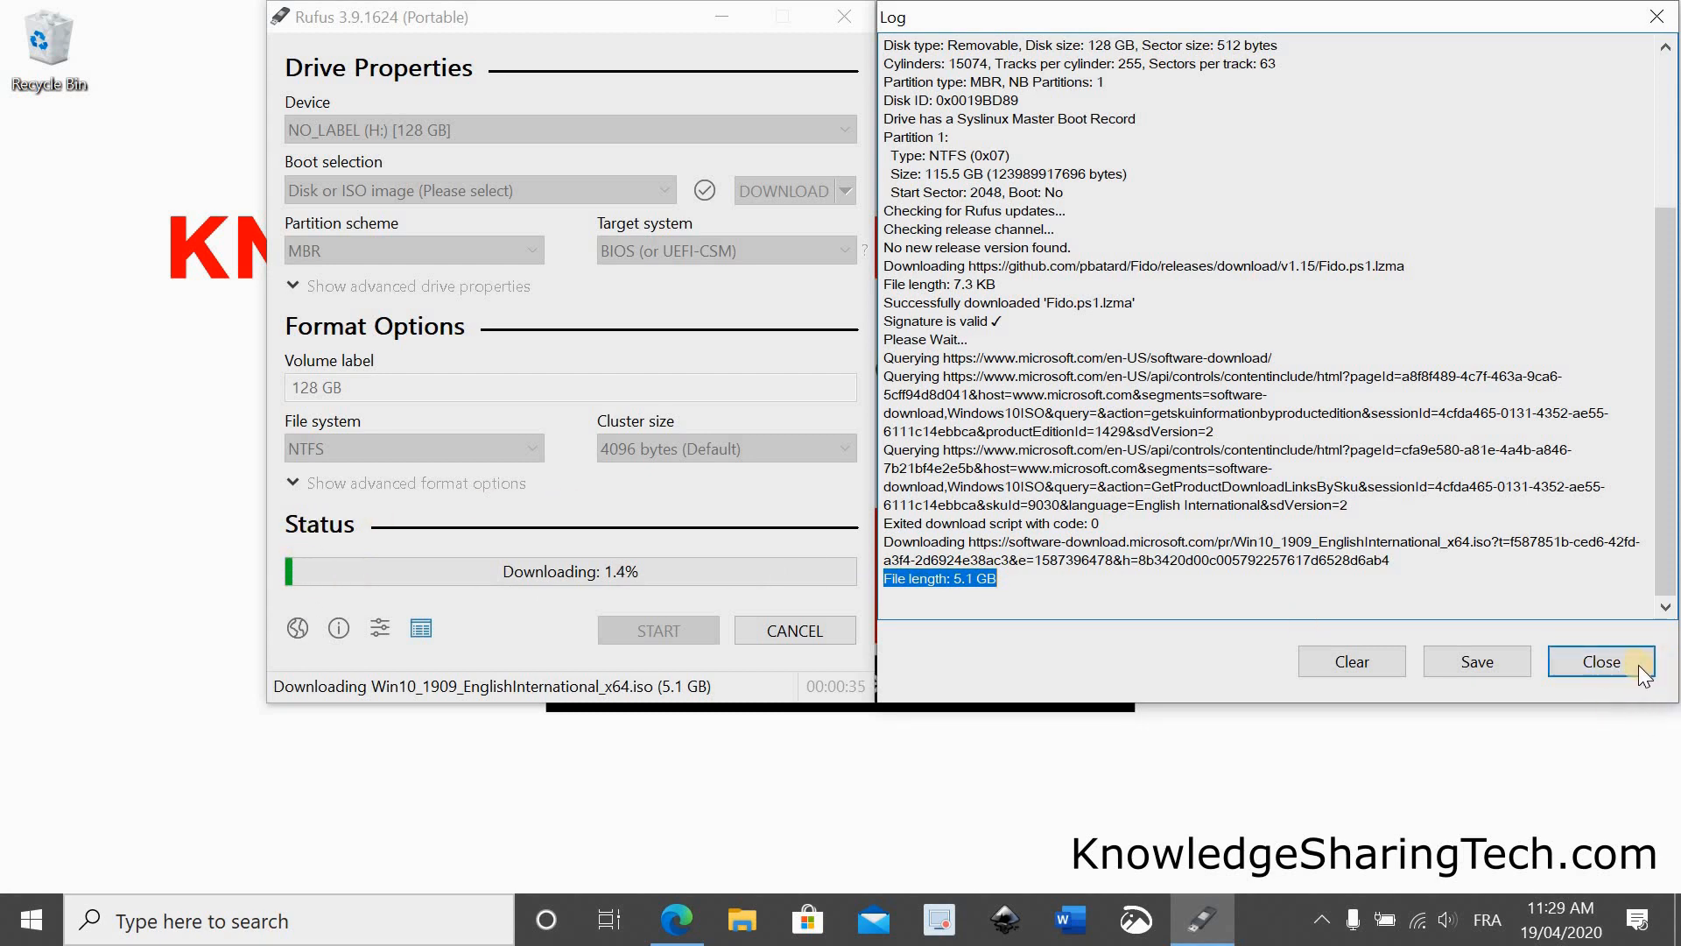
{"action": "left_click", "coordinate": [1600, 660]}
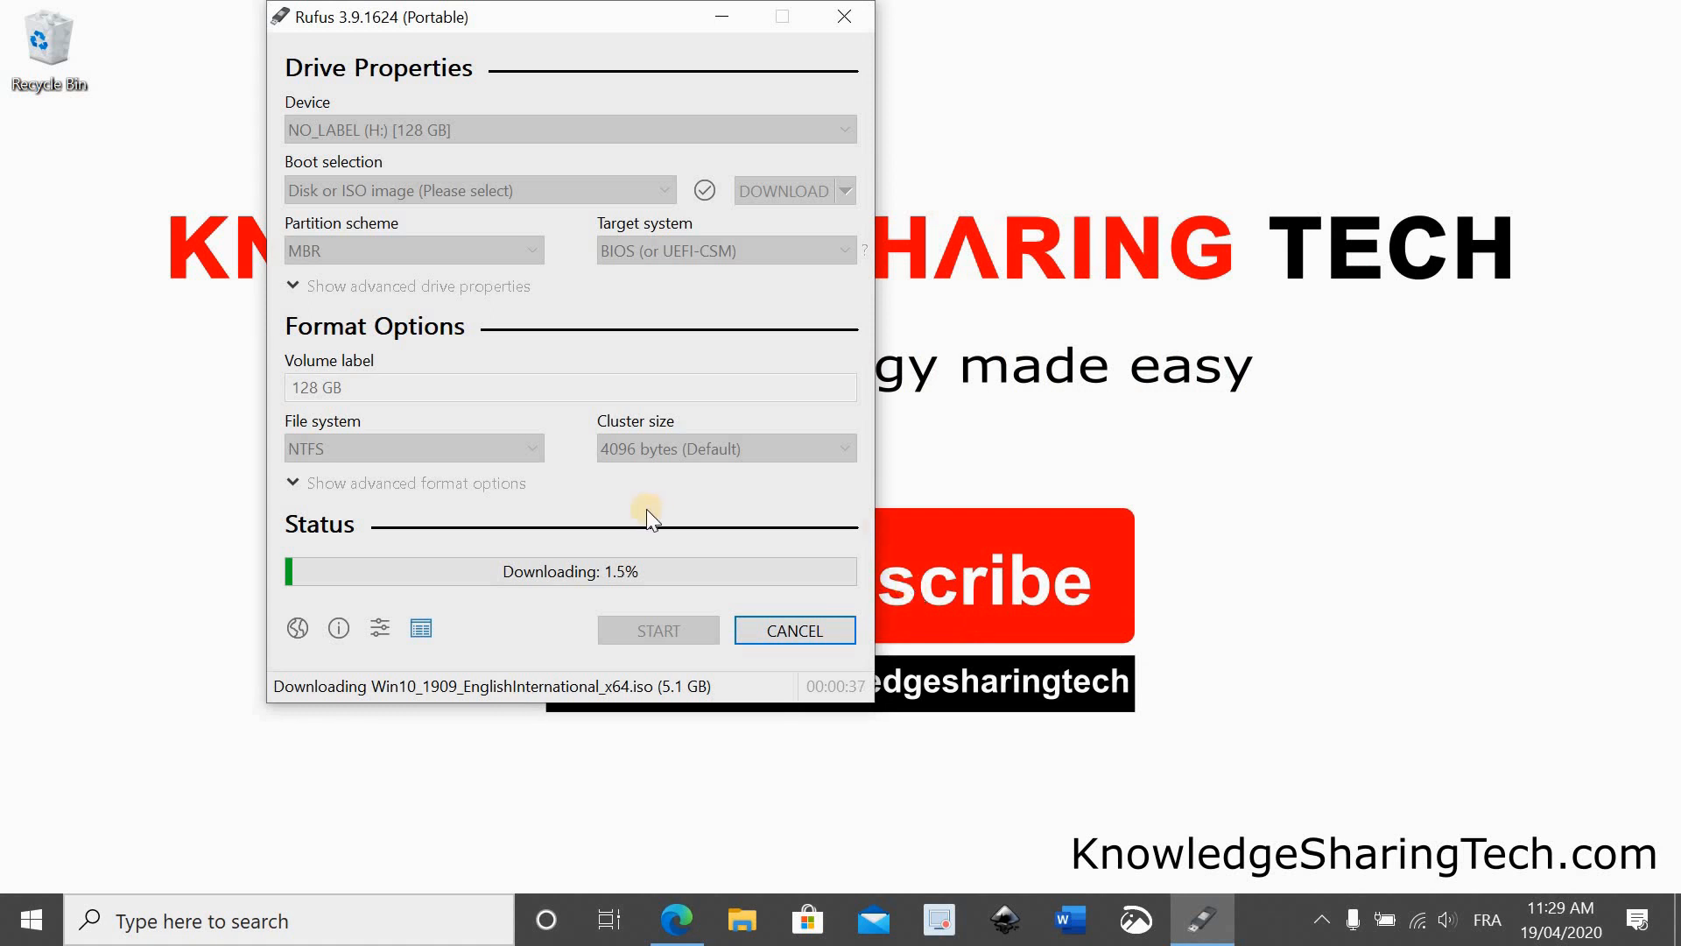
{"action": "mouse_move", "coordinate": [574, 410]}
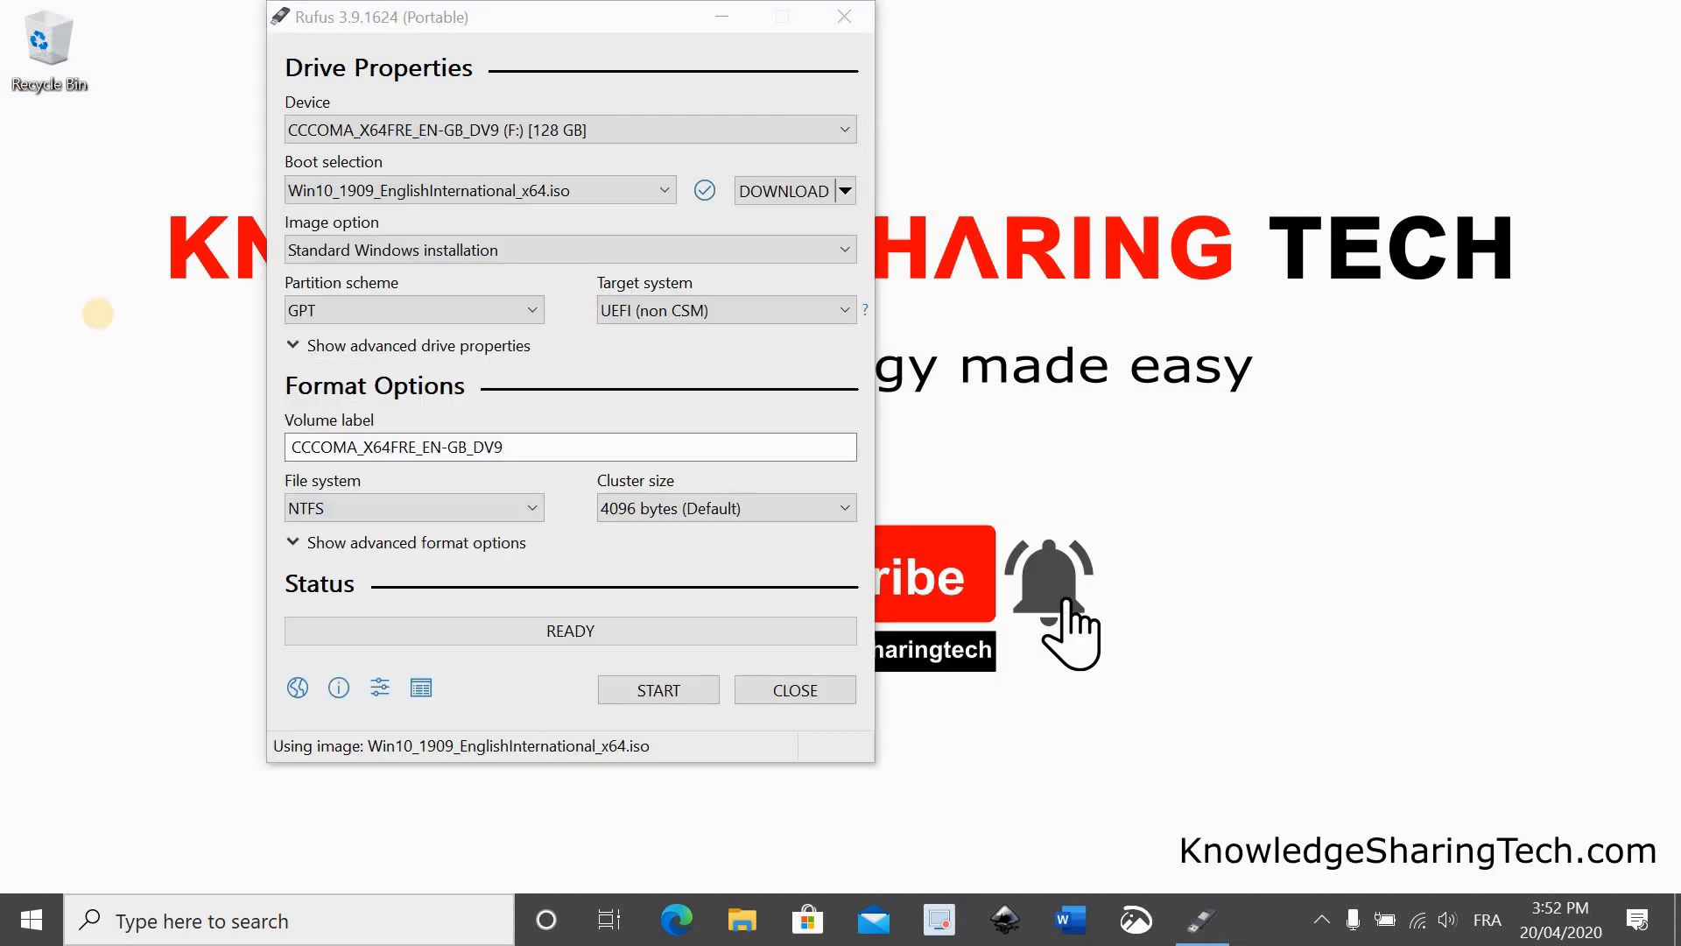
{"action": "mouse_move", "coordinate": [314, 80]}
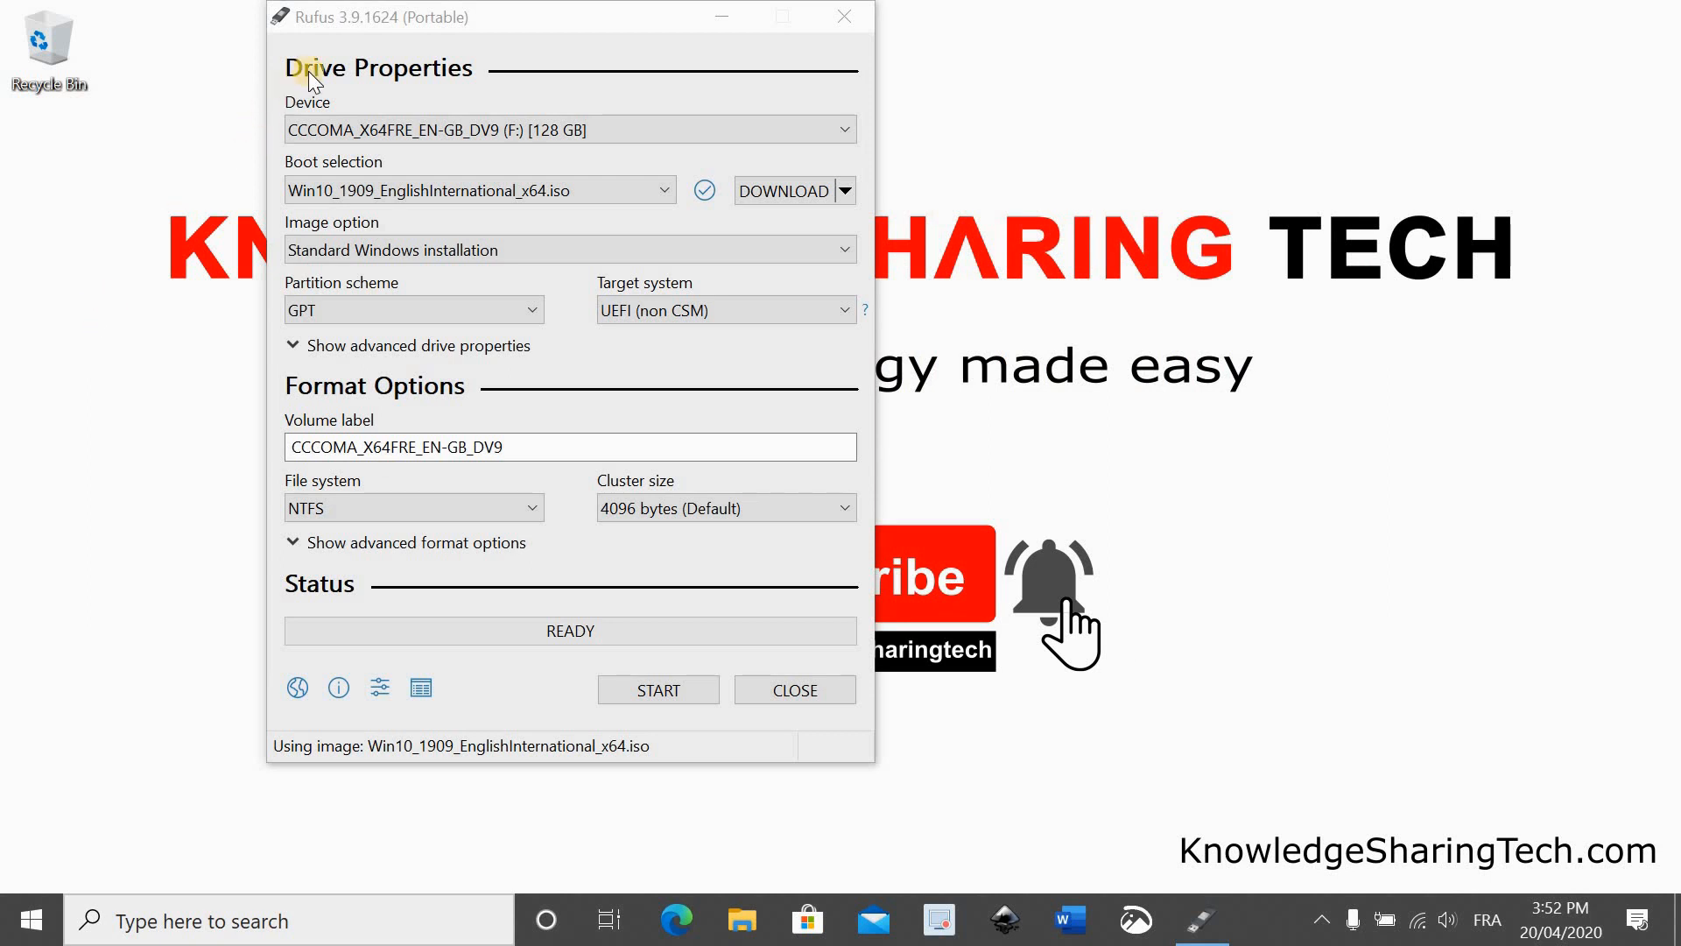
{"action": "mouse_move", "coordinate": [504, 199]}
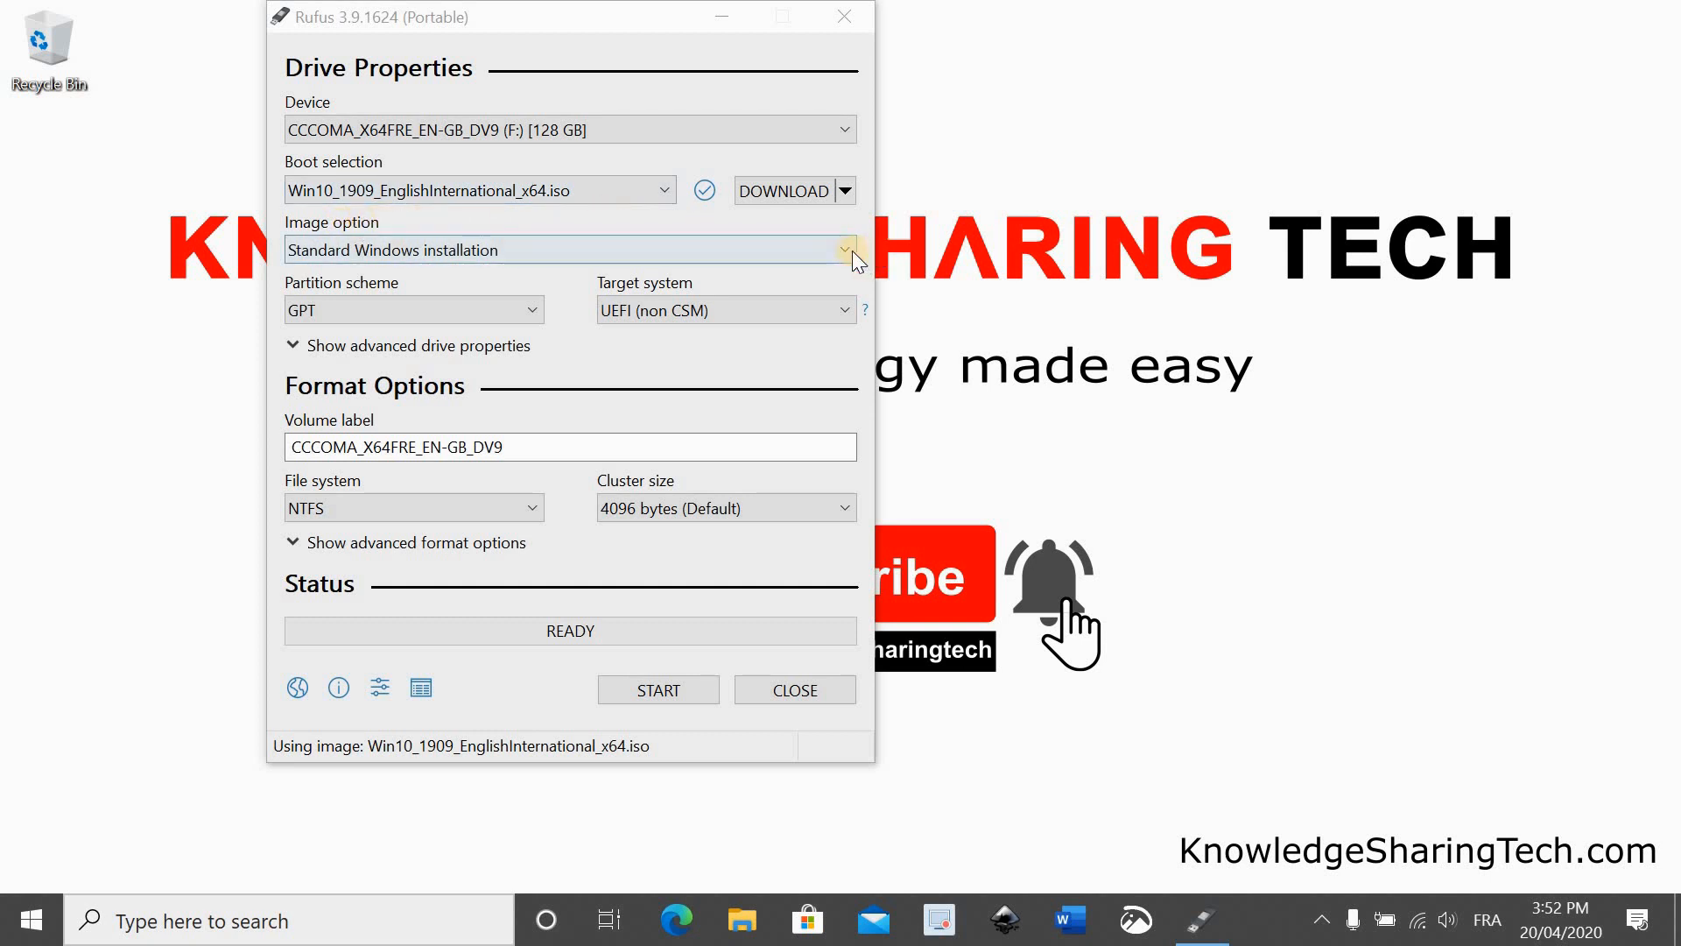
Choose Windows To Go and the MBR partition scheme for BIOS or UEFI
{"action": "left_click", "coordinate": [846, 250]}
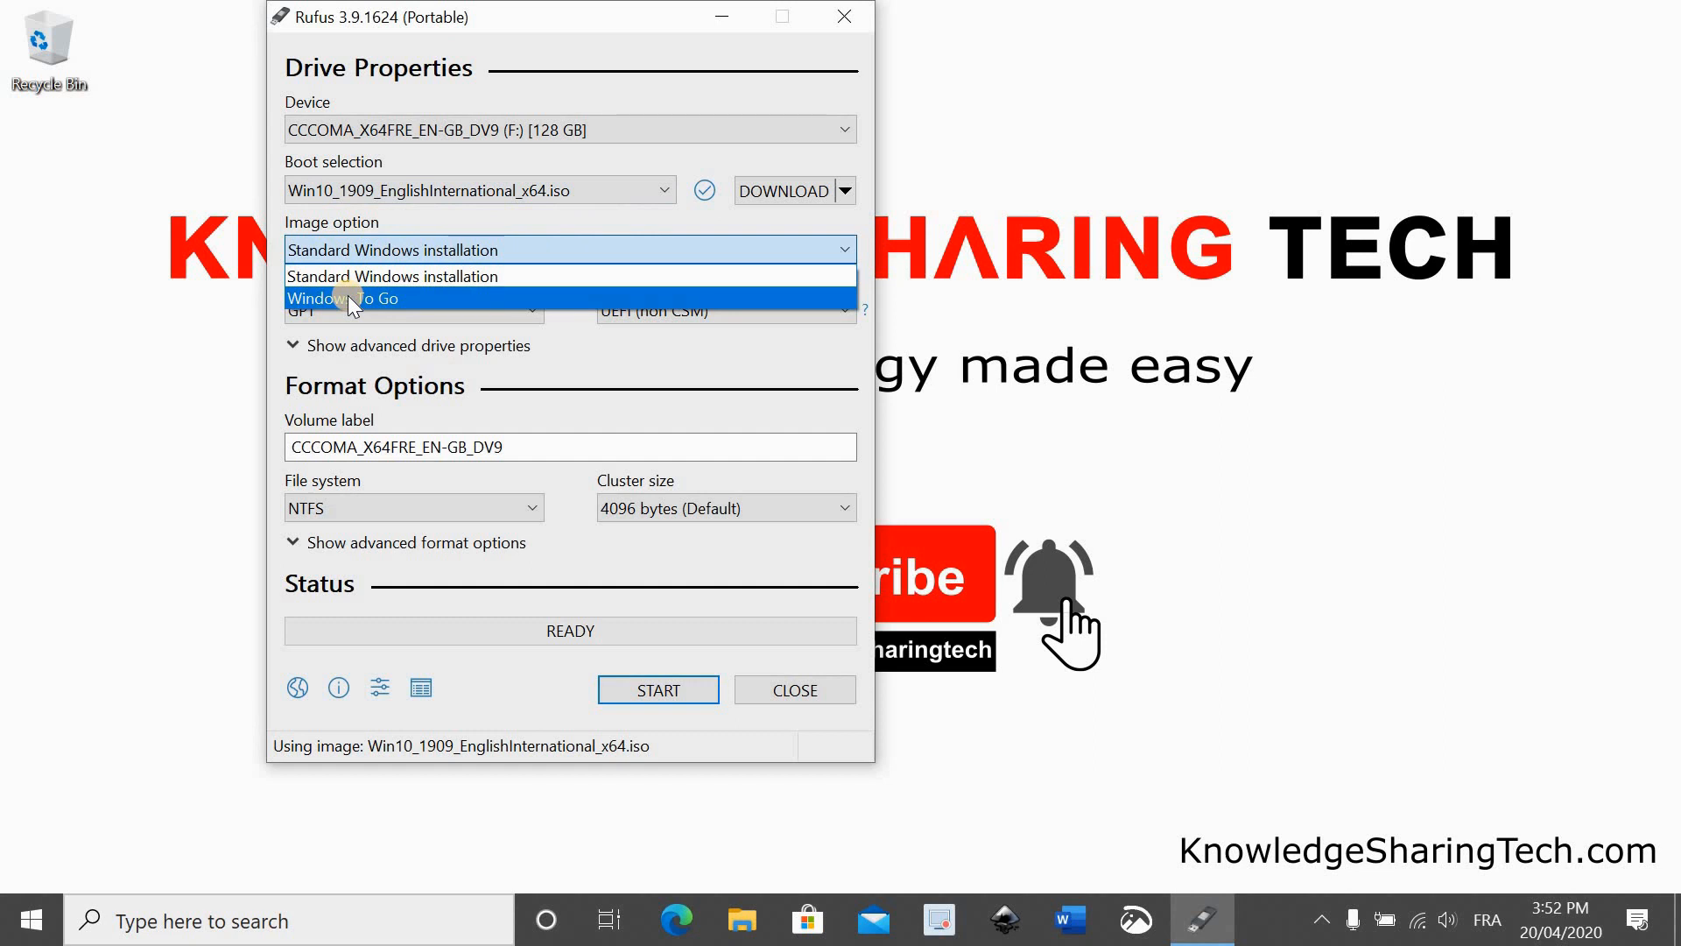
{"action": "left_click", "coordinate": [342, 298]}
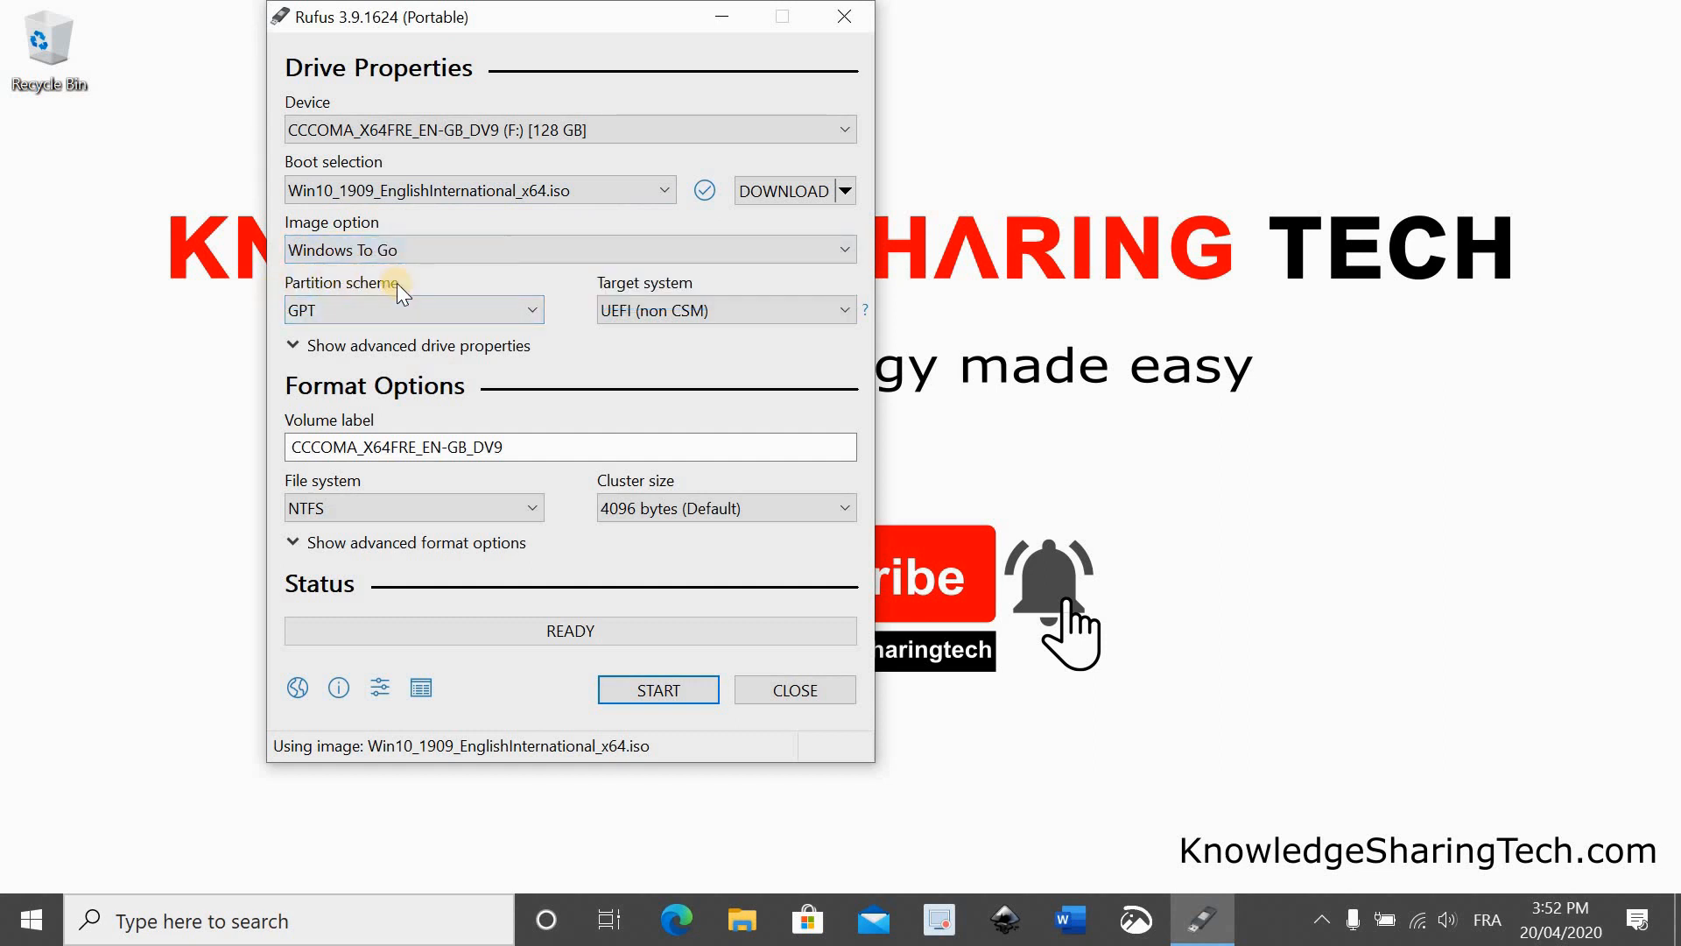
{"action": "left_click", "coordinate": [413, 310]}
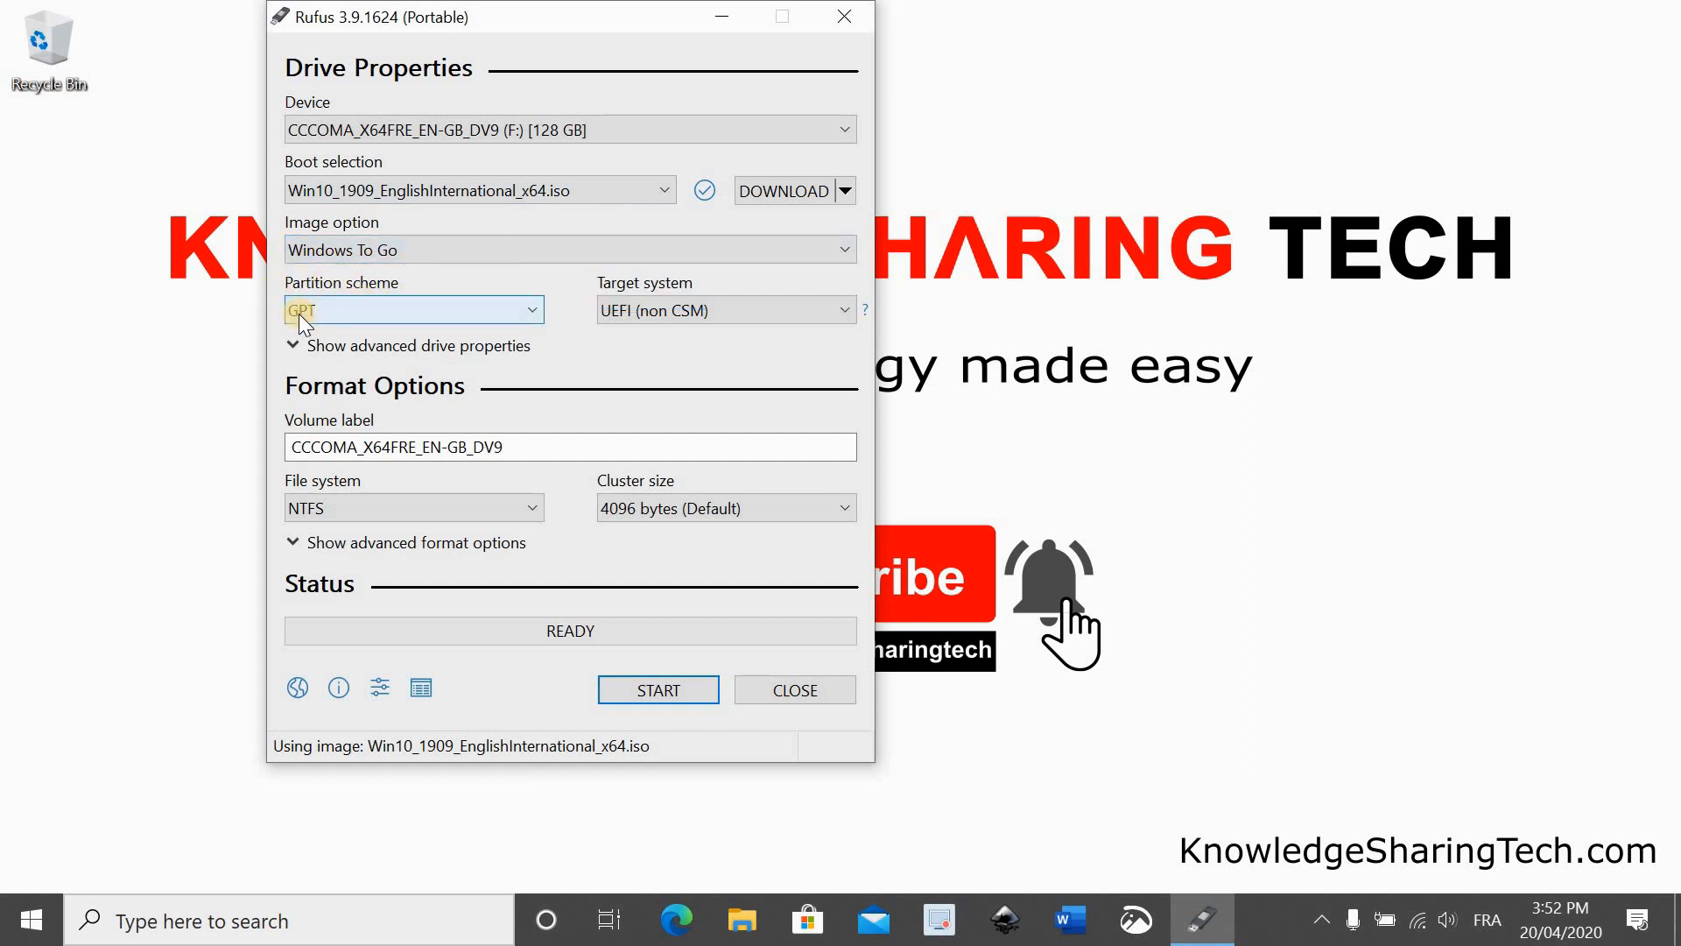
{"action": "mouse_move", "coordinate": [697, 311]}
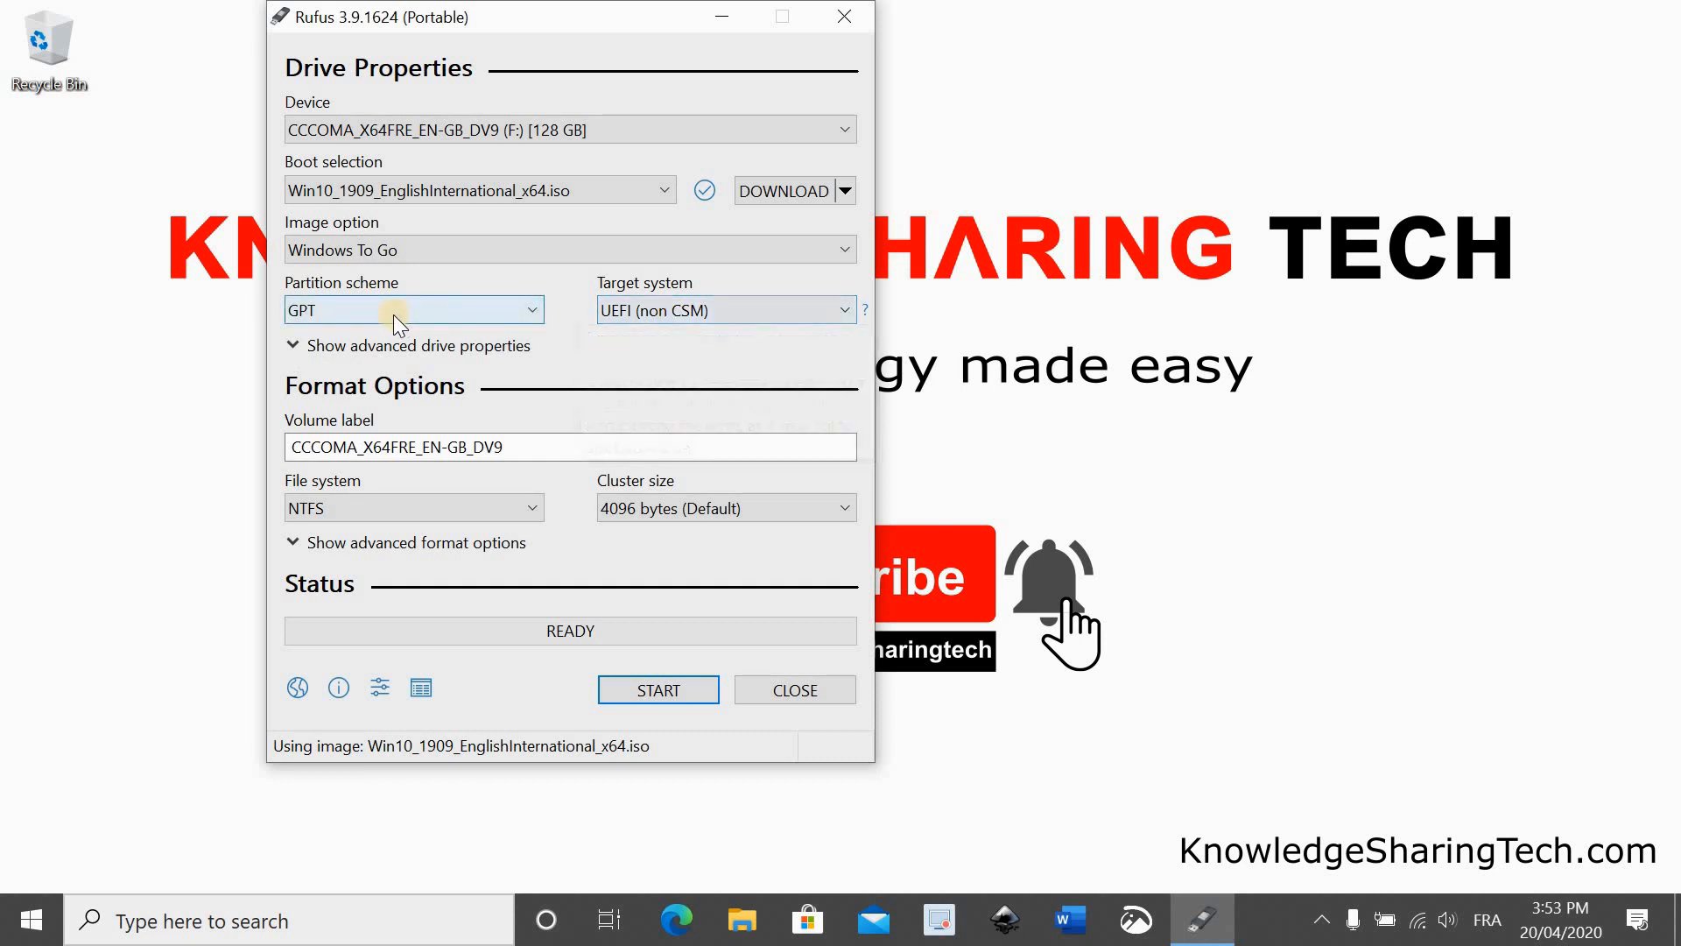
{"action": "left_click", "coordinate": [414, 310]}
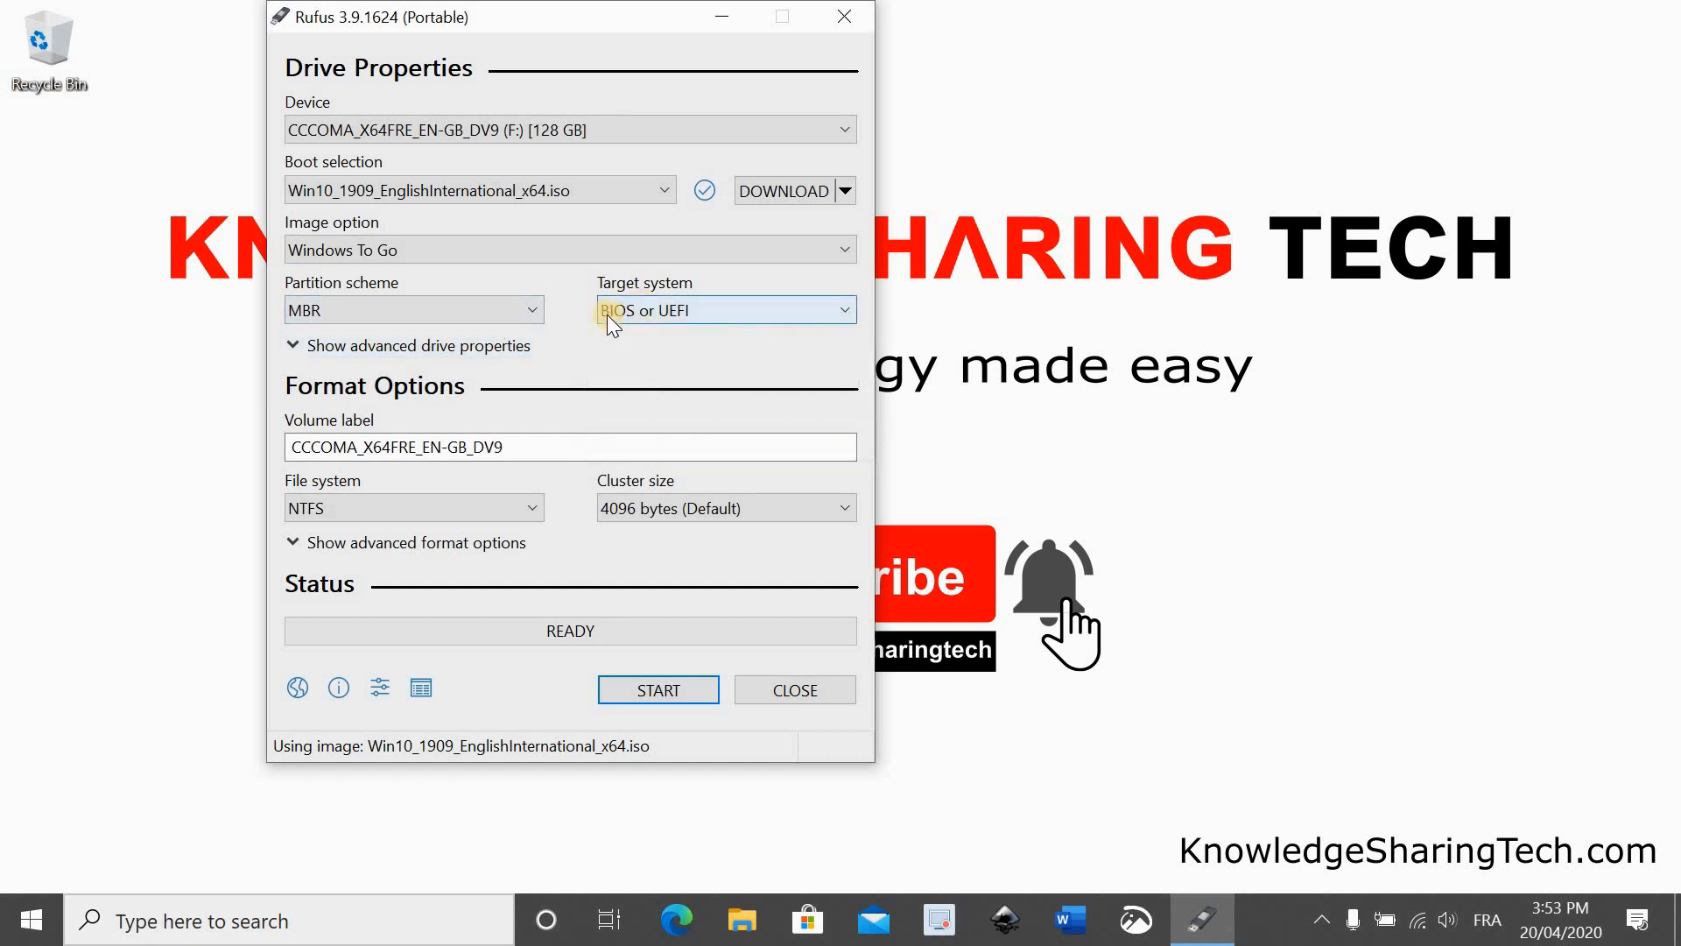
{"action": "mouse_move", "coordinate": [568, 375]}
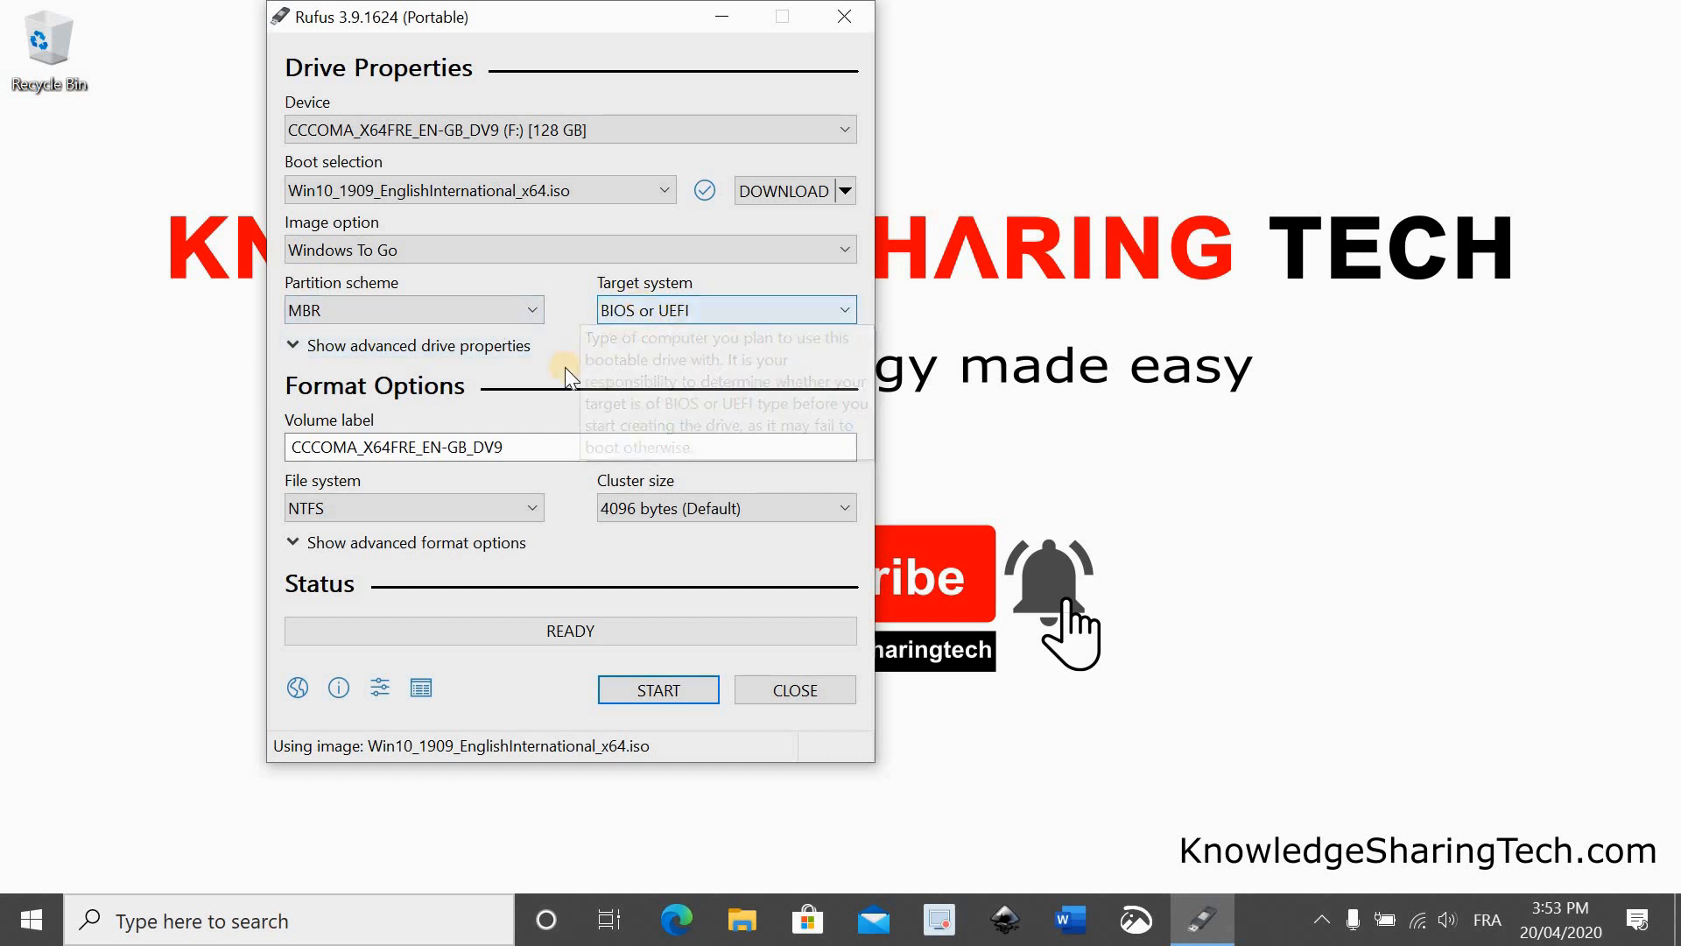
{"action": "mouse_move", "coordinate": [510, 488]}
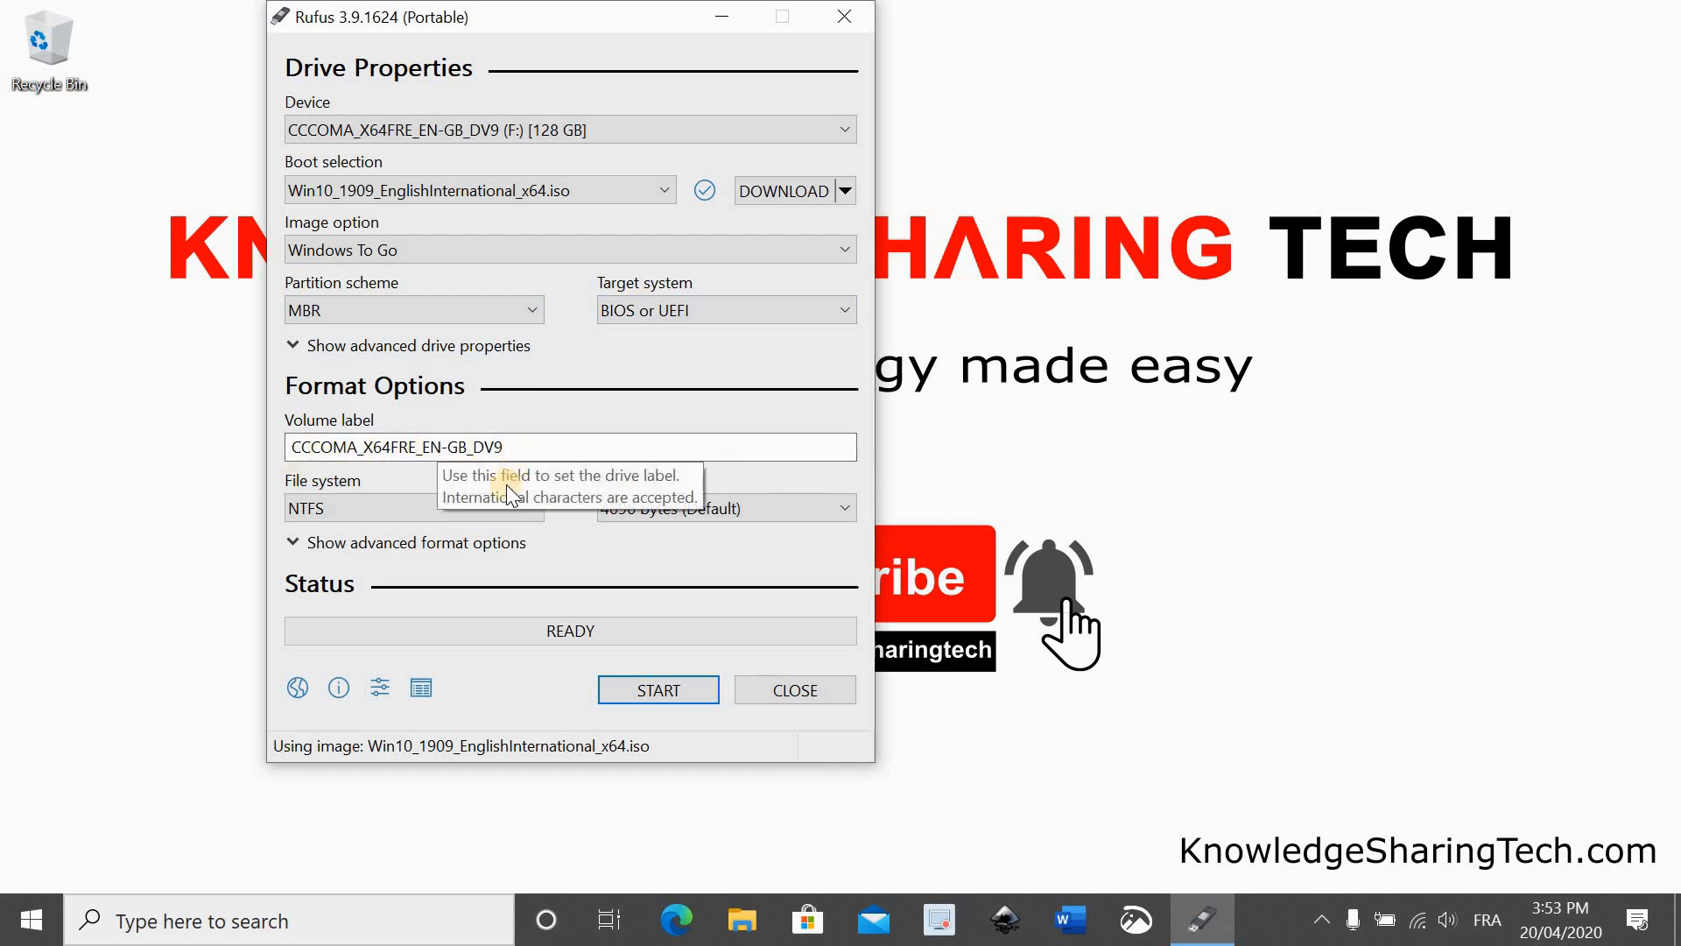
{"action": "mouse_move", "coordinate": [654, 521]}
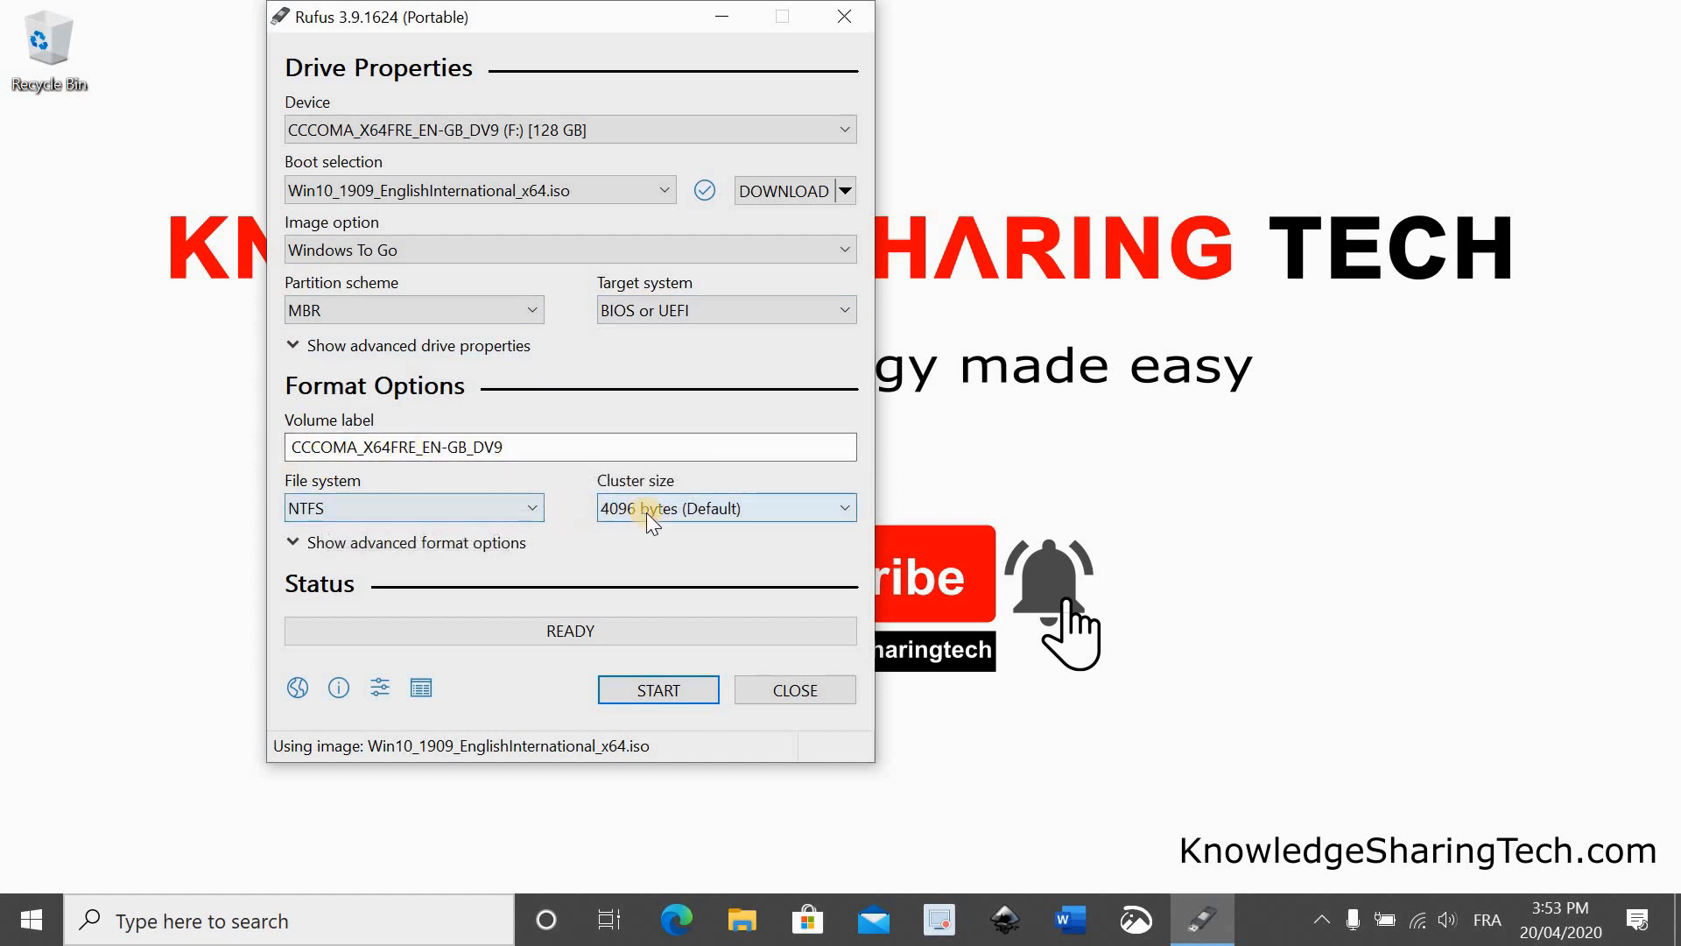
{"action": "mouse_move", "coordinate": [402, 541]}
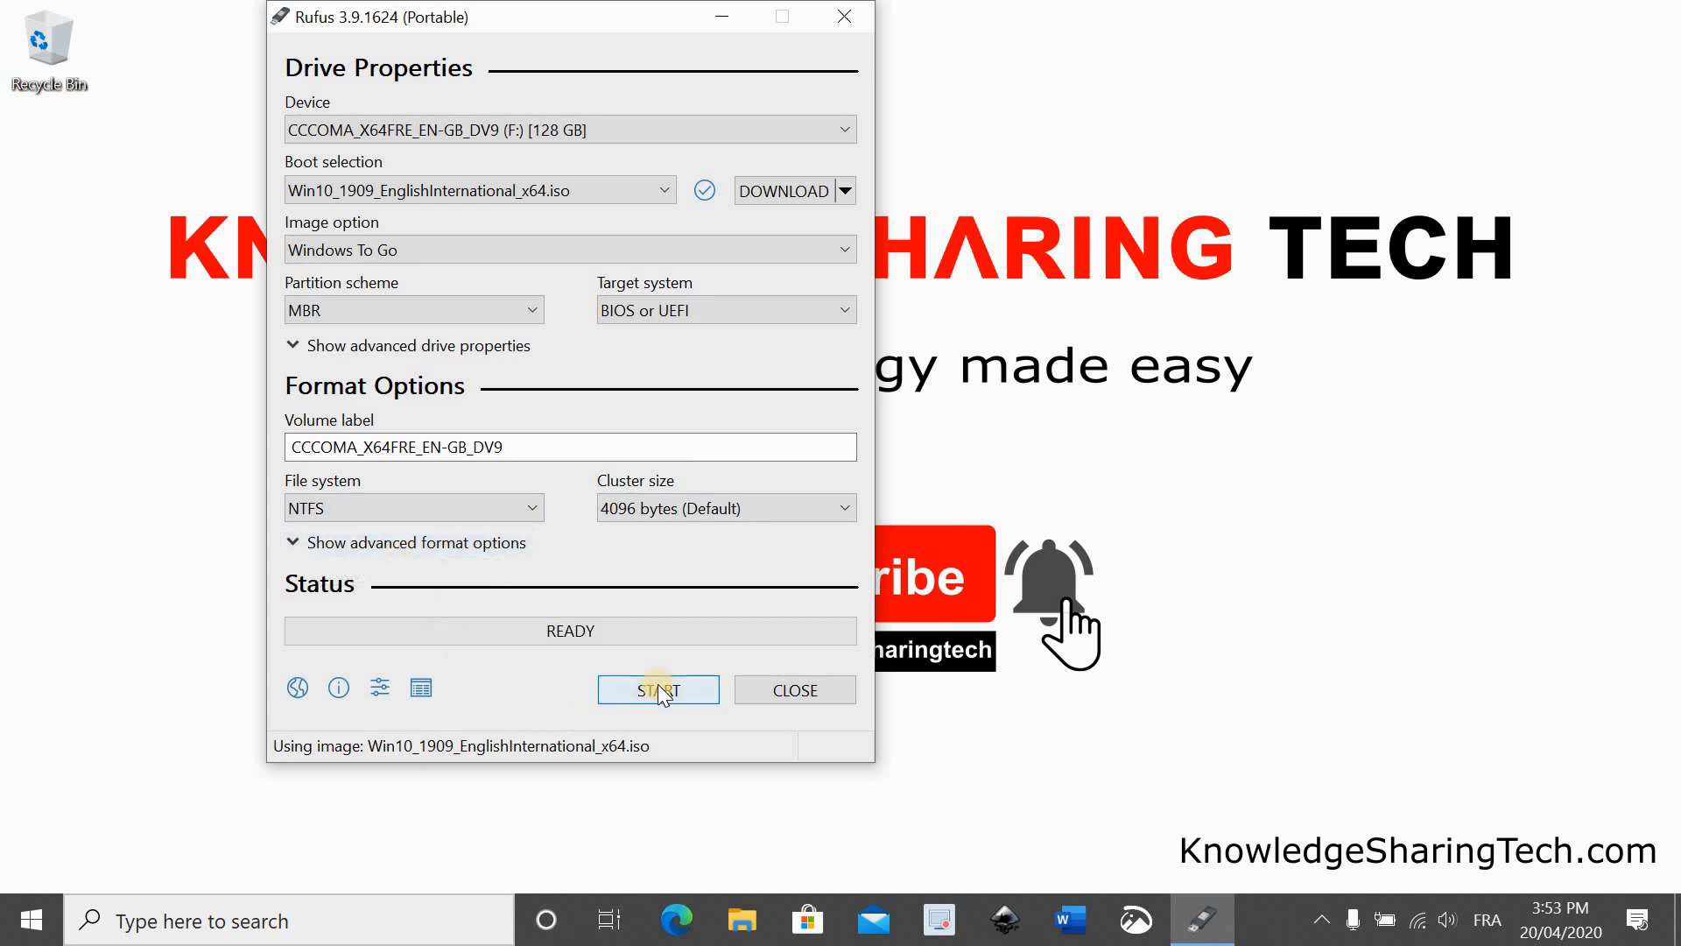
Start writing with Windows 10 Home and accept erasing the 128 GB drive
{"action": "left_click", "coordinate": [658, 689]}
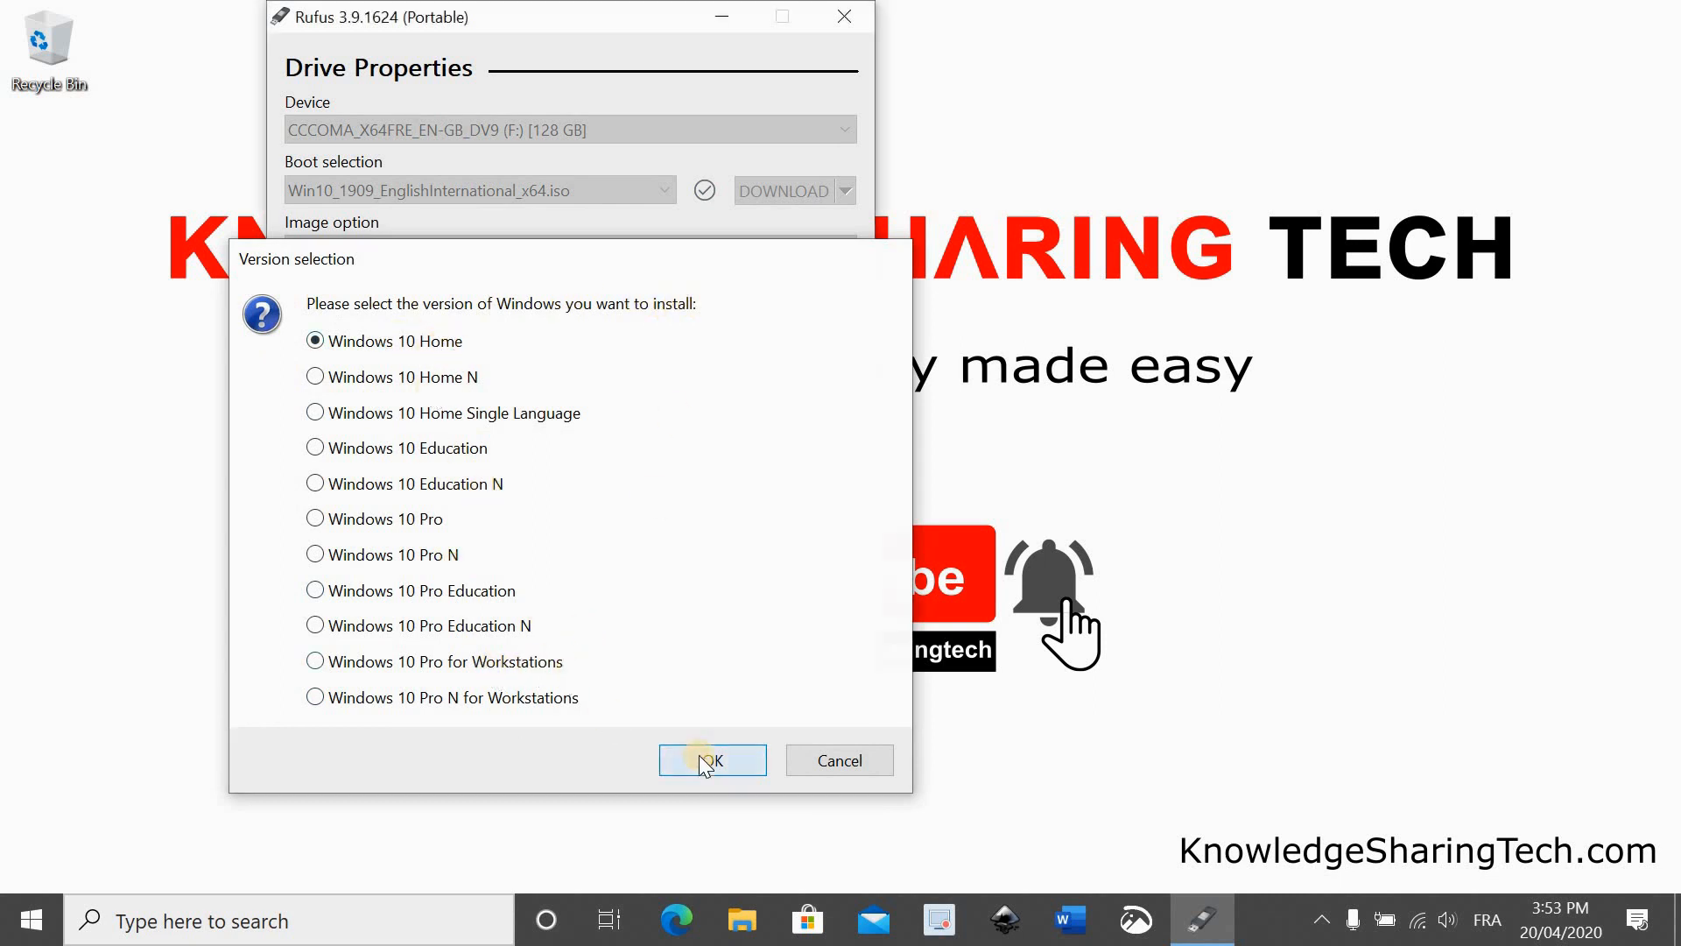
{"action": "left_click", "coordinate": [711, 760]}
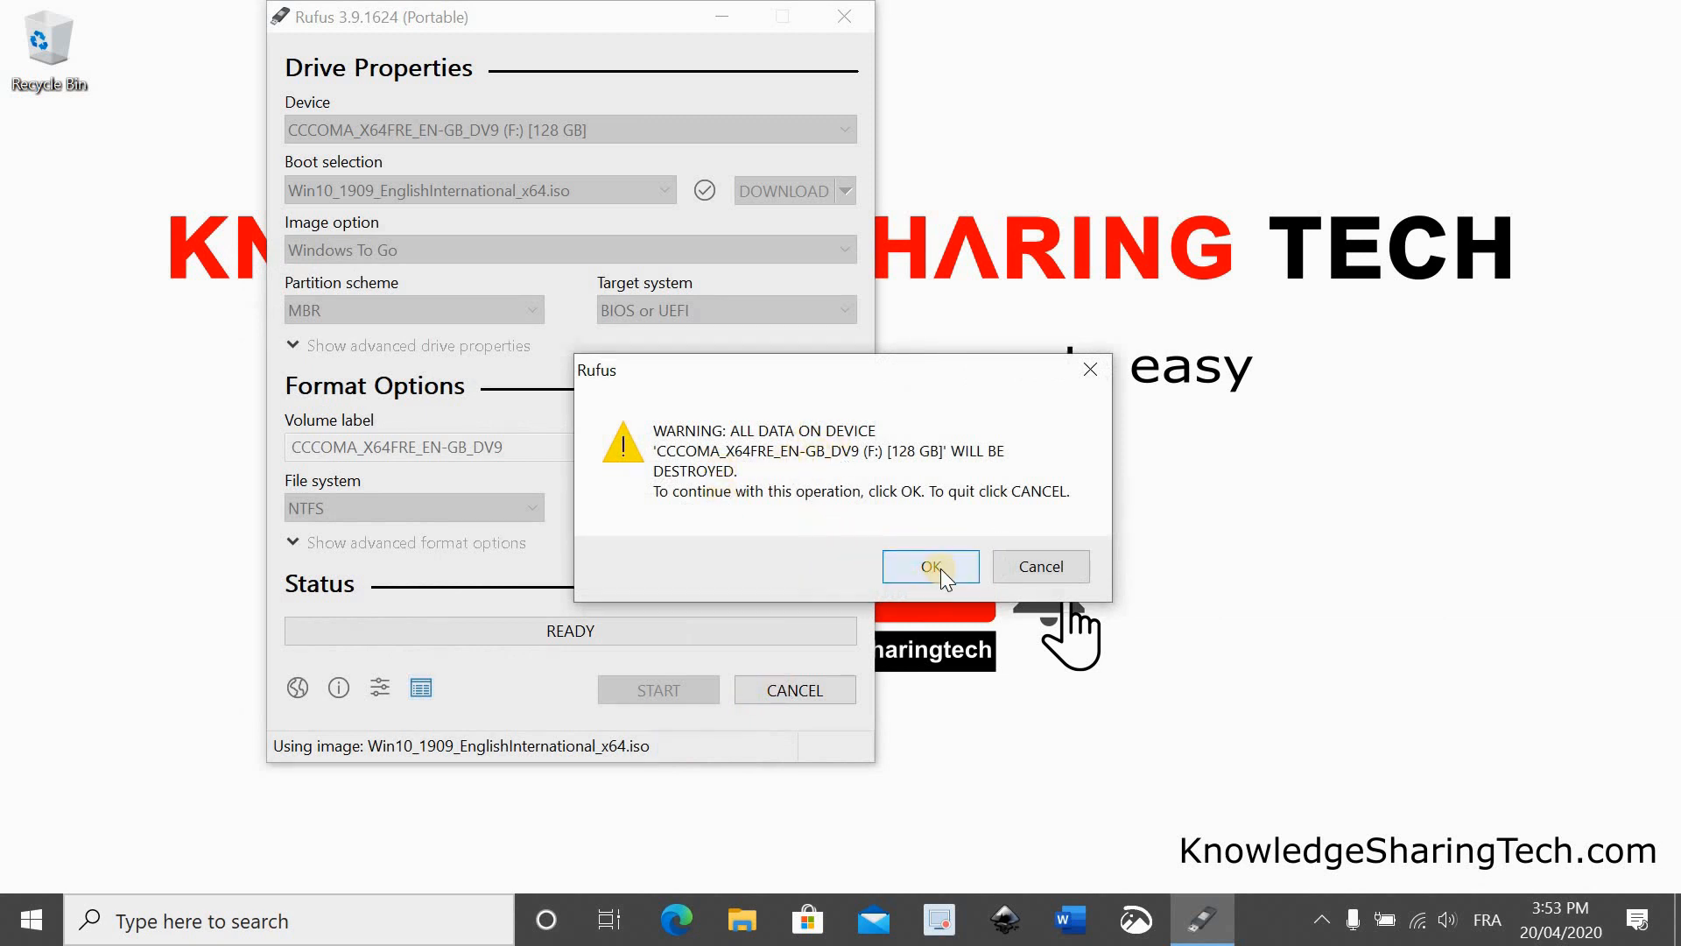
{"action": "left_click", "coordinate": [928, 566]}
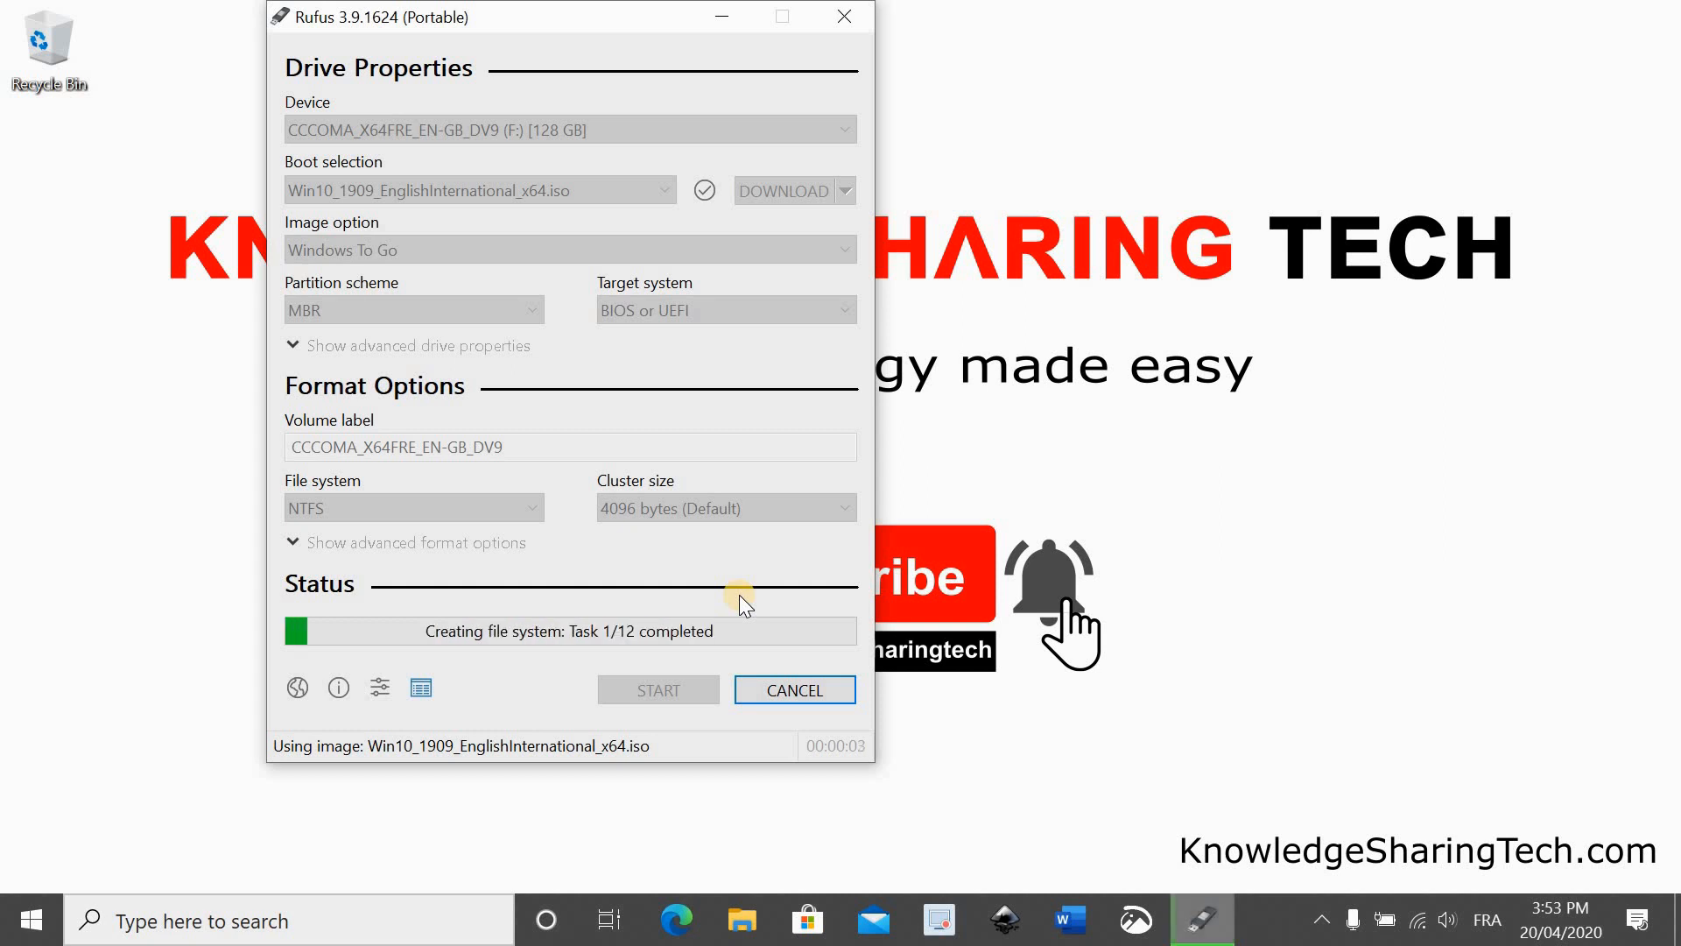
{"action": "mouse_move", "coordinate": [481, 669]}
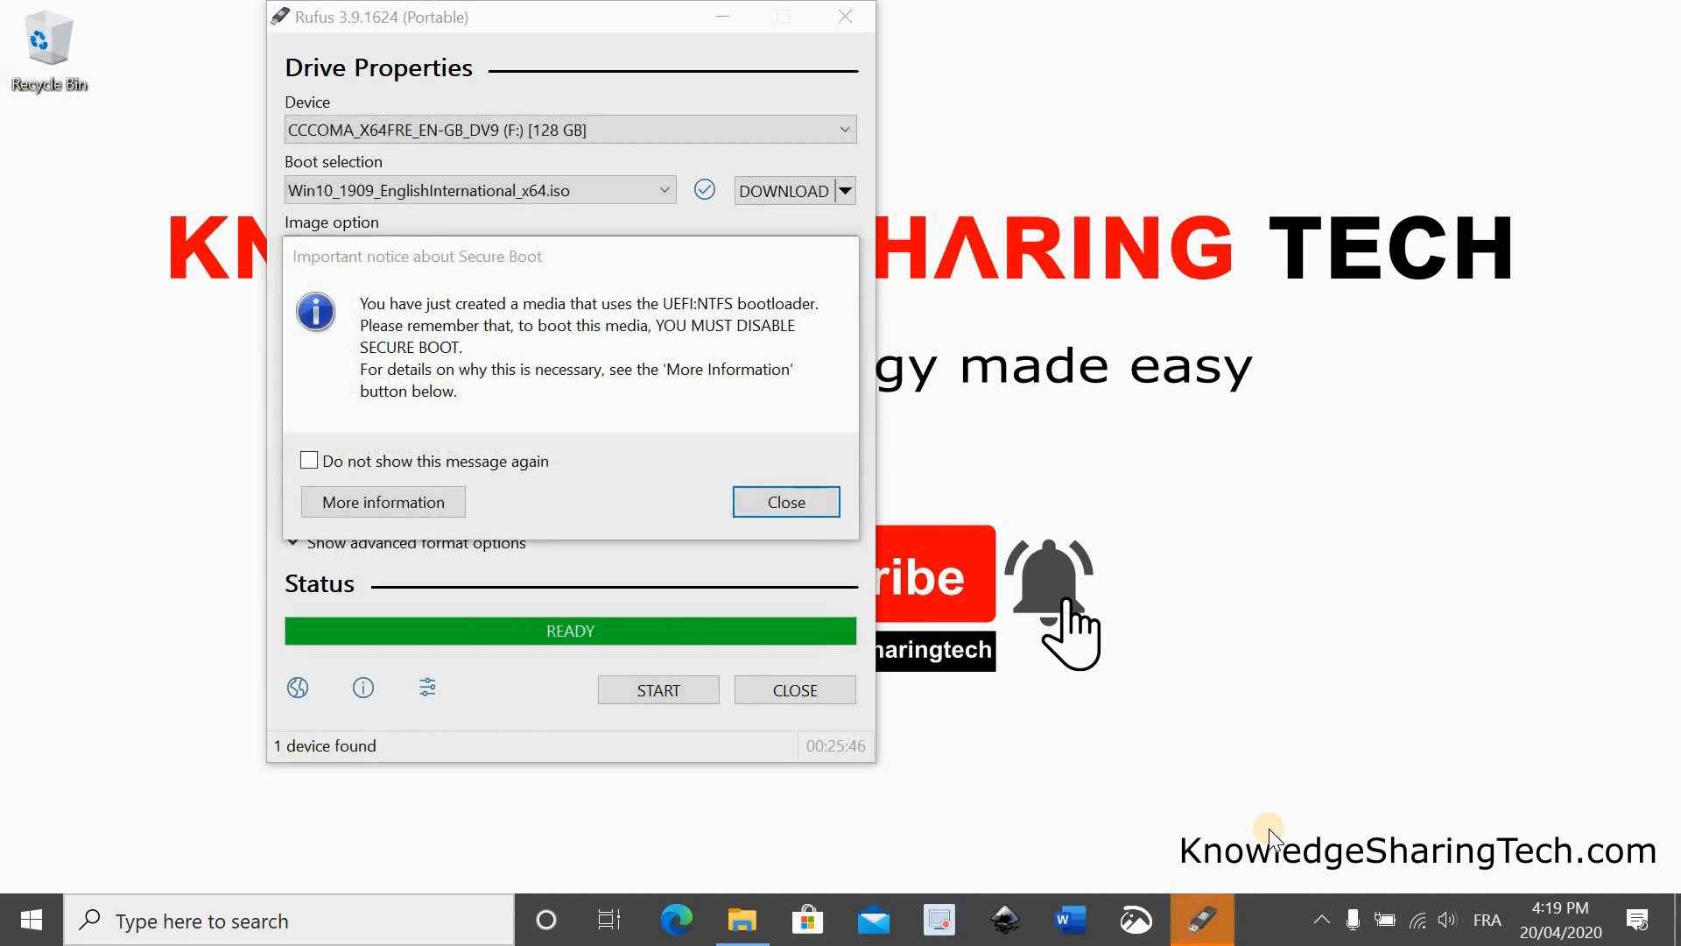
{"action": "mouse_move", "coordinate": [782, 317]}
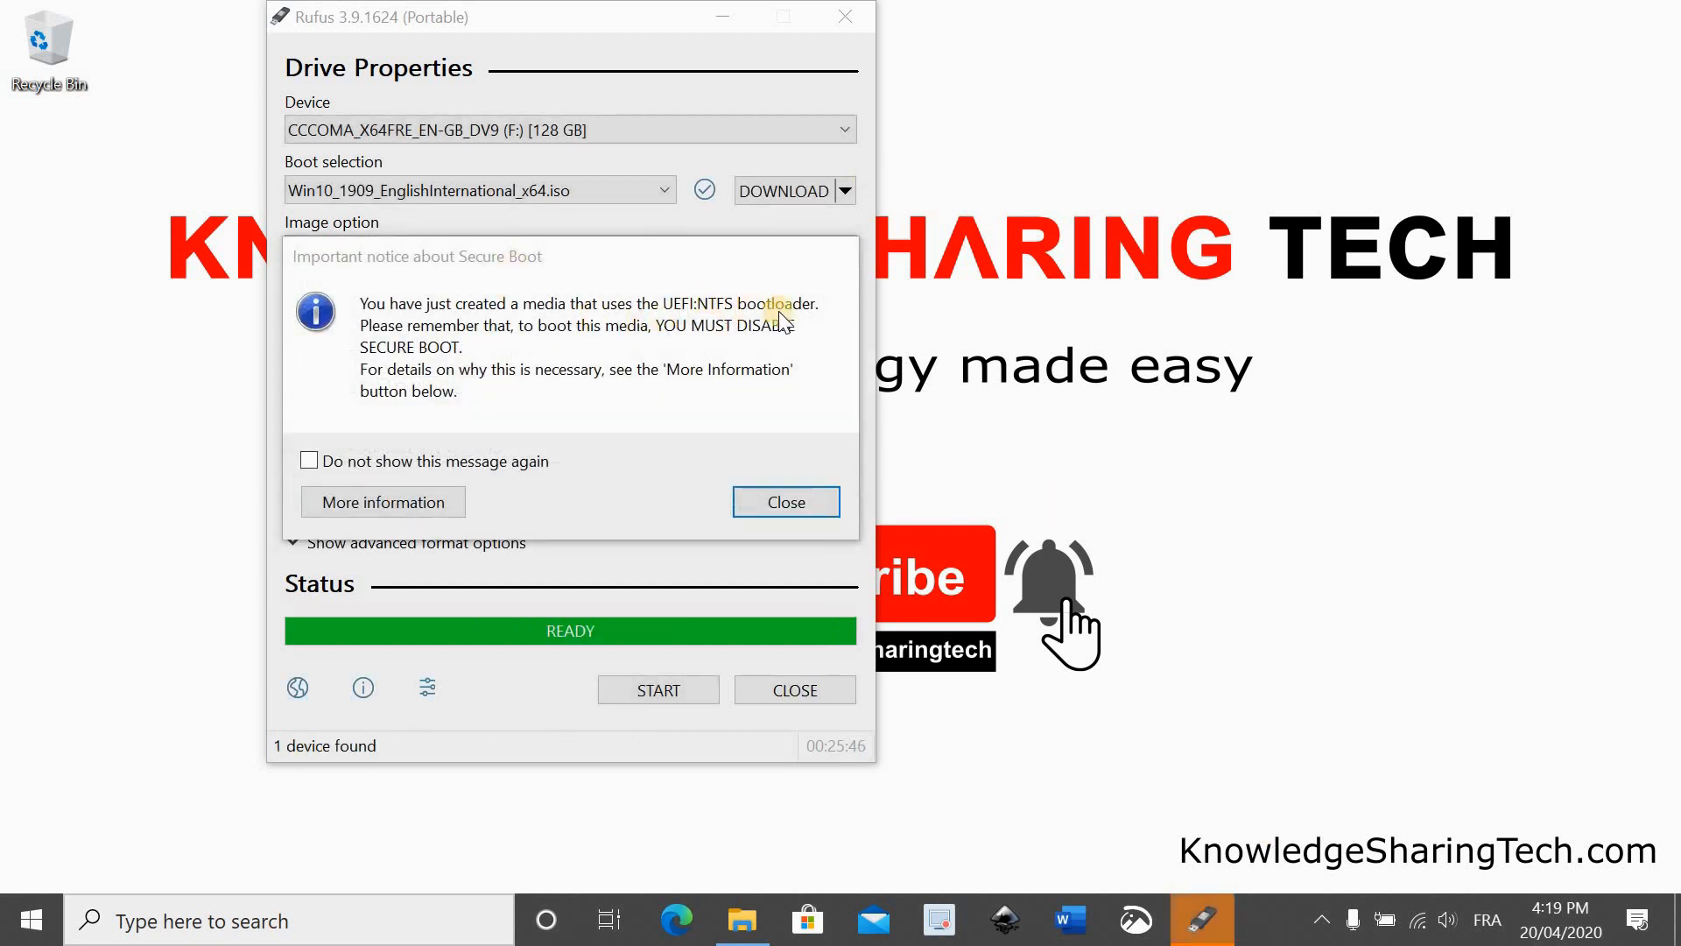
{"action": "mouse_move", "coordinate": [629, 341]}
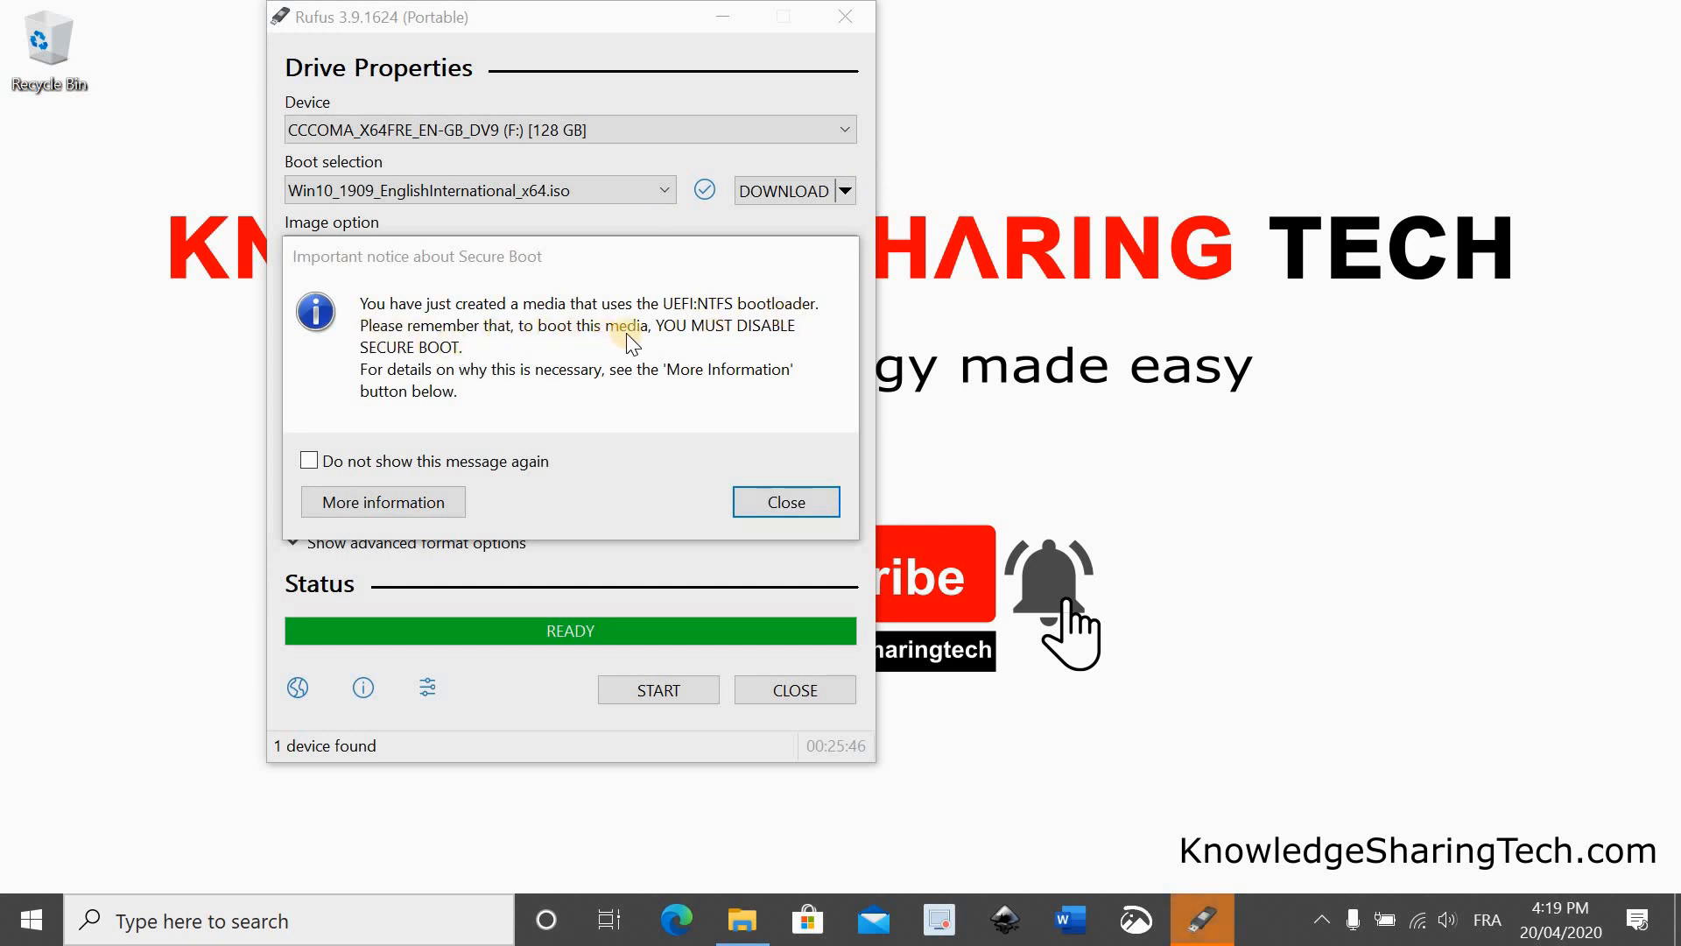
{"action": "mouse_move", "coordinate": [443, 373]}
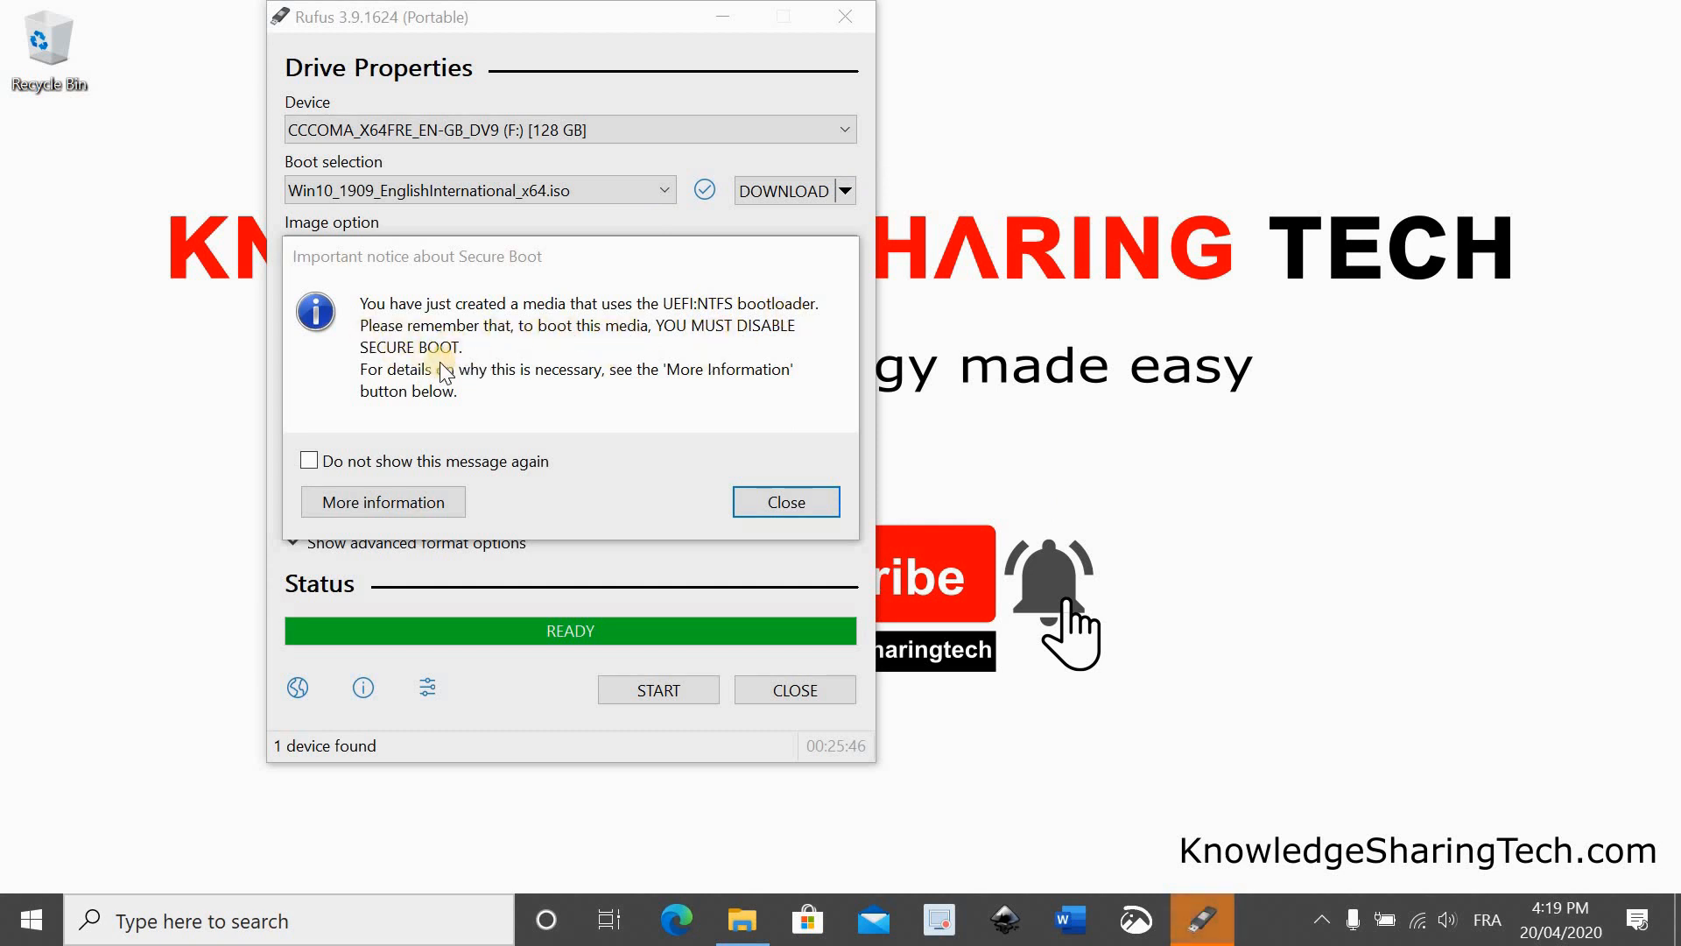
{"action": "mouse_move", "coordinate": [364, 386]}
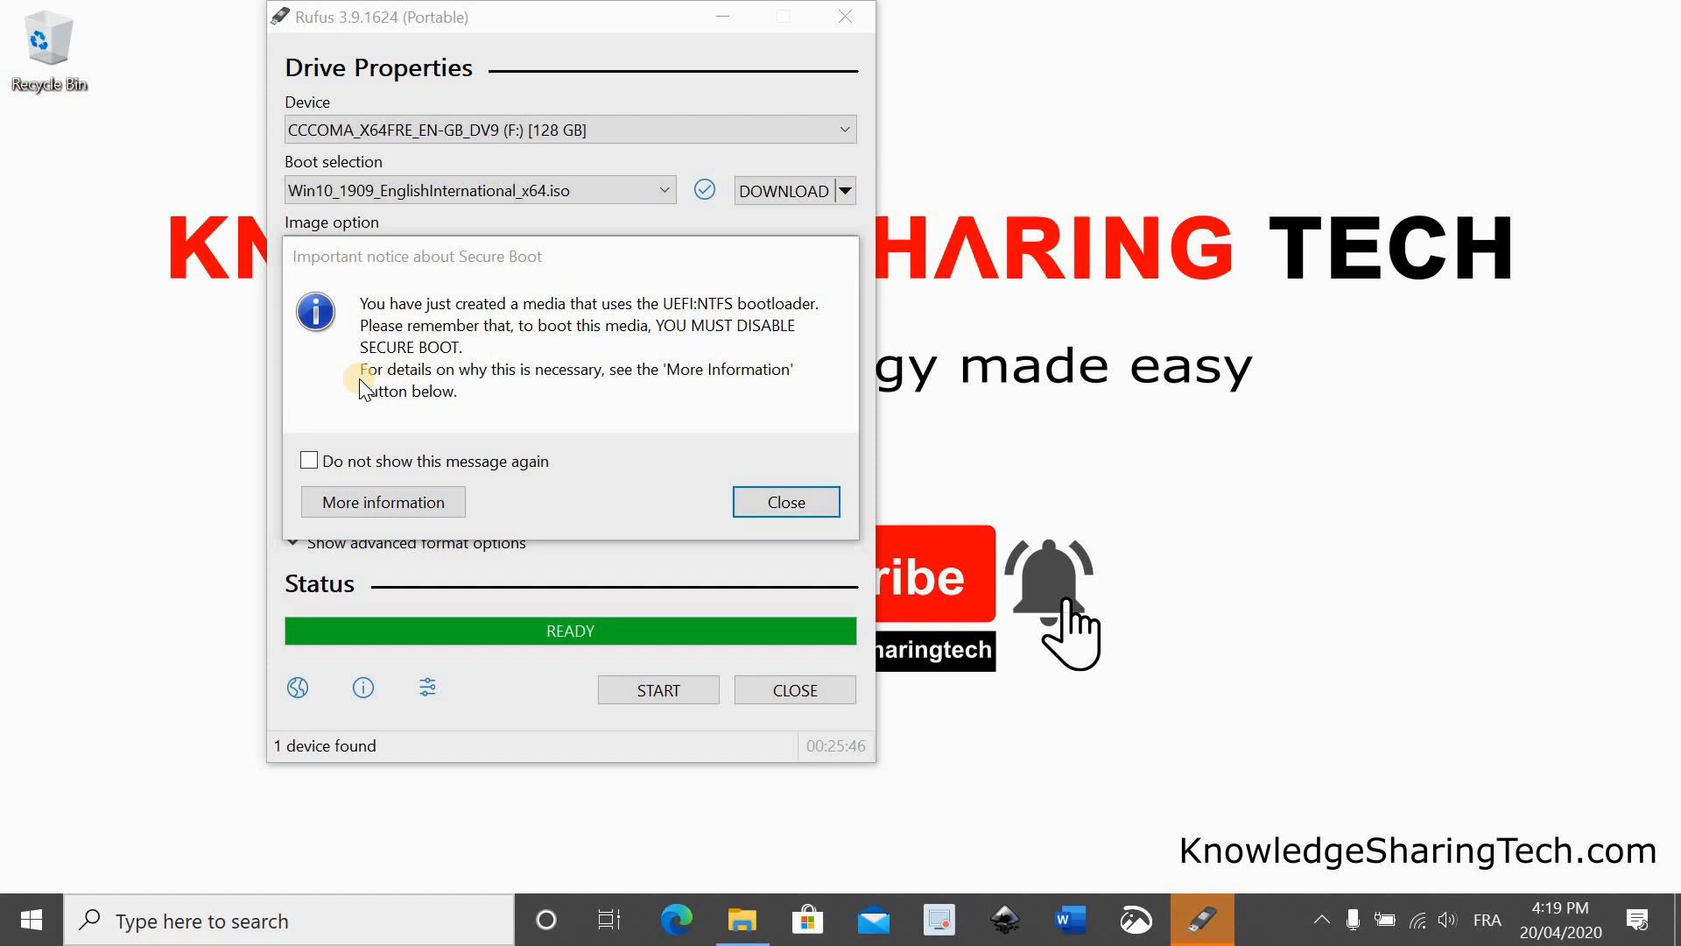
{"action": "mouse_move", "coordinate": [546, 388]}
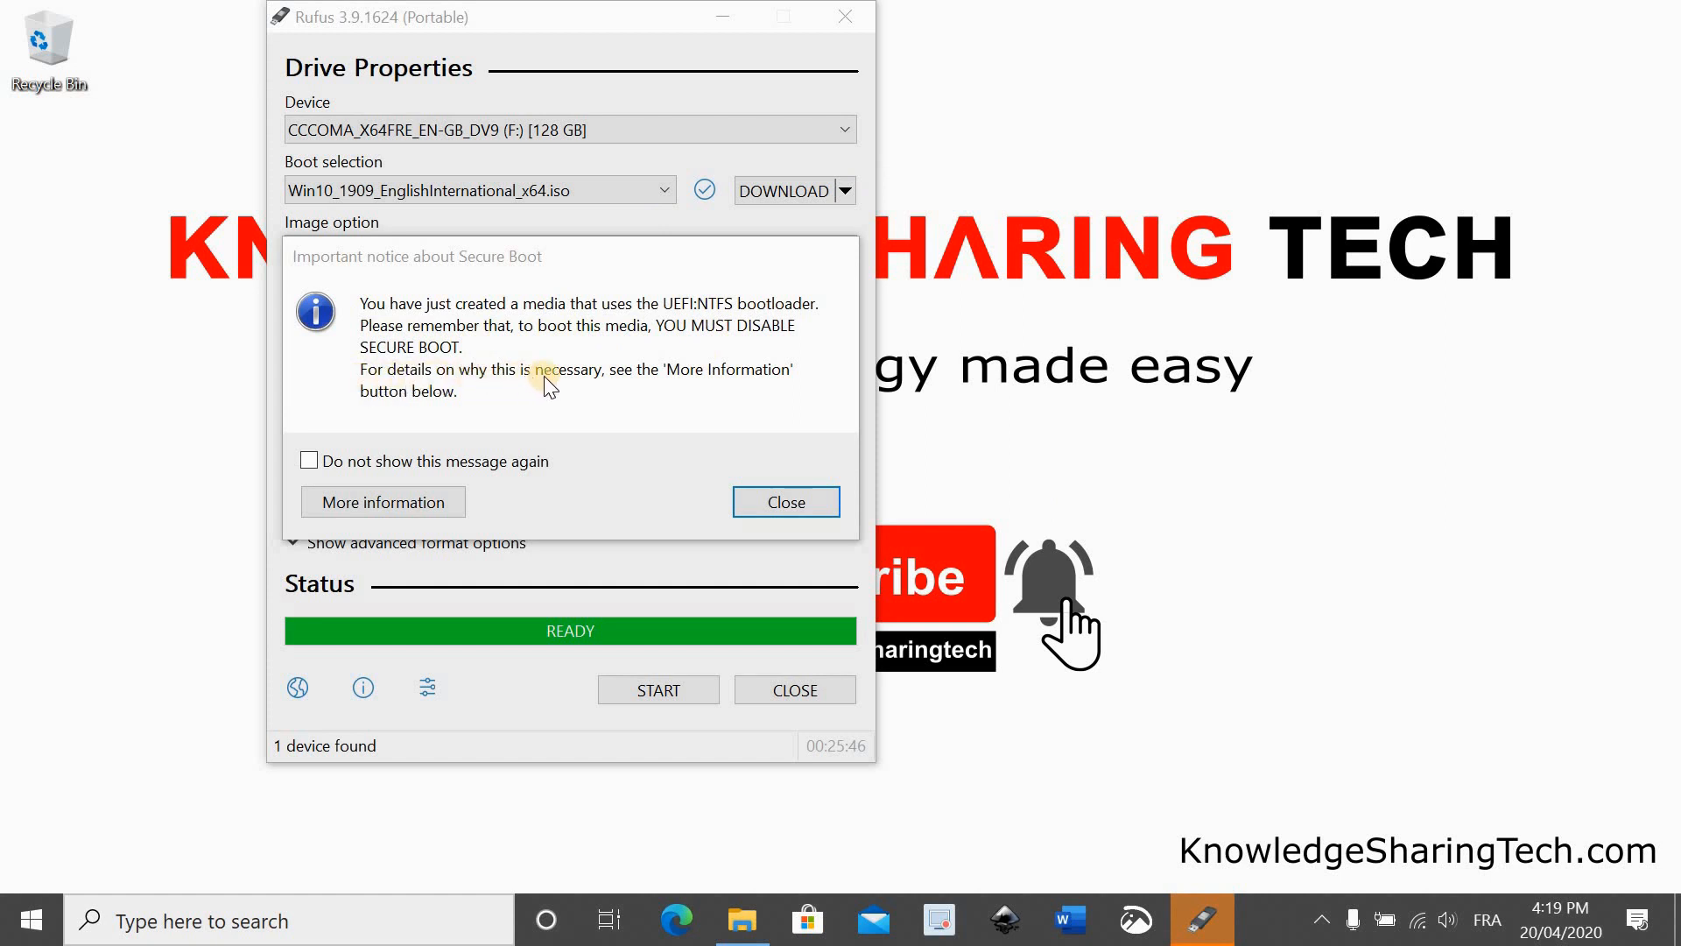
{"action": "mouse_move", "coordinate": [402, 404]}
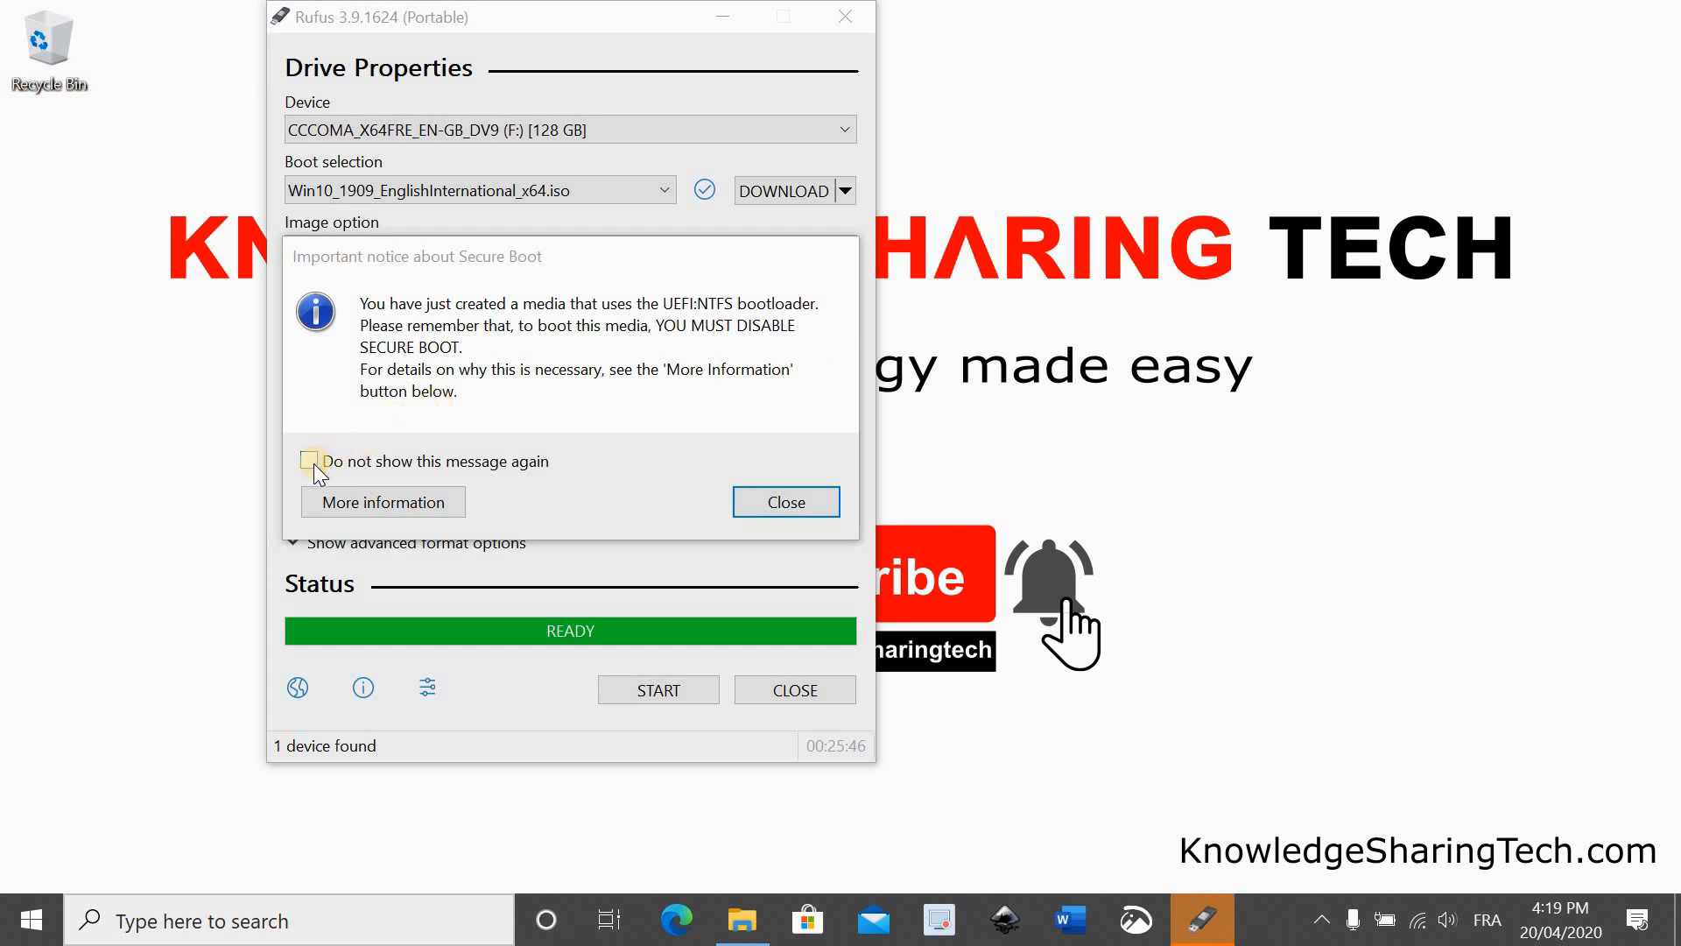
Permanently dismiss the Secure Boot notice and close Rufus with the Windows To Go drive finished
{"action": "left_click", "coordinate": [309, 460]}
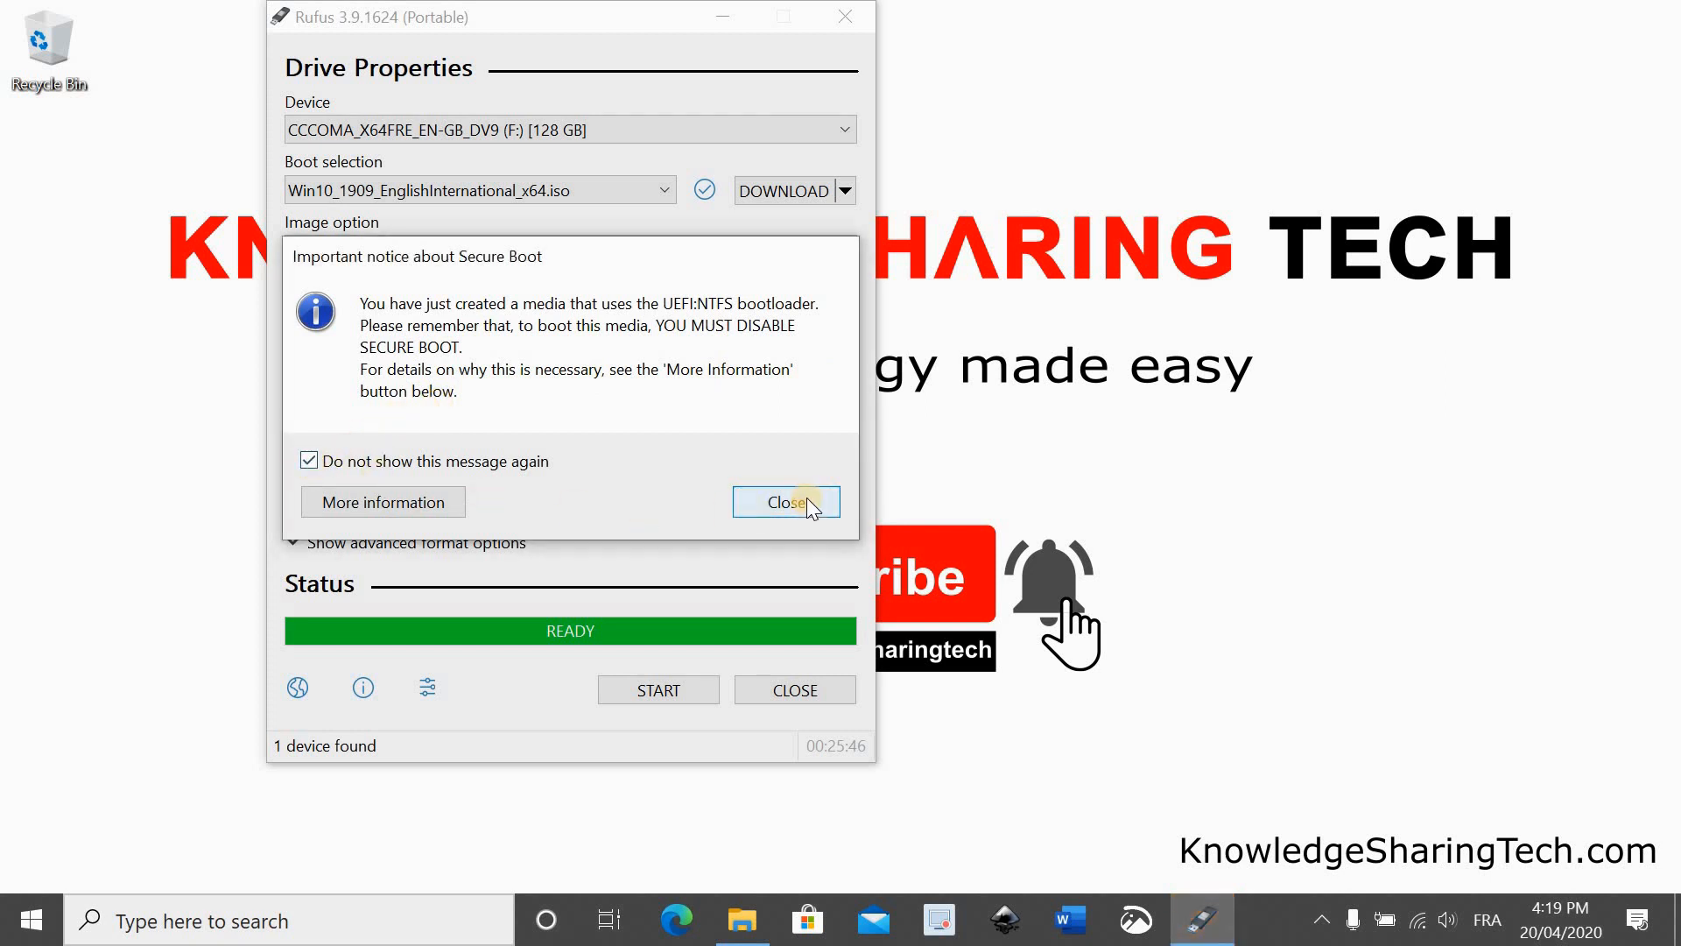
{"action": "left_click", "coordinate": [784, 502]}
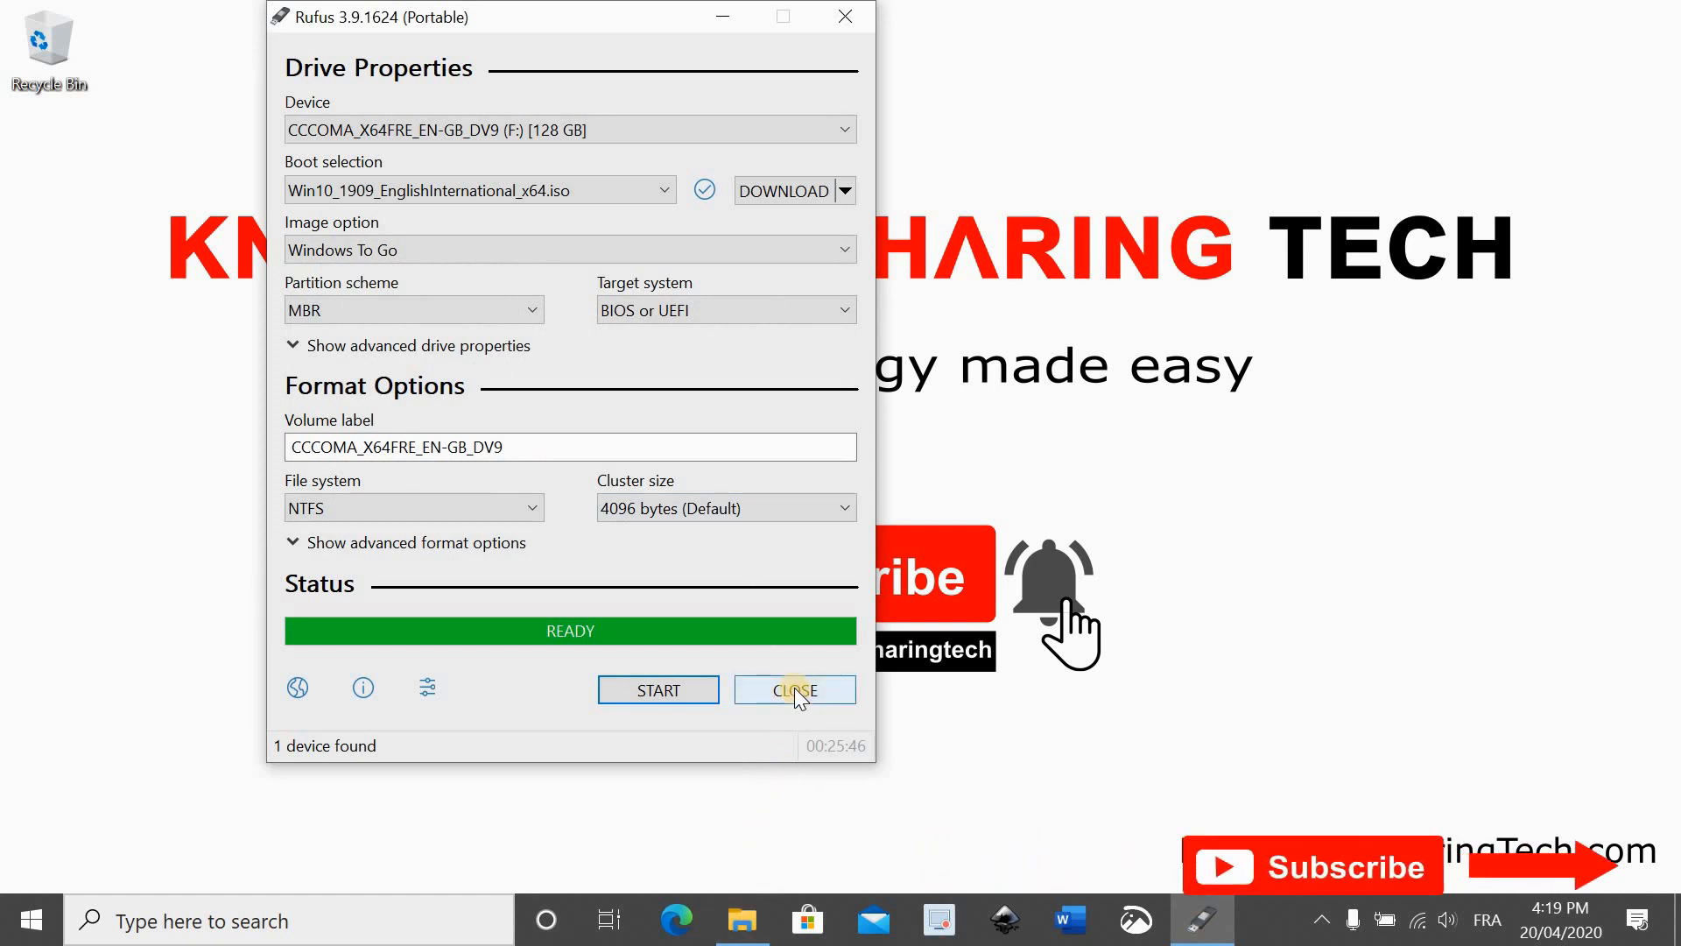
{"action": "left_click", "coordinate": [794, 690]}
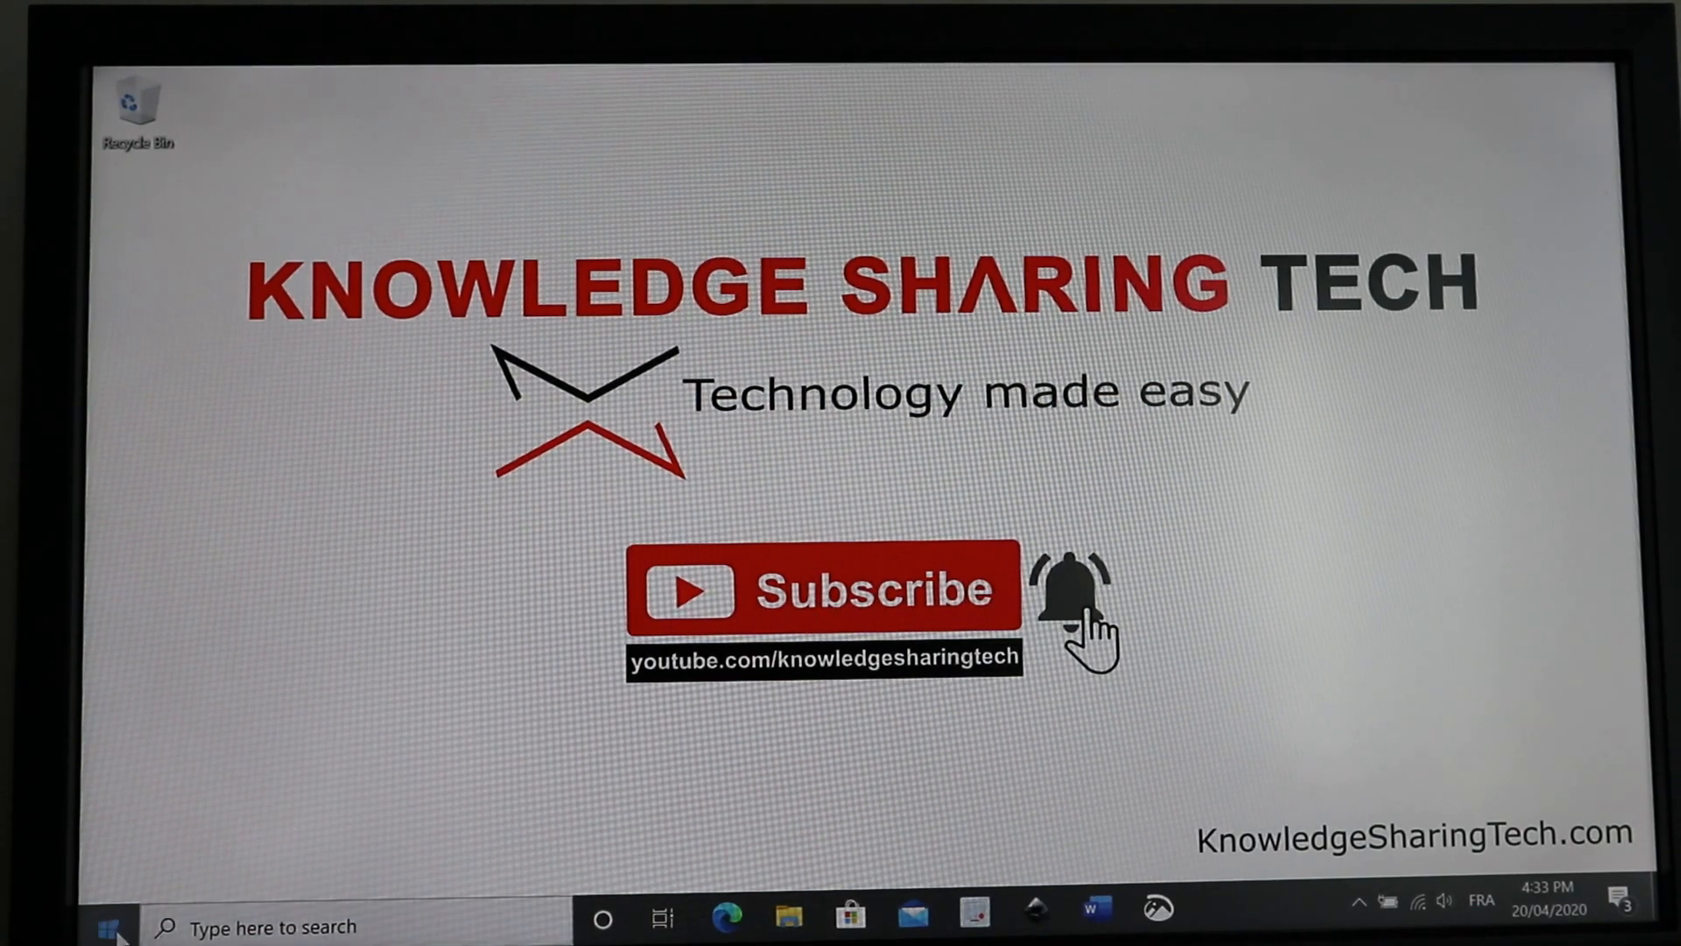
Restart the laptop and enter BIOS Setup from the F12 boot menu
{"action": "left_click", "coordinate": [107, 925]}
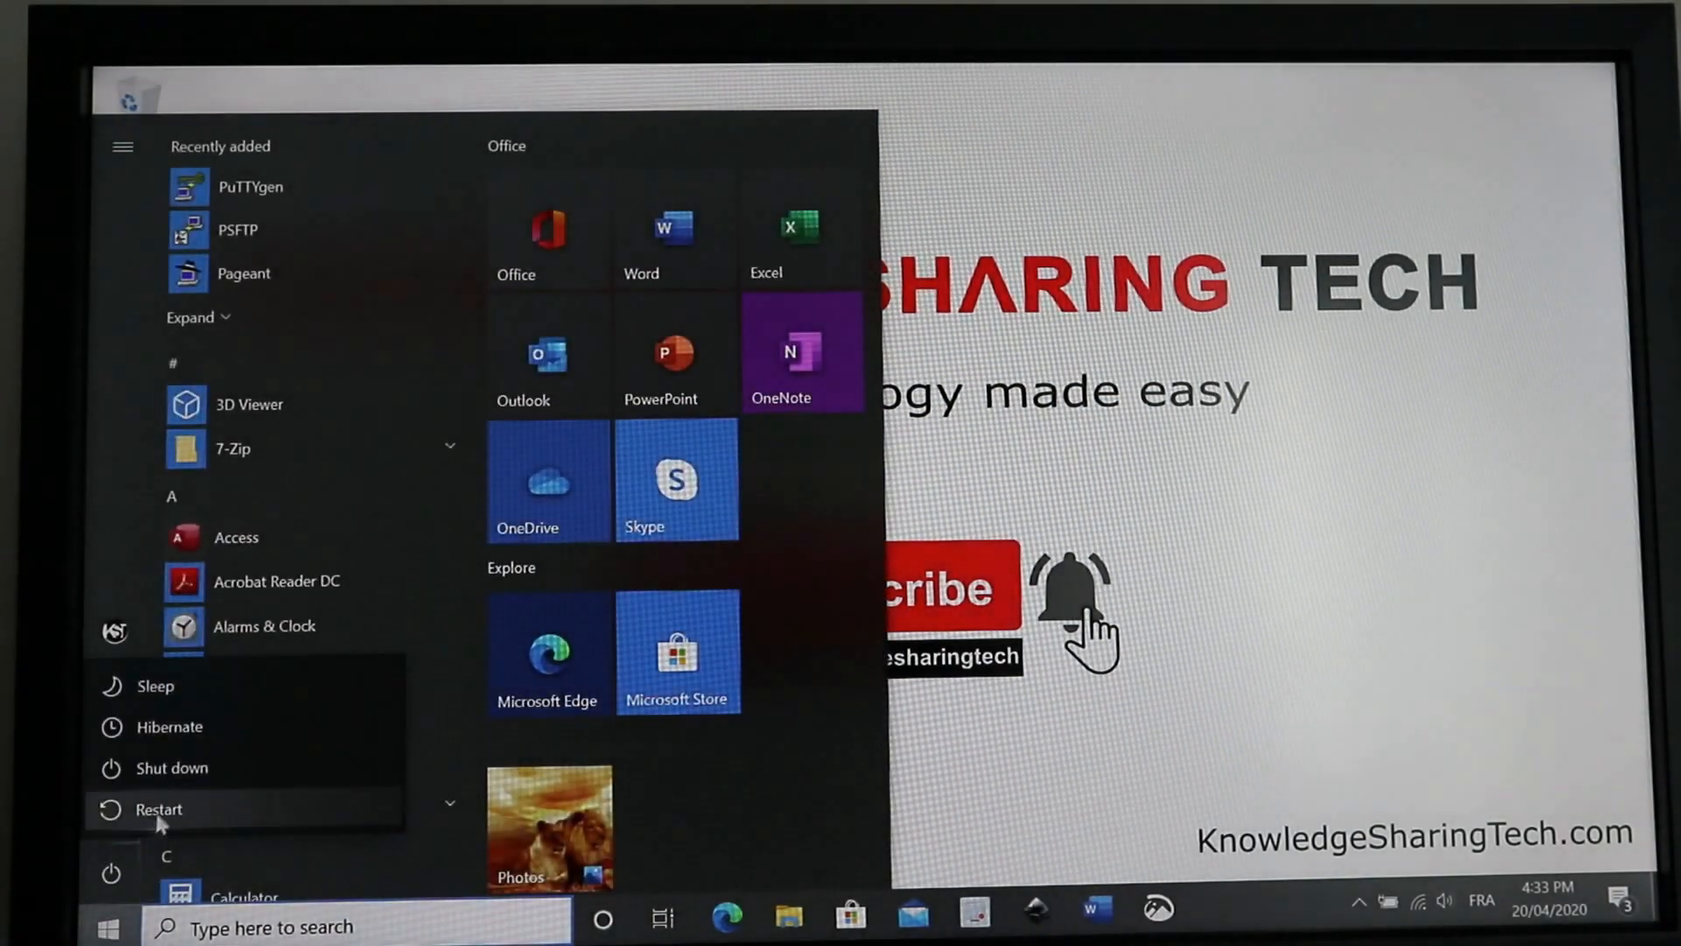
{"action": "mouse_move", "coordinate": [156, 809]}
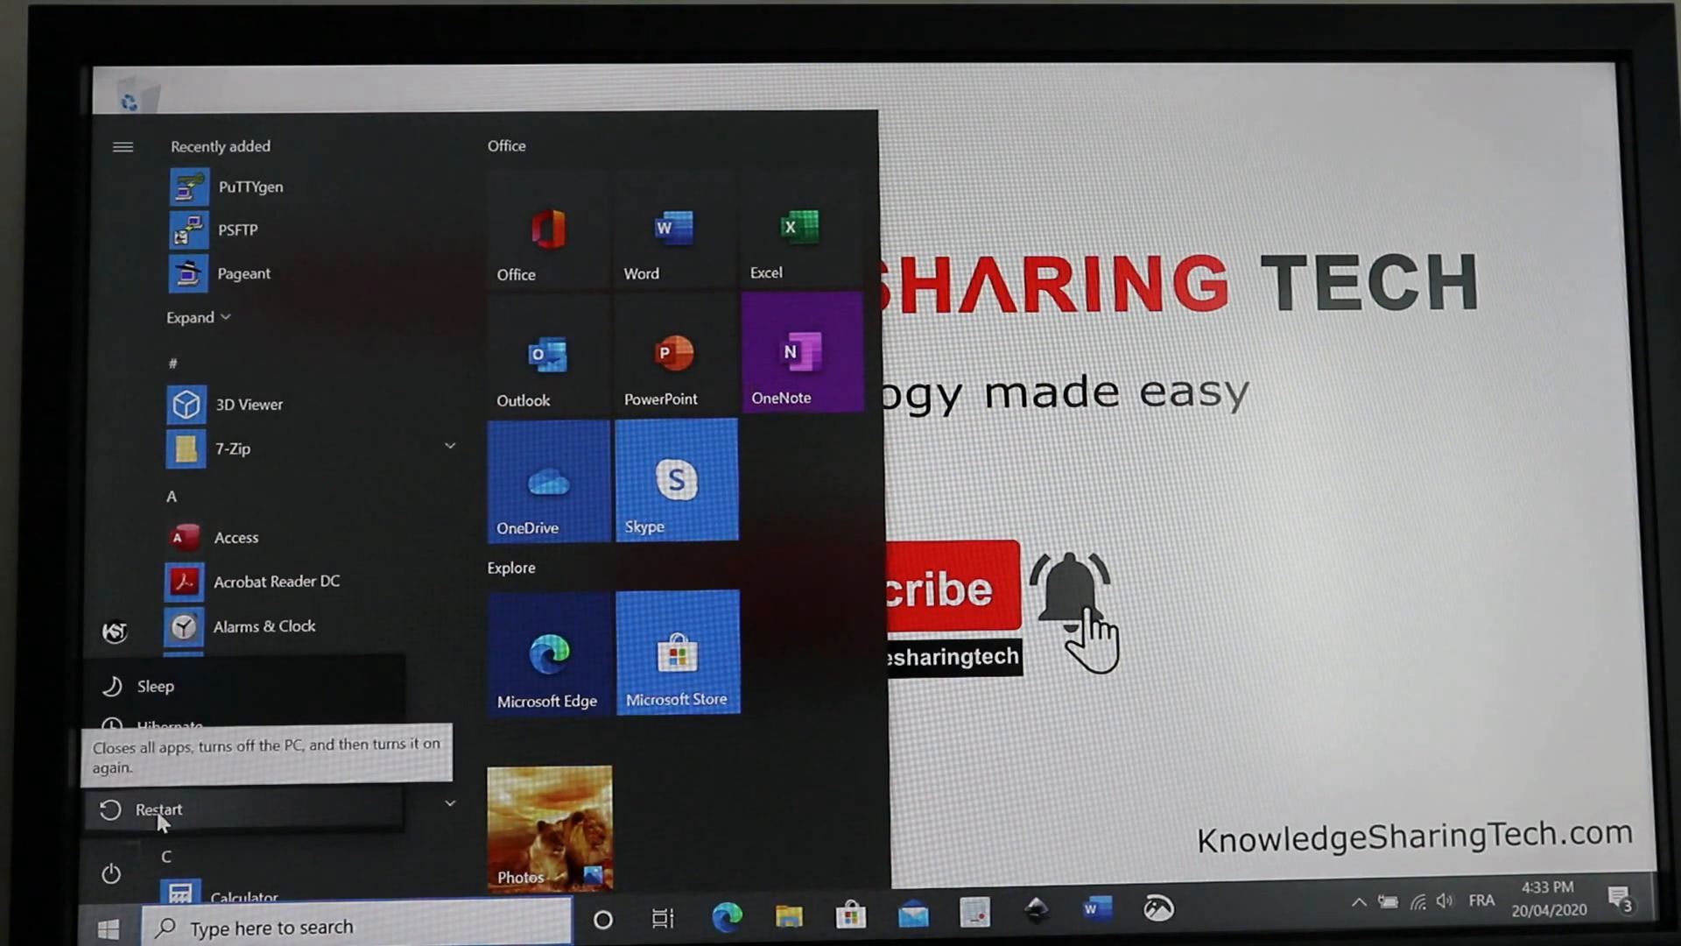
{"action": "left_click", "coordinate": [157, 809]}
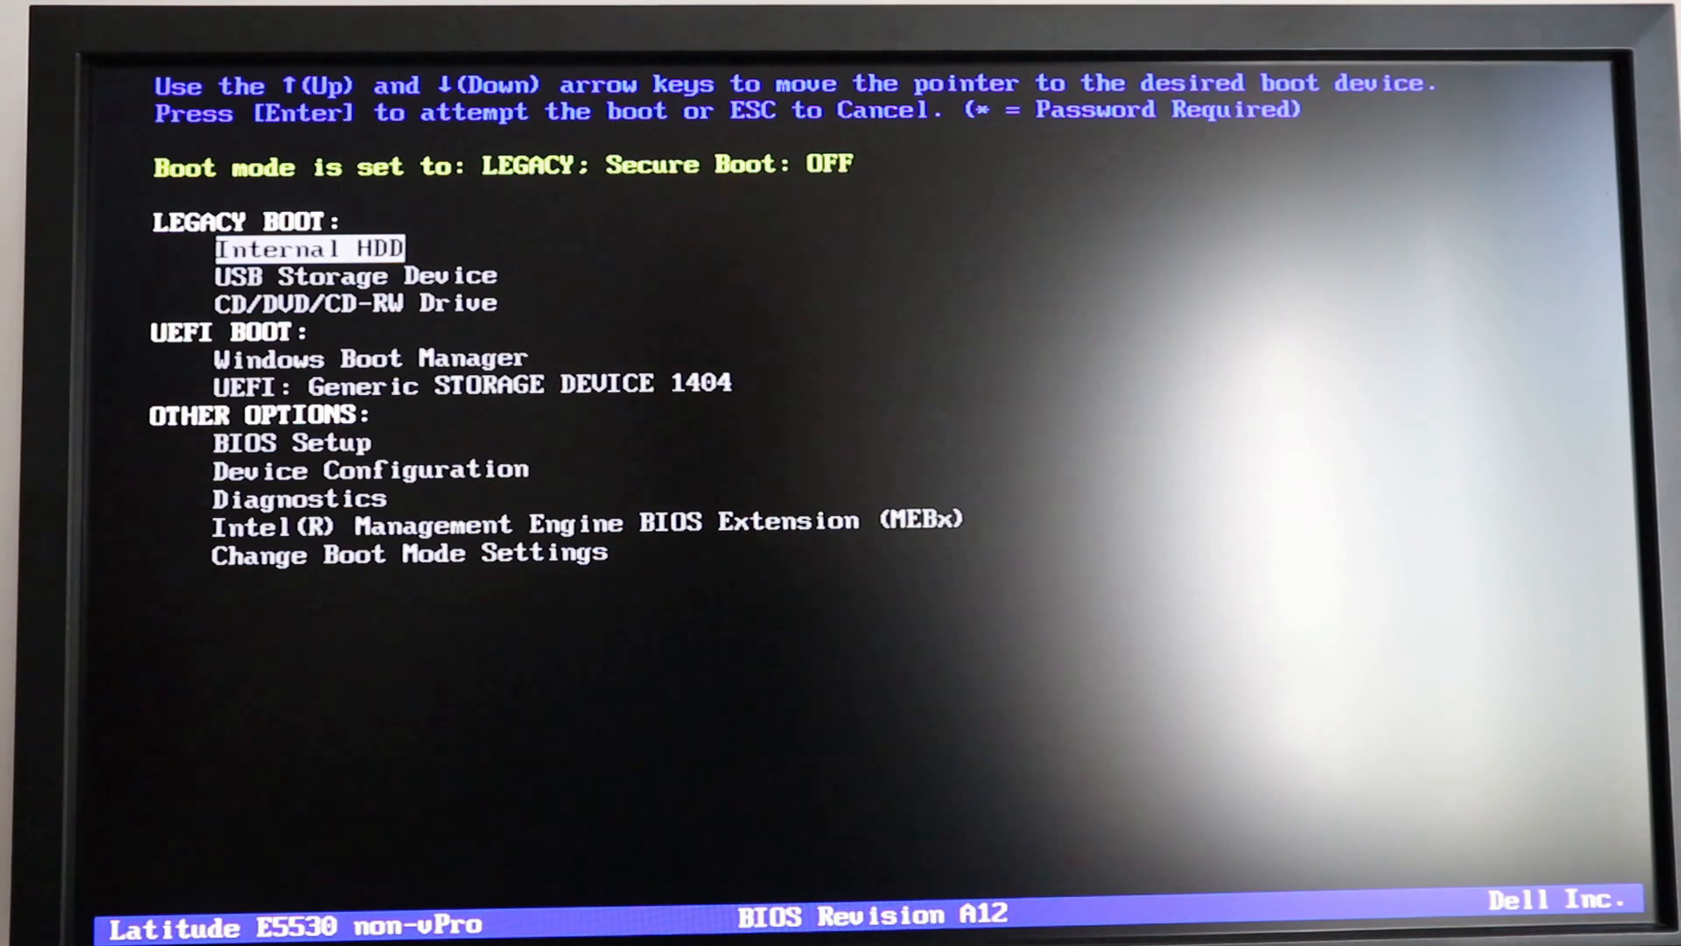
{"action": "key", "text": "down"}
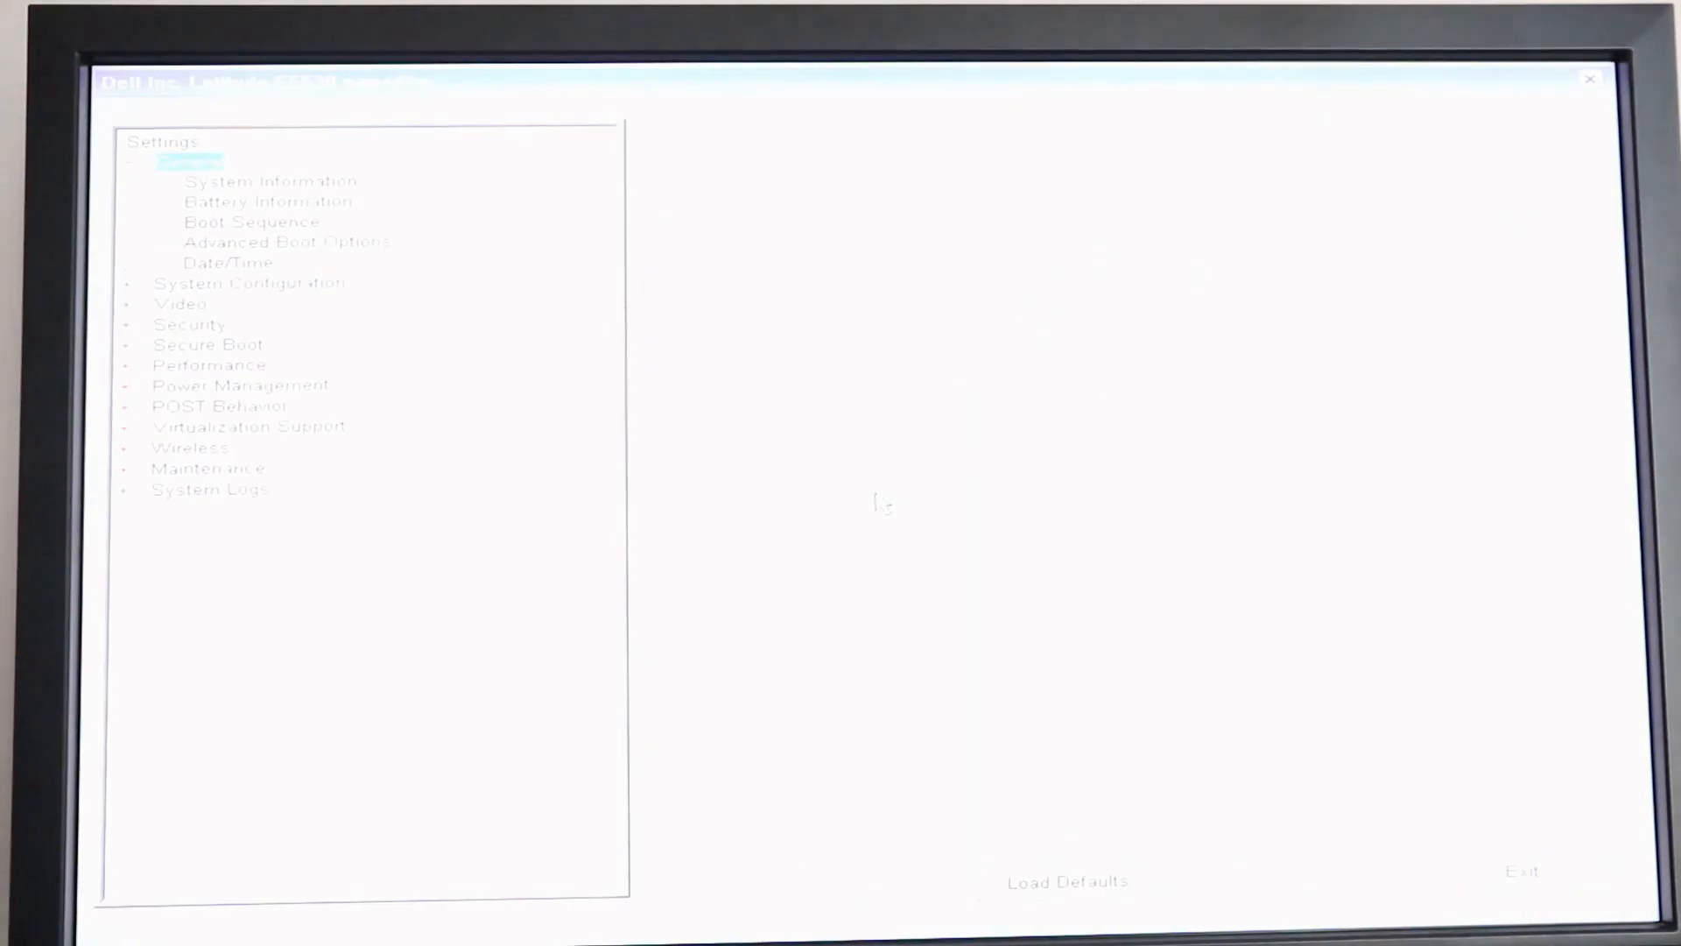
Verify Secure Boot Enable is Disabled, then exit BIOS Setup to the boot menu
{"action": "left_click", "coordinate": [268, 201]}
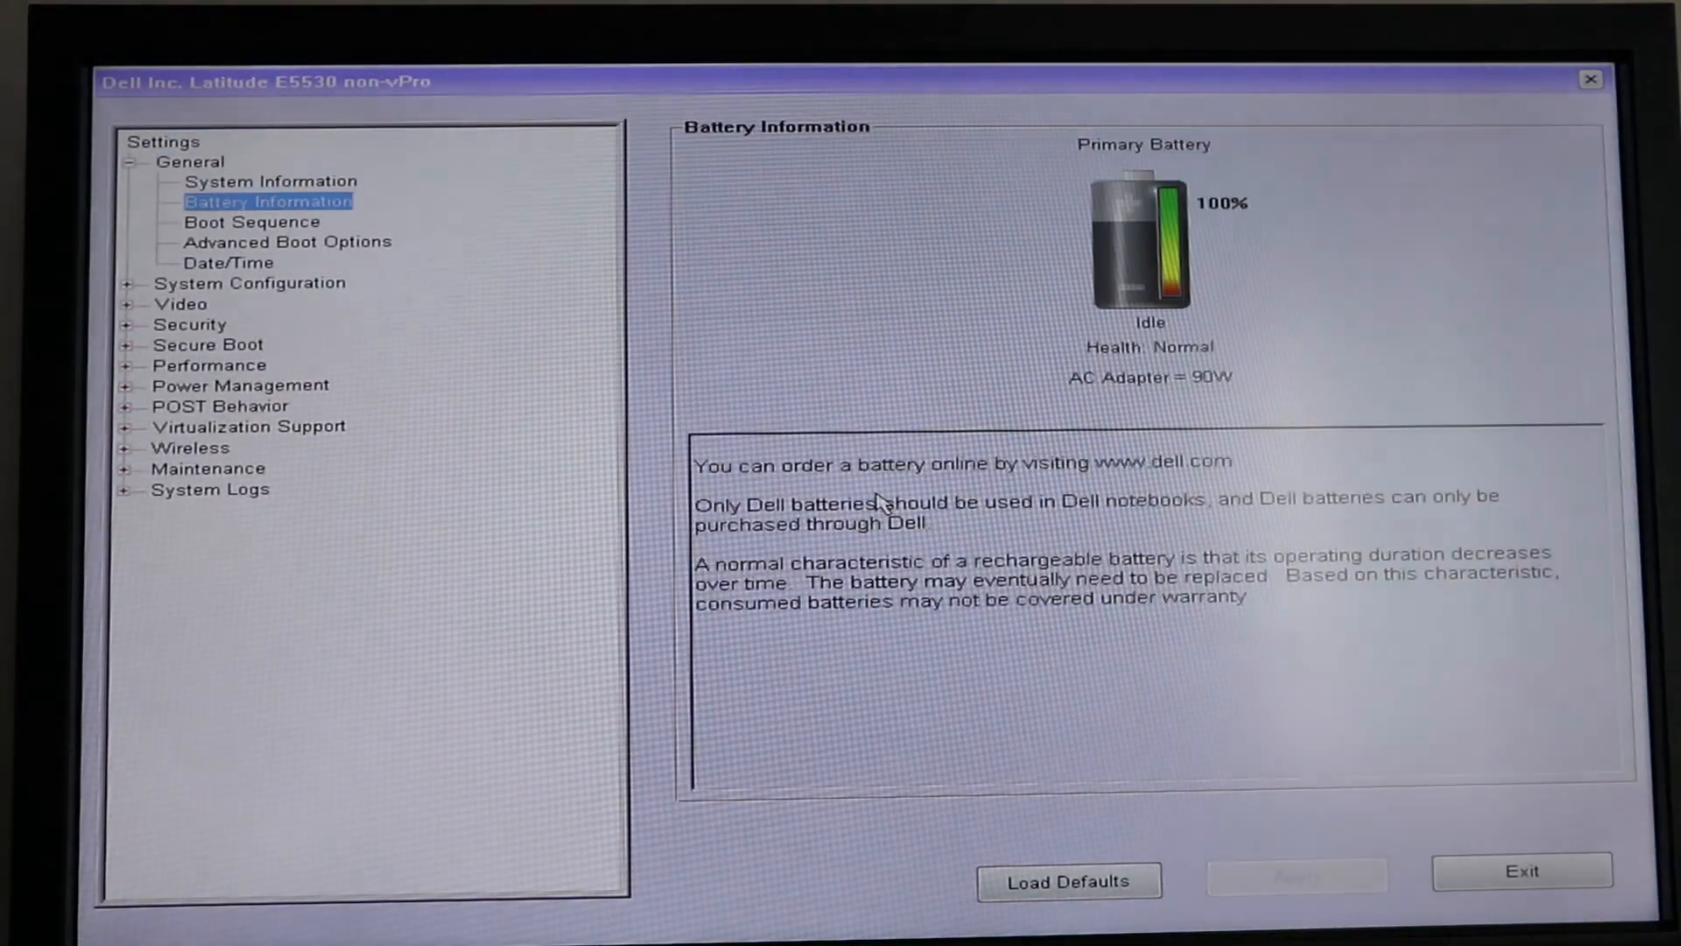
{"action": "left_click", "coordinate": [210, 344]}
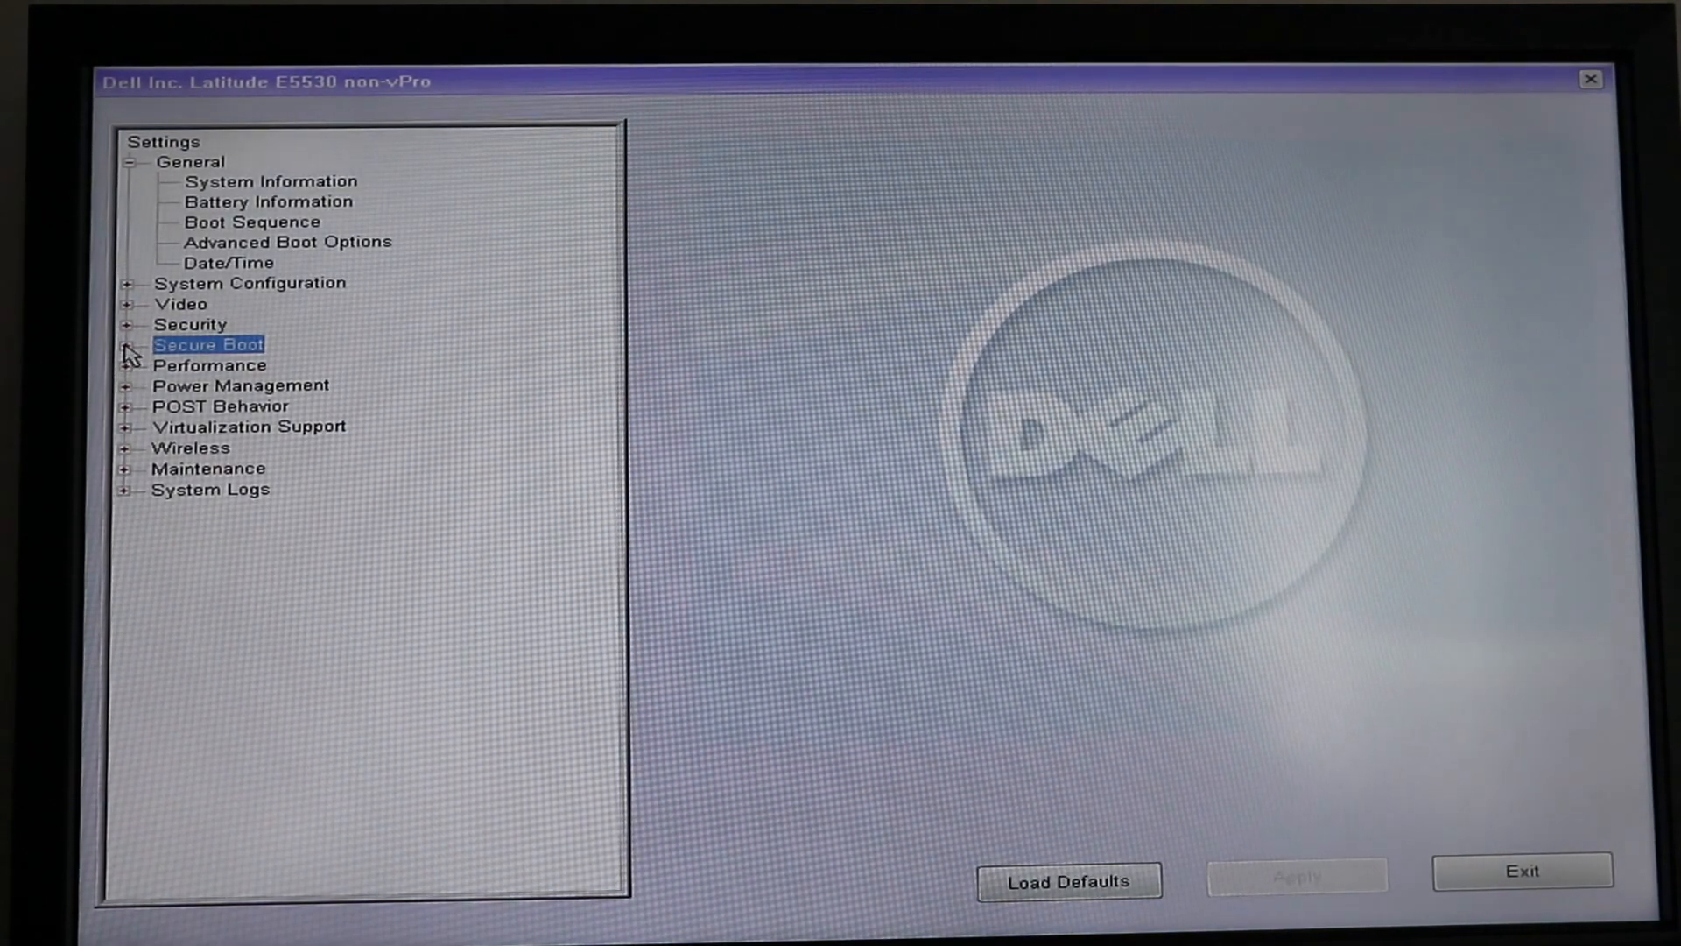
{"action": "left_click", "coordinate": [129, 344]}
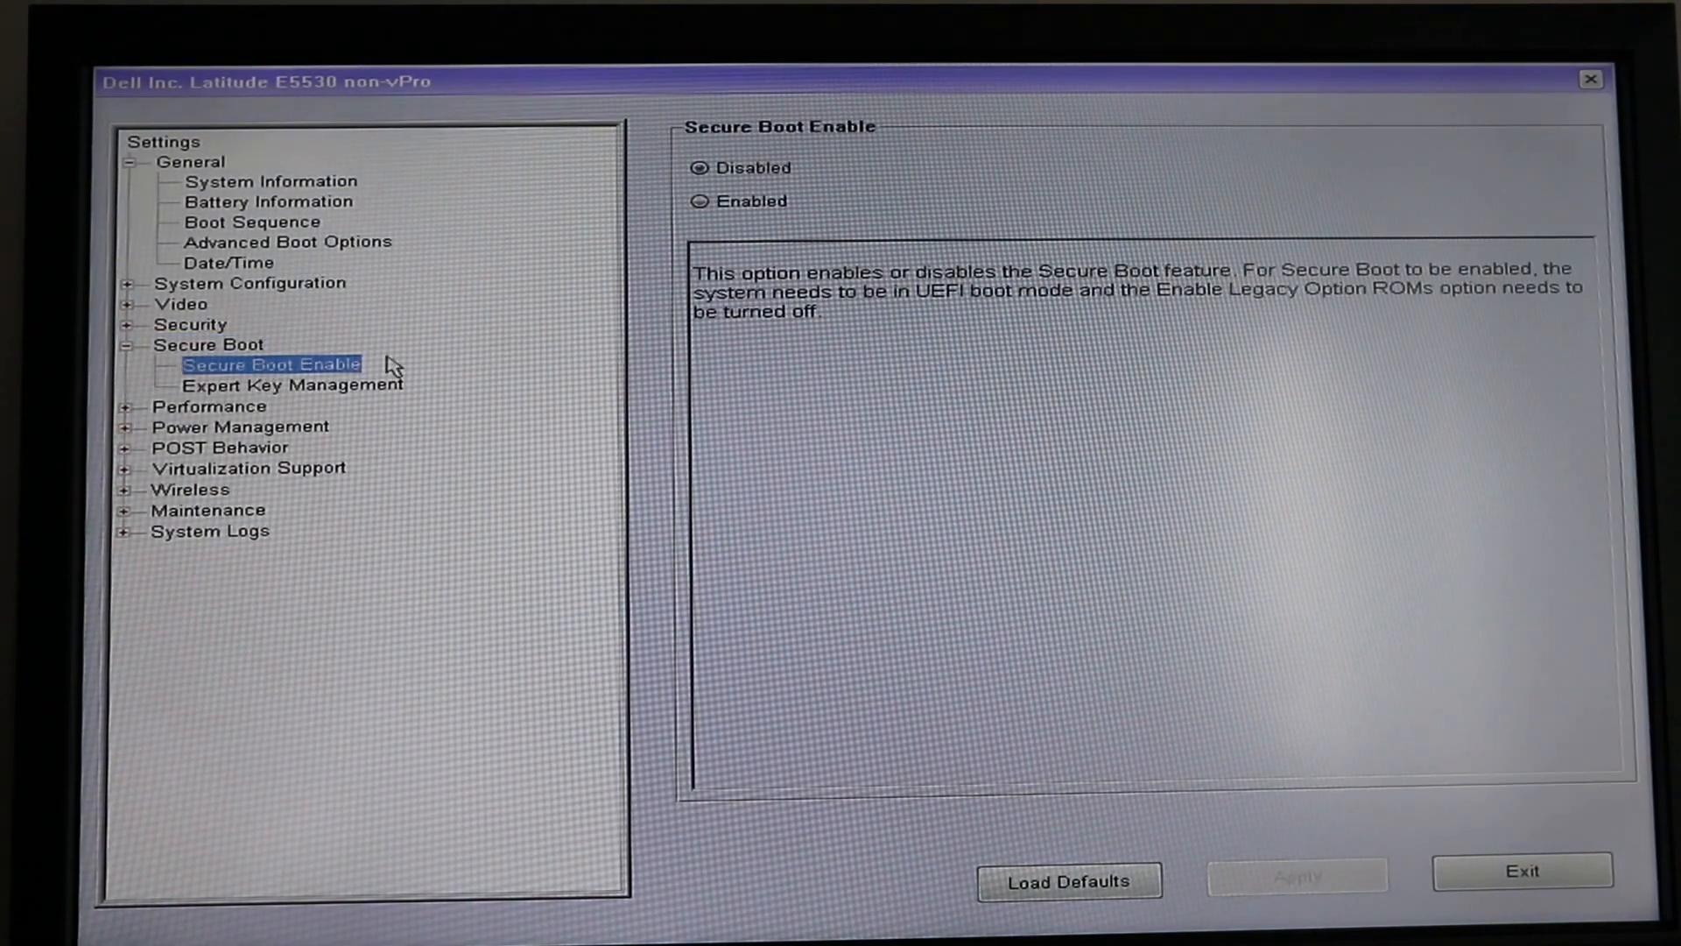
{"action": "mouse_move", "coordinate": [809, 177]}
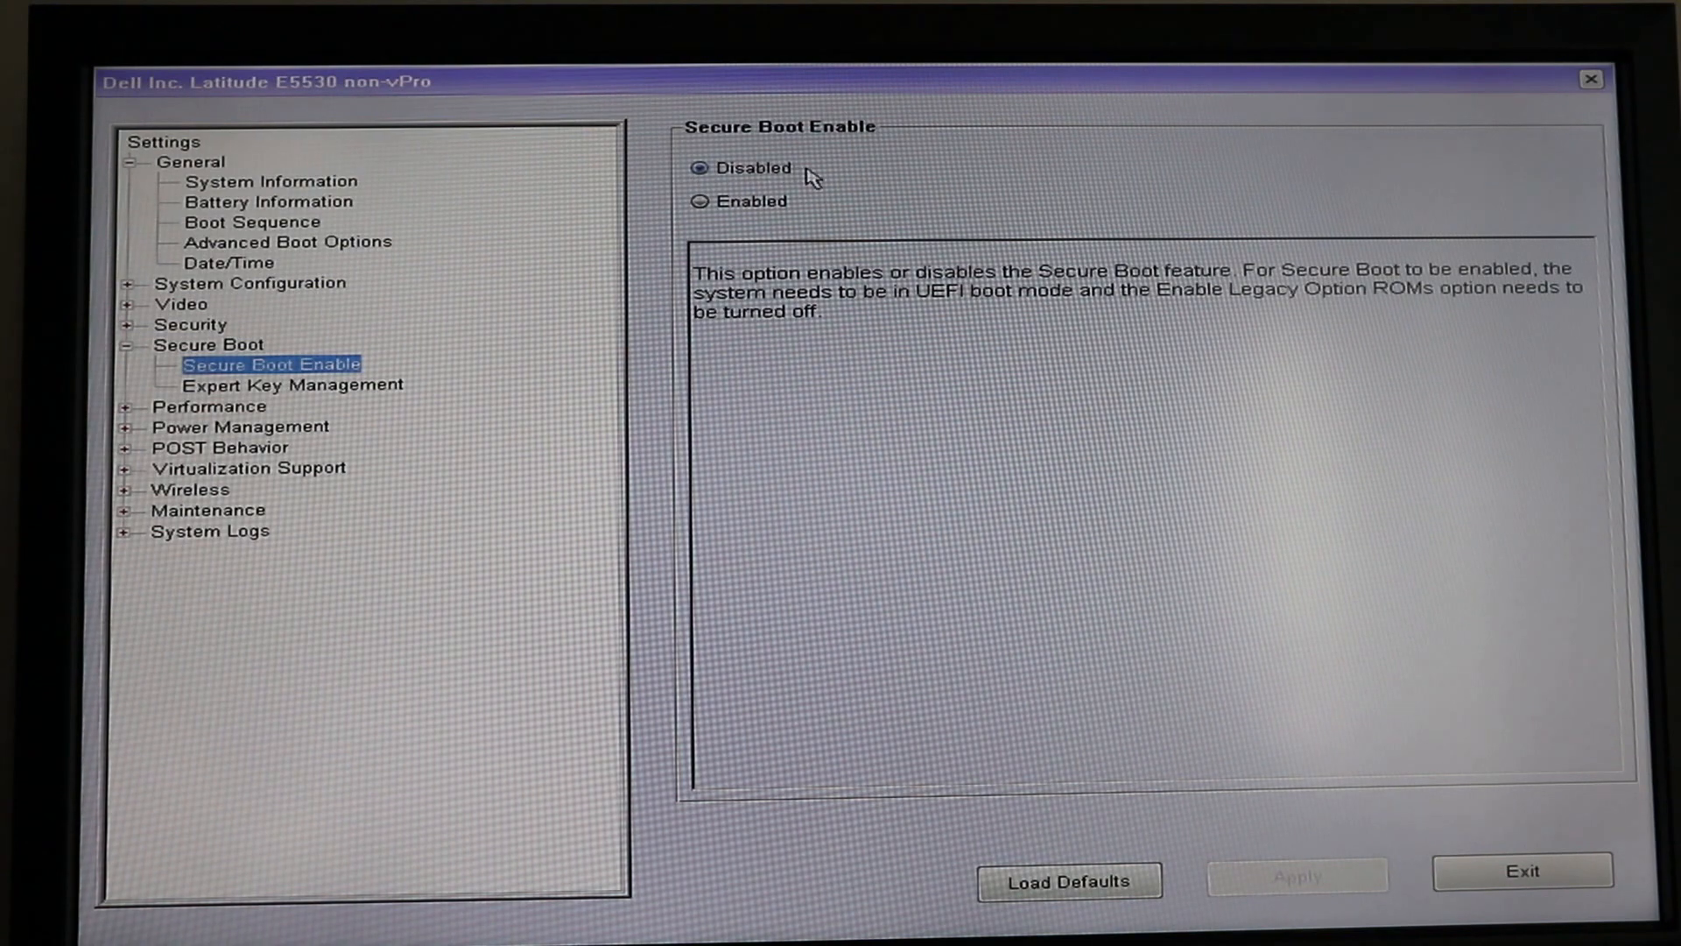
{"action": "mouse_move", "coordinate": [1372, 761]}
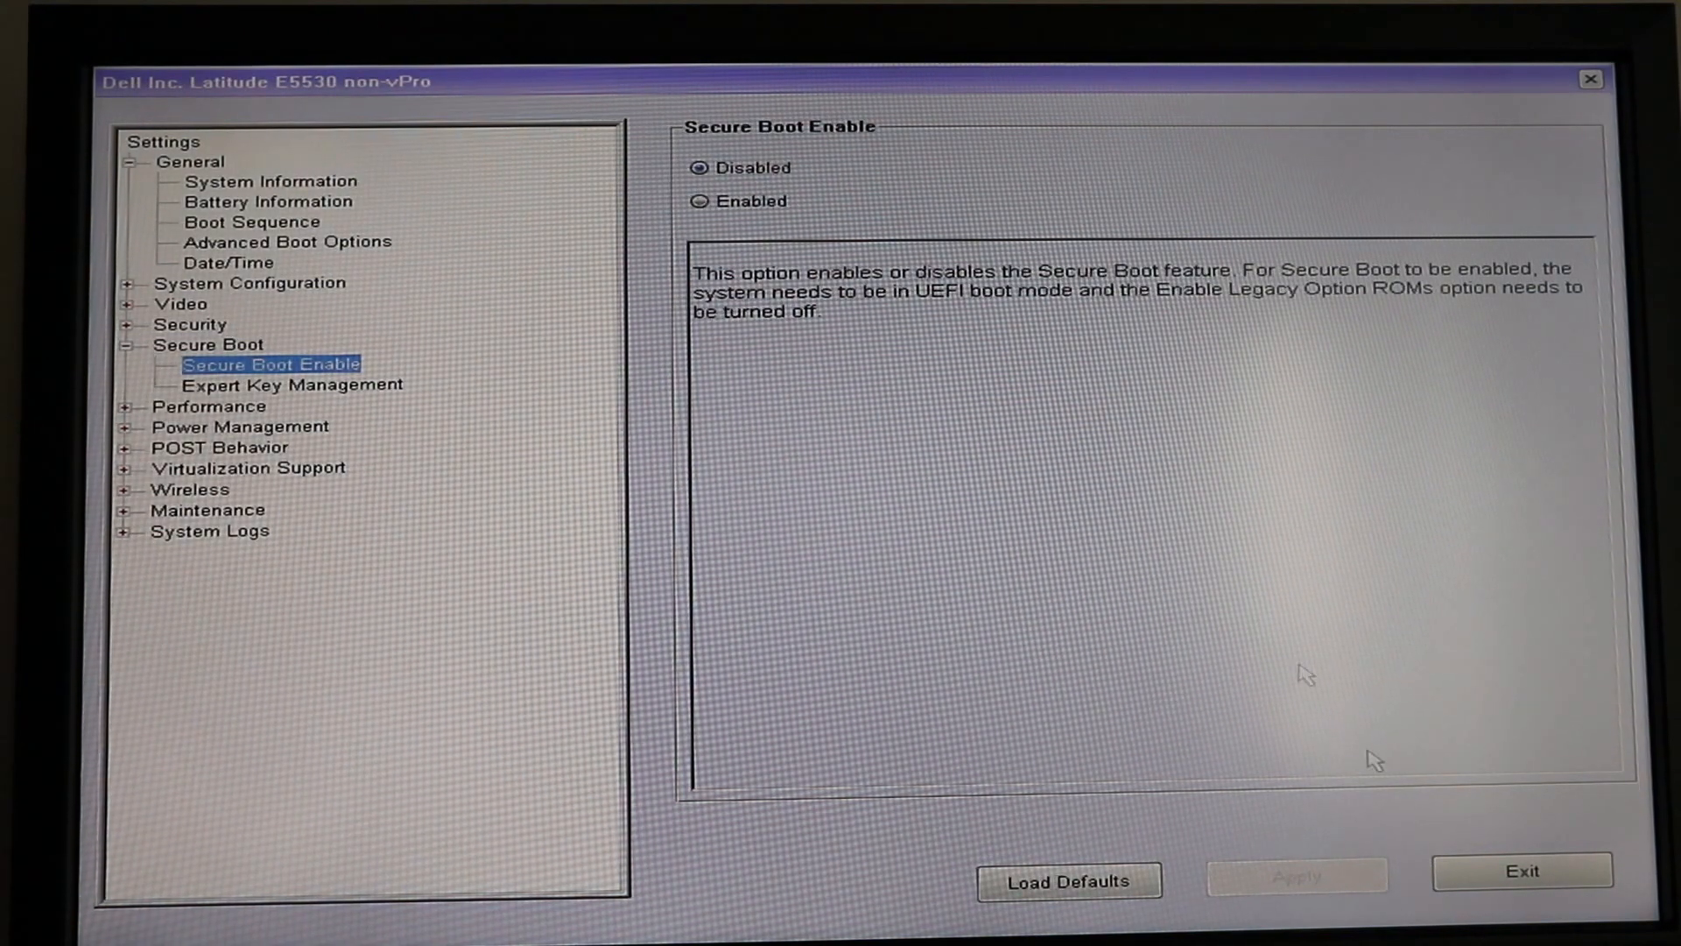
{"action": "mouse_move", "coordinate": [1521, 869]}
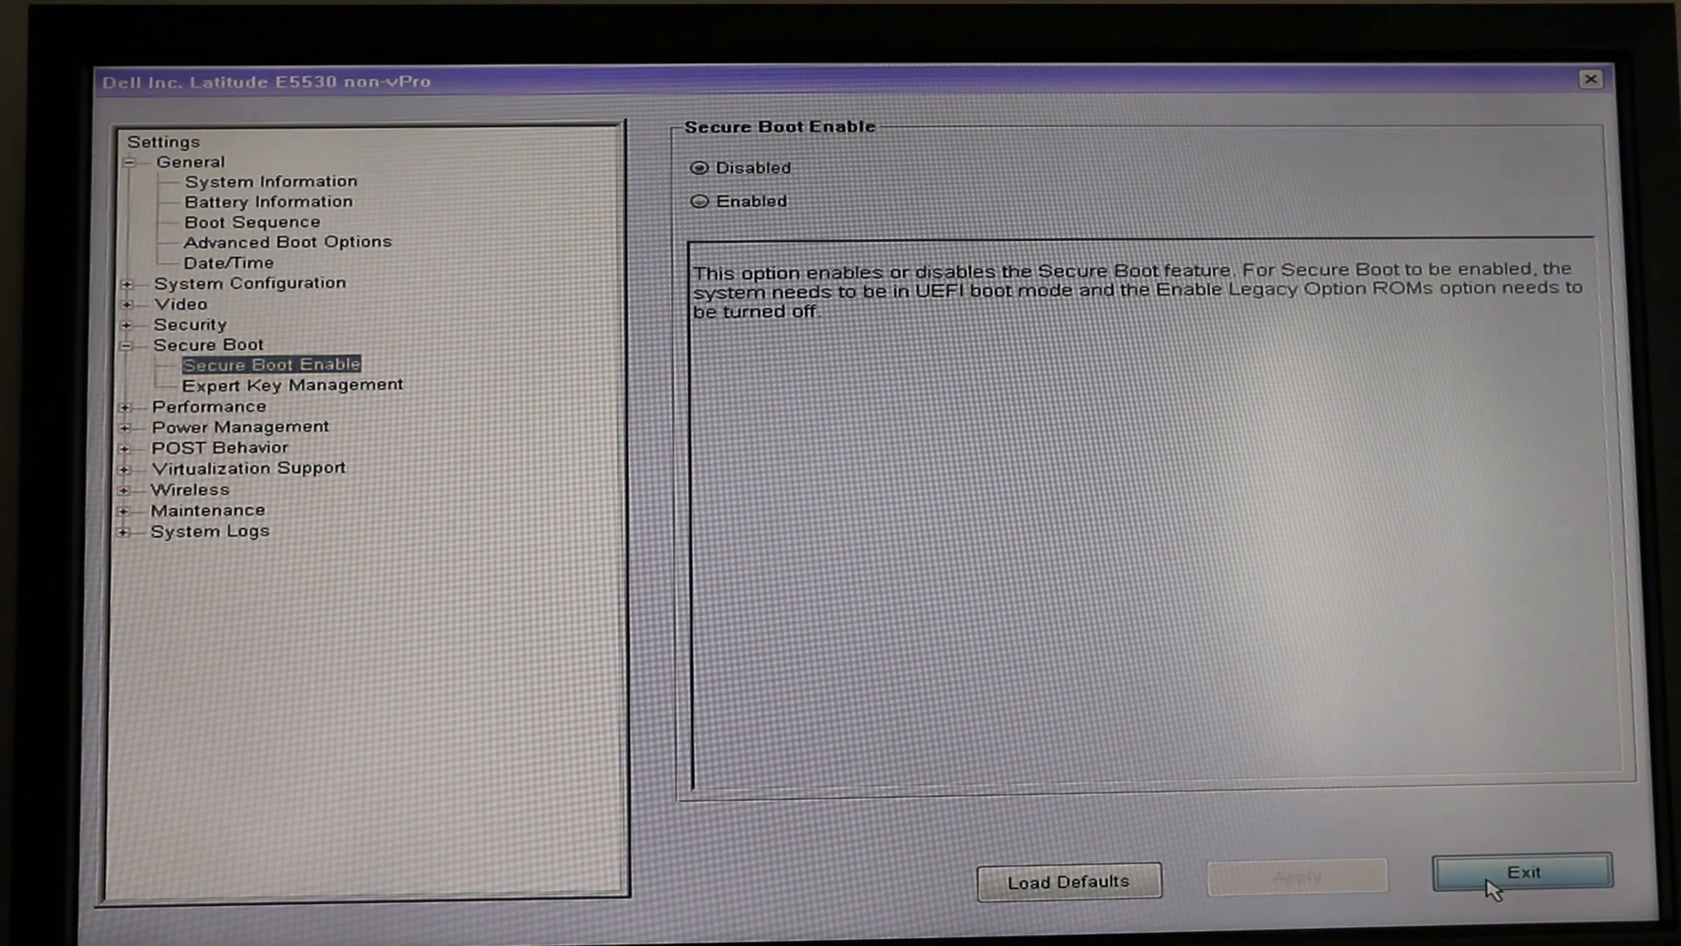
{"action": "left_click", "coordinate": [1522, 869]}
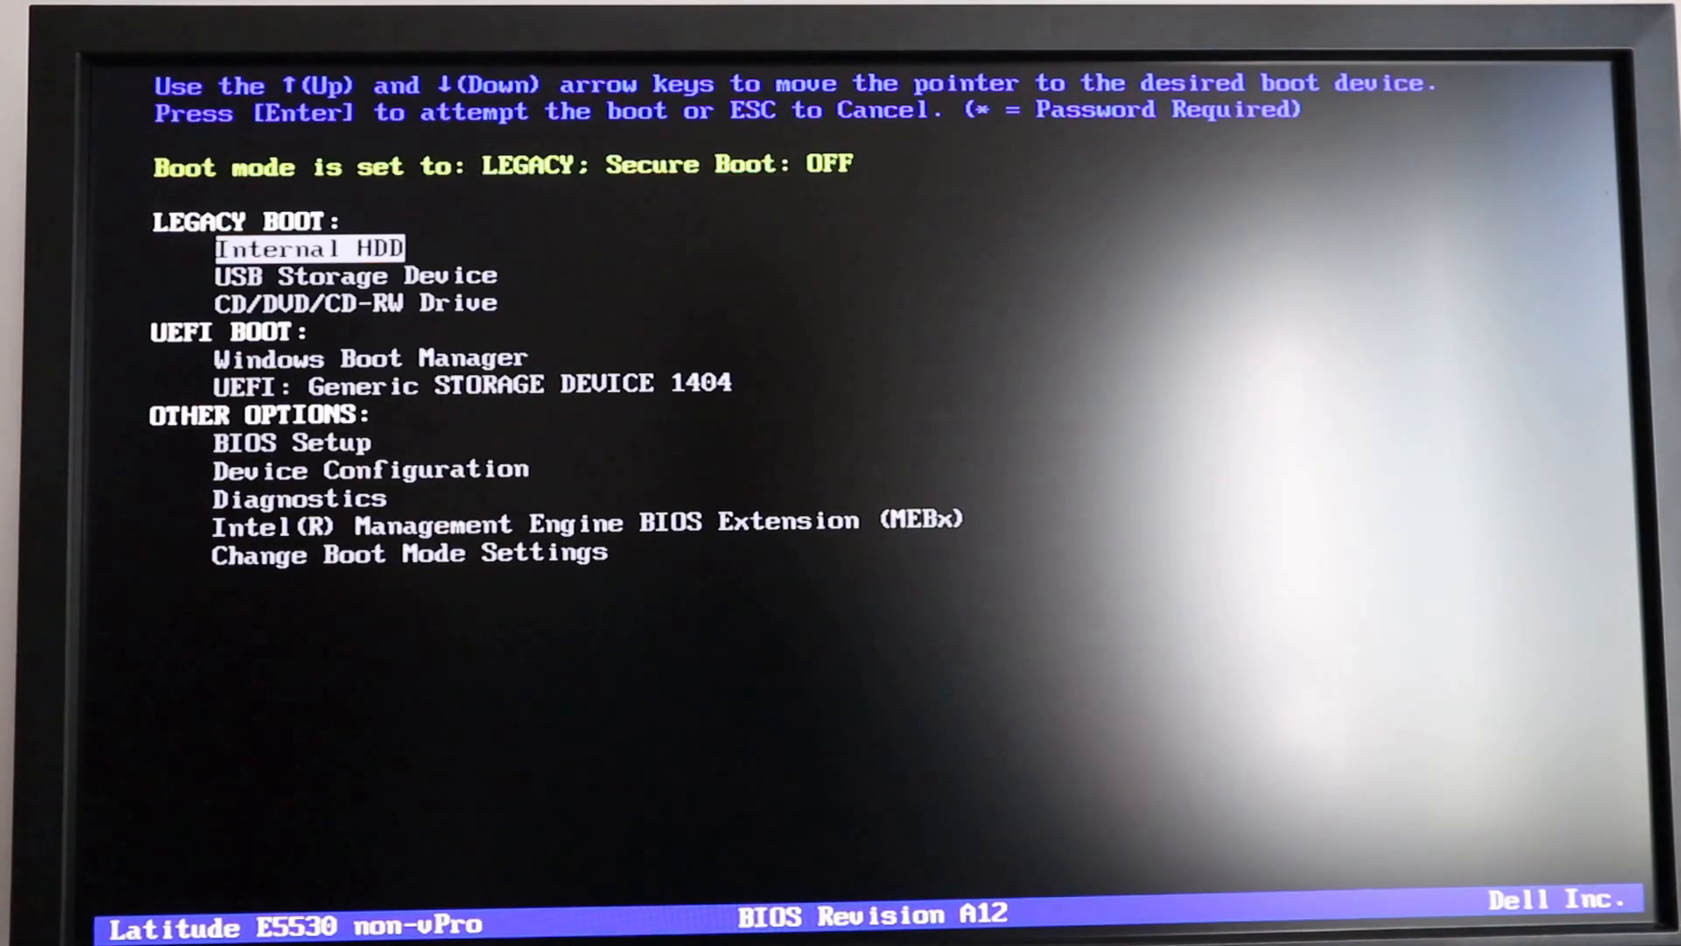
Boot from the USB Storage Device in the F12 boot menu
{"action": "key", "text": "Down"}
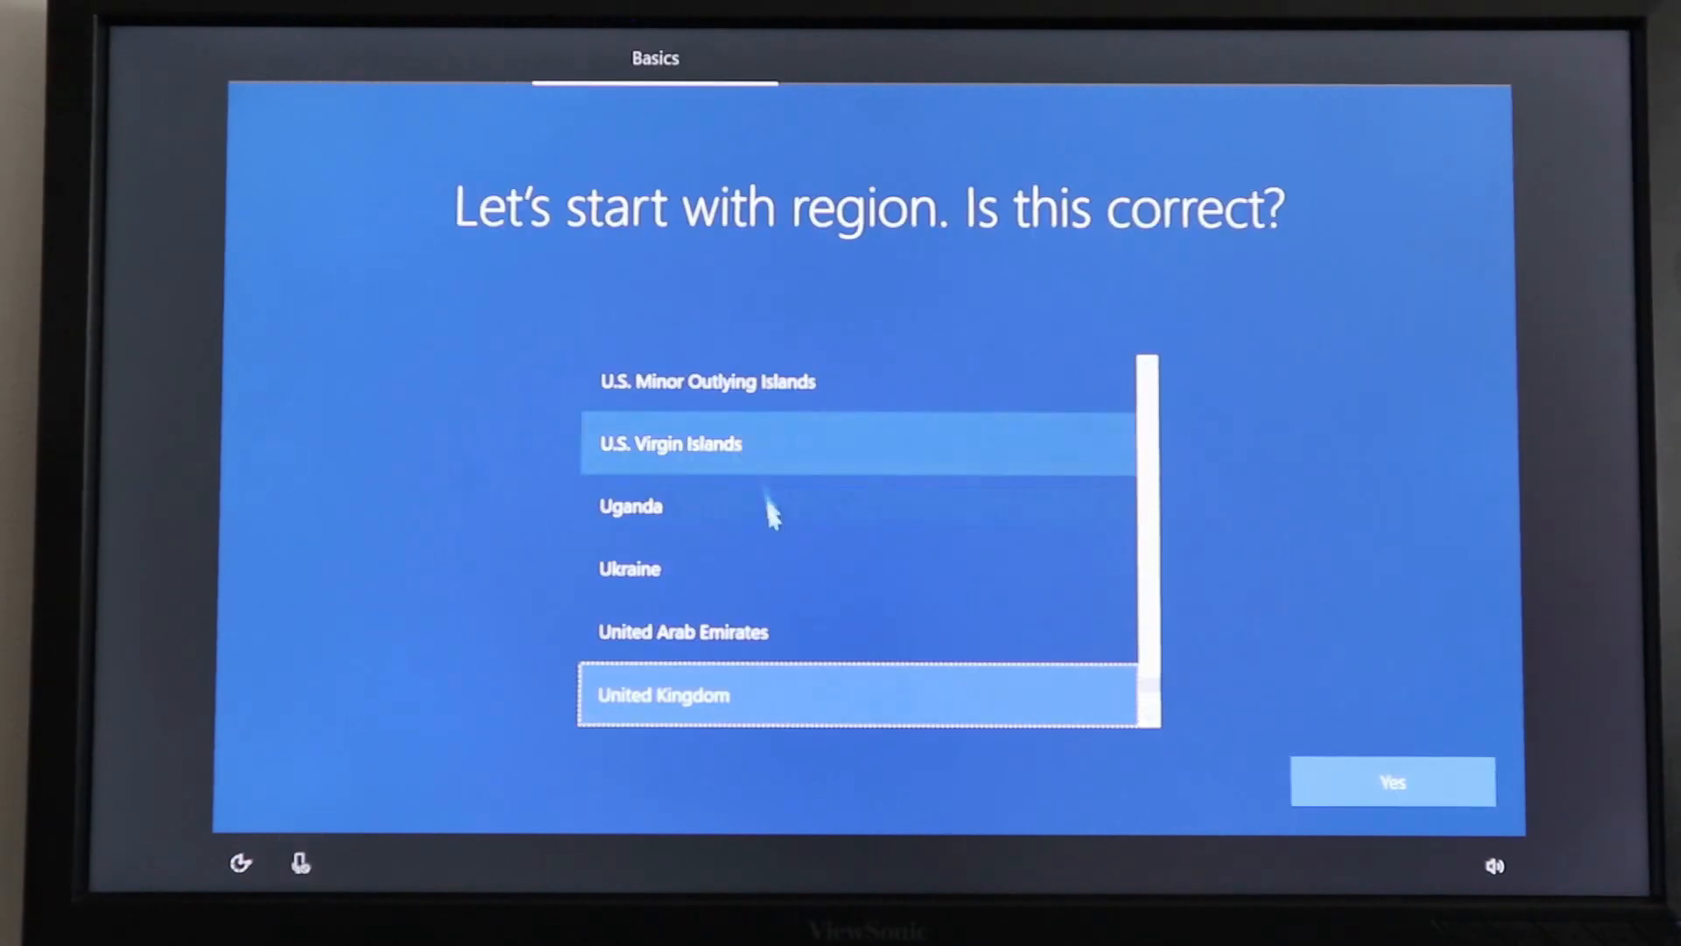
Confirm United Kingdom as the region and choose a keyboard layout
{"action": "left_click", "coordinate": [1391, 780]}
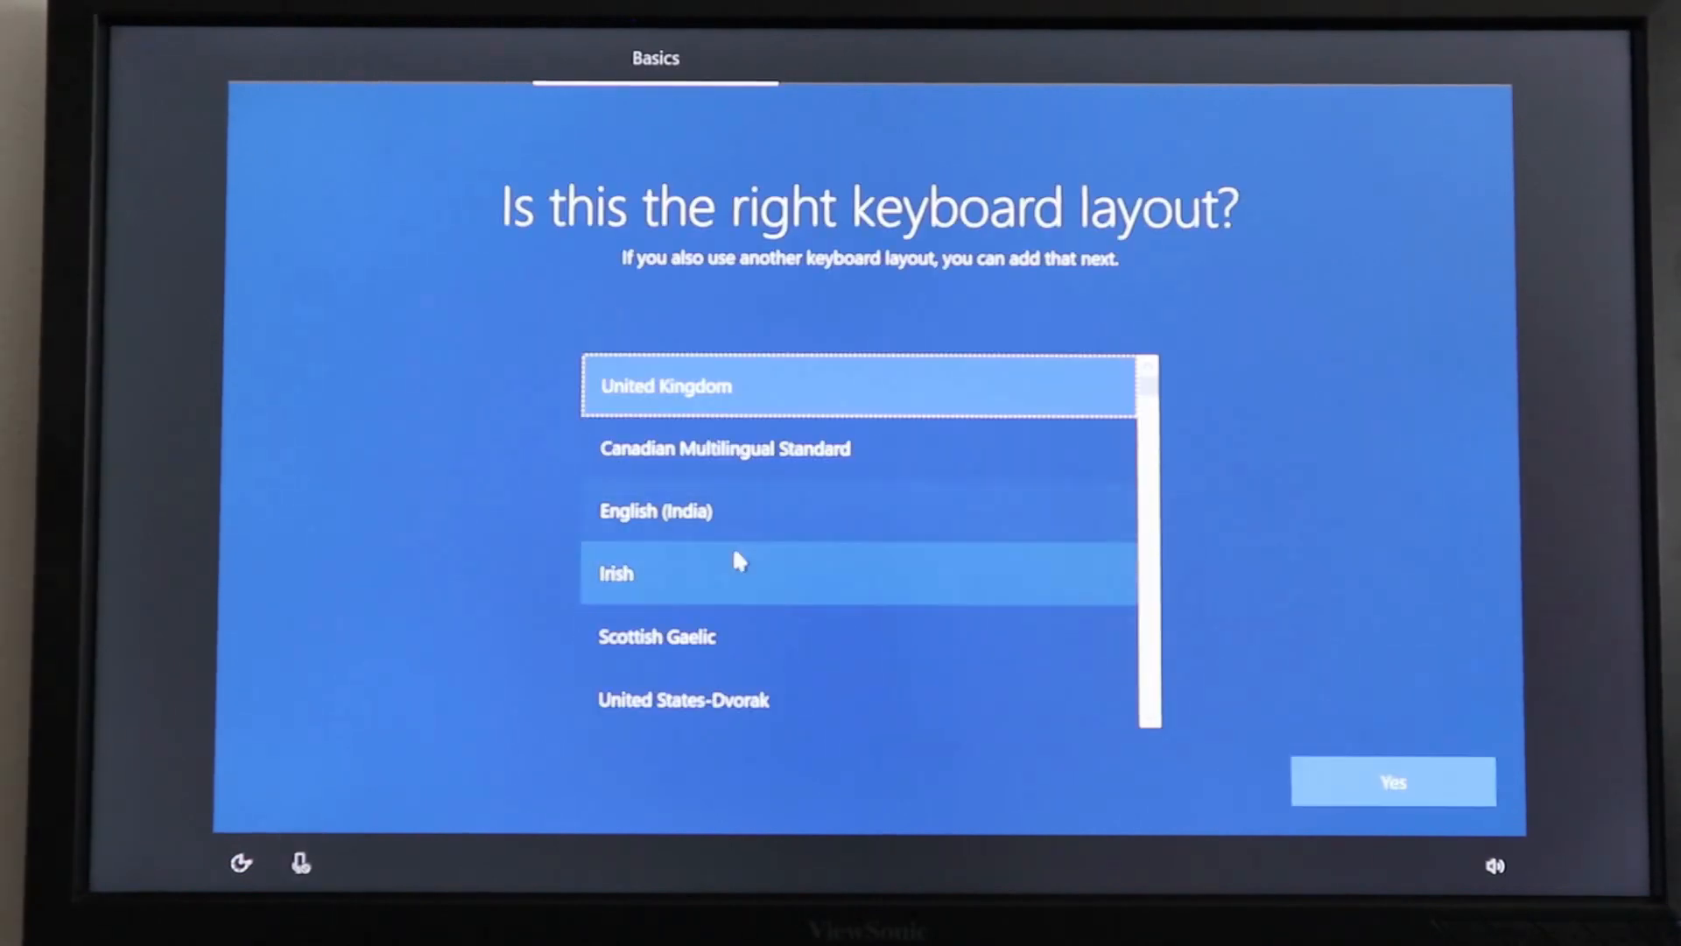
{"action": "scroll", "scroll_direction": "down", "scroll_amount": 3}
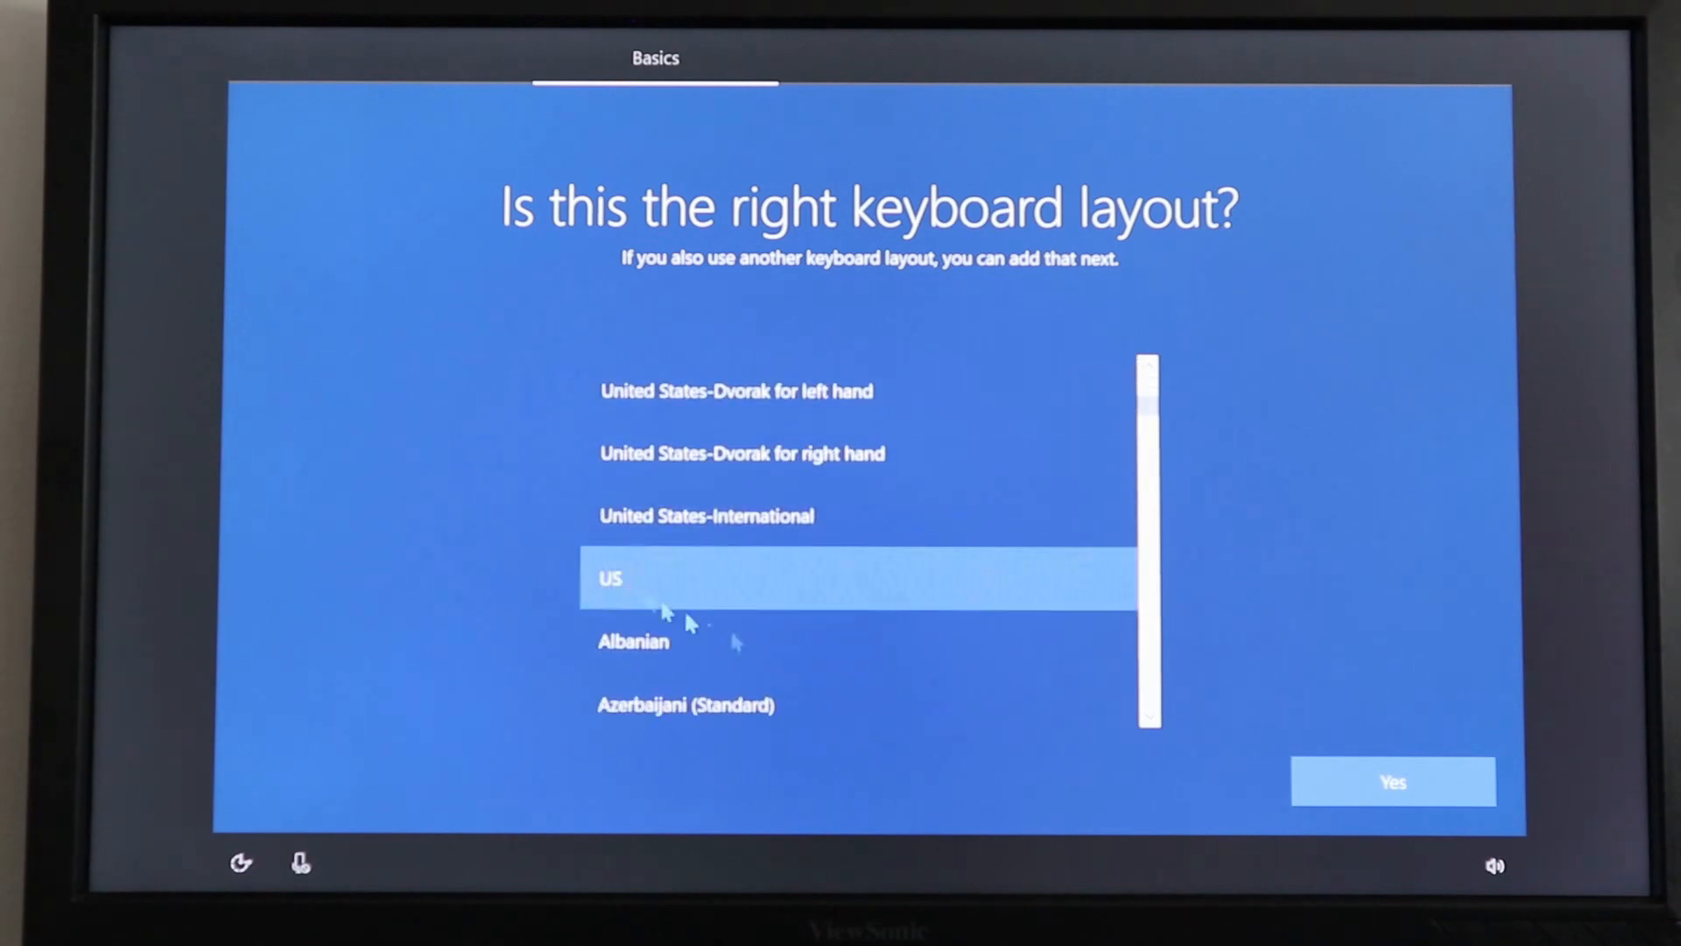
{"action": "left_click", "coordinate": [1391, 782]}
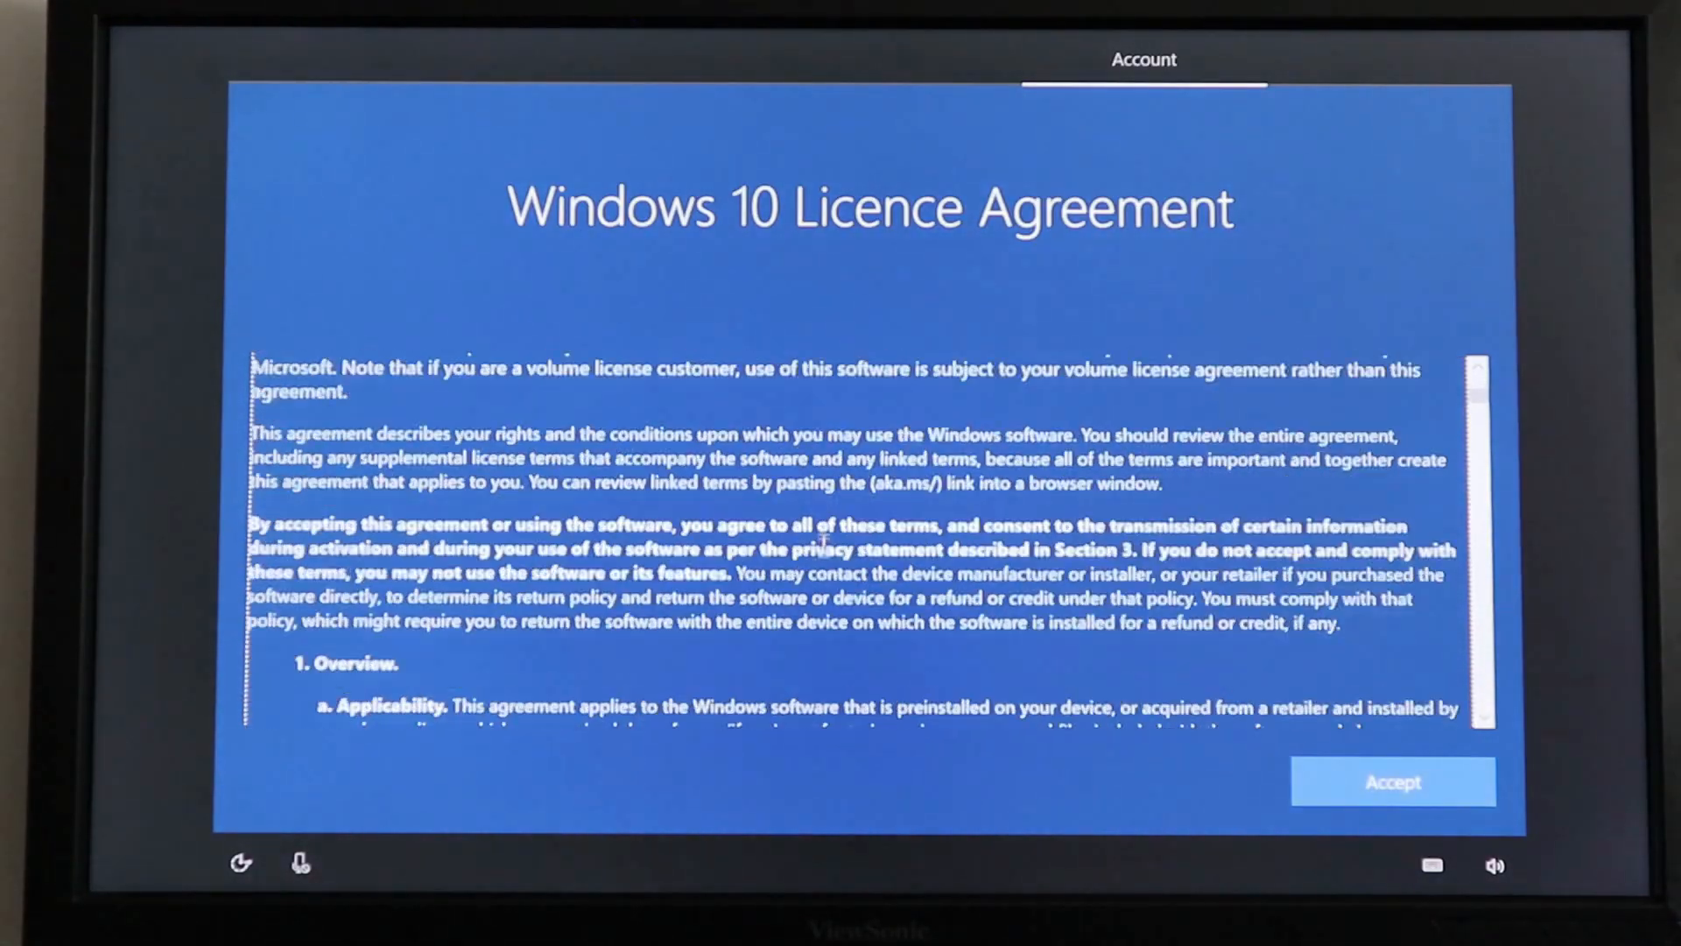
Accept the licence, enter the account name, and accept privacy settings to finish setup
{"action": "left_click", "coordinate": [1393, 780]}
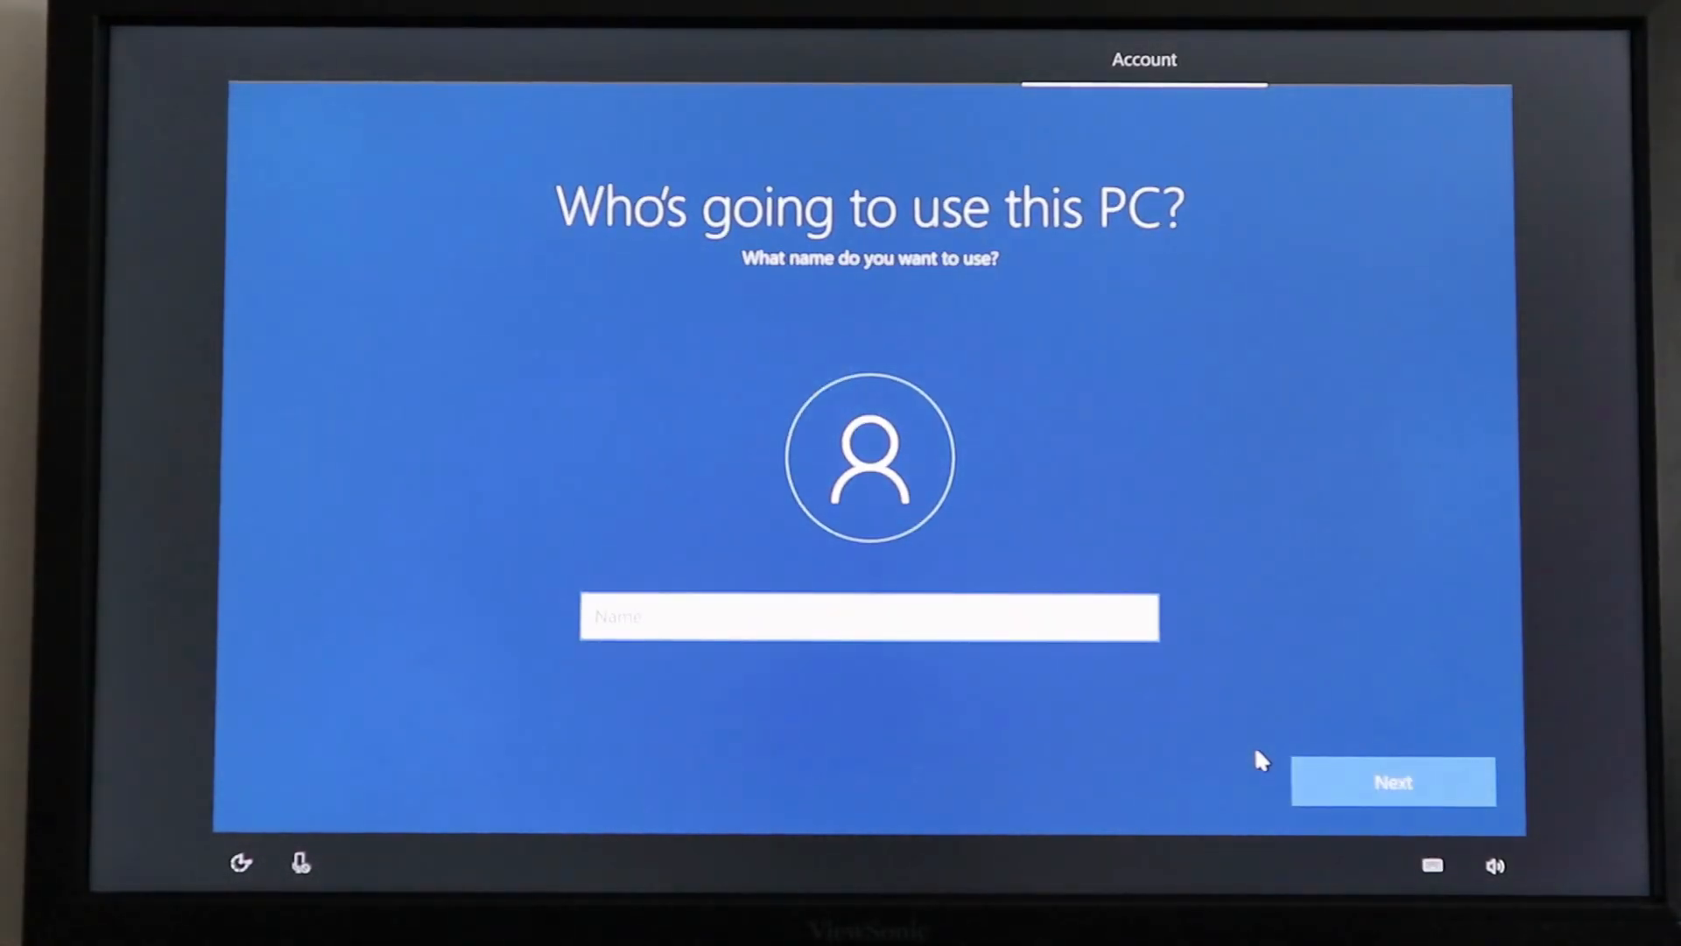
{"action": "left_click", "coordinate": [1394, 780]}
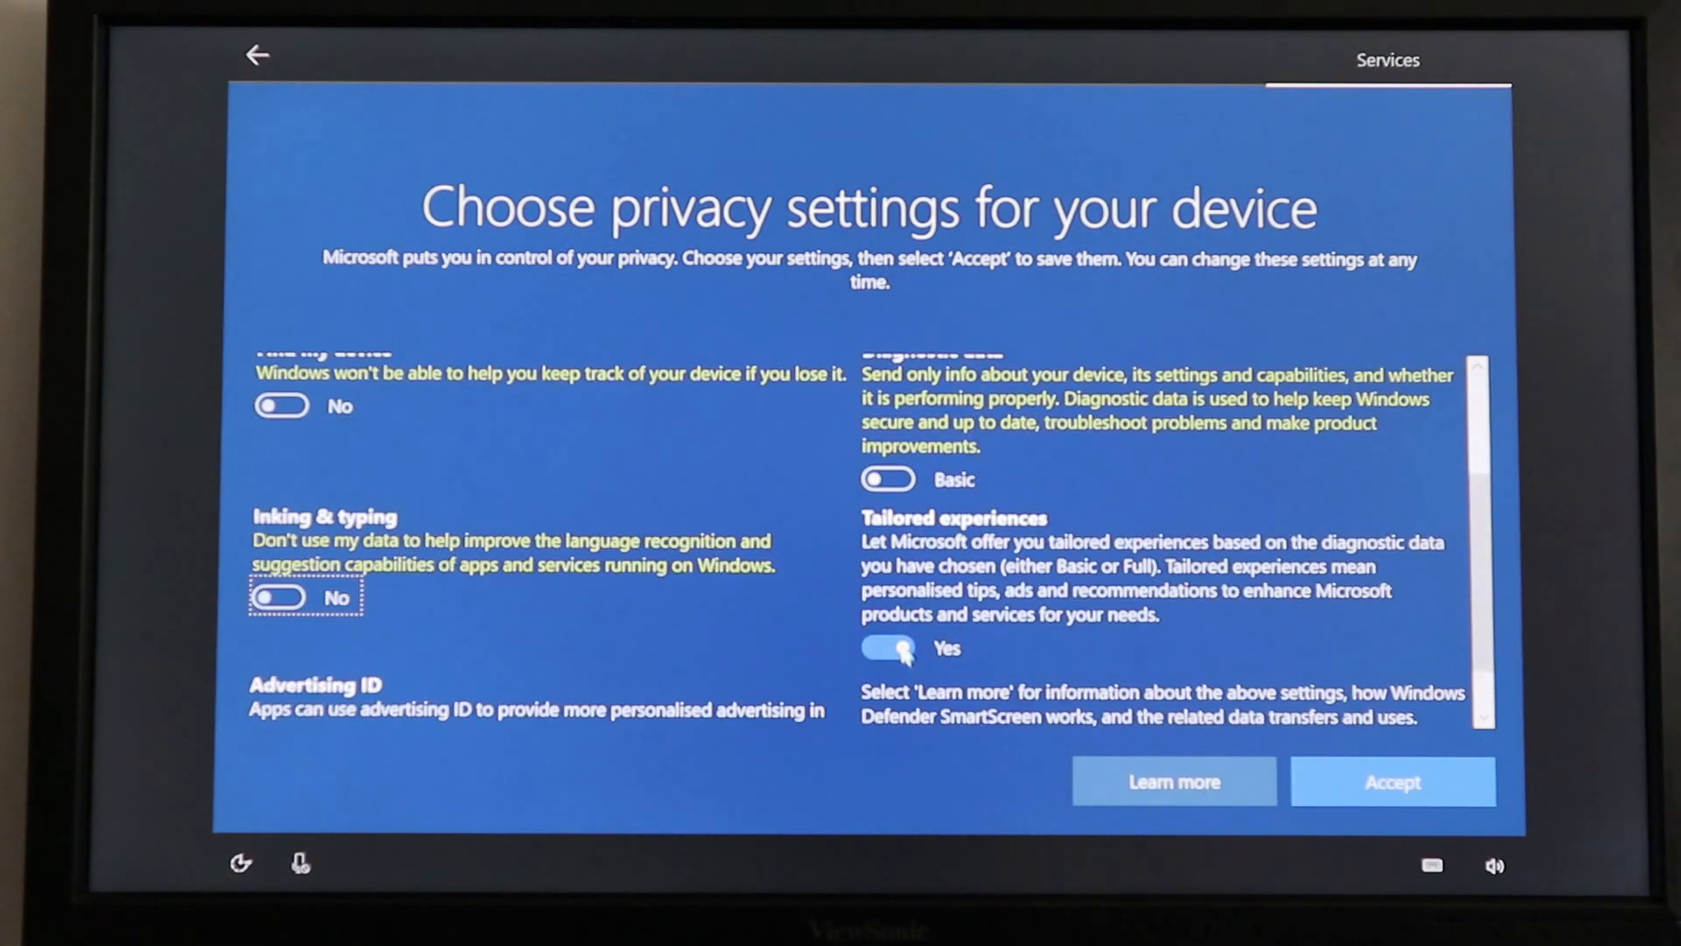
{"action": "left_click", "coordinate": [1393, 781]}
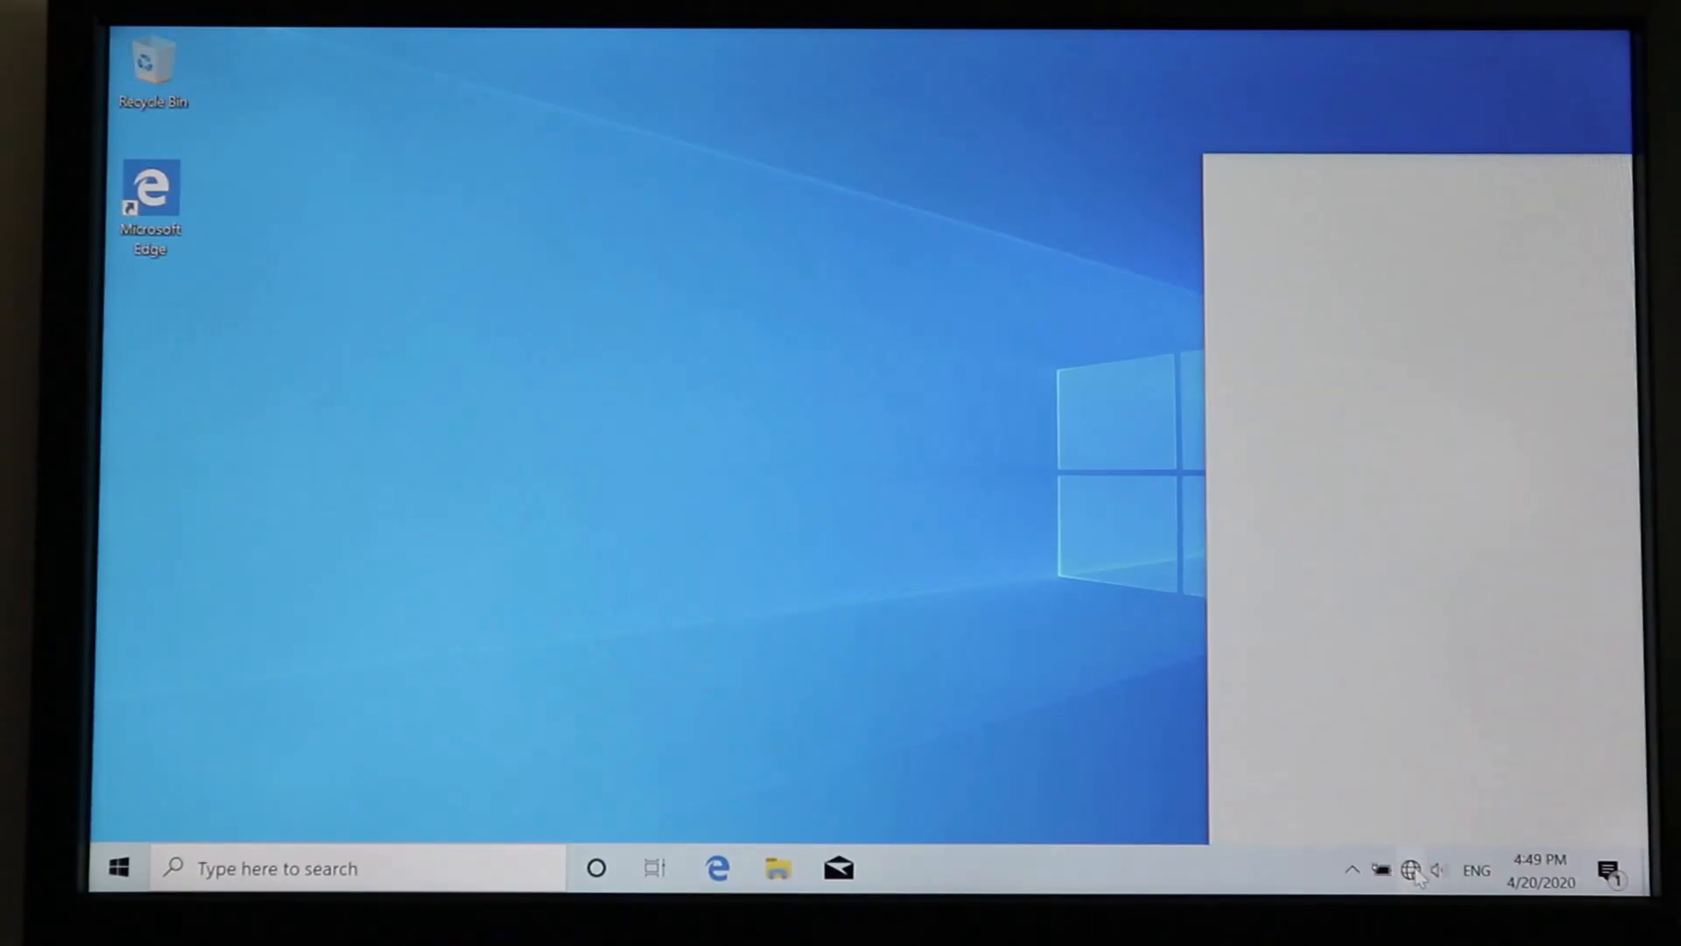
Connect to the plante5 Wi‑Fi network with its security key and dismiss the finish-setting-up notice
{"action": "left_click", "coordinate": [1411, 868]}
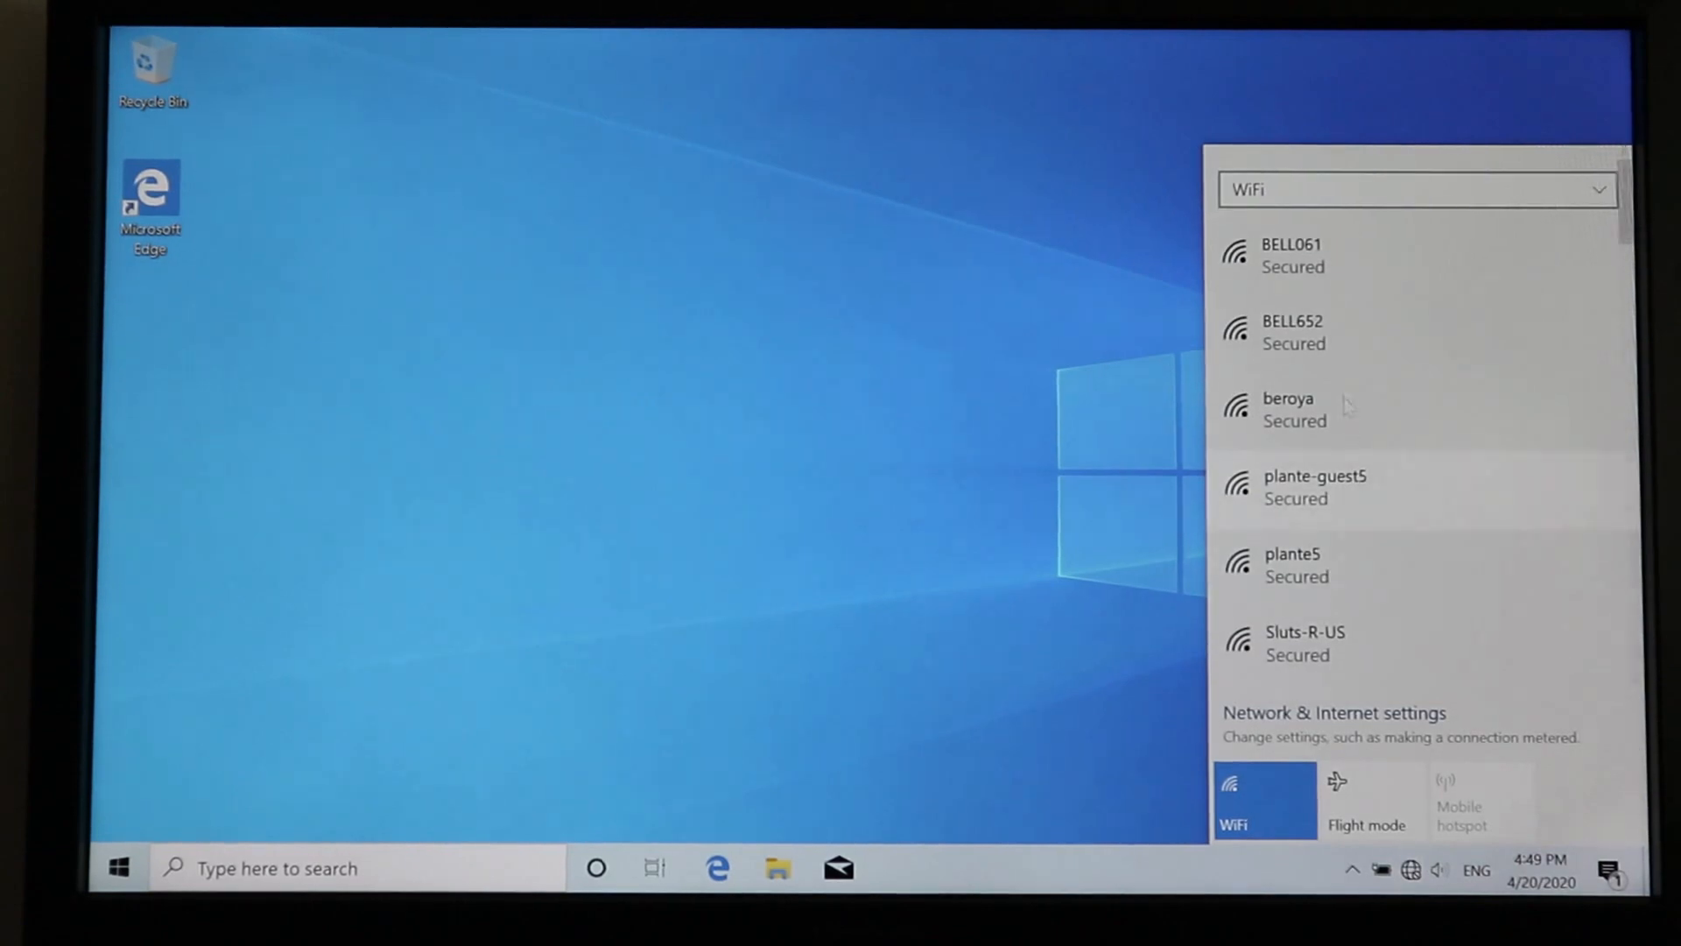
{"action": "left_click", "coordinate": [1293, 564]}
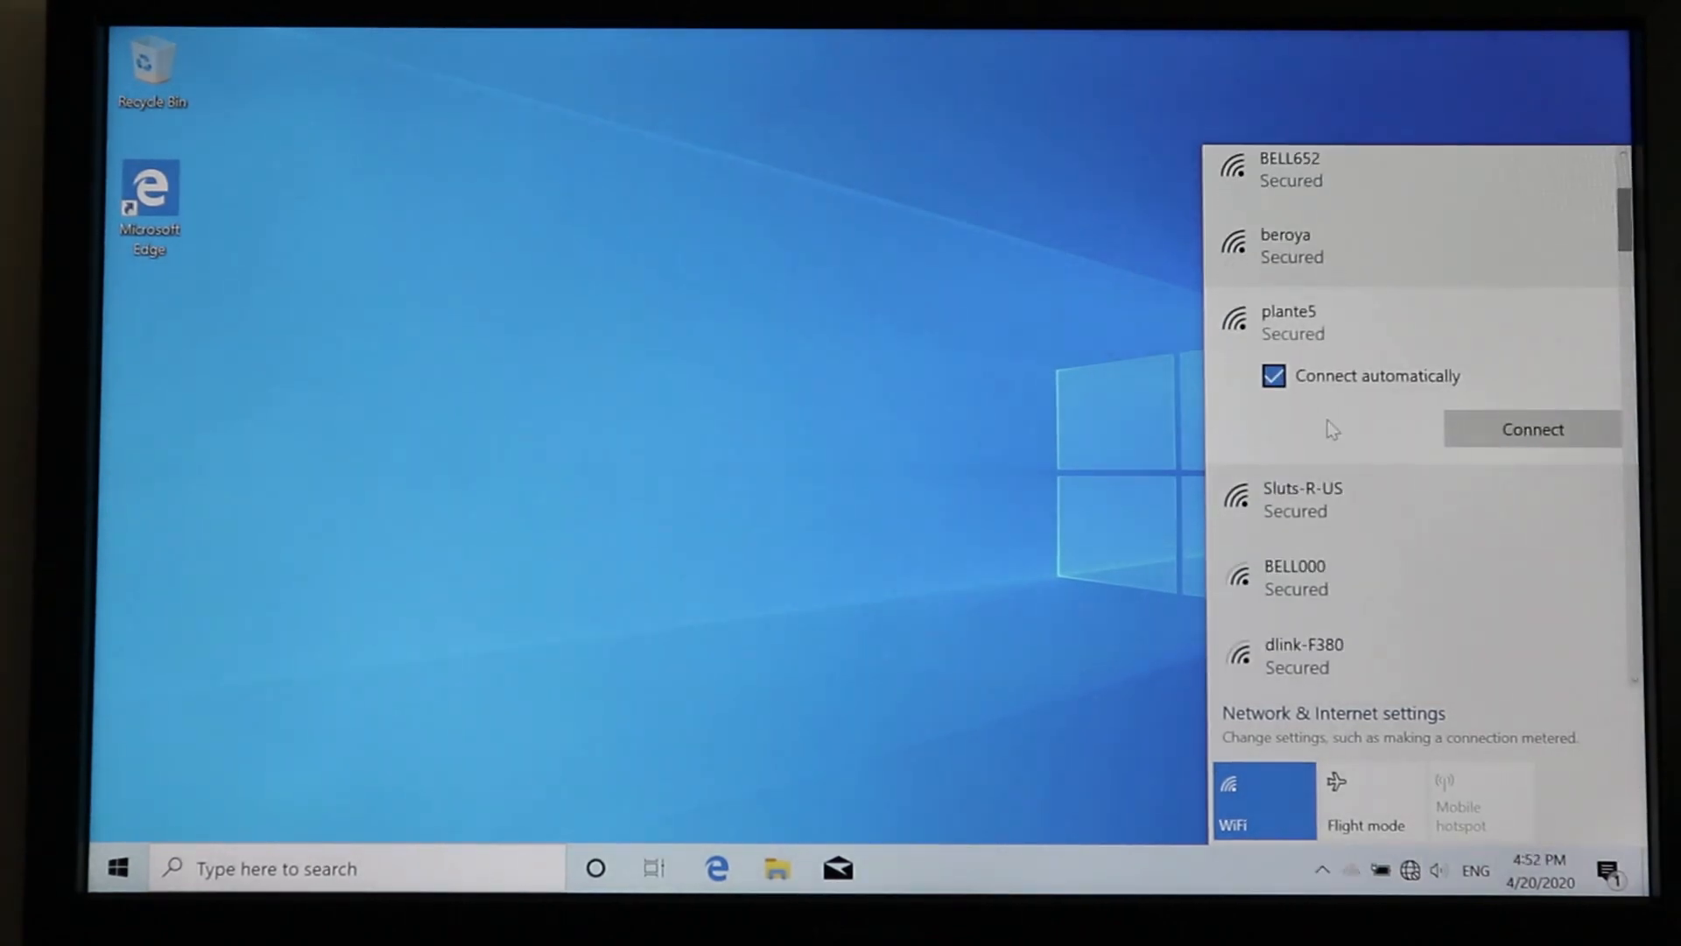
{"action": "left_click", "coordinate": [1531, 429]}
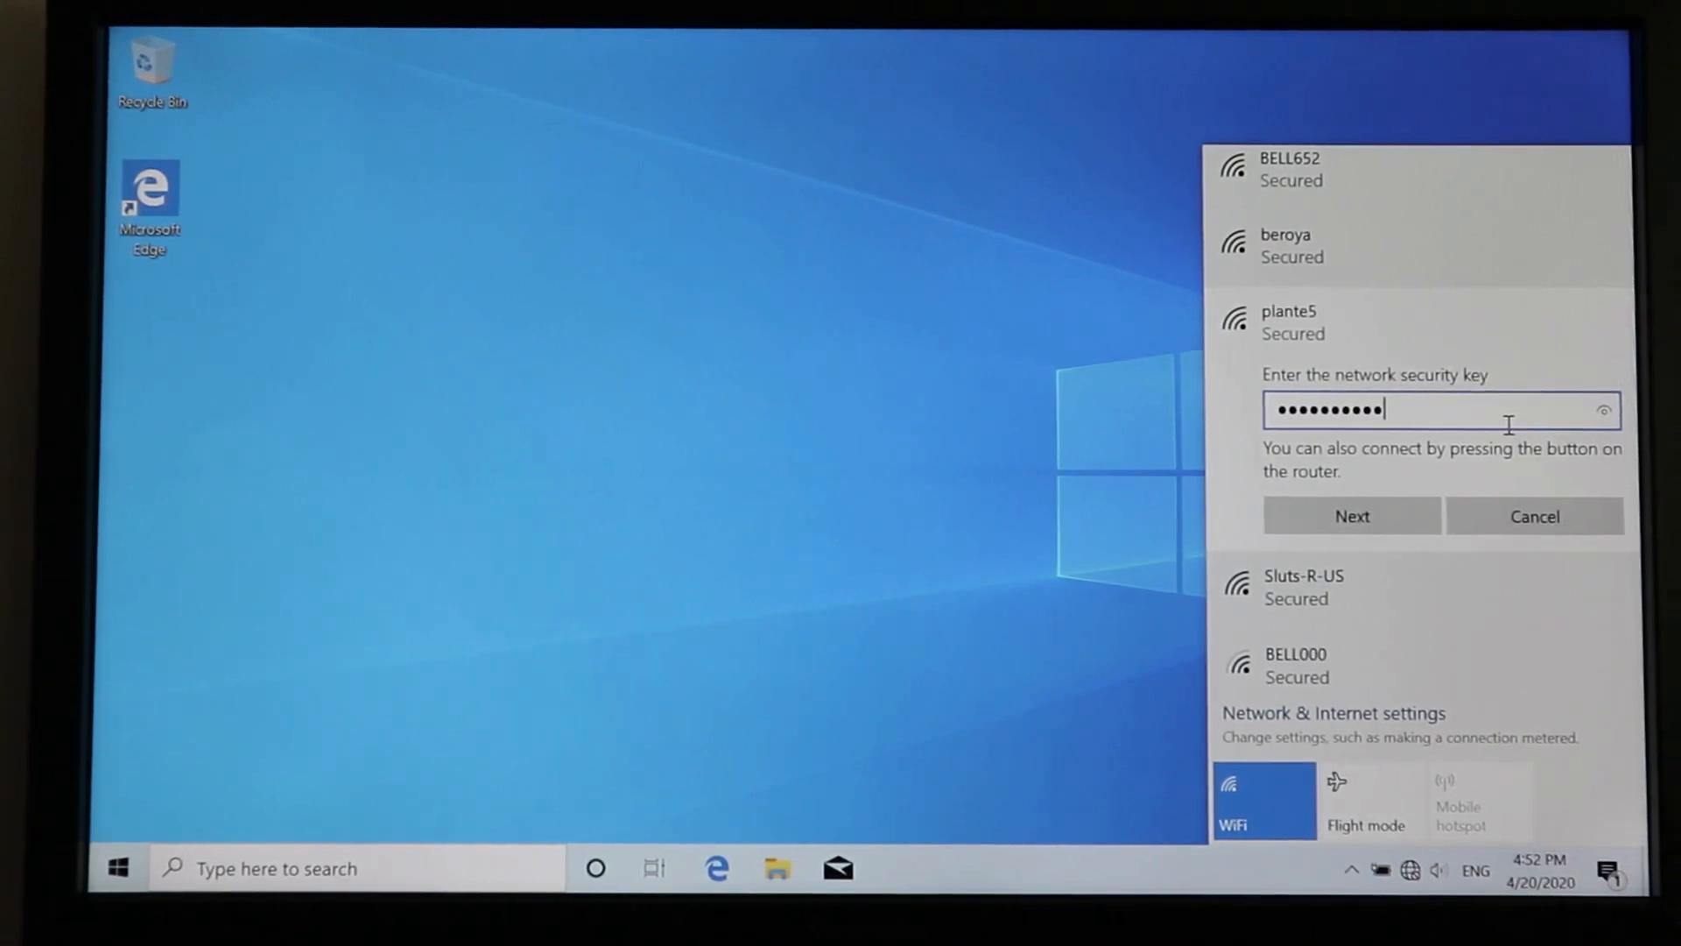
{"action": "left_click", "coordinate": [1351, 515]}
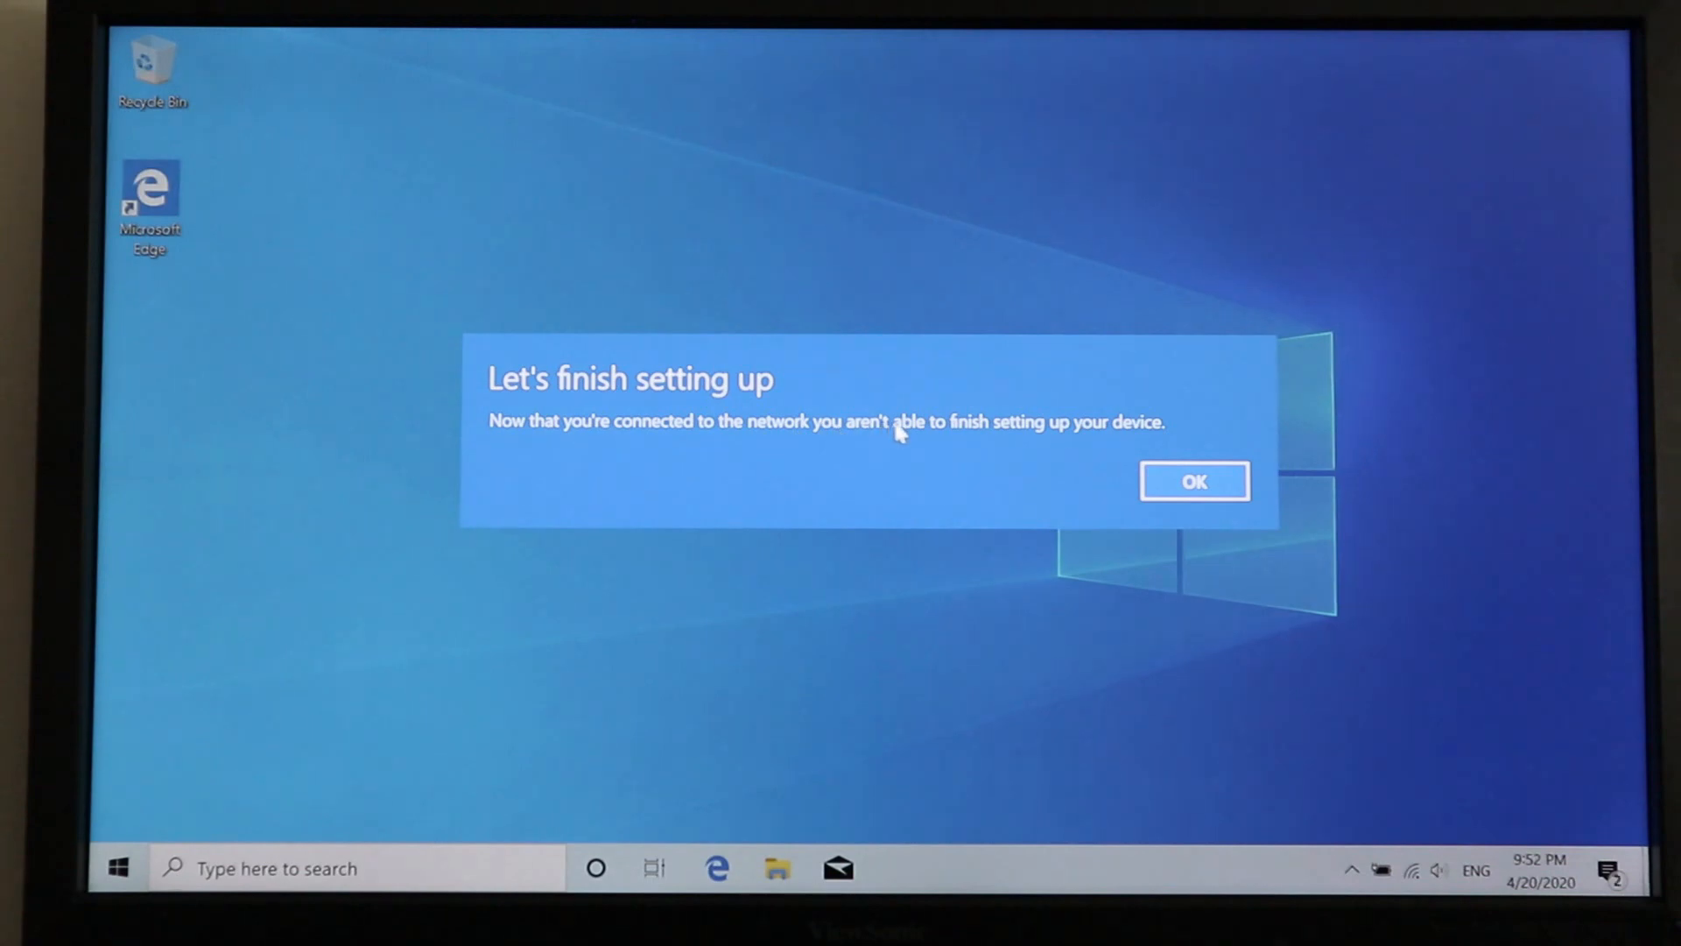
{"action": "left_click", "coordinate": [1194, 481]}
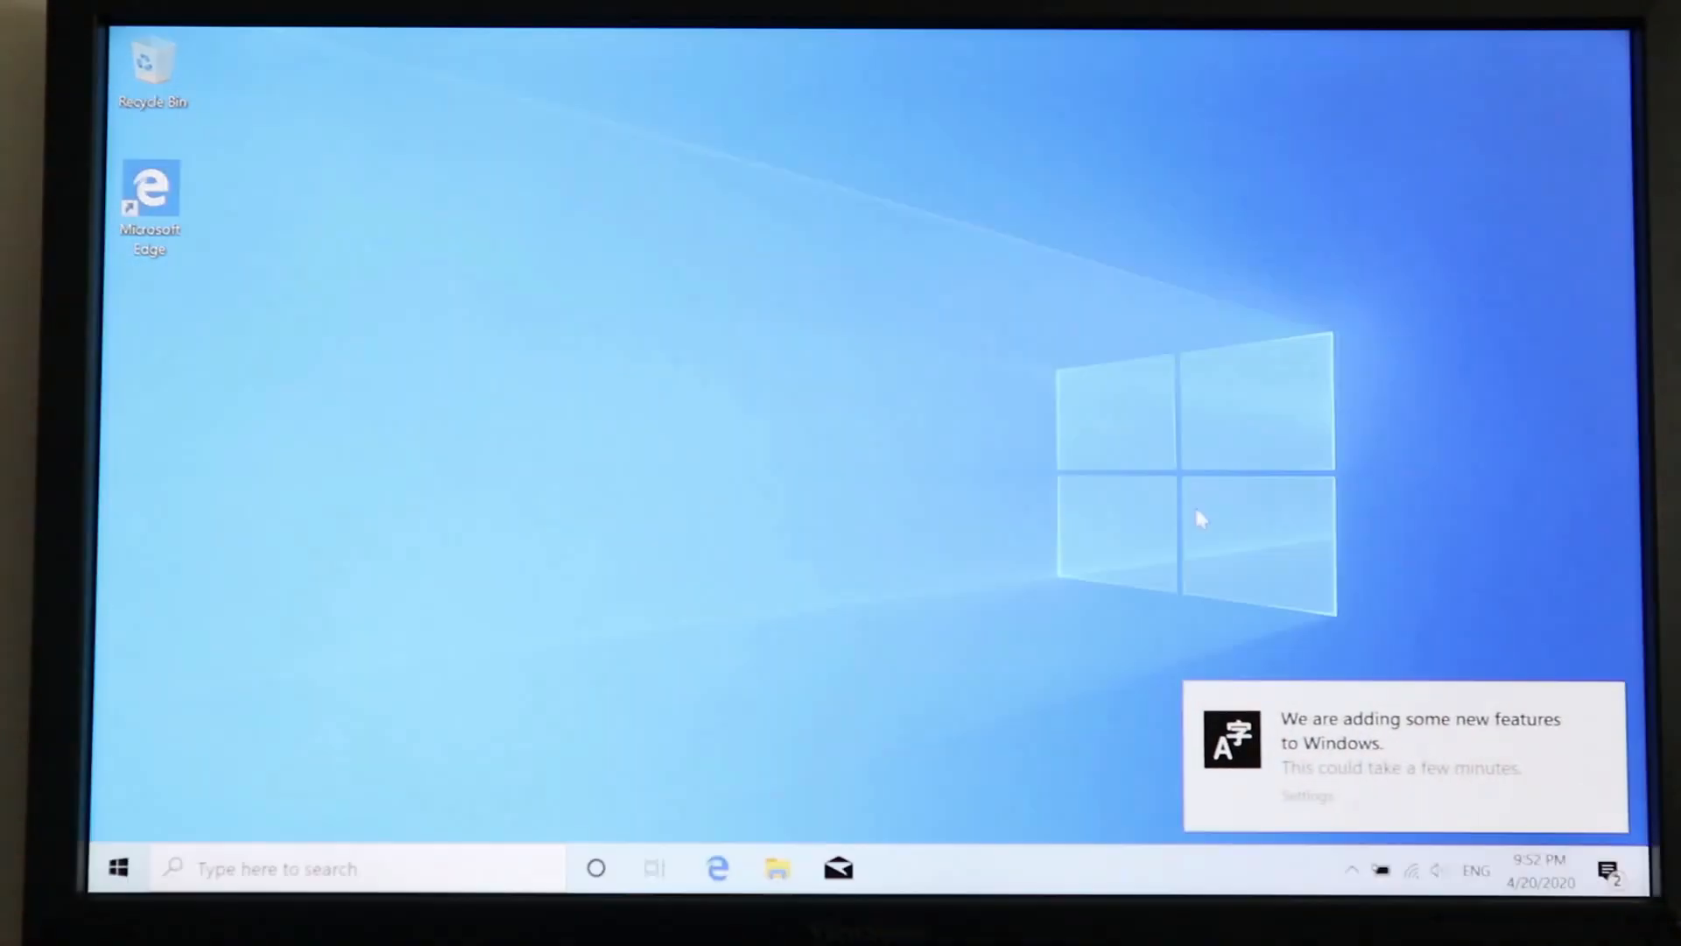